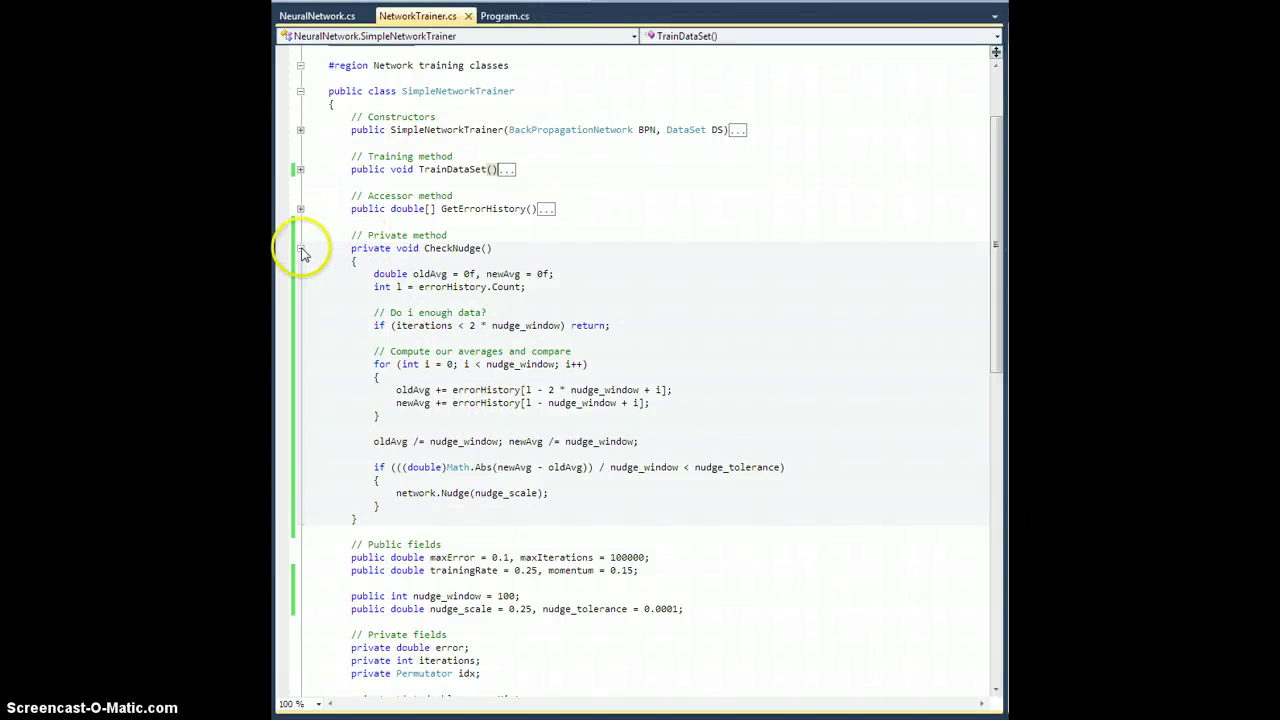
Step: Add 'if (iterations % nudge_window == 0) CheckNudge();' under the nudge comment in TrainDataSet
{"action": "left_click", "coordinate": [300, 168]}
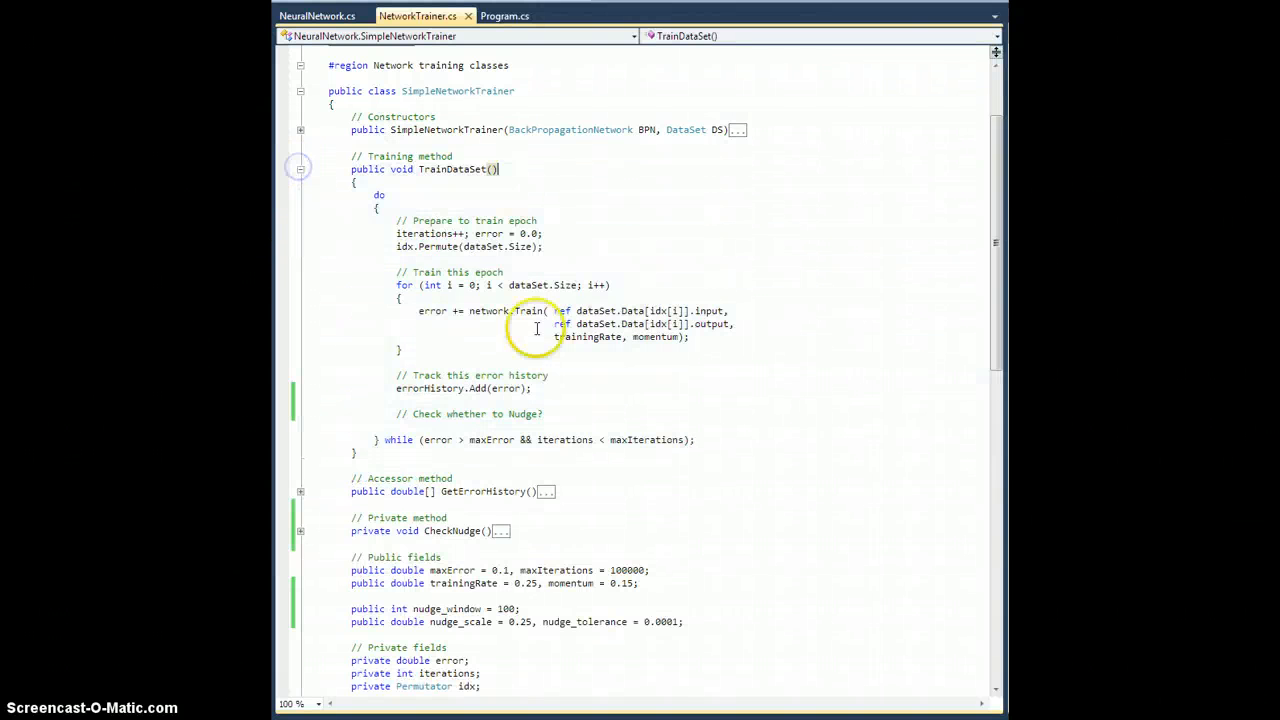
{"action": "left_click", "coordinate": [558, 414]}
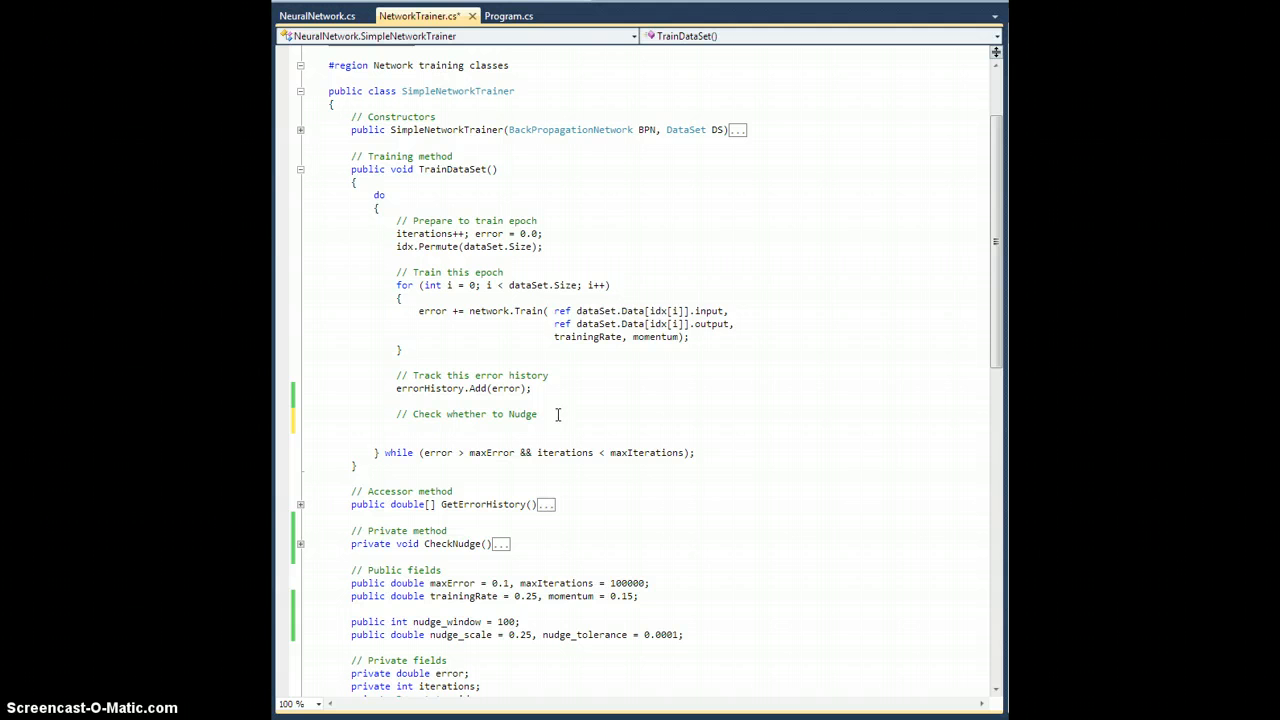
{"action": "key", "text": "Return"}
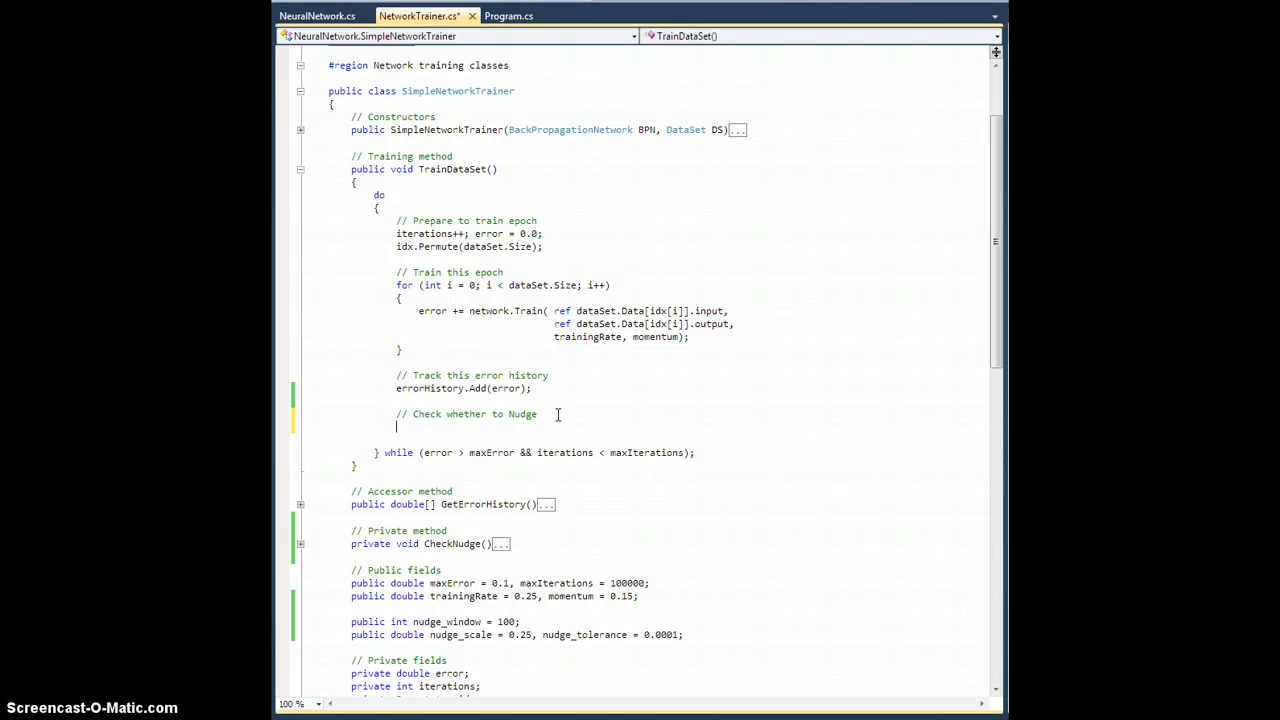
{"action": "type", "text": "if("}
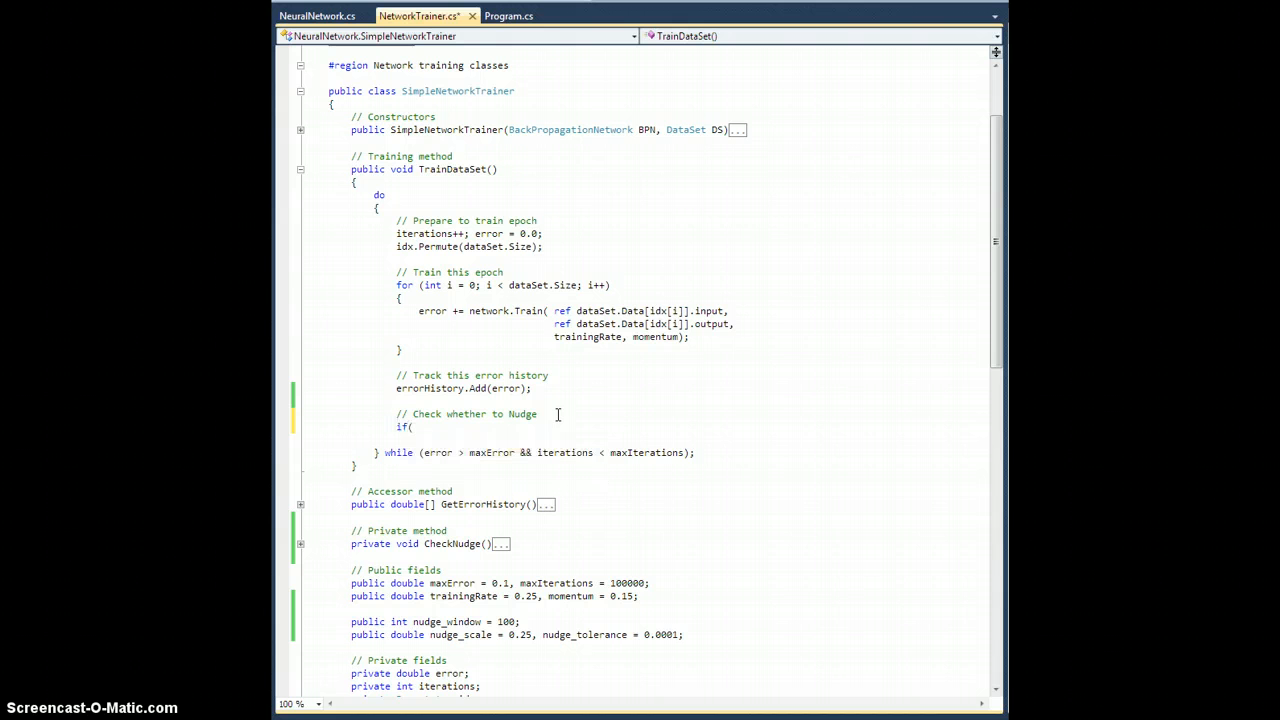
{"action": "type", "text": "iterations % nudge_window == 0"}
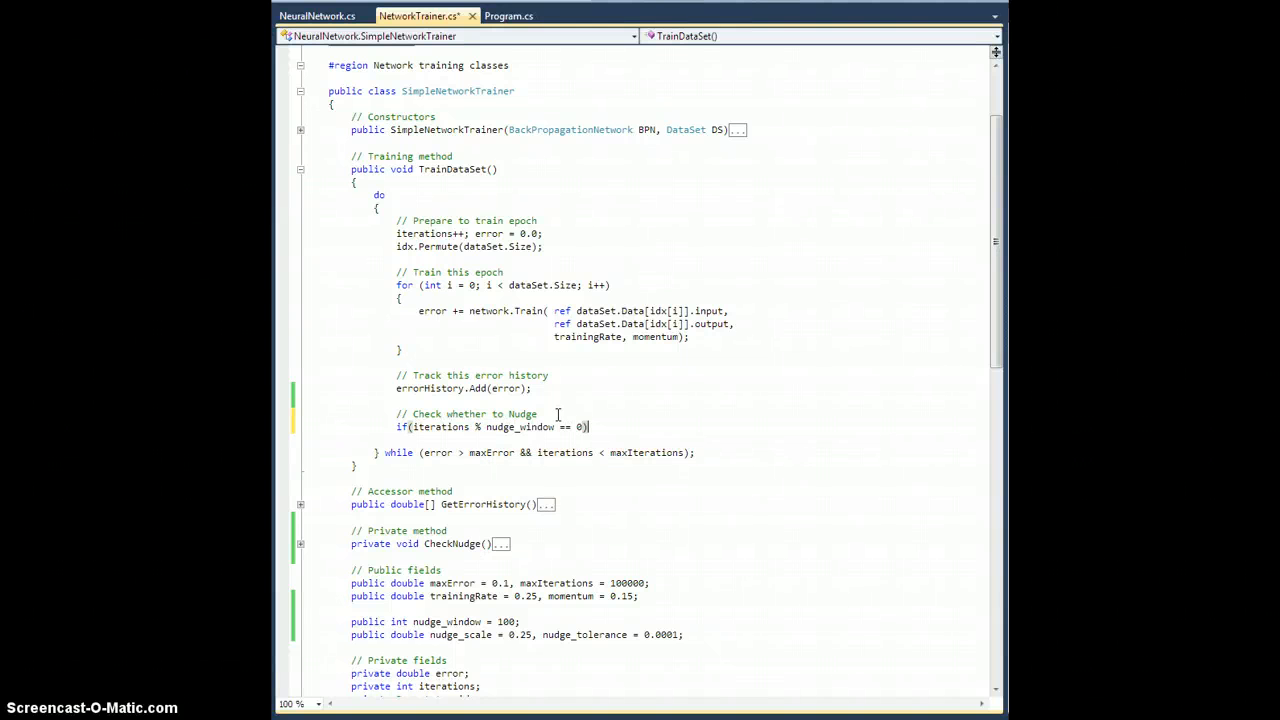
{"action": "type", "text": "CheckNudge();"}
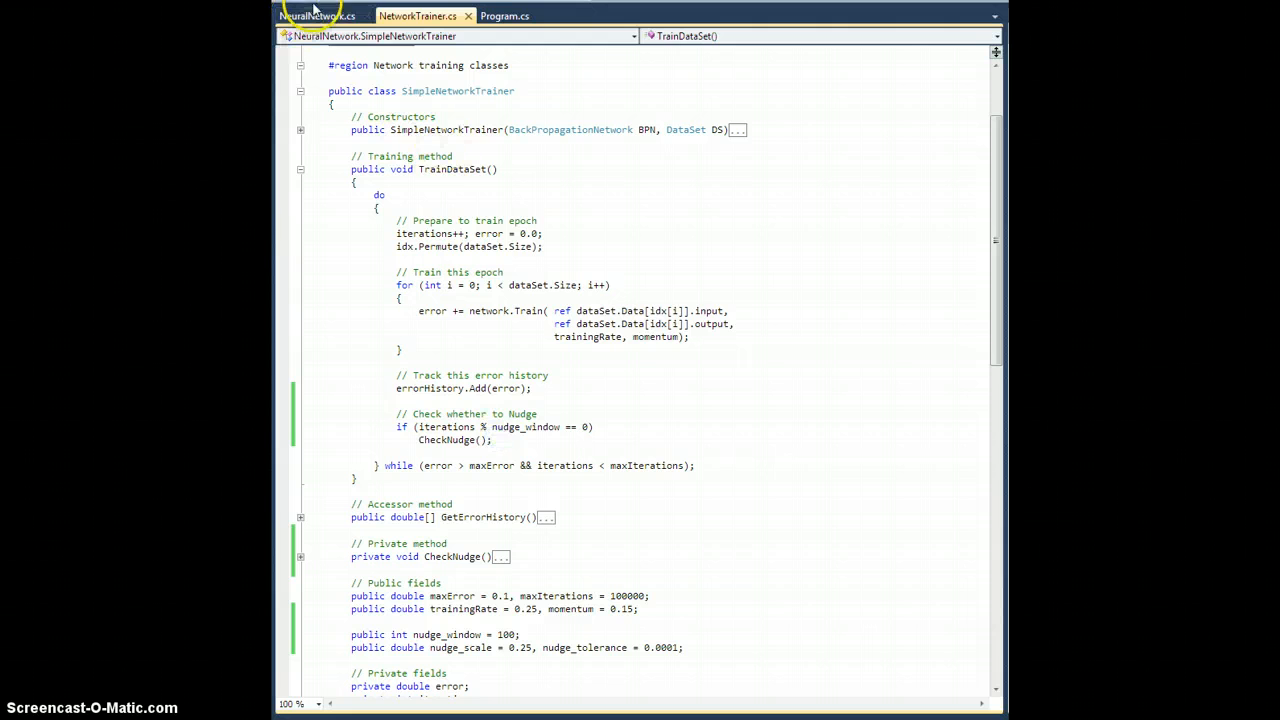
Step: Glance at NeuralNetwork.cs, then focus NetworkTrainer.cs on the CheckNudge body
{"action": "left_click", "coordinate": [316, 16]}
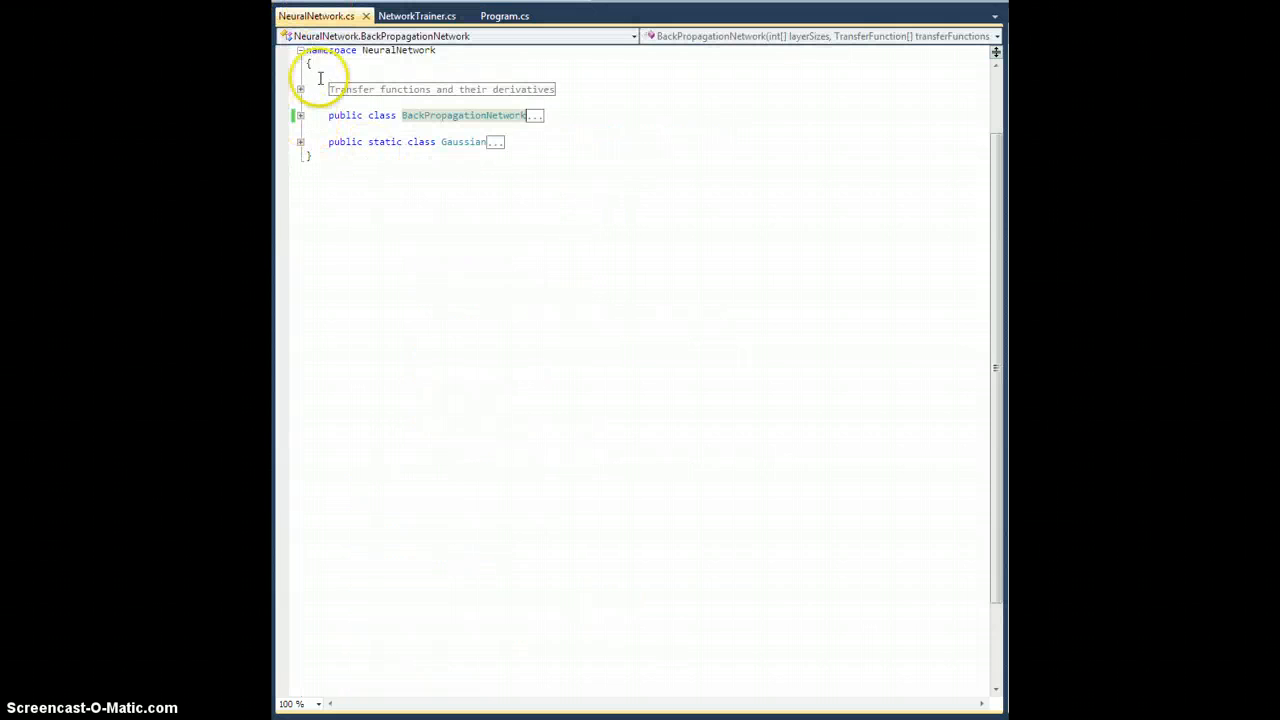
{"action": "left_click", "coordinate": [416, 16]}
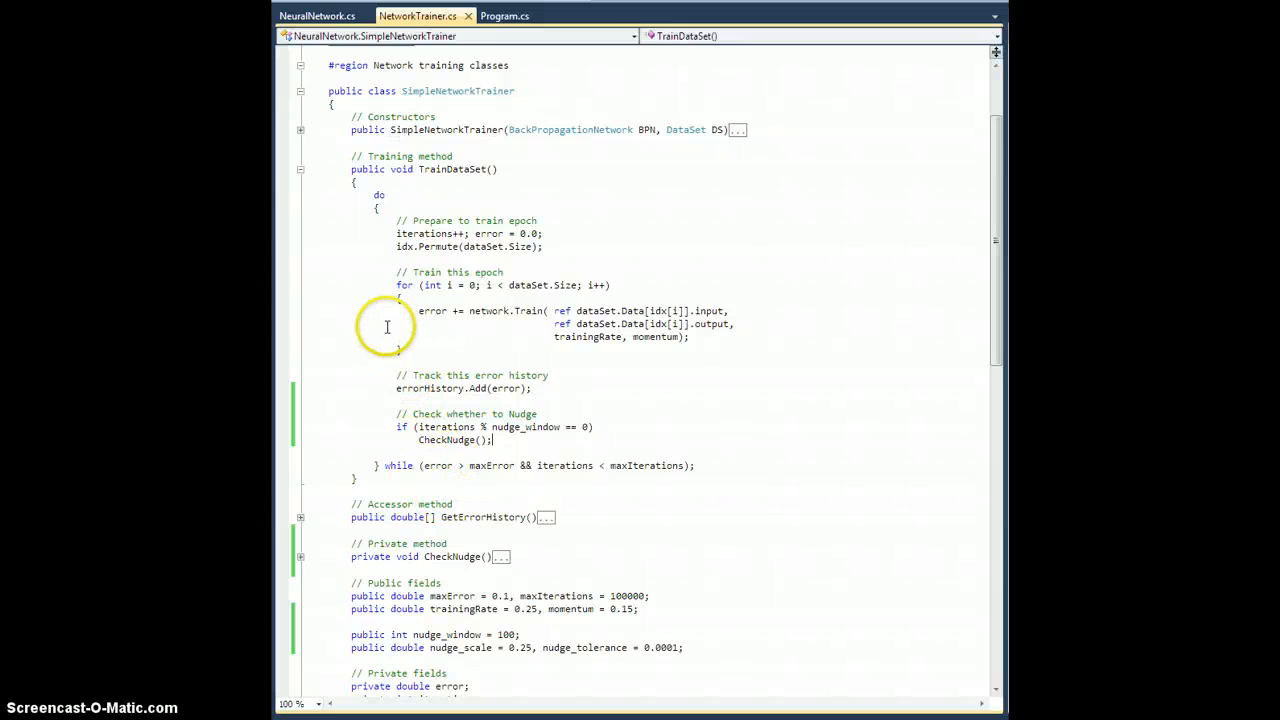
{"action": "left_click", "coordinate": [300, 168]}
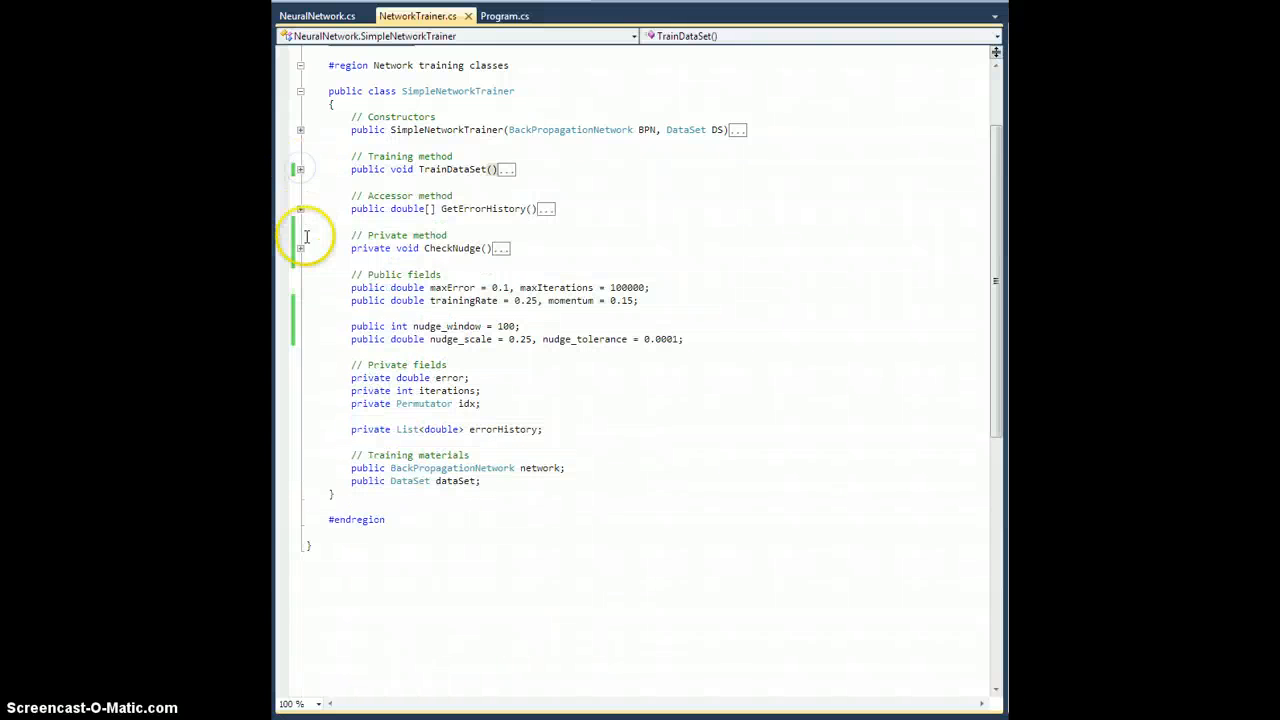
{"action": "left_click", "coordinate": [300, 248]}
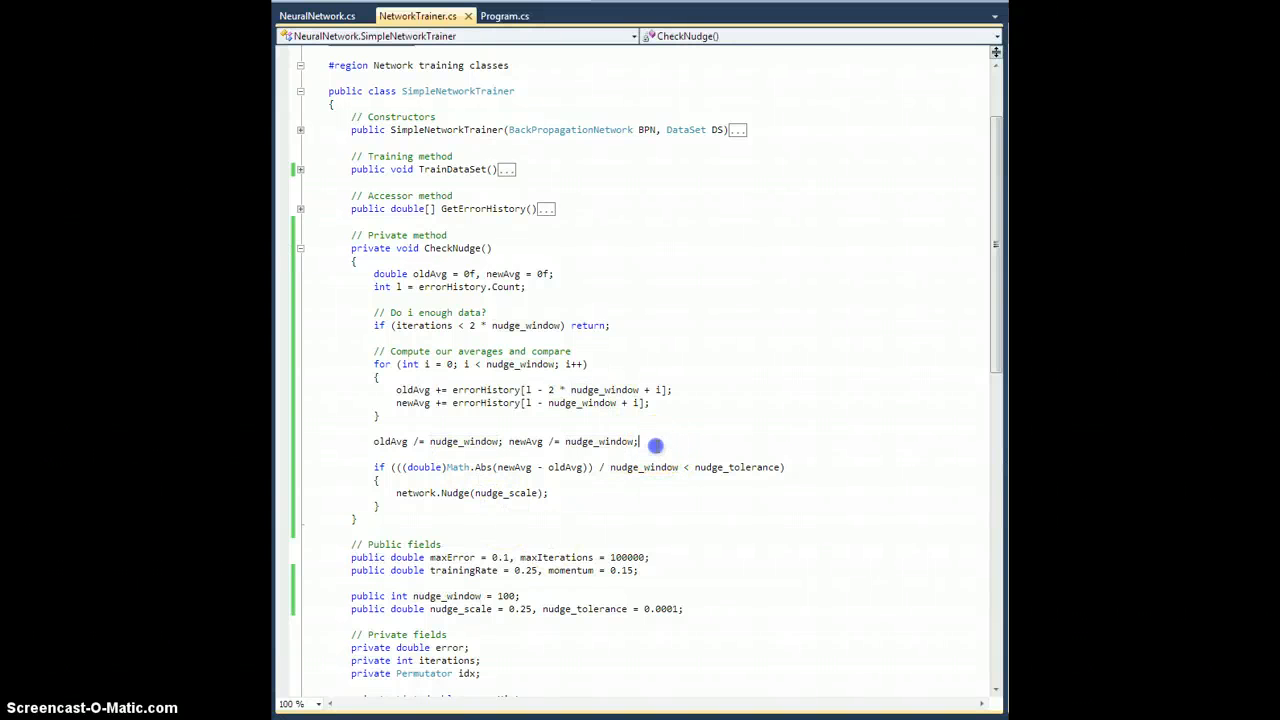
{"action": "mouse_move", "coordinate": [664, 444]}
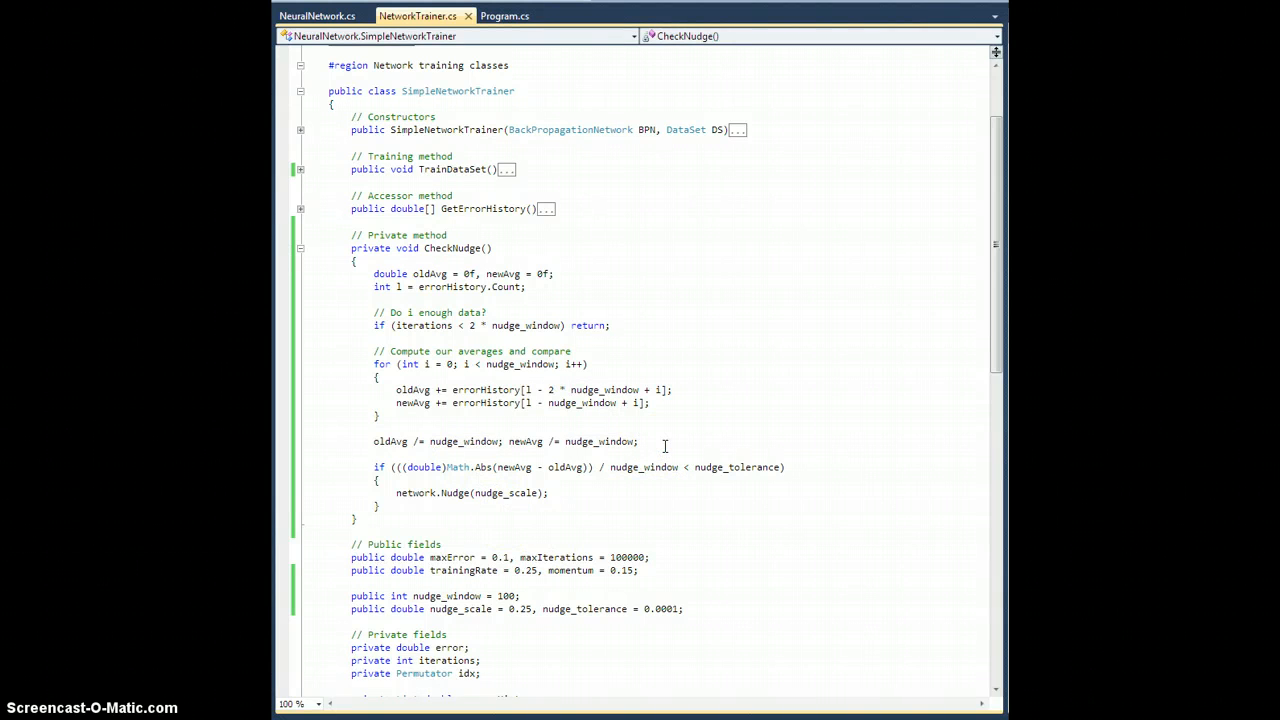
Step: Write the Console.Write format string "Iter {0} oldAvg {1:0.0000} newAvg {2:0.0000}"
{"action": "type", "text": "Consol"}
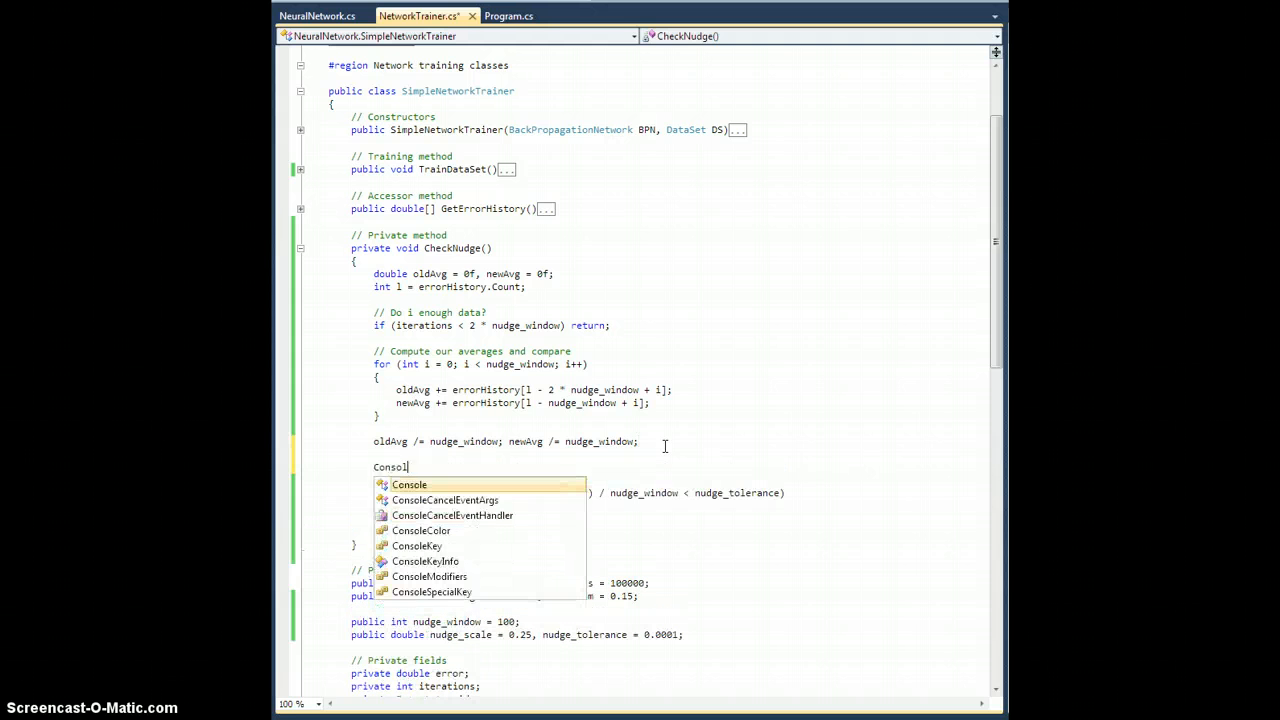
{"action": "type", "text": ".Write"}
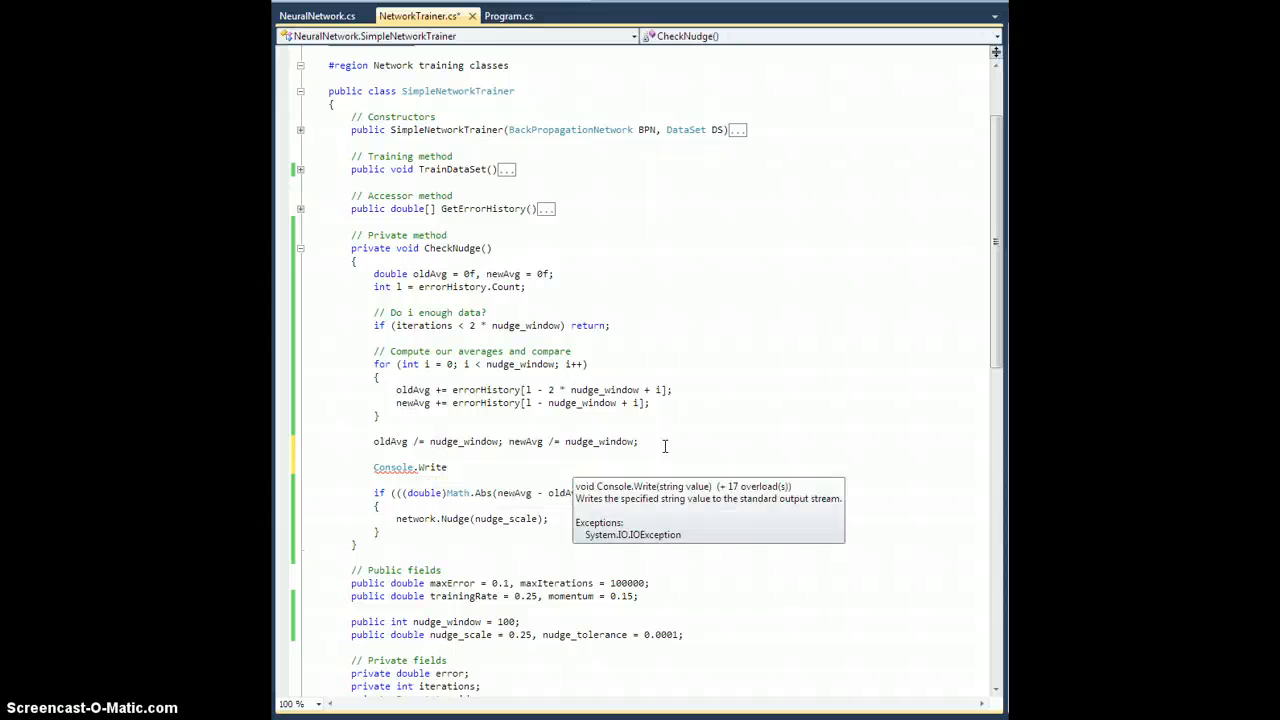
{"action": "type", "text": "(\"Iter"}
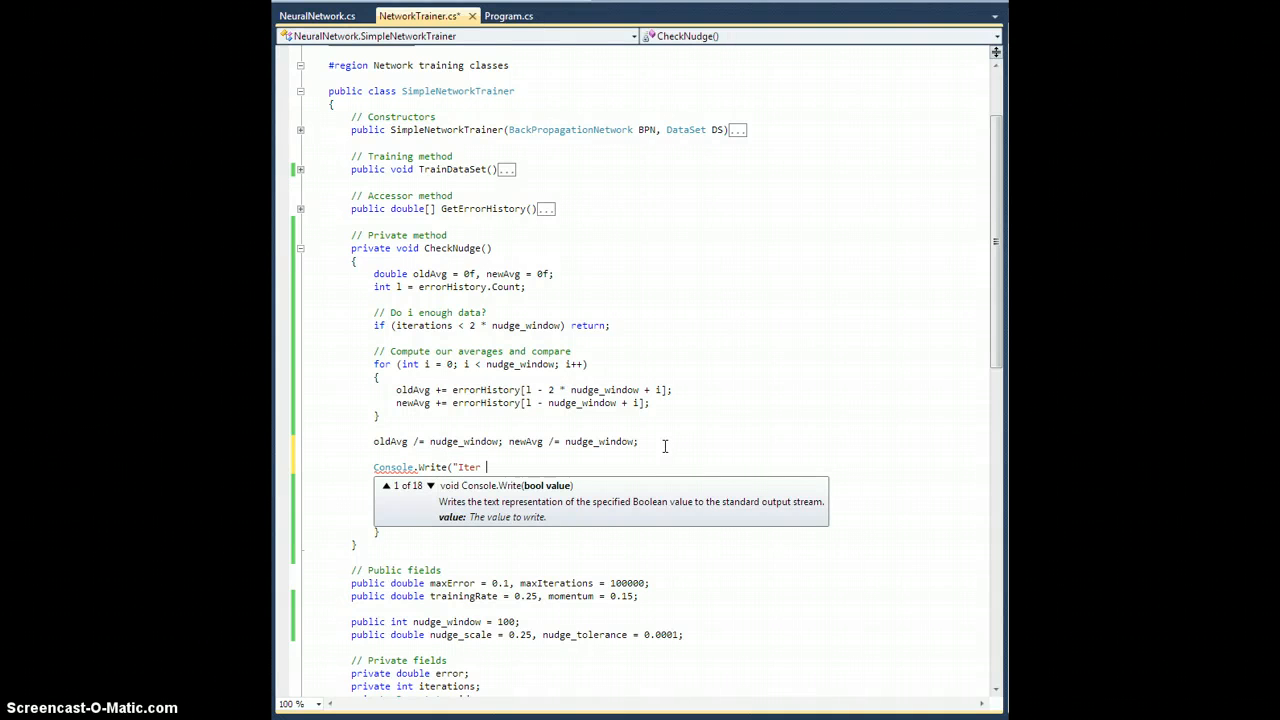
{"action": "type", "text": "{0"}
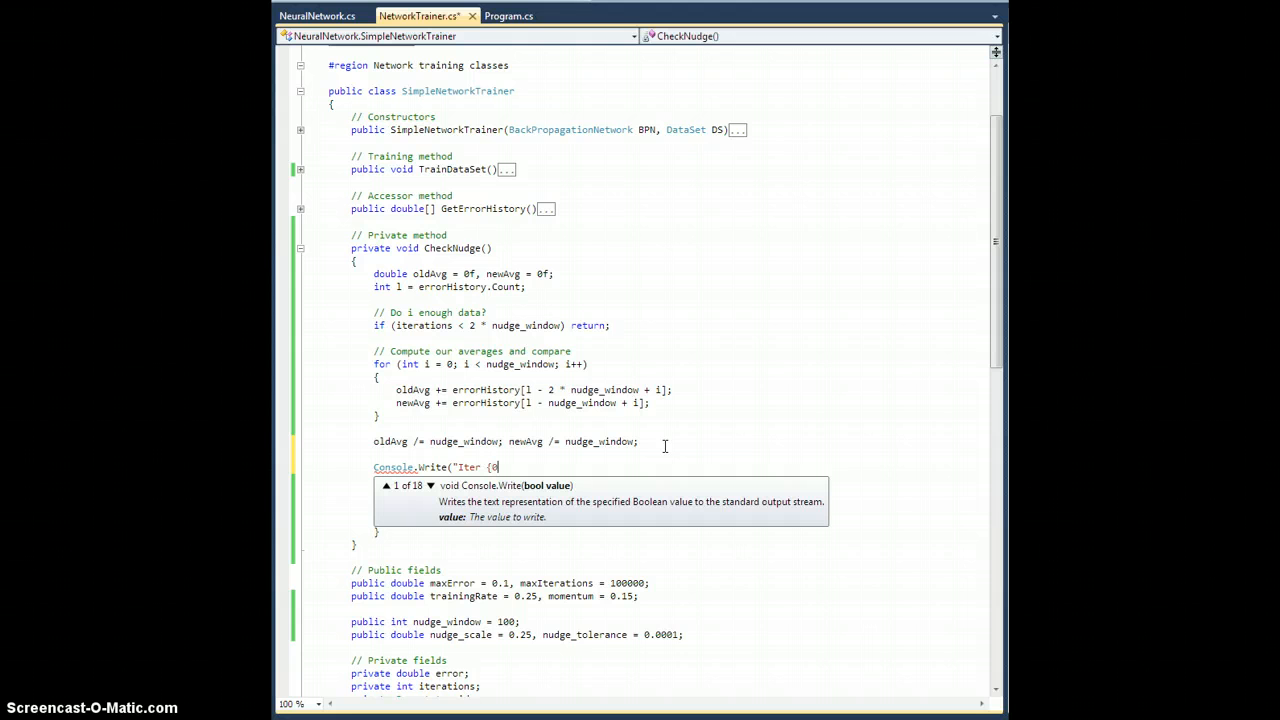
{"action": "type", "text": "}"}
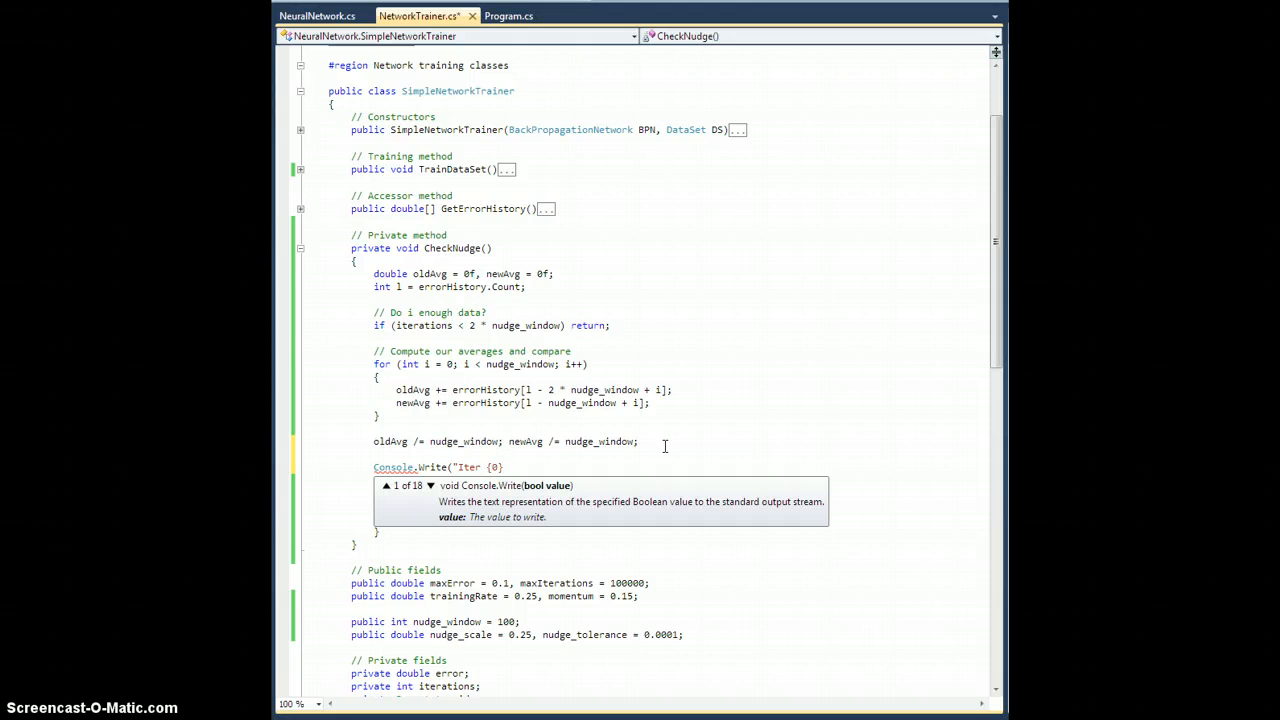
{"action": "type", "text": "oldAvg"}
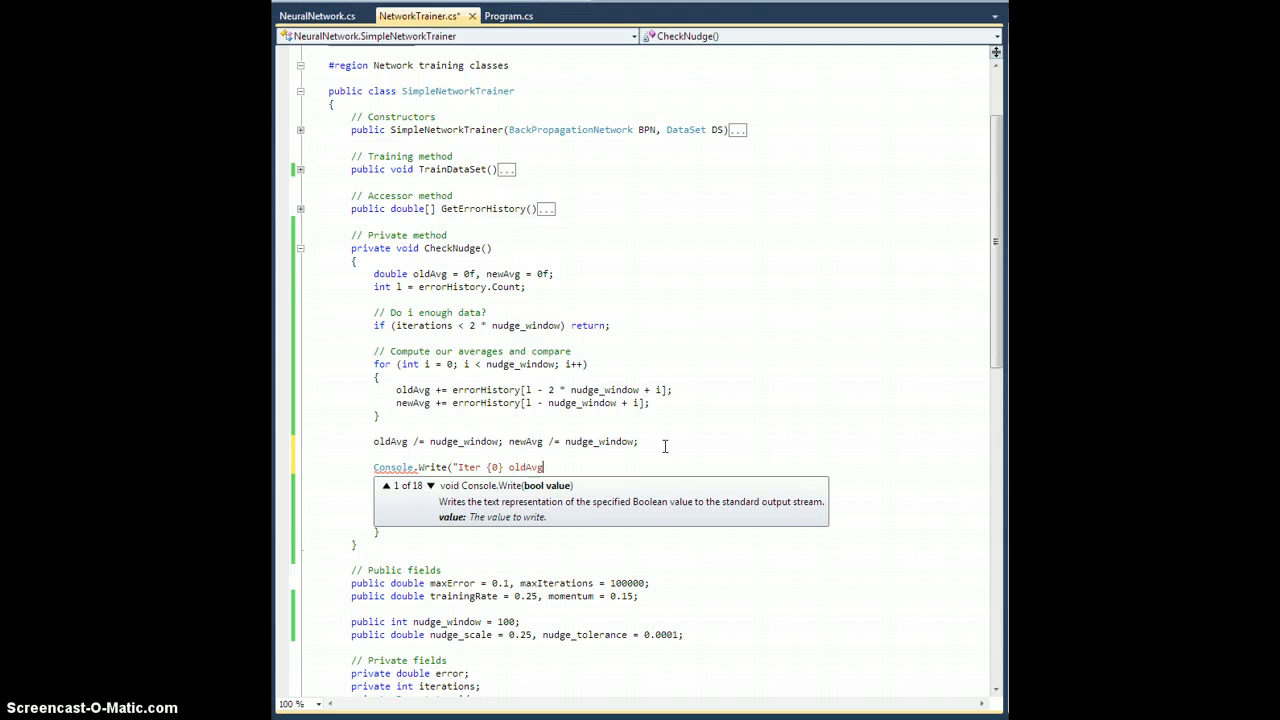
{"action": "type", "text": "{1:"}
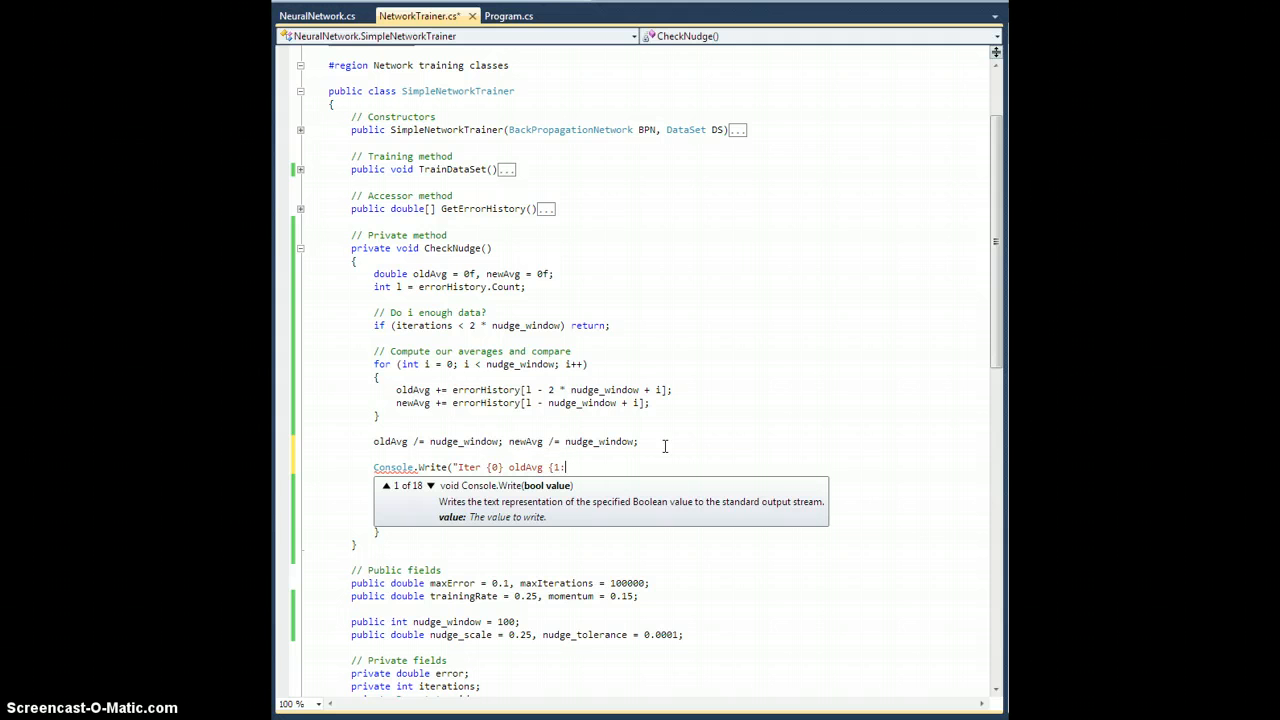
{"action": "type", "text": "0.000"}
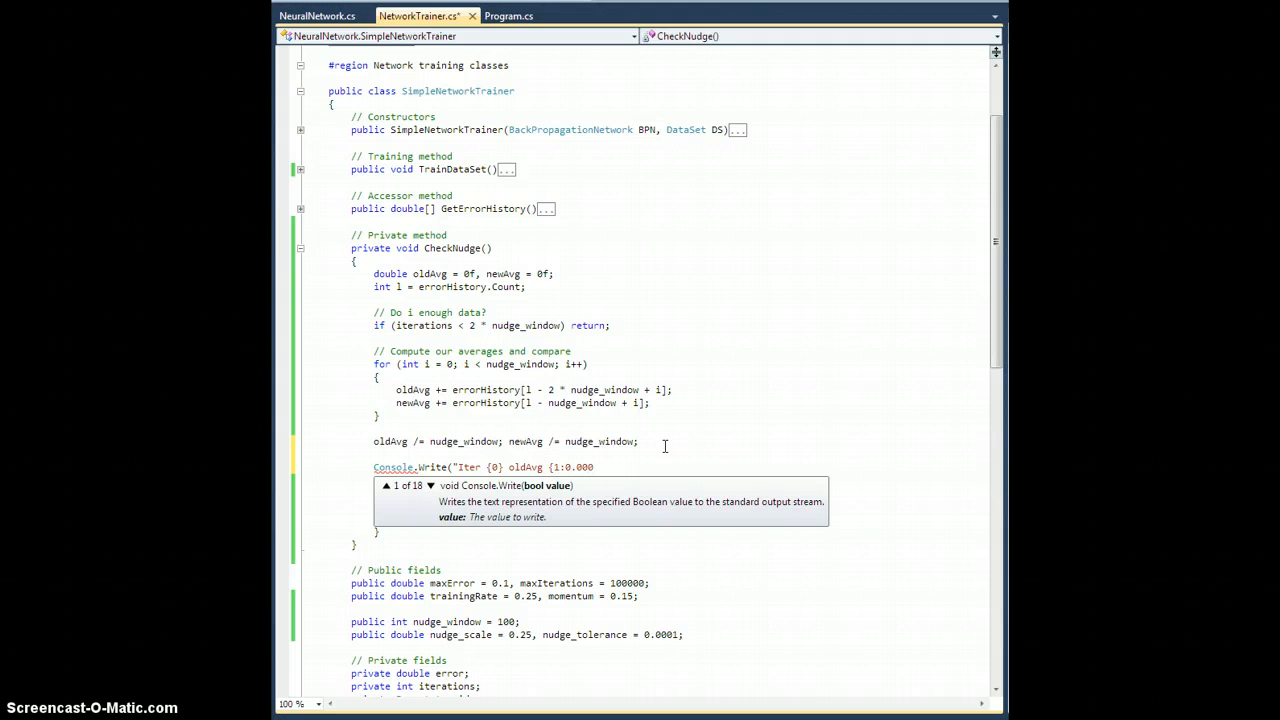
{"action": "type", "text": "0"}
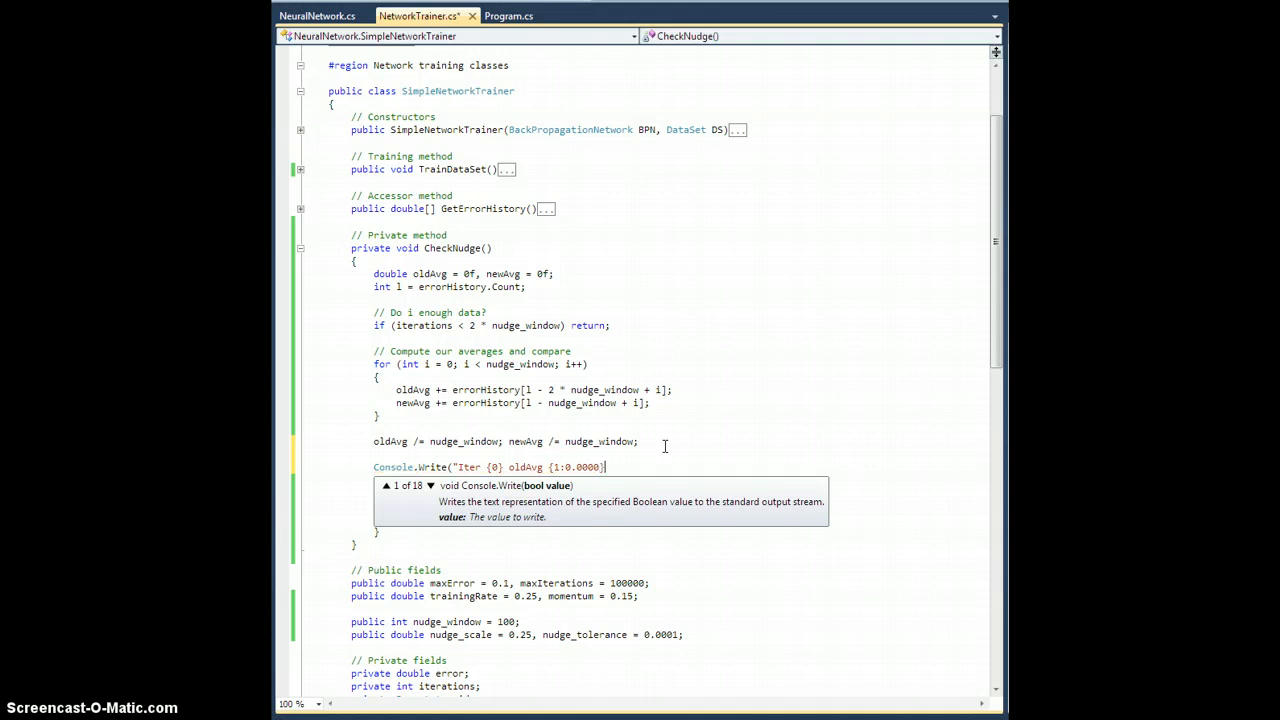
{"action": "type", "text": "newAvg"}
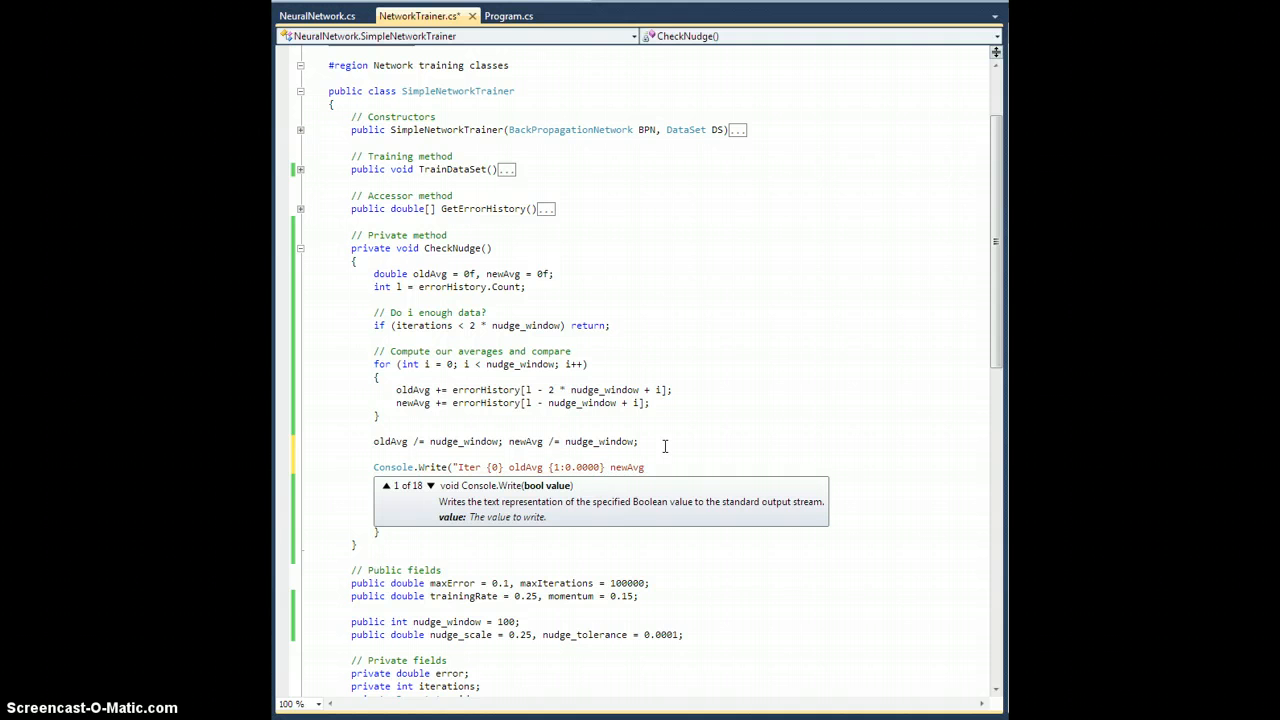
{"action": "type", "text": "{2"}
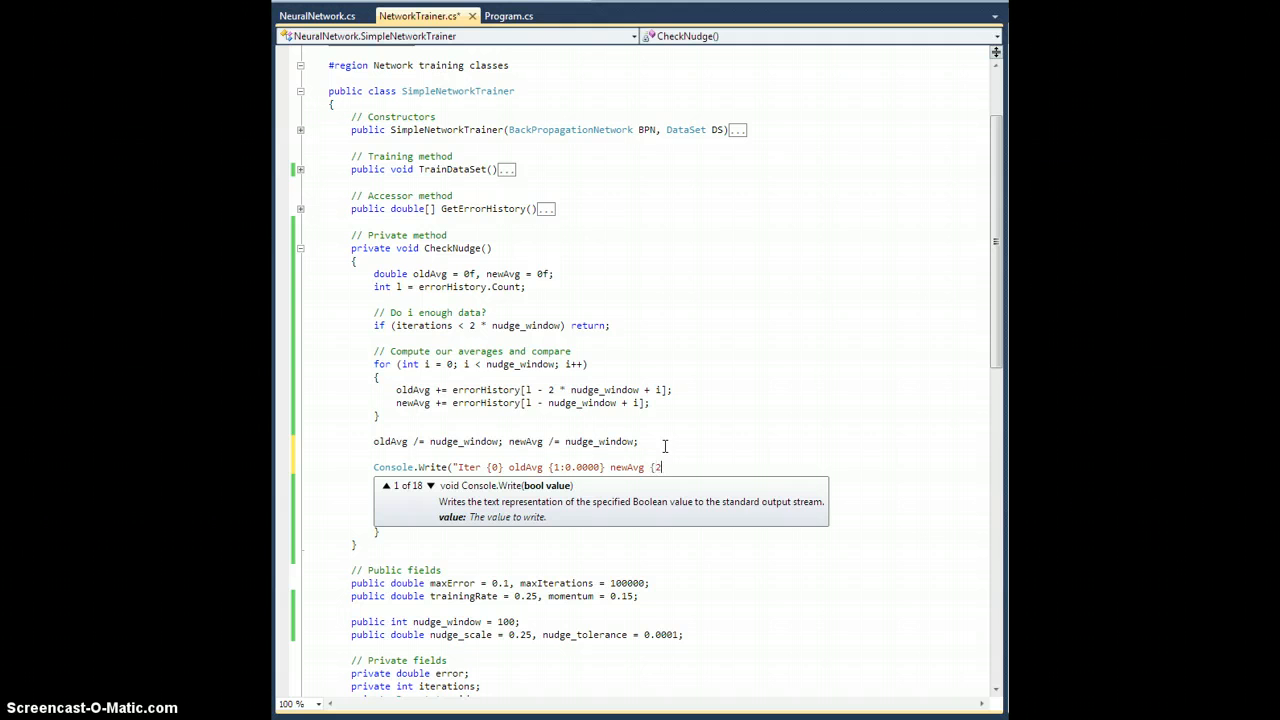
{"action": "type", "text": ":0.000"}
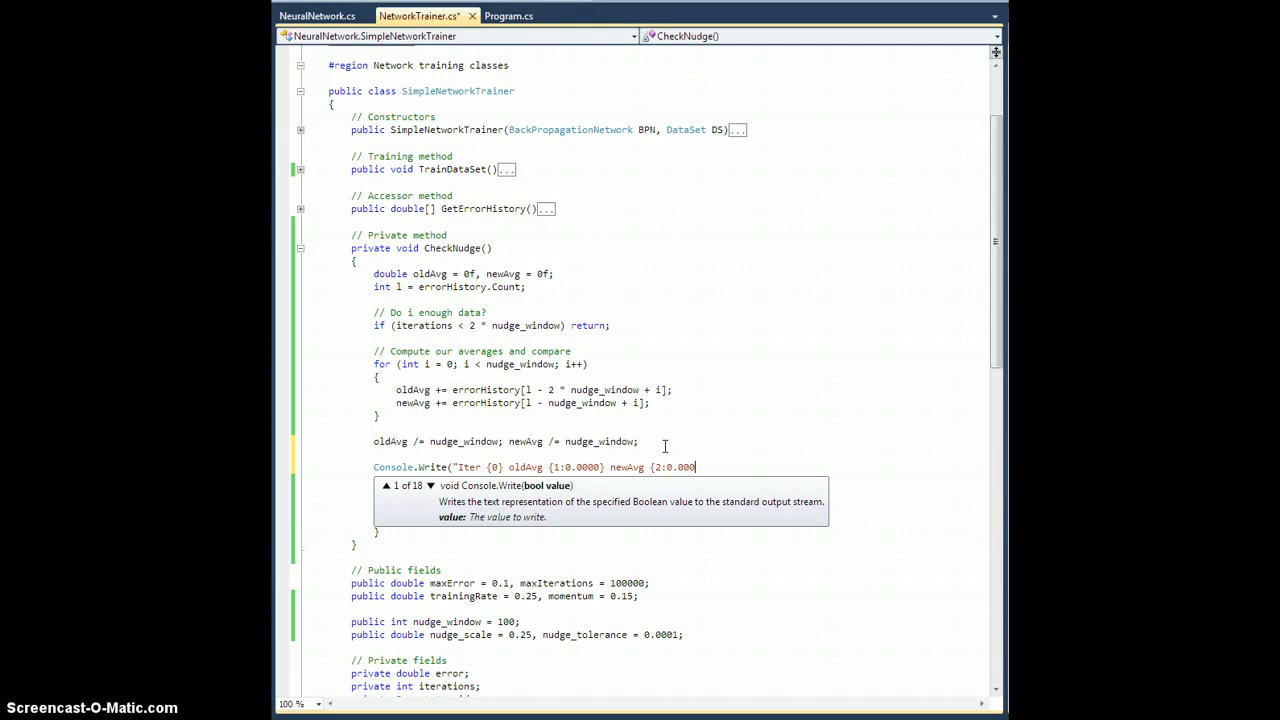
{"action": "type", "text": "0}"}
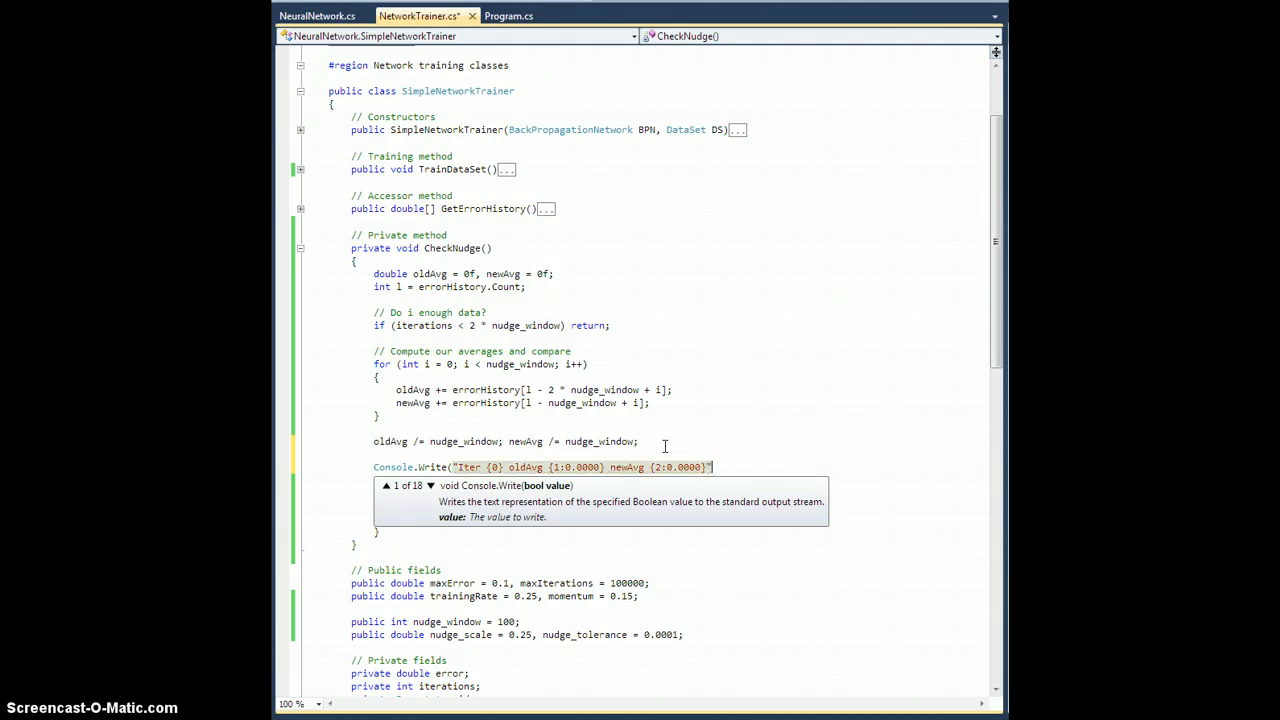
Step: Pass iterations, oldAvg and newAvg as the Console.Write arguments
{"action": "type", "text": ", iterations"}
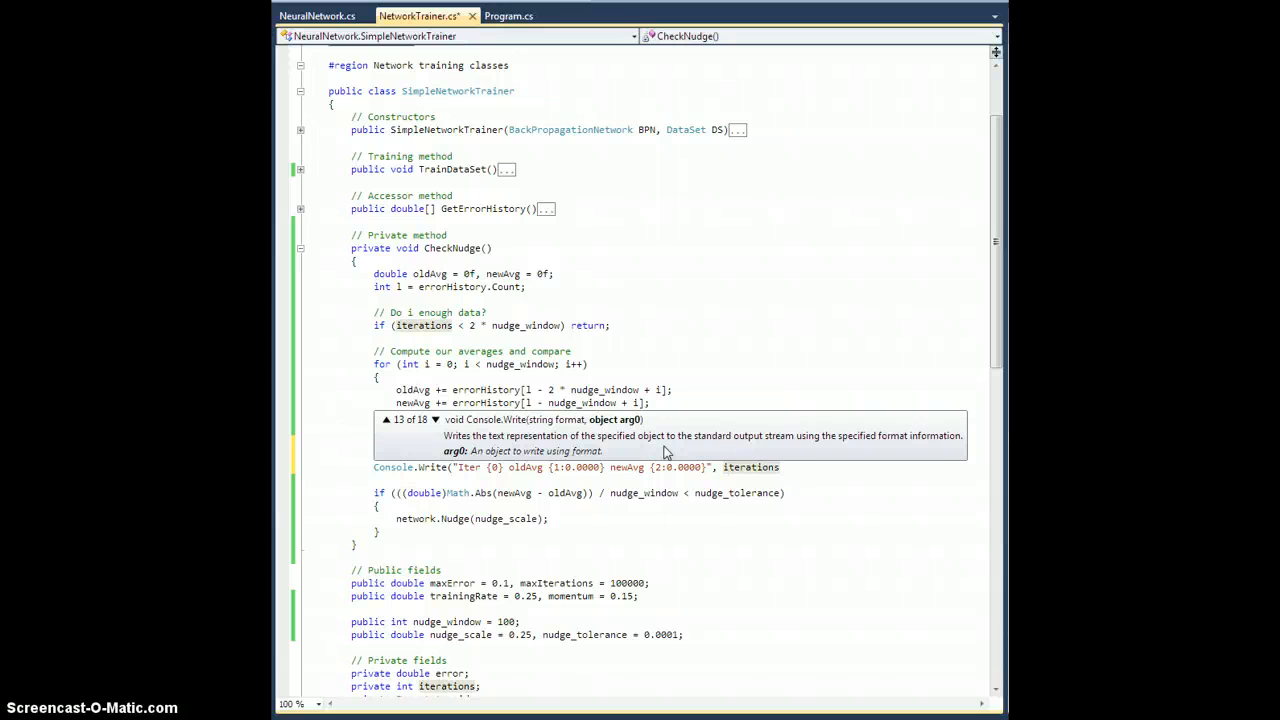
{"action": "type", "text": ", oldAvg"}
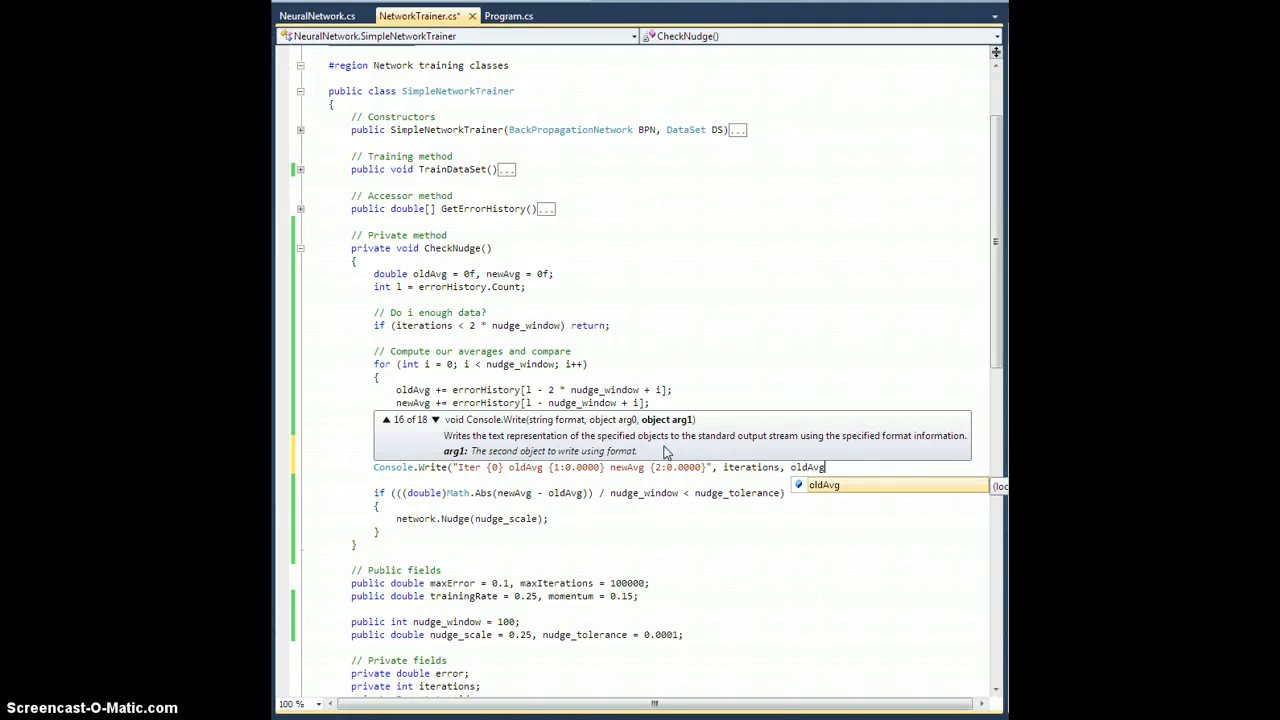
{"action": "type", "text": ", newAvg);"}
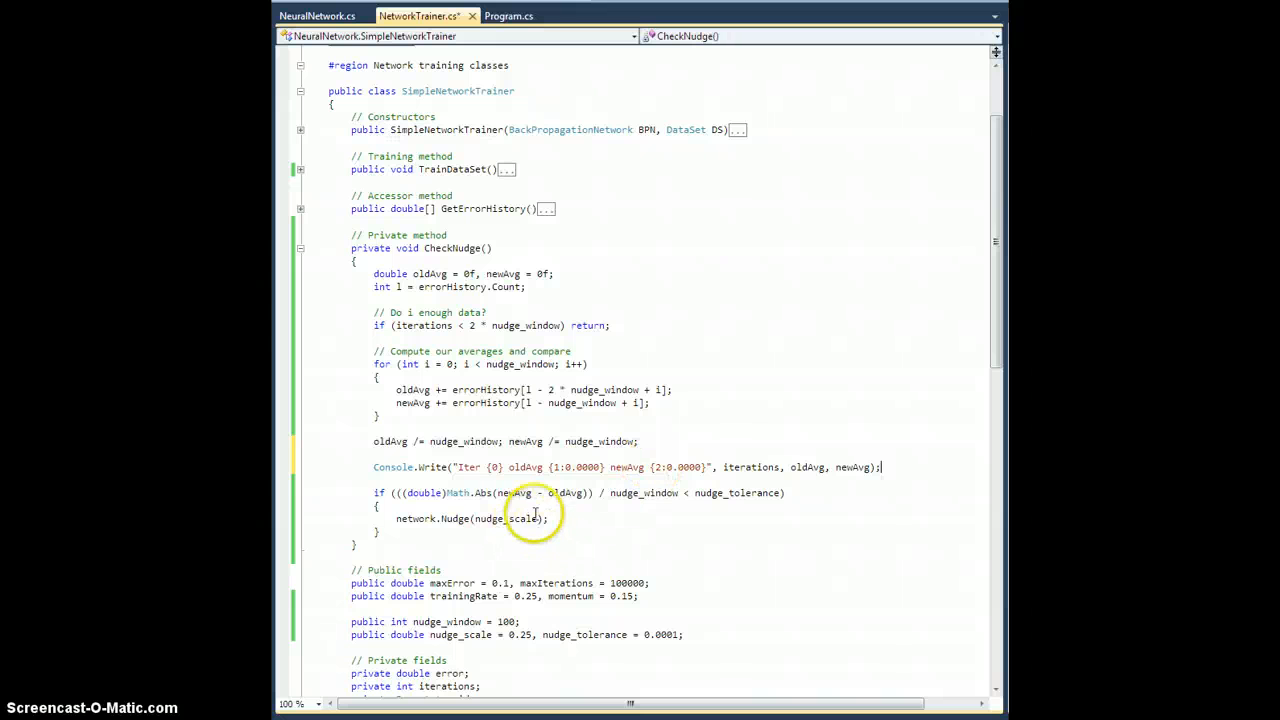
{"action": "mouse_move", "coordinate": [496, 536]}
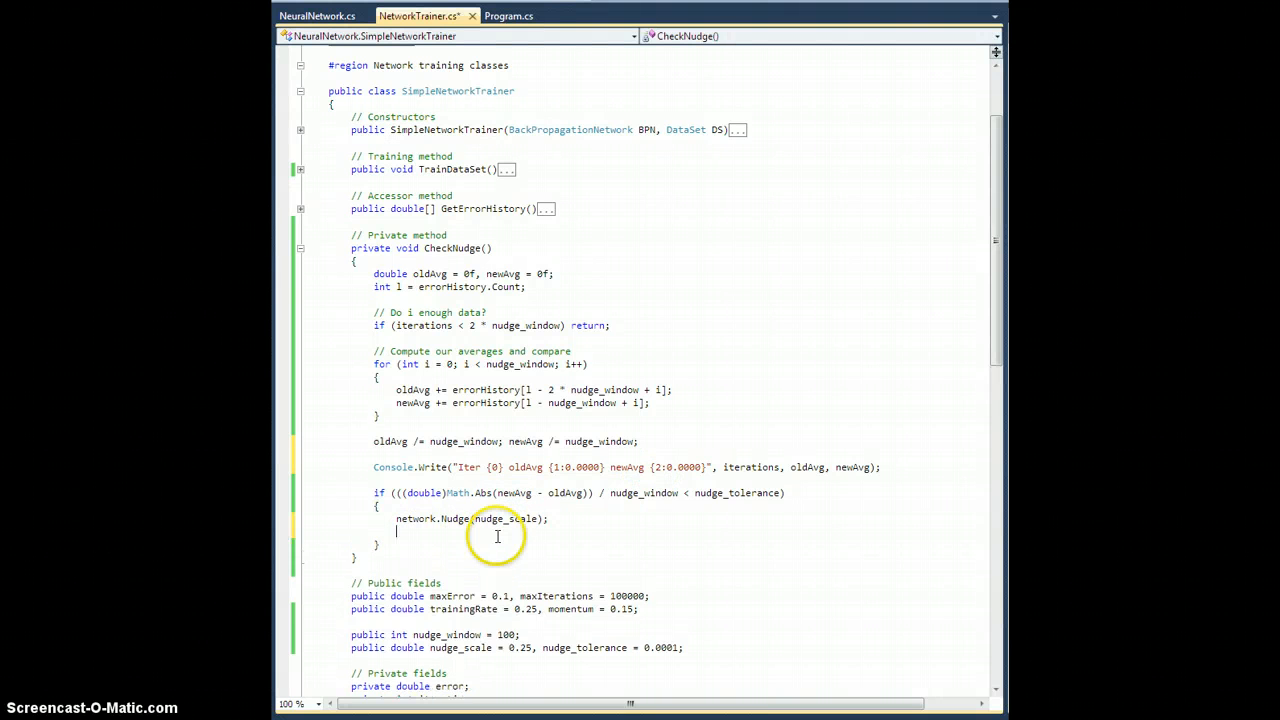
Step: Add a Console.Write for 'Nudged.' and a trailing Console.Write("\n") in CheckNudge
{"action": "type", "text": "Console.Write(\""}
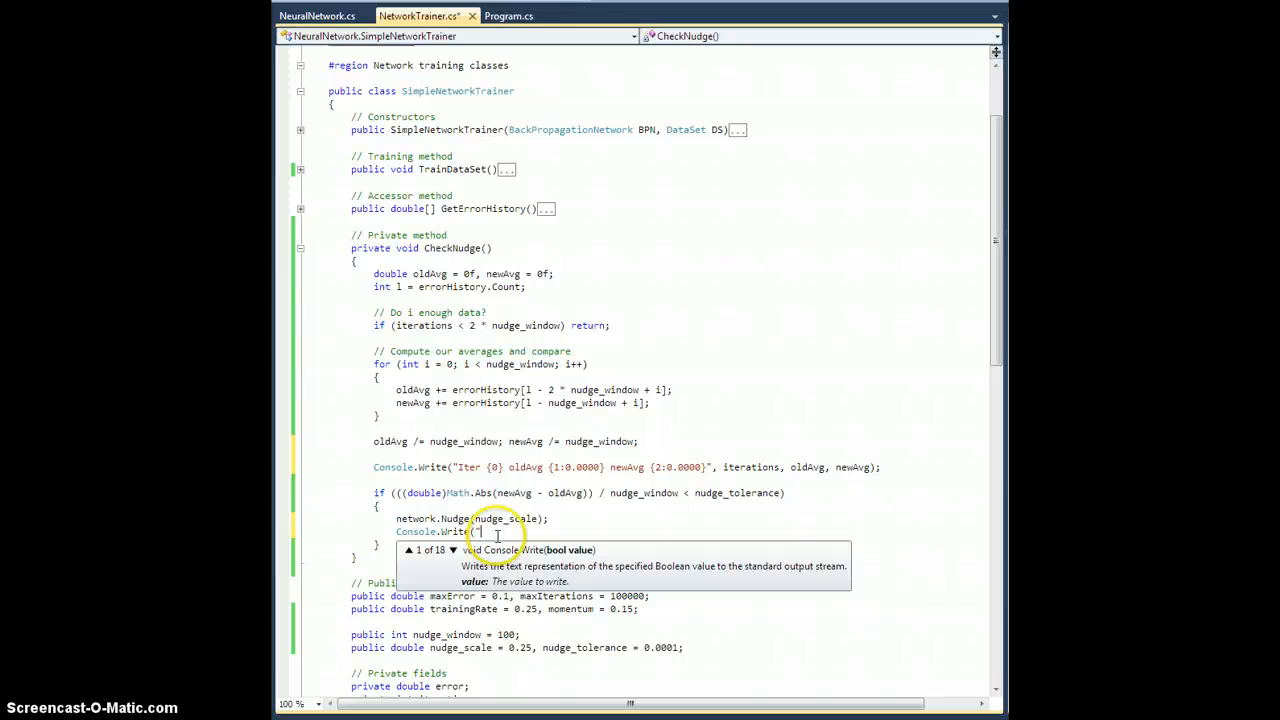
{"action": "type", "text": "Nudged.\");"}
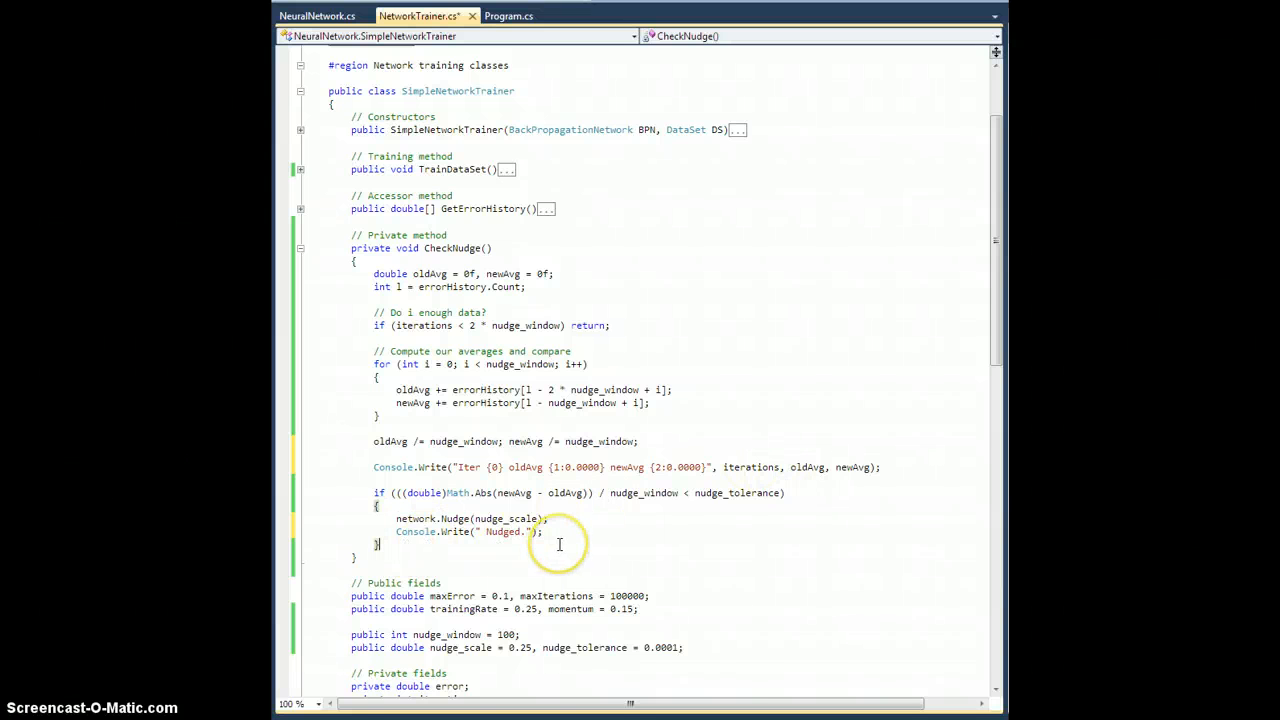
{"action": "mouse_move", "coordinate": [500, 532]}
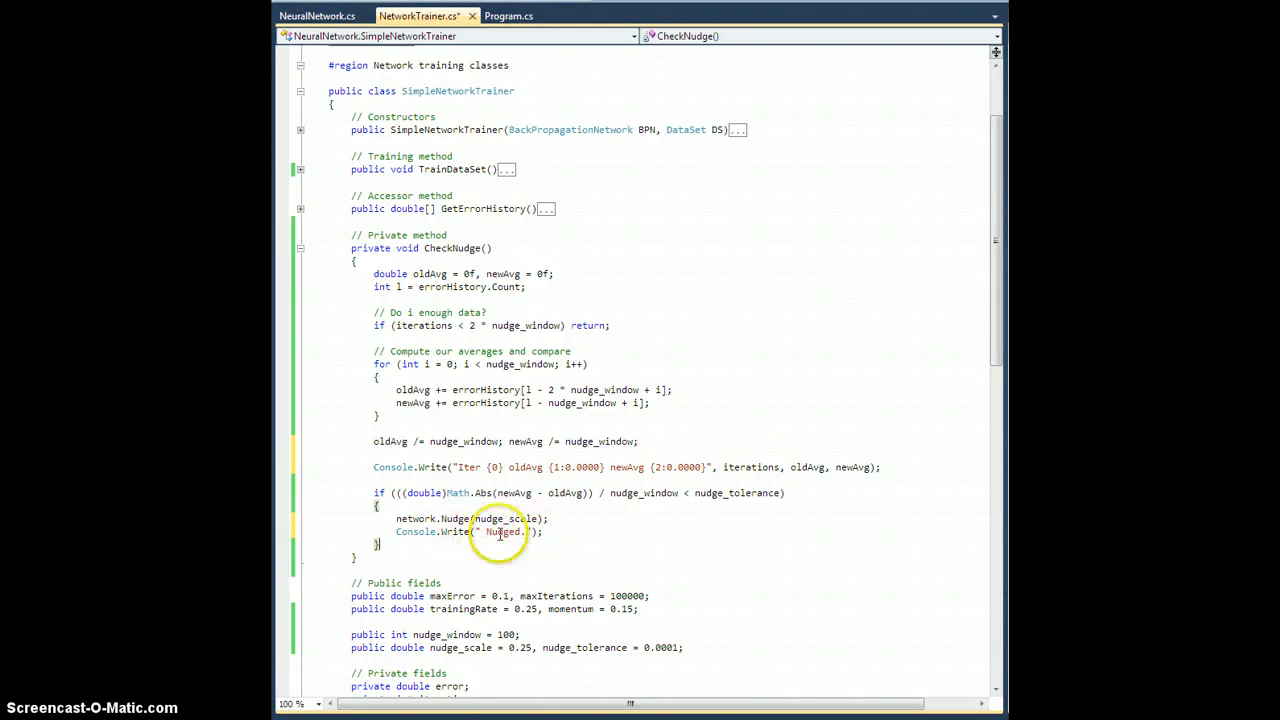
{"action": "type", "text": "Console.Write(\"\\n\");"}
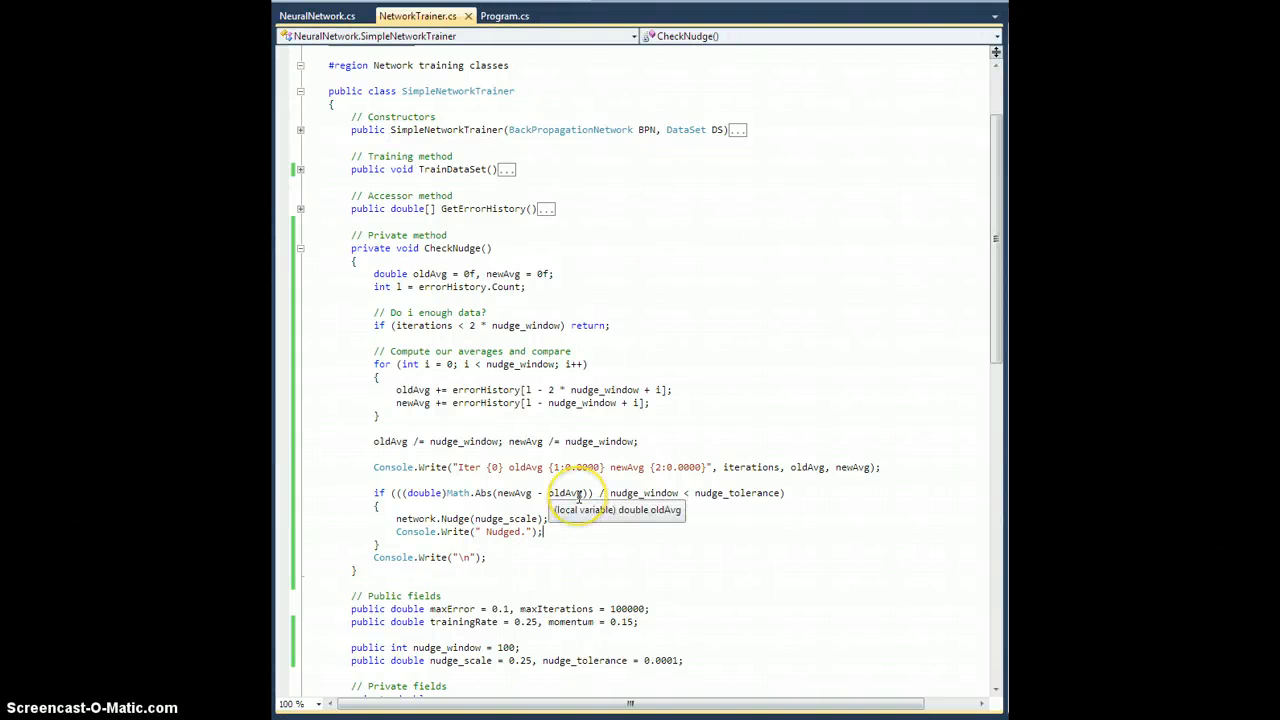
Step: Change the nudge_window field initializer to 500 and switch to the error-log file
{"action": "scroll", "scroll_direction": "down", "scroll_amount": 3}
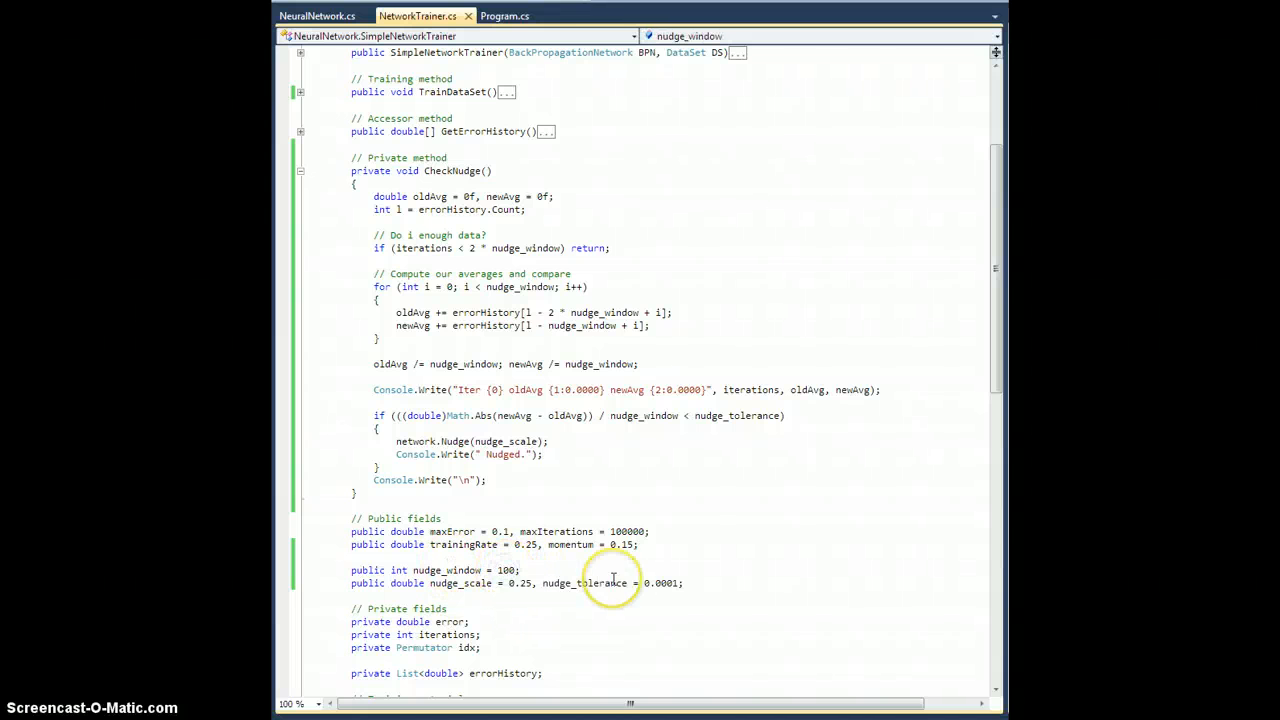
{"action": "type", "text": "50"}
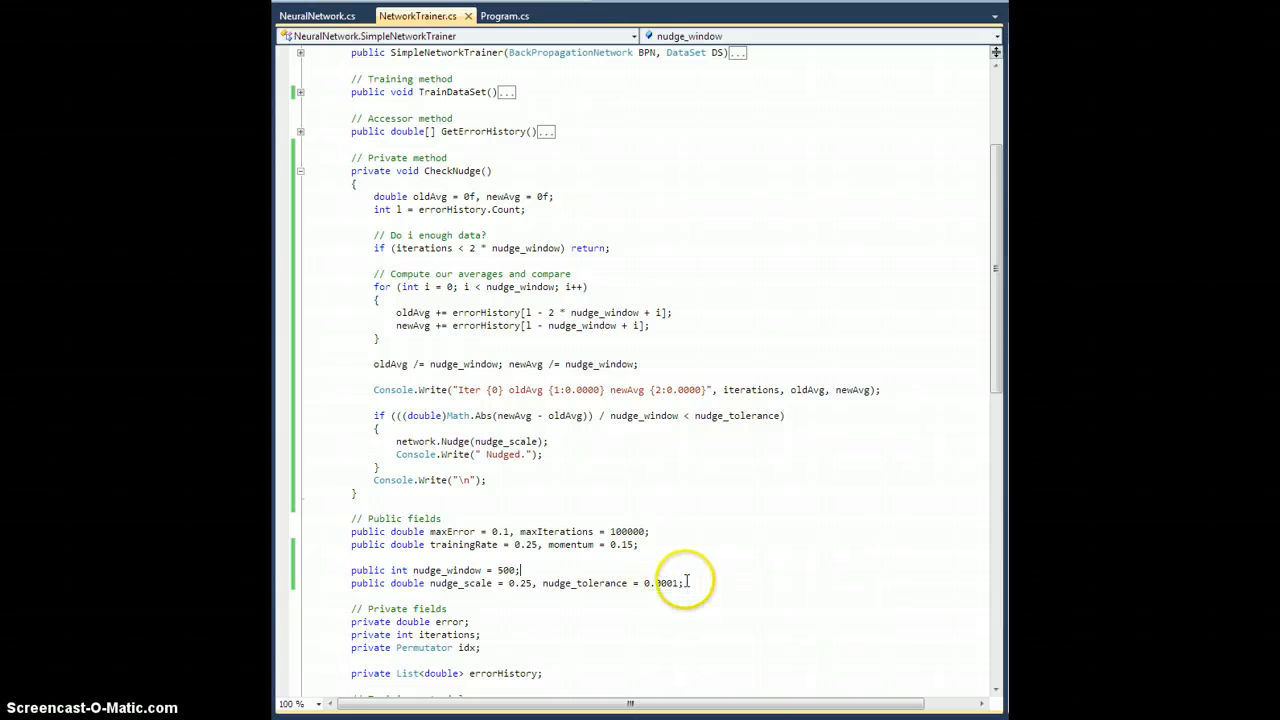
{"action": "left_click", "coordinate": [504, 16]}
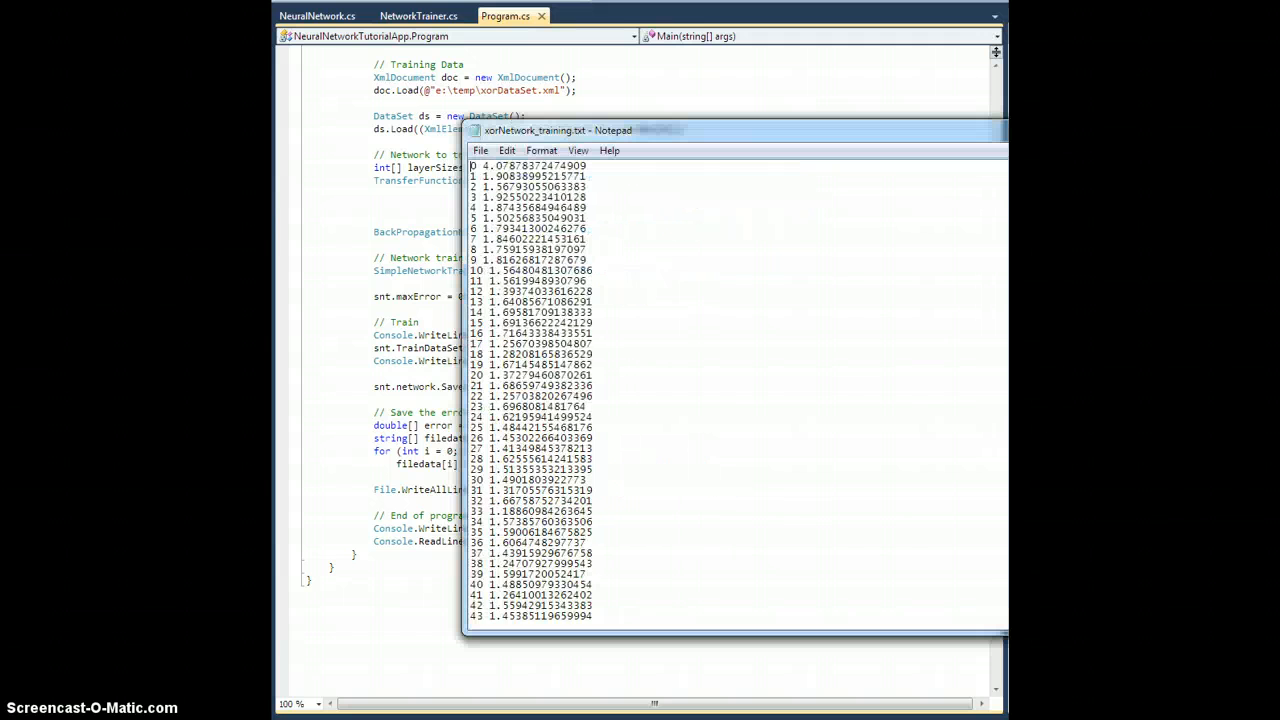
Step: Scroll down through the iteration/error rows of xorNetwork_training.txt
{"action": "scroll", "scroll_direction": "down", "scroll_amount": 3}
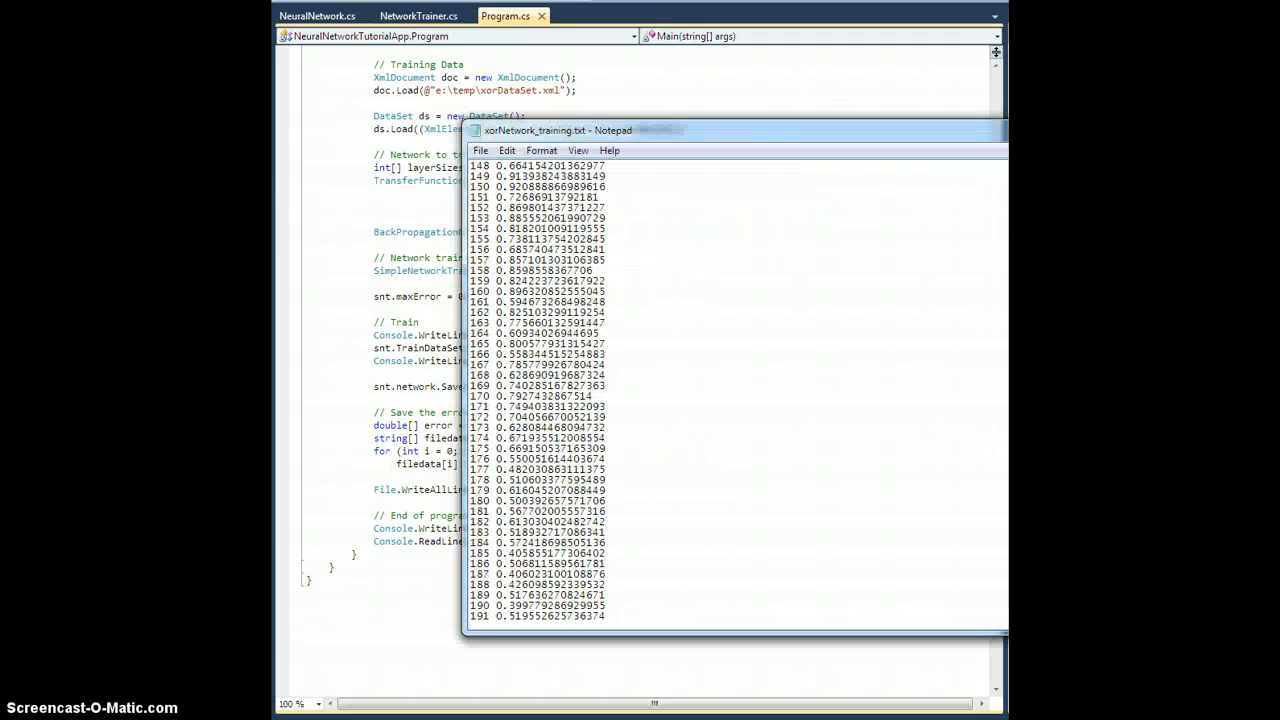
{"action": "scroll", "scroll_direction": "down", "scroll_amount": 3}
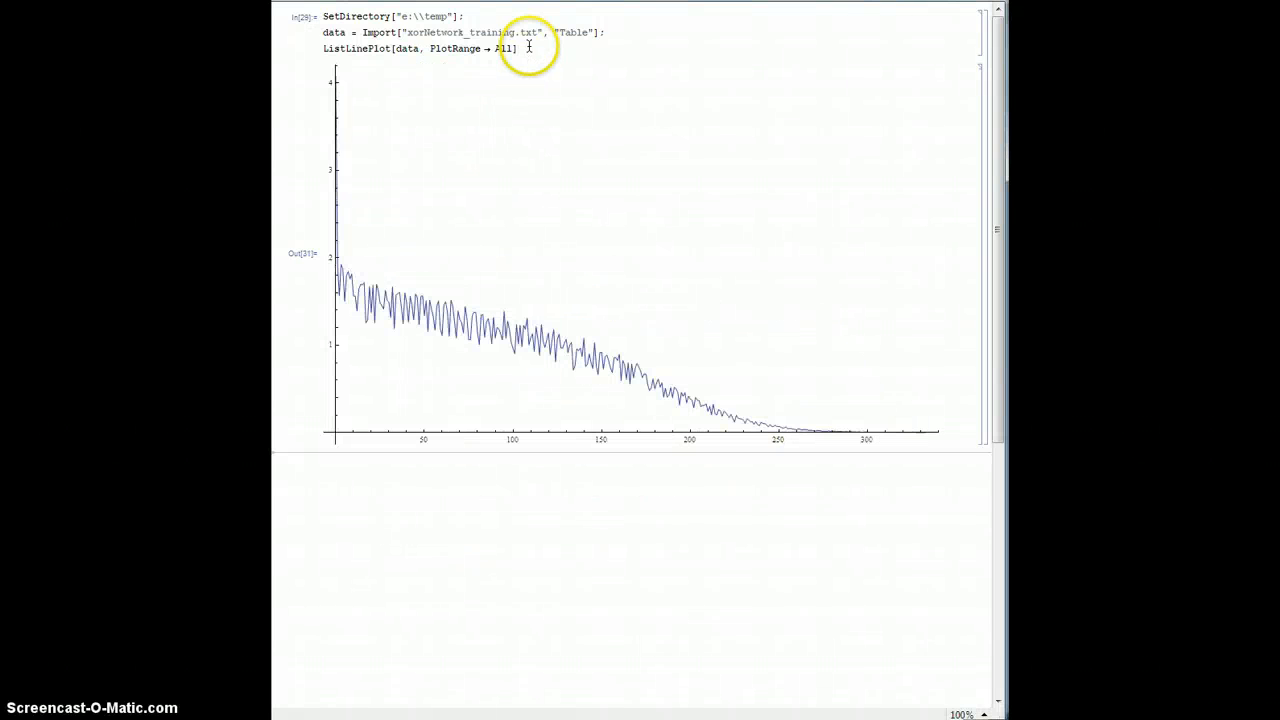
{"action": "mouse_move", "coordinate": [504, 364]}
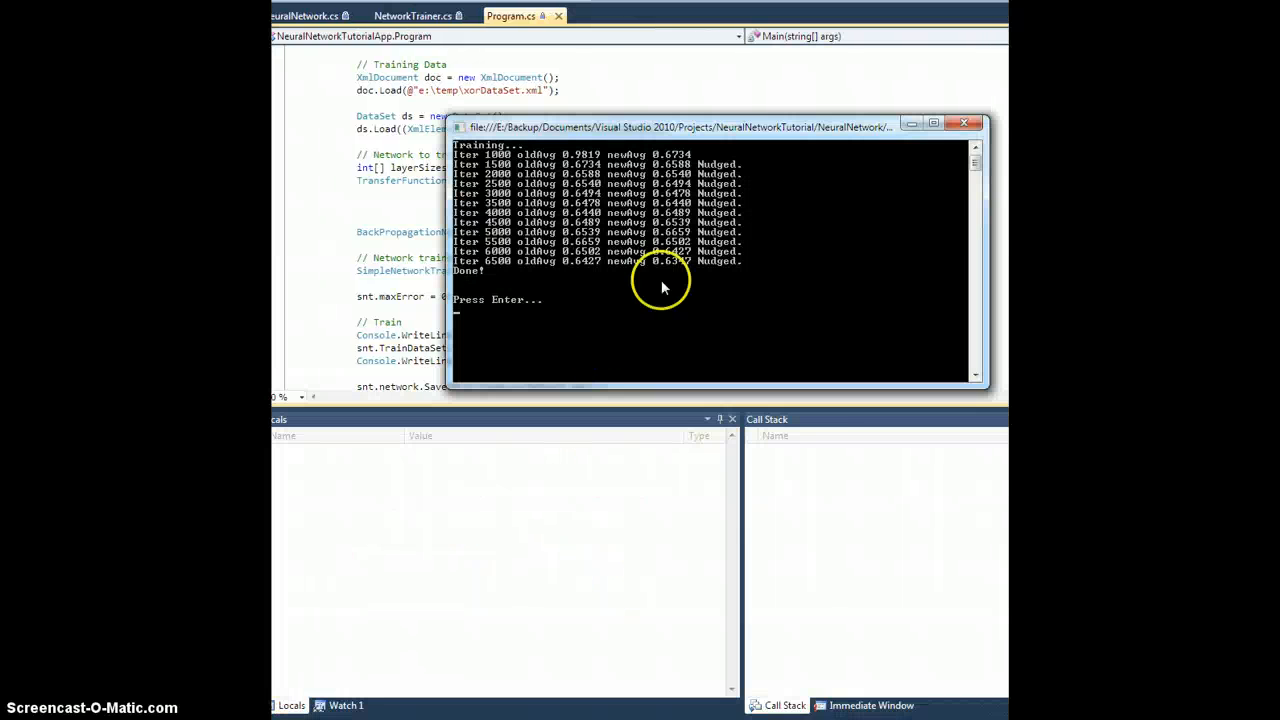
{"action": "mouse_move", "coordinate": [496, 180]}
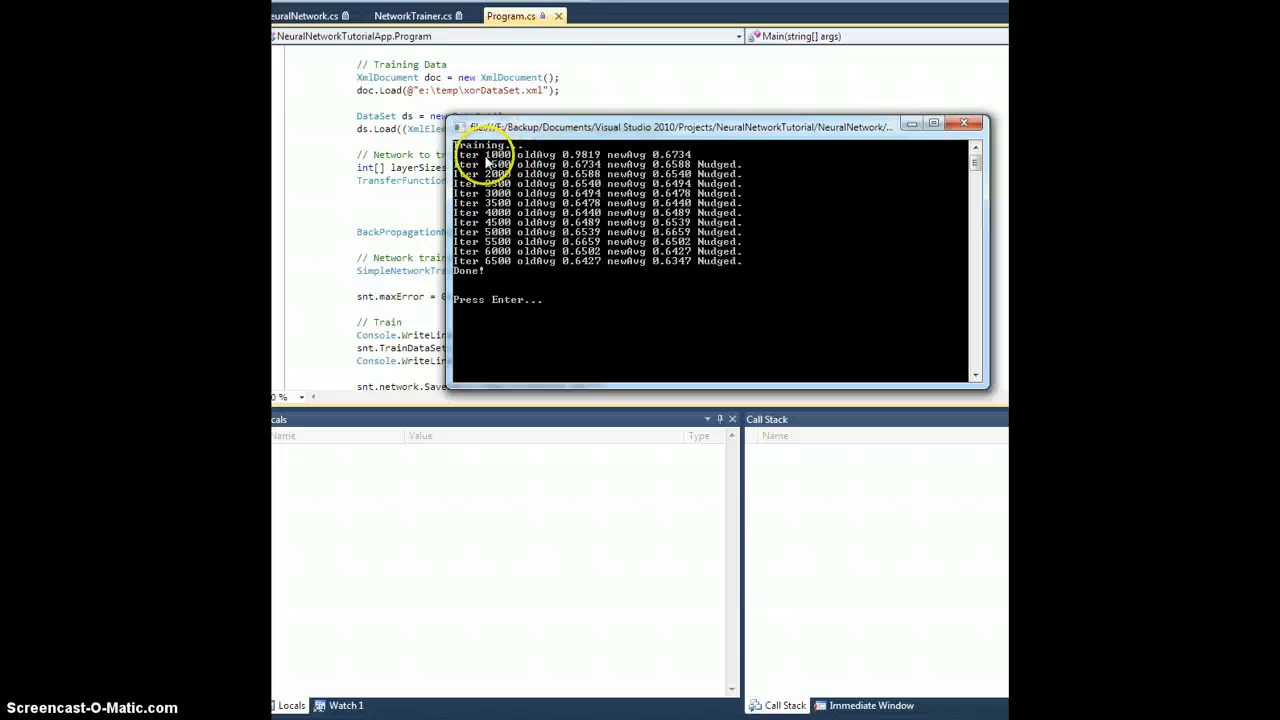
{"action": "mouse_move", "coordinate": [568, 164]}
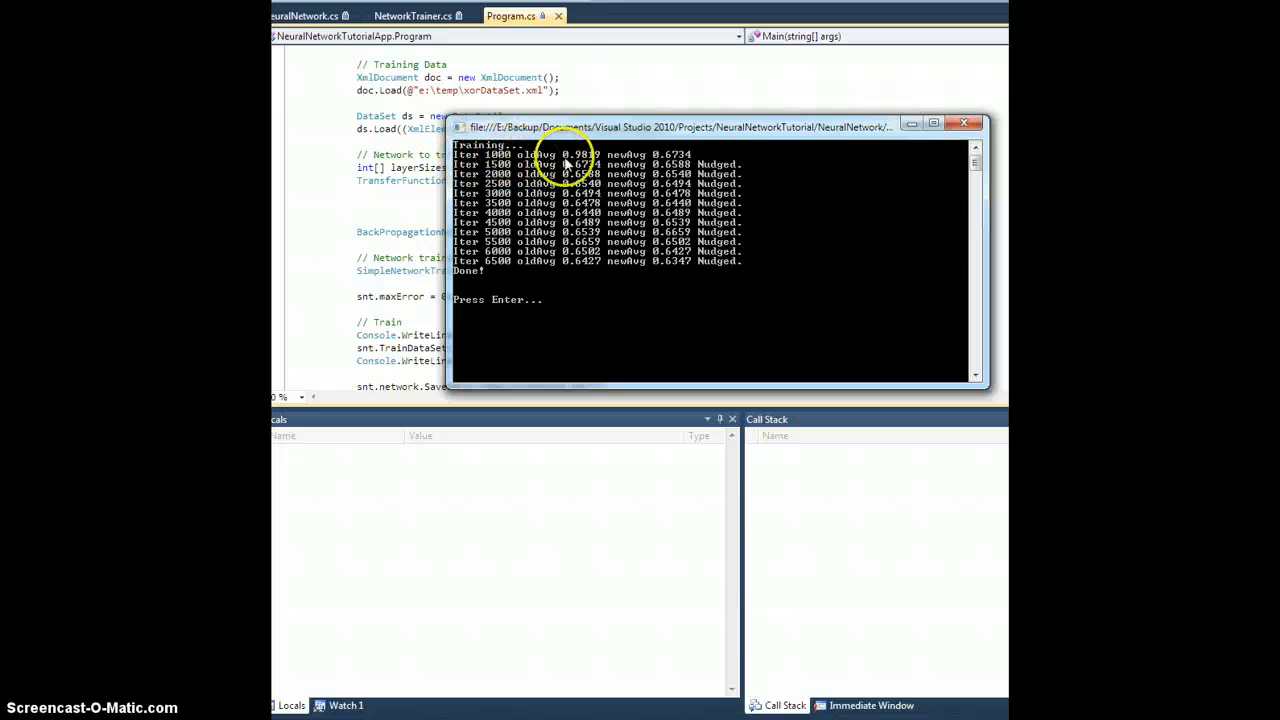
{"action": "mouse_move", "coordinate": [636, 168]}
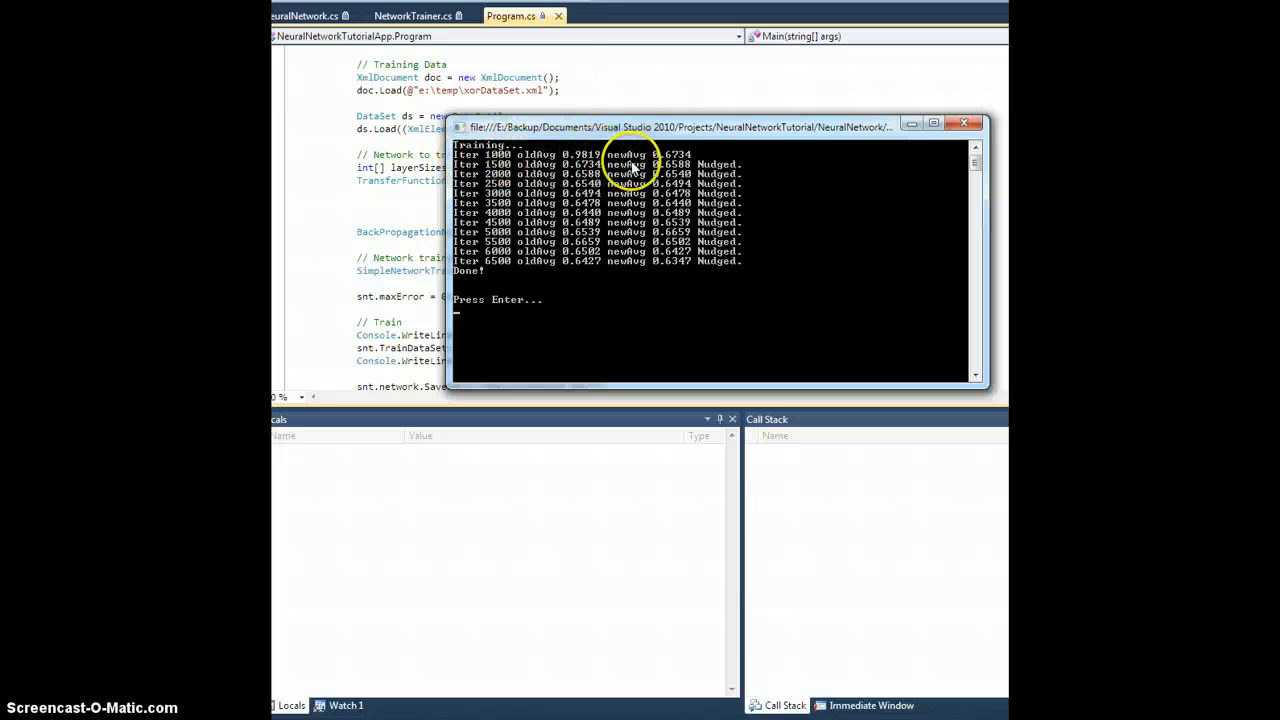
{"action": "mouse_move", "coordinate": [676, 164]}
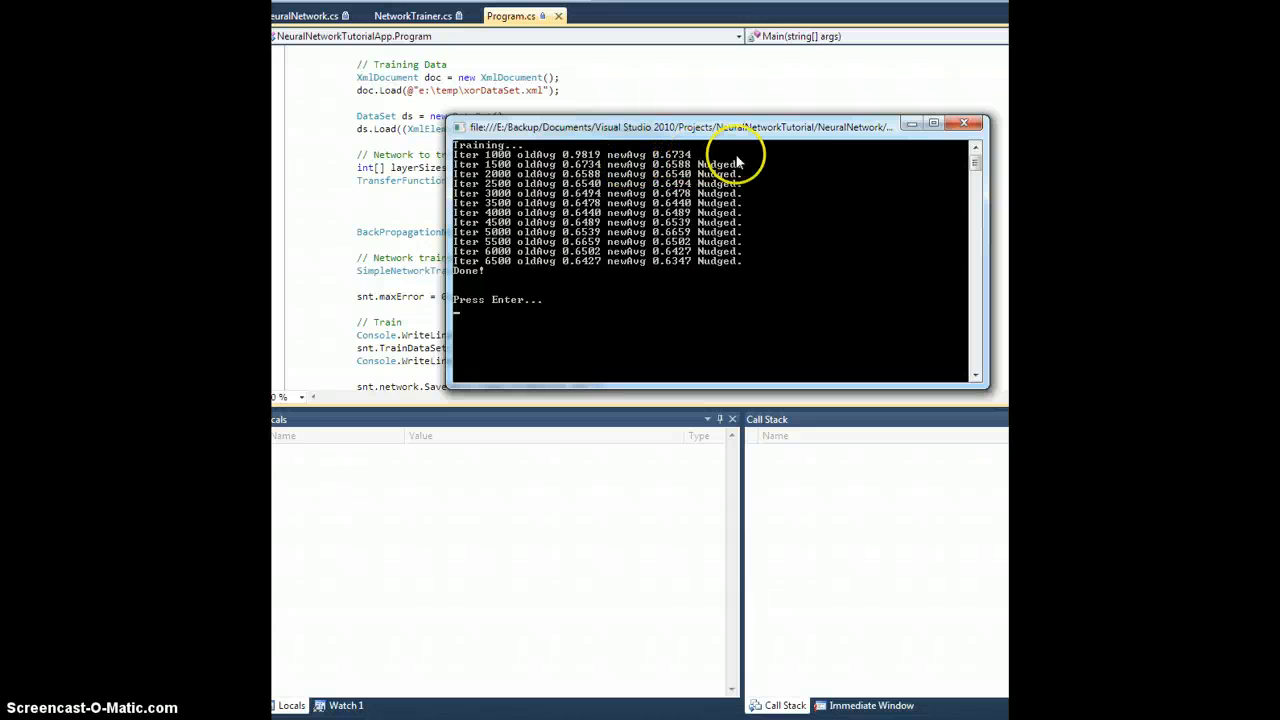
{"action": "mouse_move", "coordinate": [470, 172]}
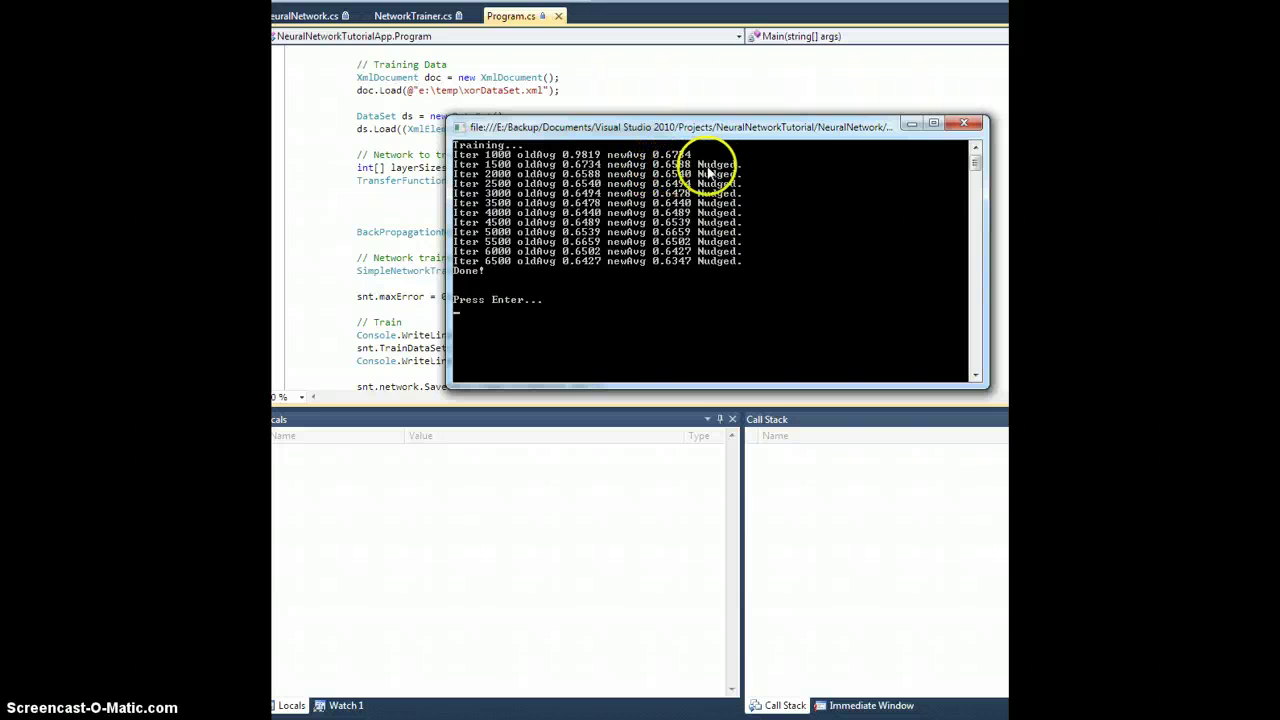
{"action": "mouse_move", "coordinate": [590, 172]}
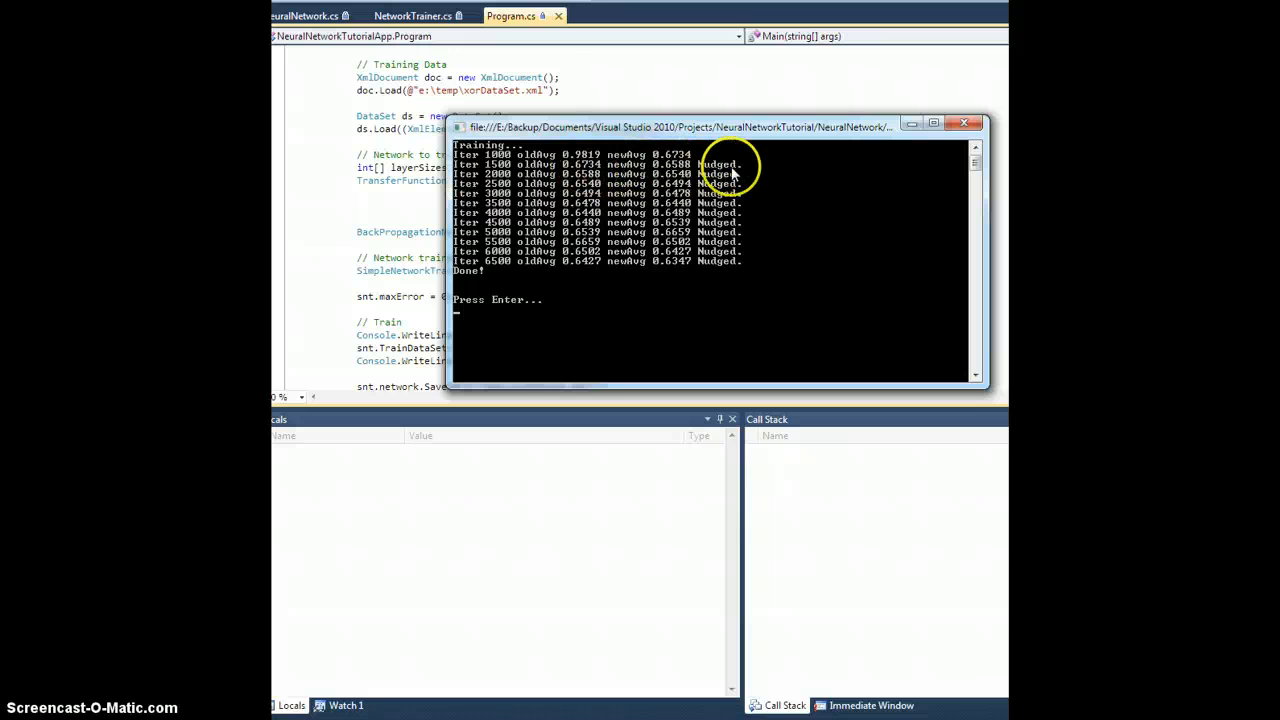
{"action": "mouse_move", "coordinate": [640, 176]}
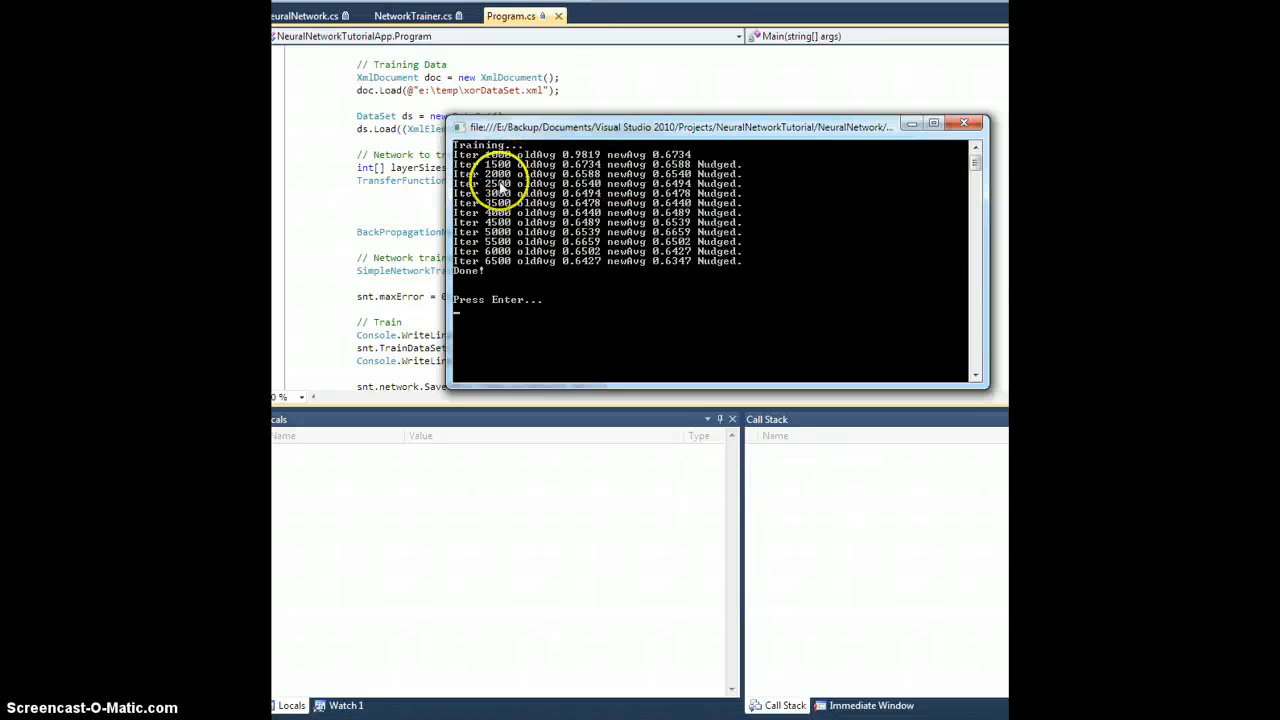
{"action": "mouse_move", "coordinate": [504, 262]}
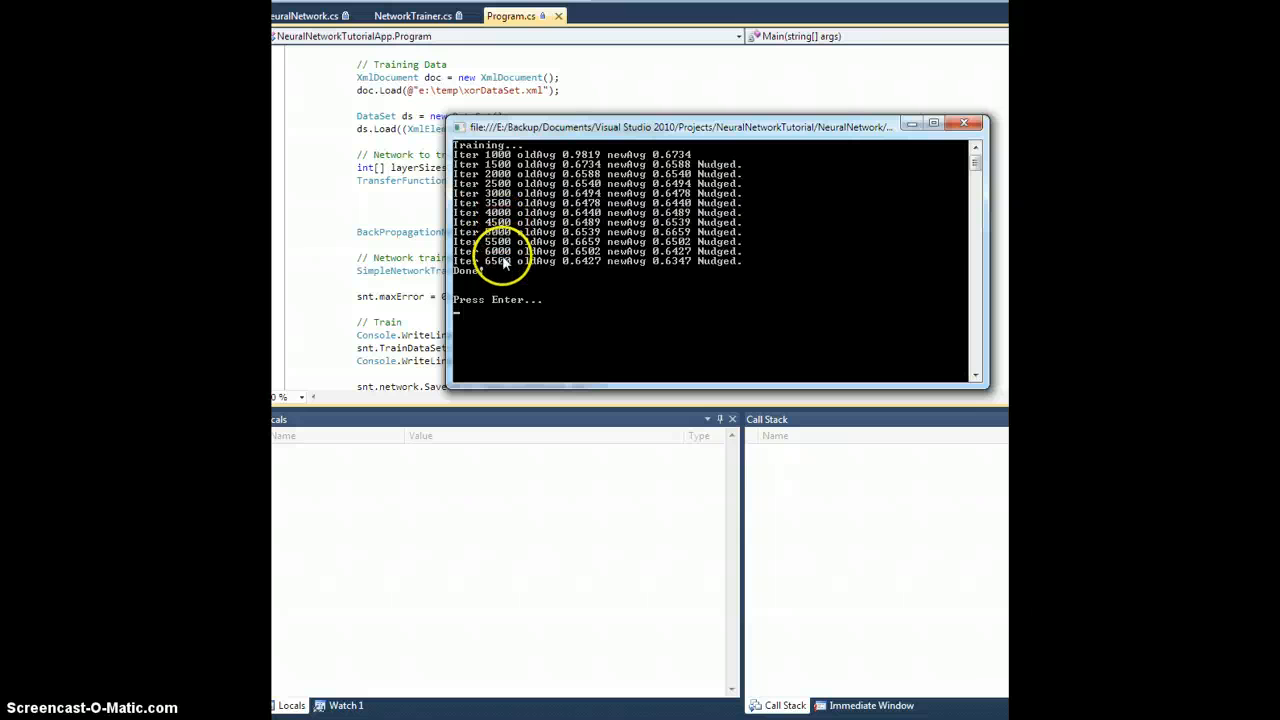
{"action": "mouse_move", "coordinate": [524, 292]}
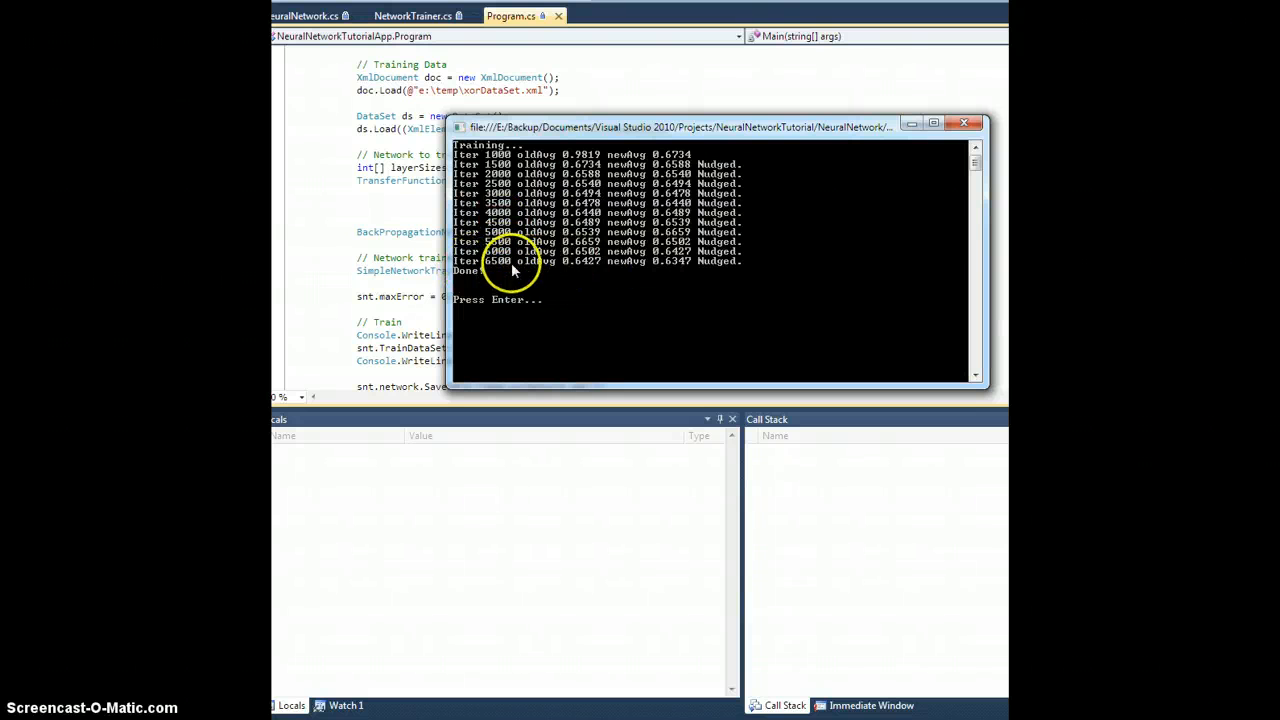
{"action": "mouse_move", "coordinate": [630, 304]}
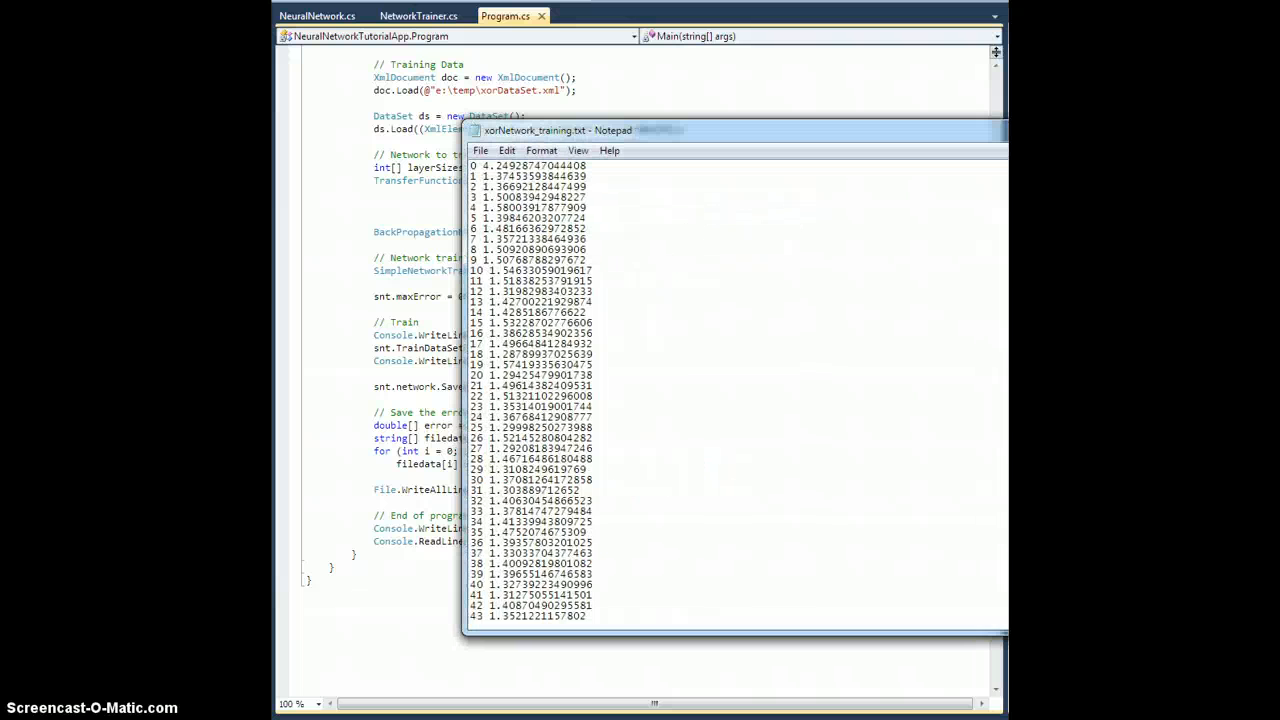
Step: Scroll the training log to the error values around iteration 1000 and on past 2500
{"action": "scroll", "scroll_direction": "down", "scroll_amount": 3}
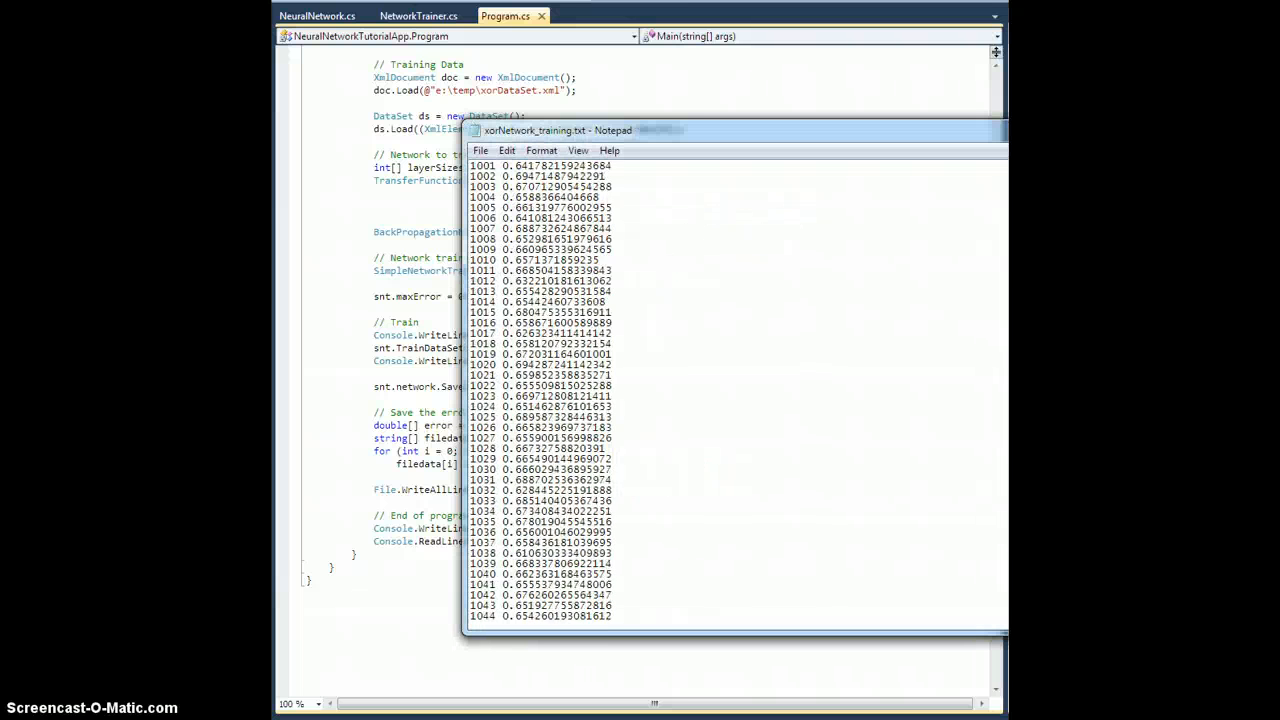
{"action": "scroll", "scroll_direction": "down", "scroll_amount": 3}
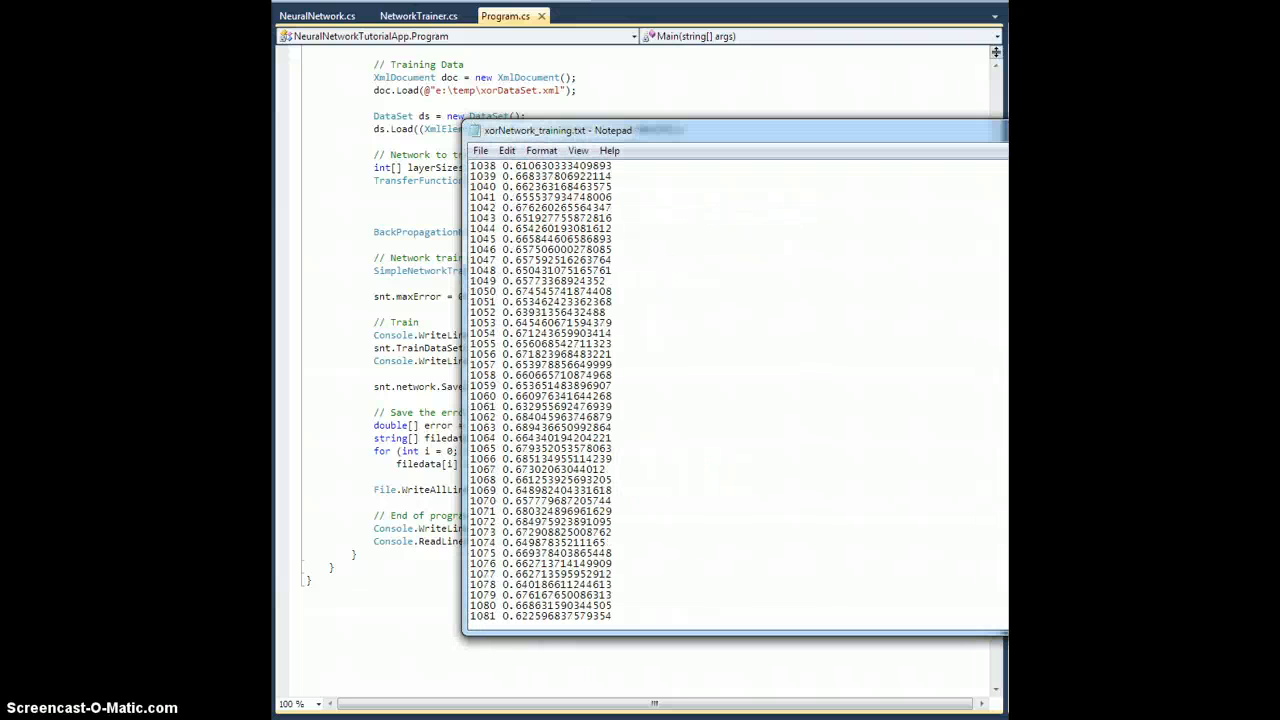
{"action": "scroll", "scroll_direction": "up", "scroll_amount": 3}
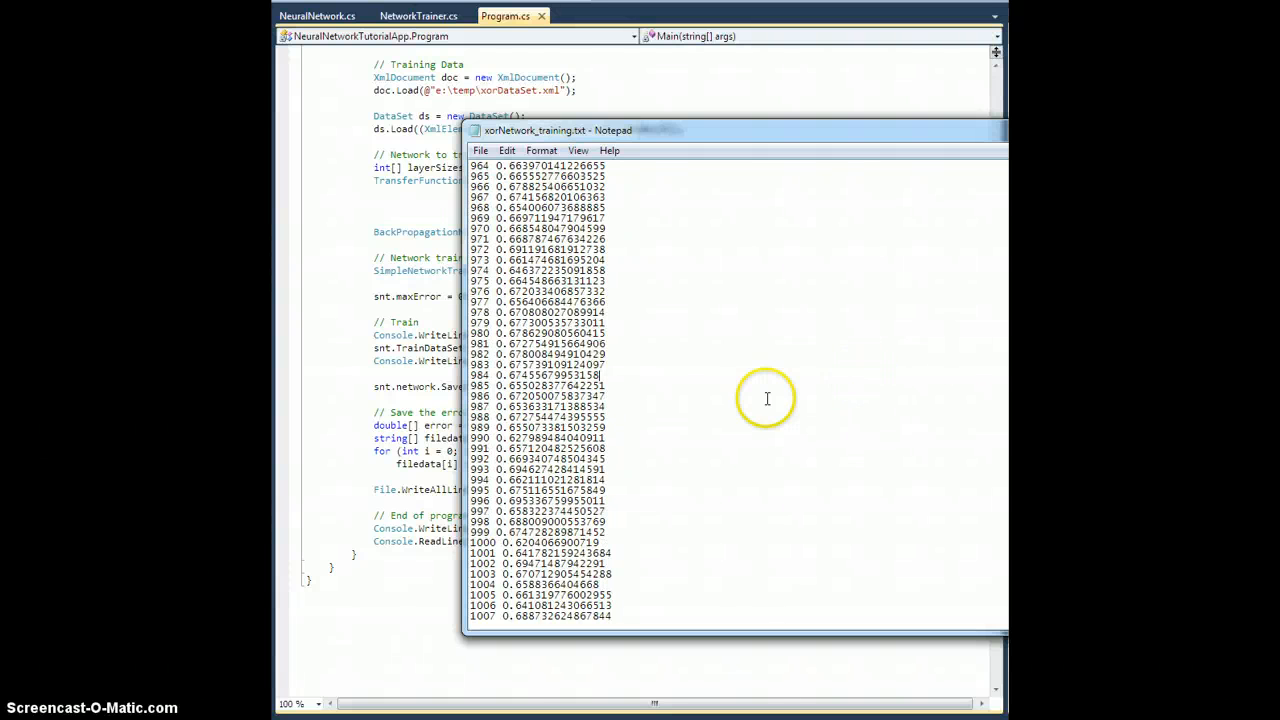
{"action": "scroll", "scroll_direction": "down", "scroll_amount": 3}
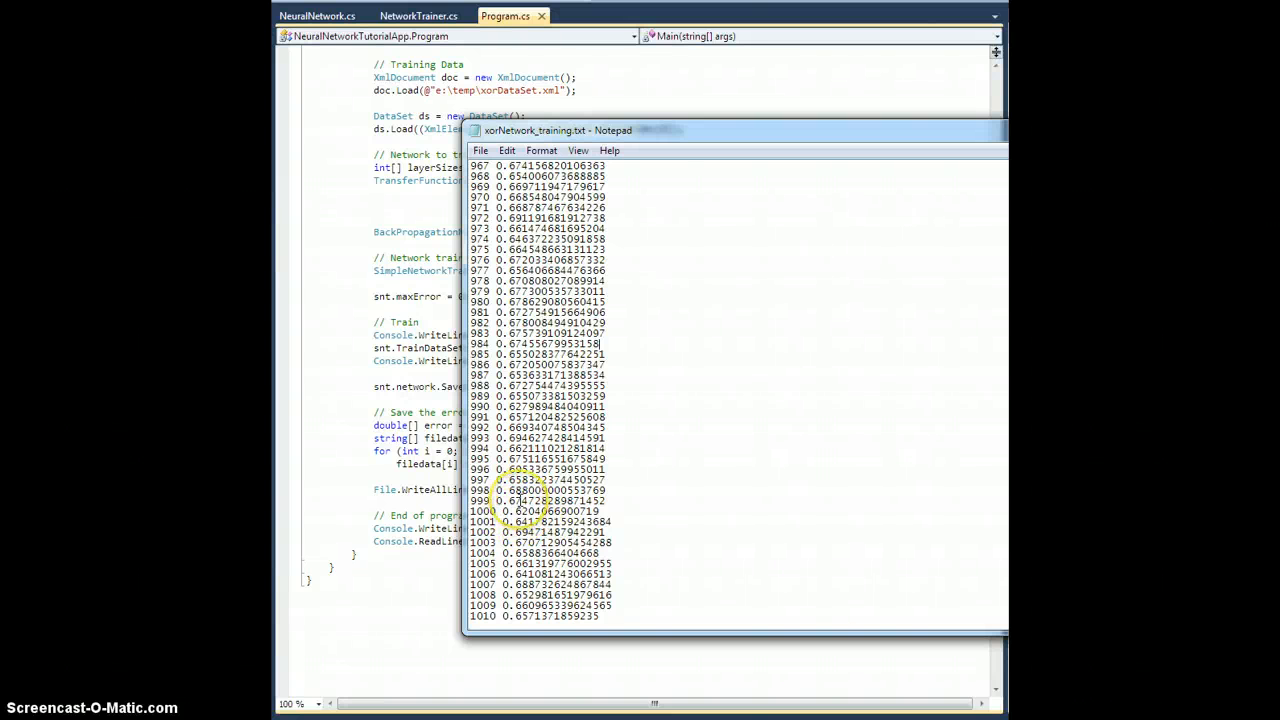
{"action": "scroll", "scroll_direction": "down", "scroll_amount": 3}
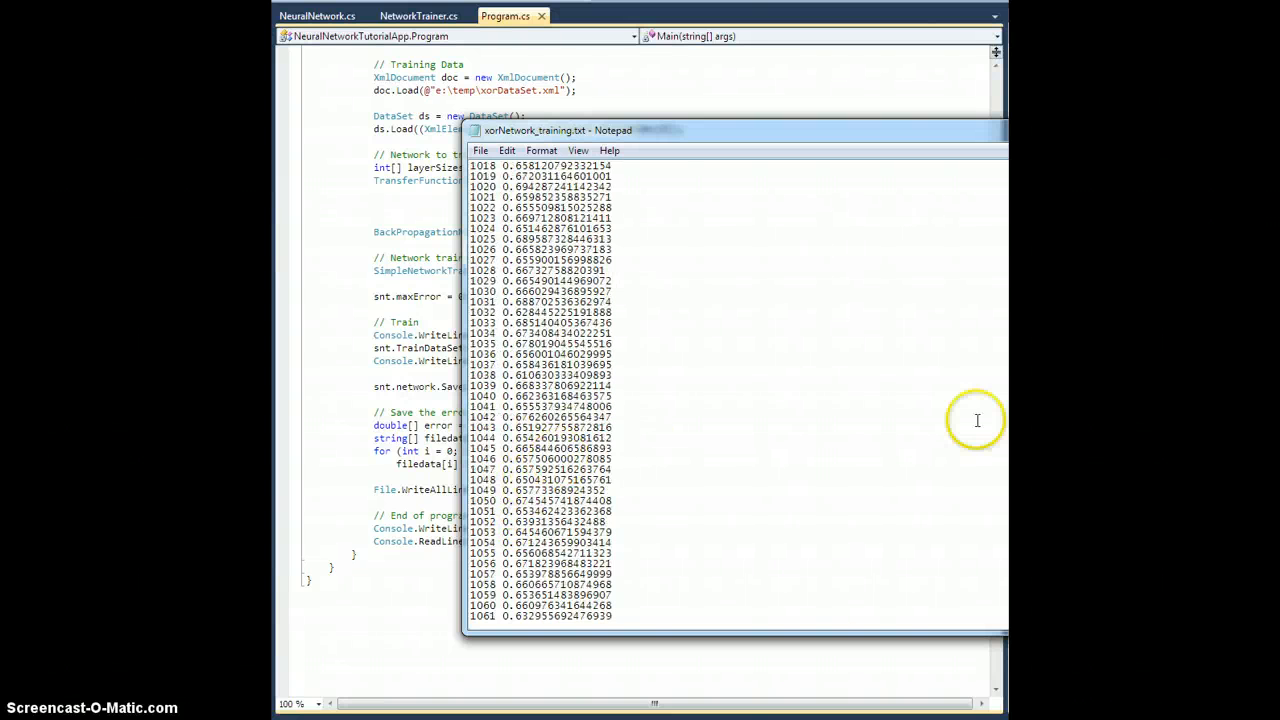
{"action": "scroll", "scroll_direction": "down", "scroll_amount": 3}
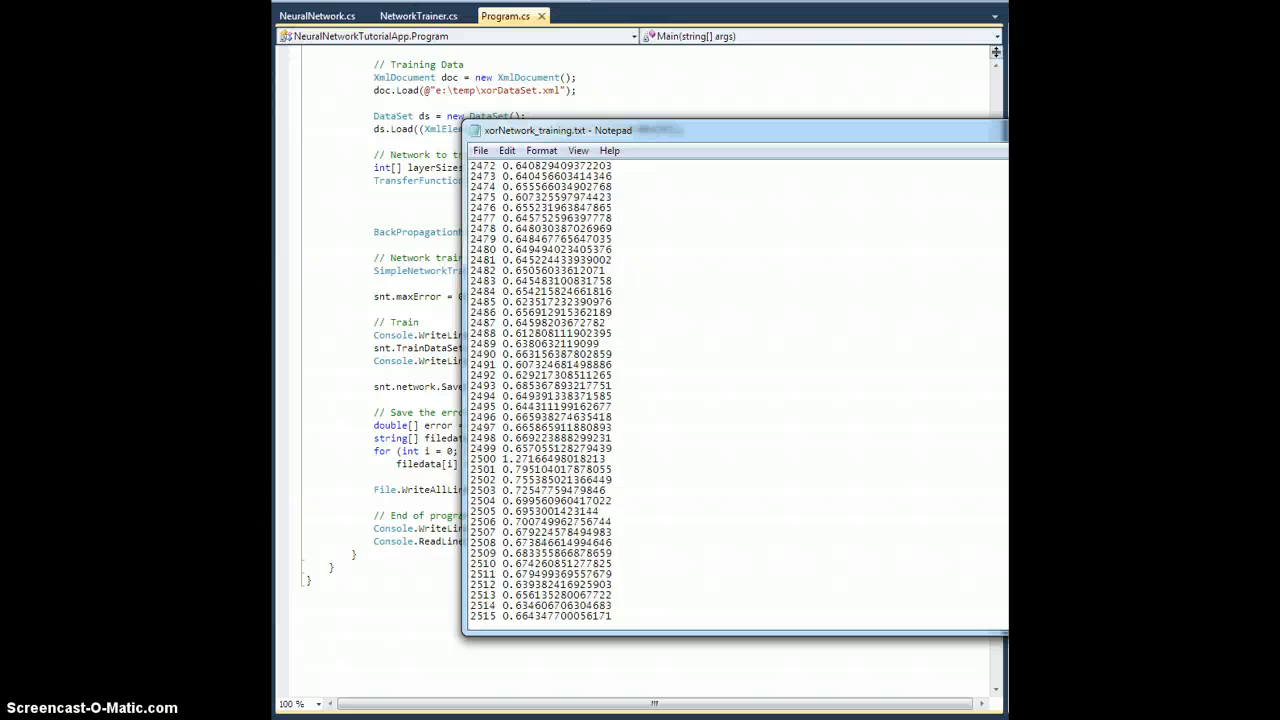
{"action": "scroll", "scroll_direction": "down", "scroll_amount": 3}
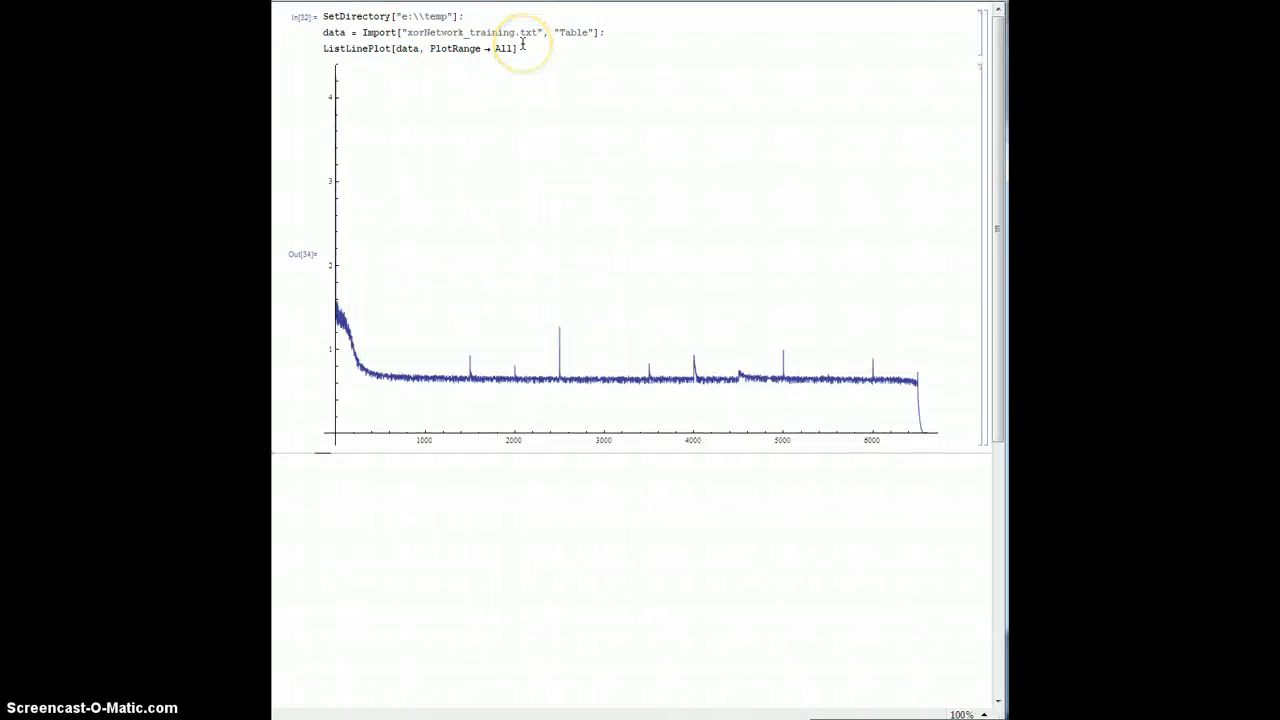
{"action": "mouse_move", "coordinate": [332, 336]}
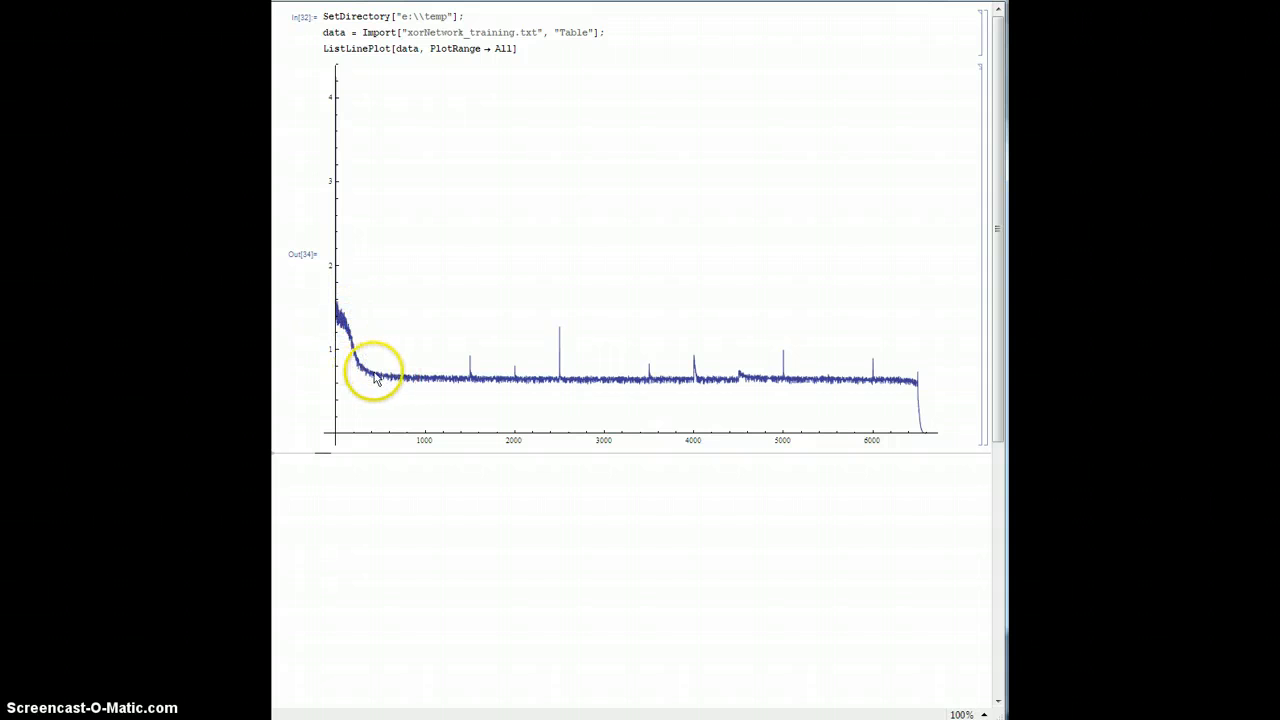
{"action": "mouse_move", "coordinate": [410, 380]}
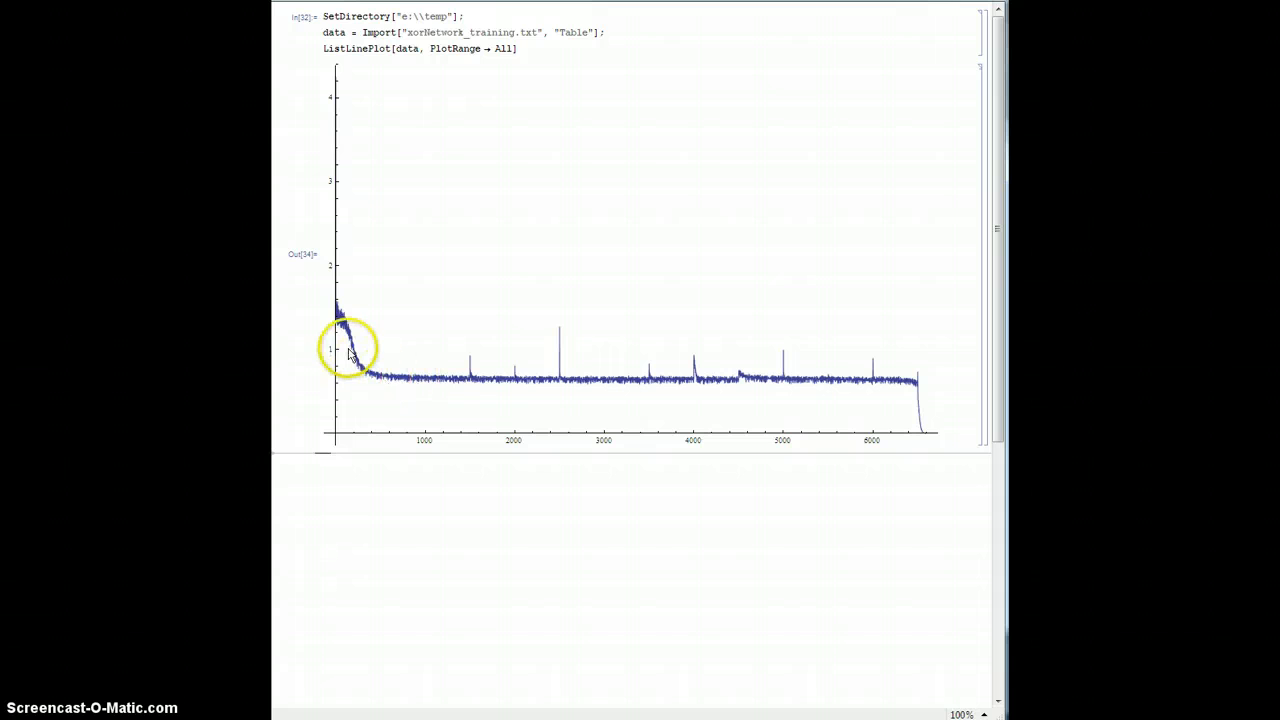
{"action": "mouse_move", "coordinate": [400, 378]}
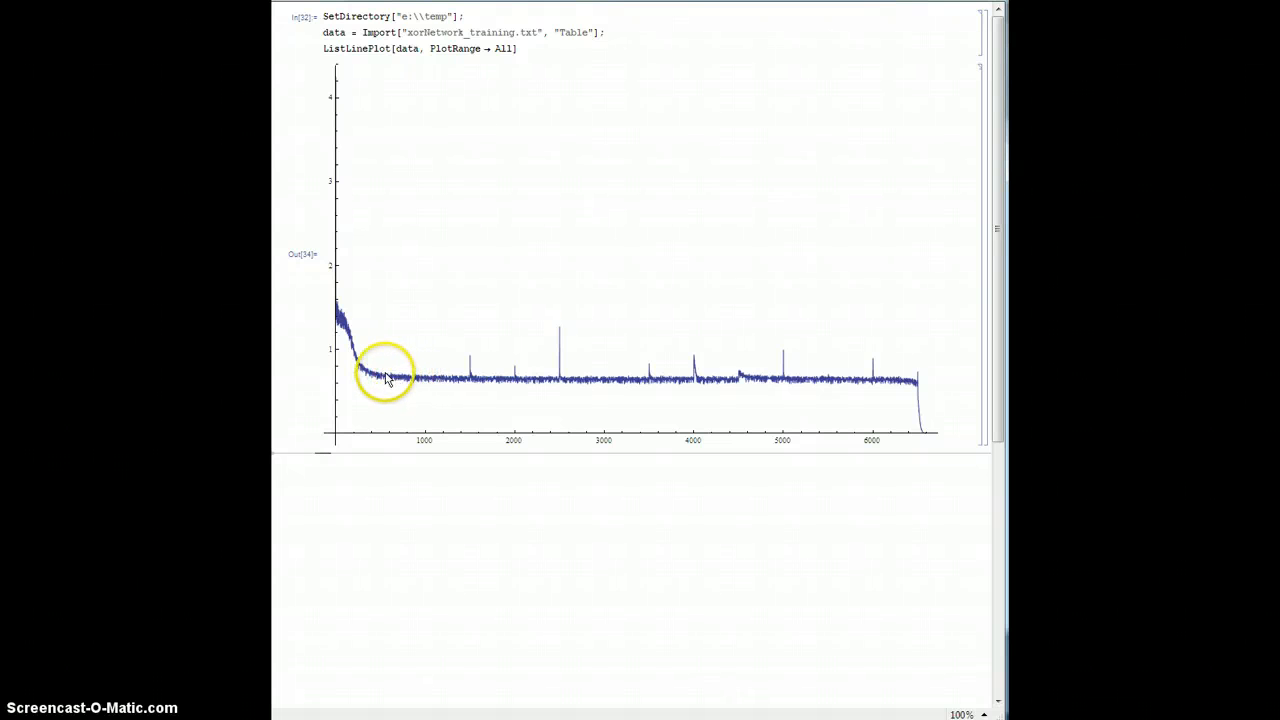
{"action": "mouse_move", "coordinate": [430, 384]}
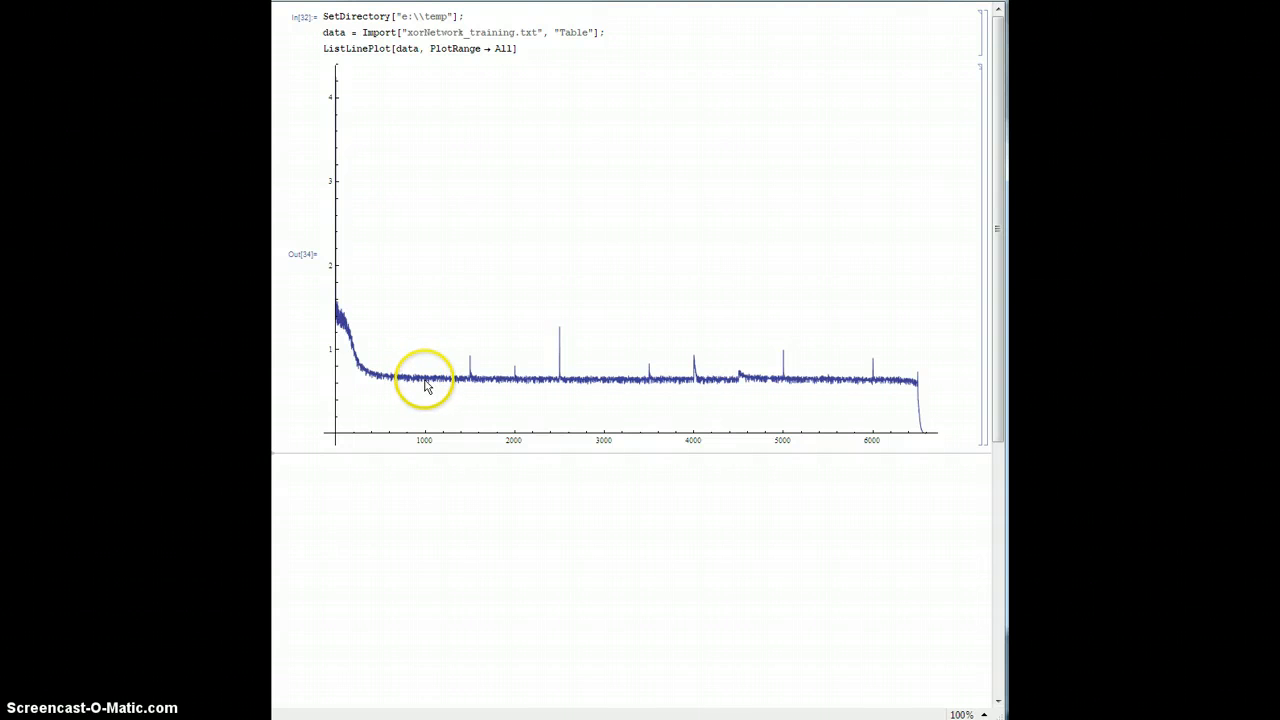
{"action": "mouse_move", "coordinate": [420, 400]}
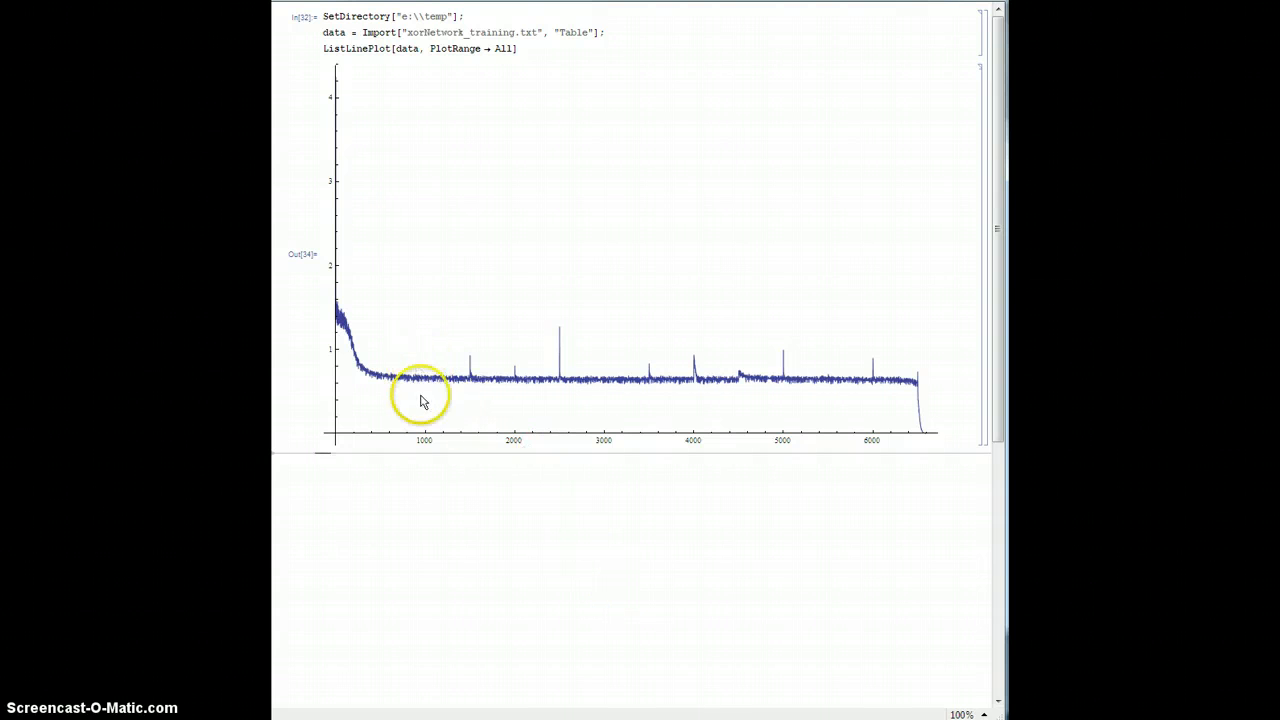
{"action": "mouse_move", "coordinate": [340, 376]}
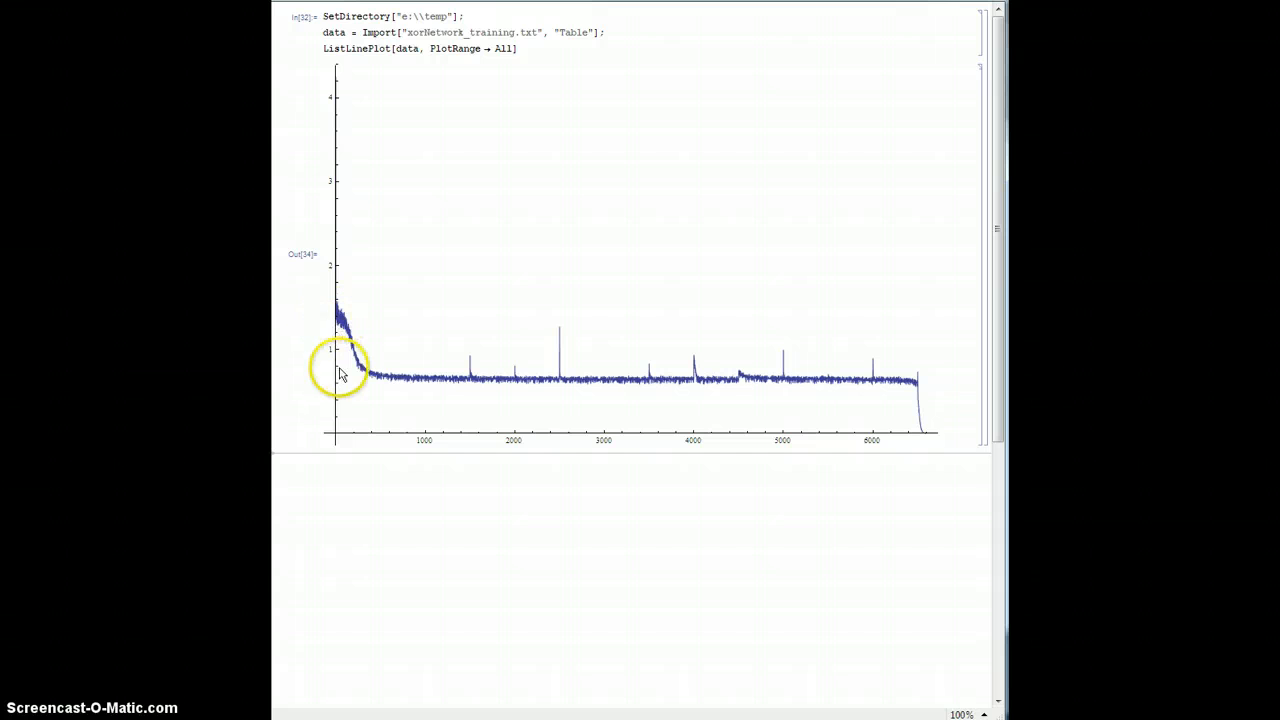
{"action": "mouse_move", "coordinate": [376, 378]}
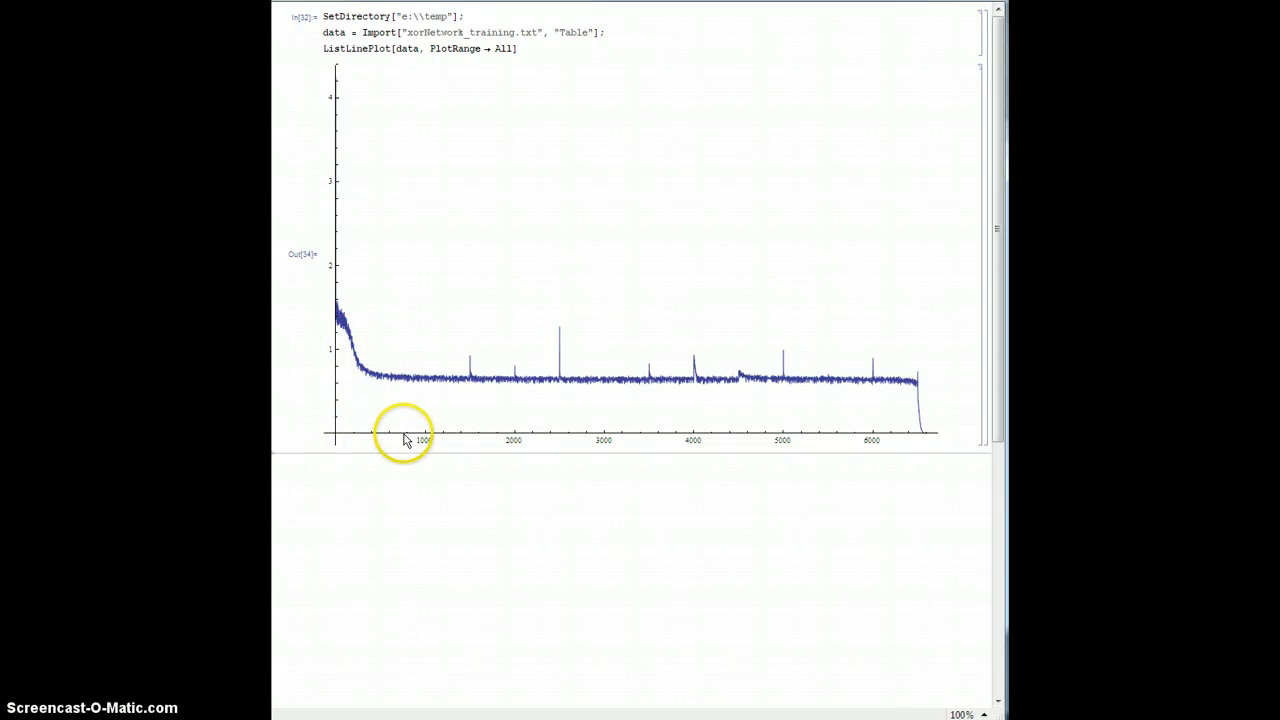
{"action": "mouse_move", "coordinate": [390, 386]}
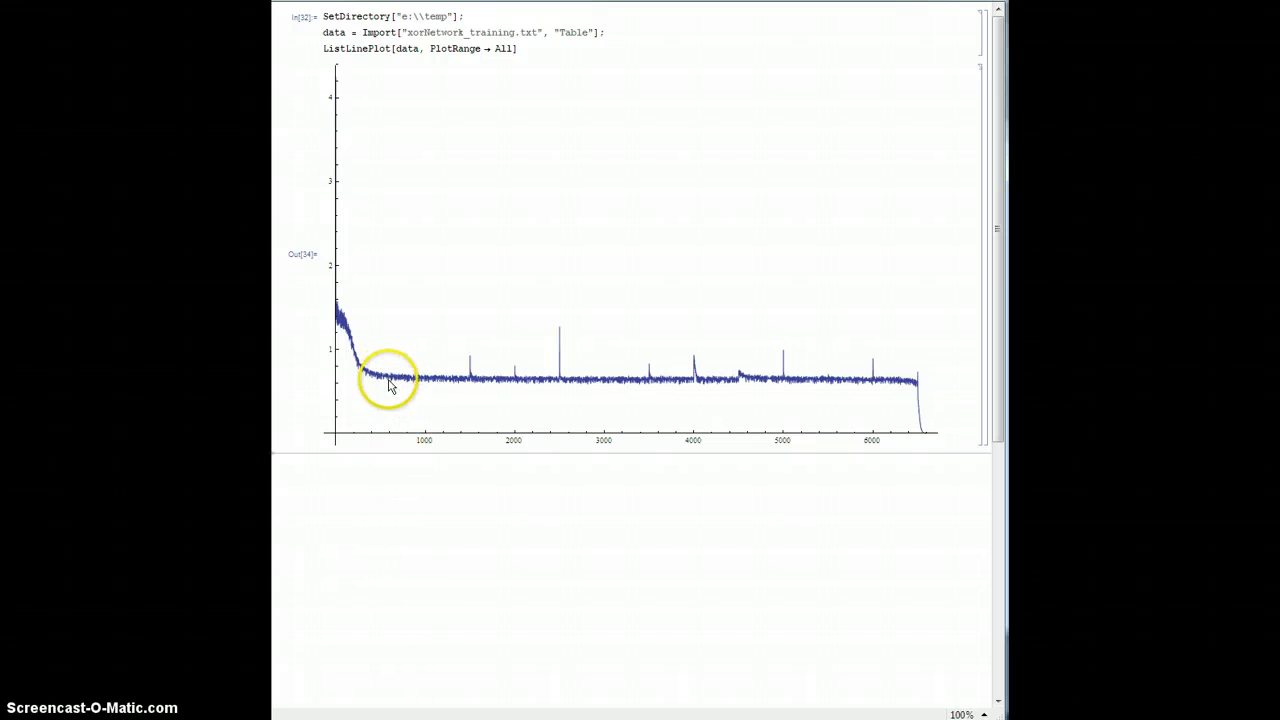
{"action": "mouse_move", "coordinate": [350, 344]}
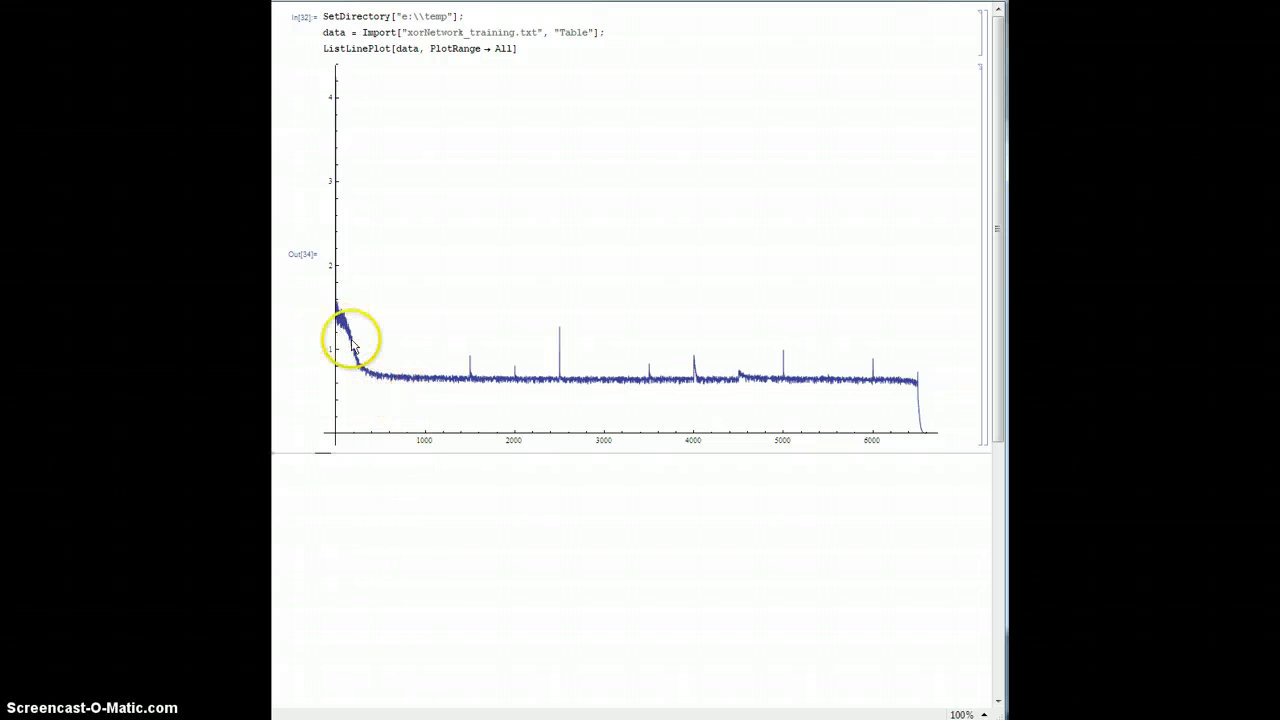
{"action": "mouse_move", "coordinate": [400, 372]}
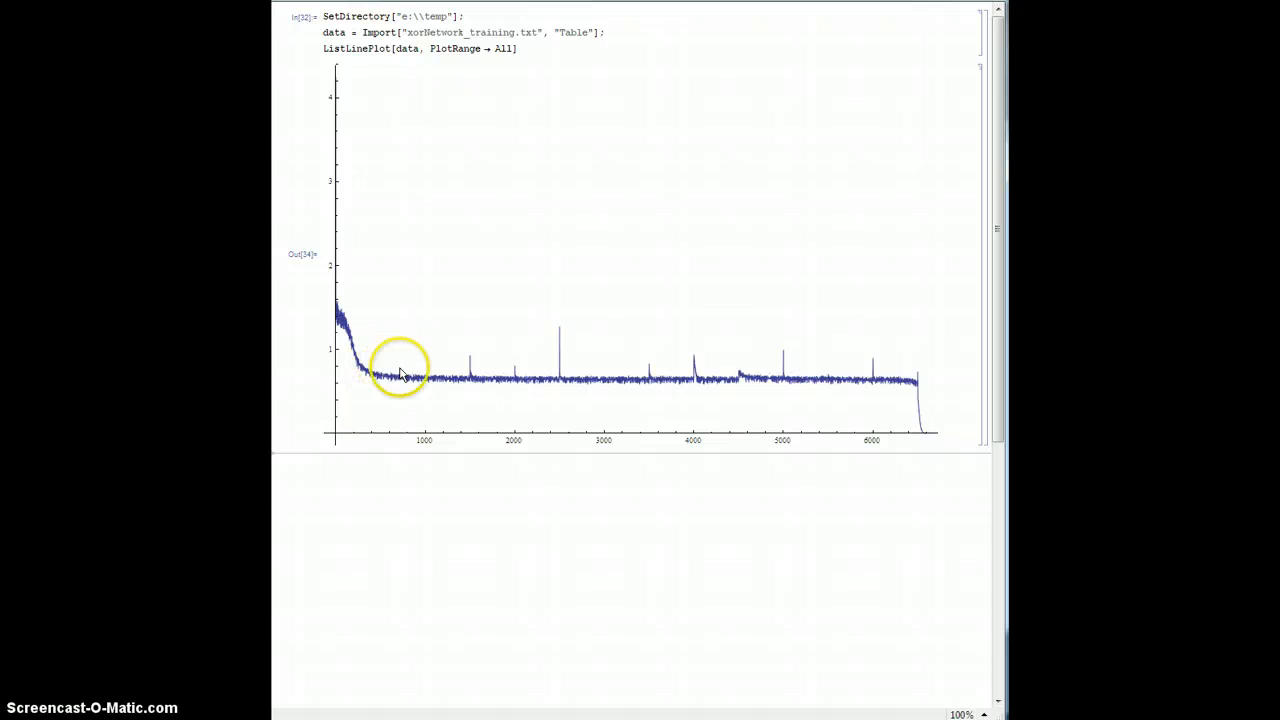
{"action": "mouse_move", "coordinate": [476, 360]}
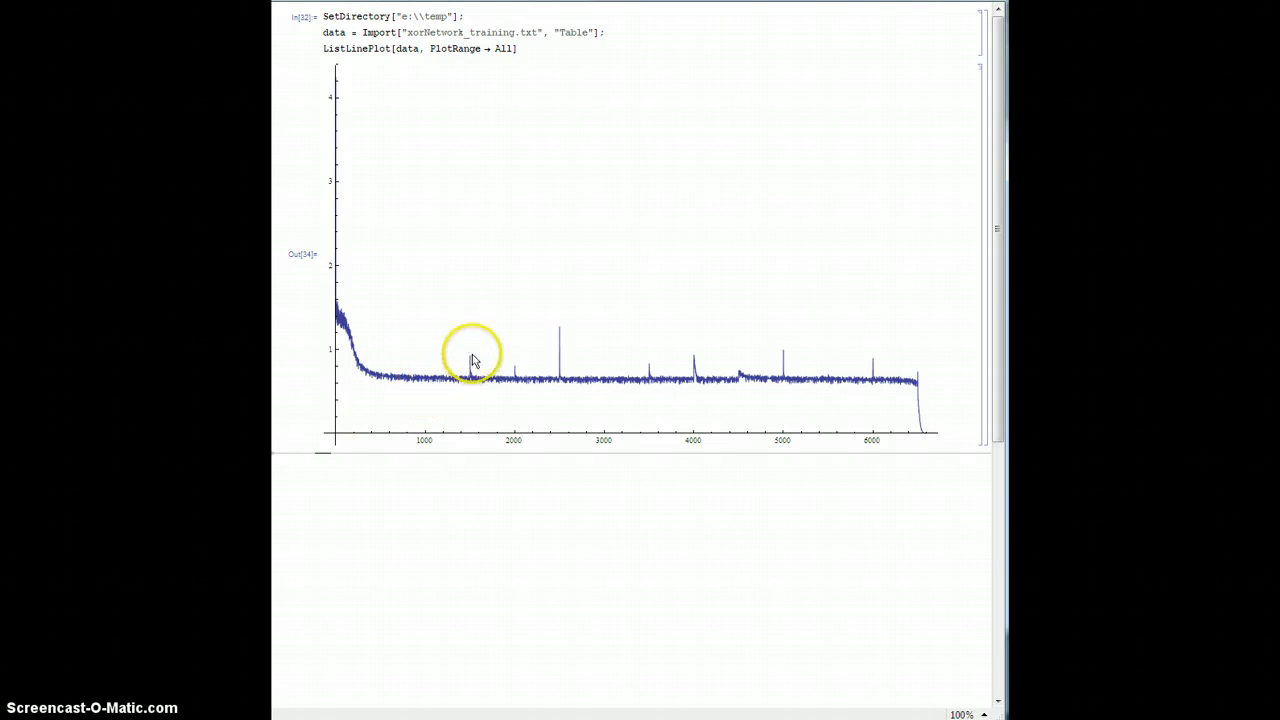
{"action": "mouse_move", "coordinate": [420, 380]}
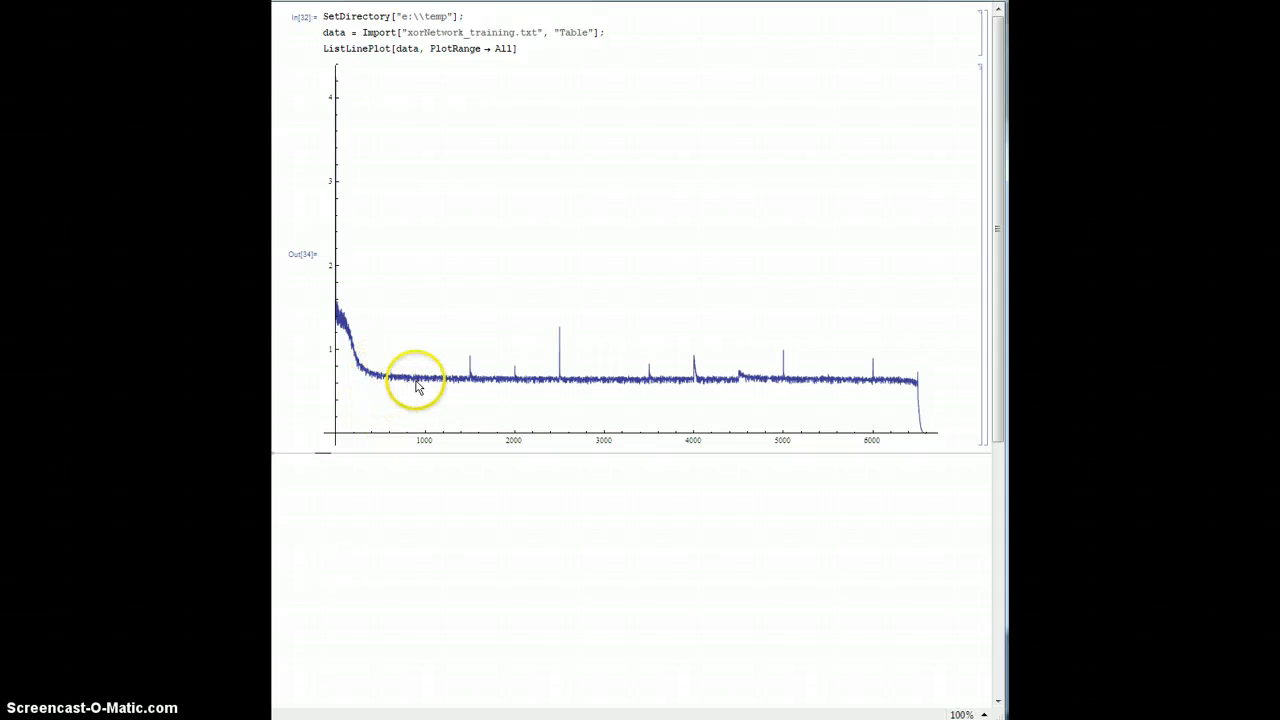
{"action": "mouse_move", "coordinate": [450, 388]}
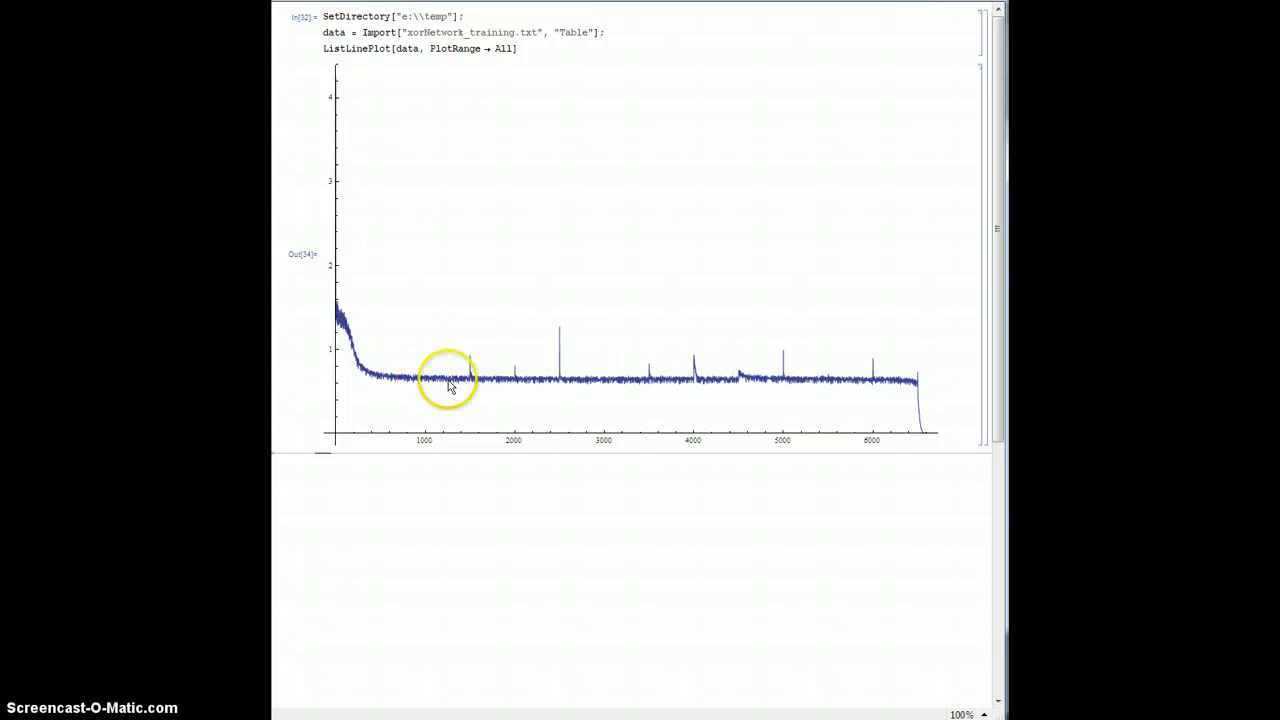
{"action": "mouse_move", "coordinate": [472, 396]}
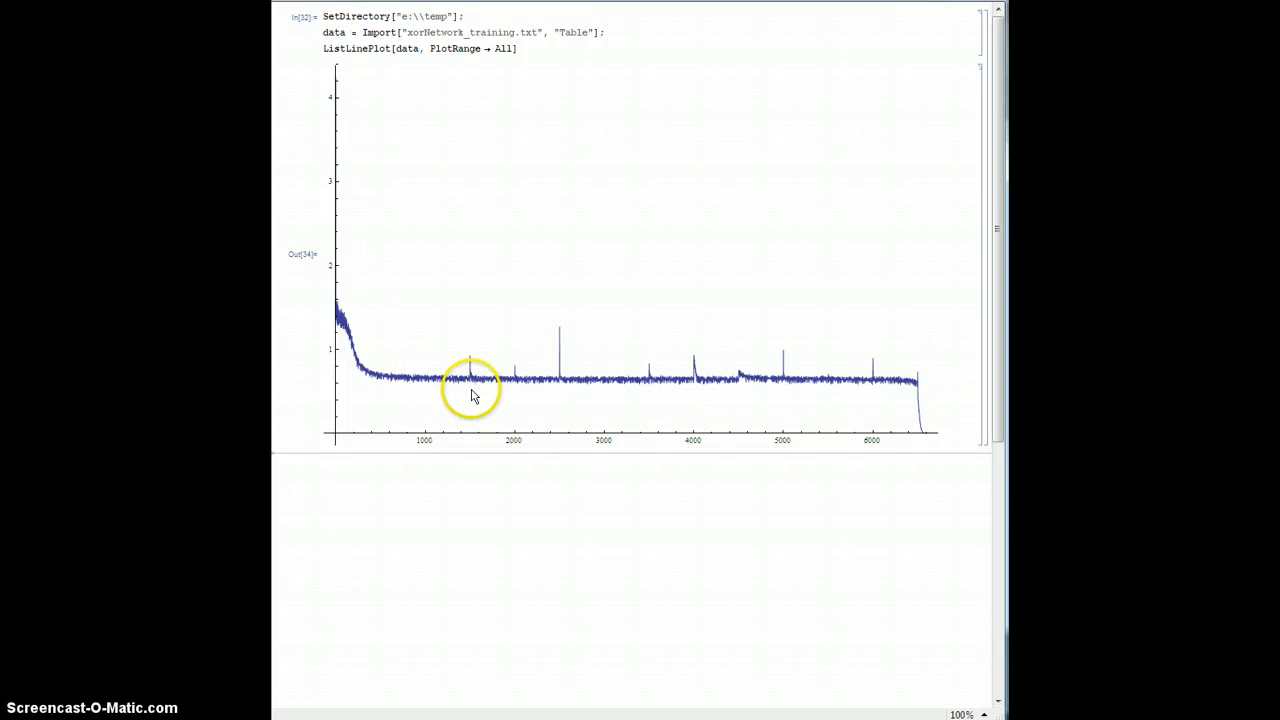
Step: Replace PlotRange All with {0, 1} and re-evaluate to inspect the plateau near 0.65
{"action": "double_click", "coordinate": [504, 48]}
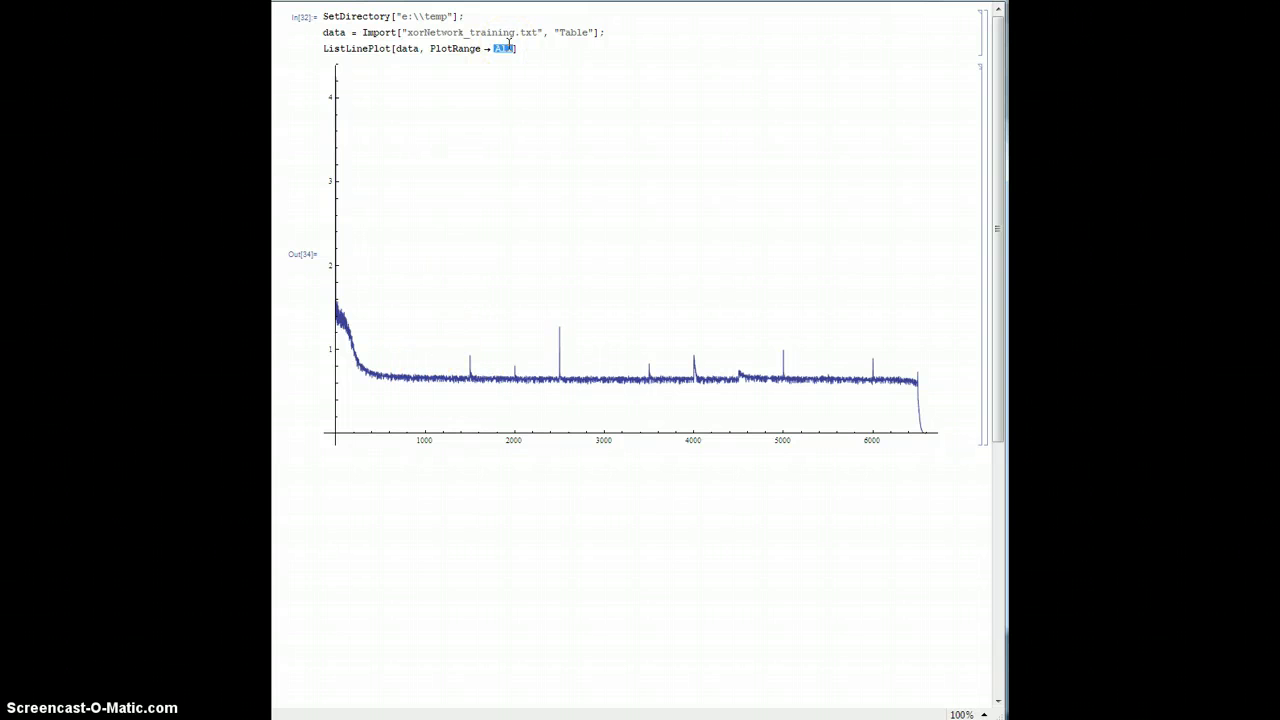
{"action": "type", "text": "{0, 1}"}
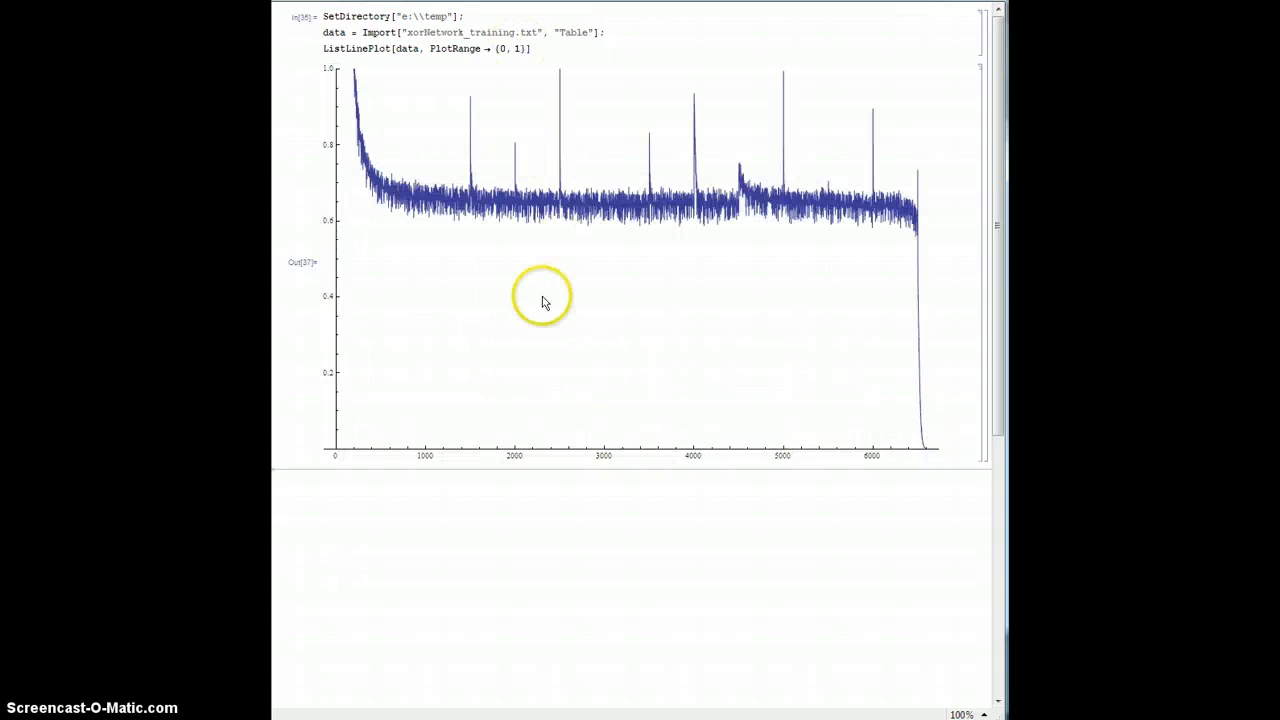
{"action": "mouse_move", "coordinate": [436, 178]}
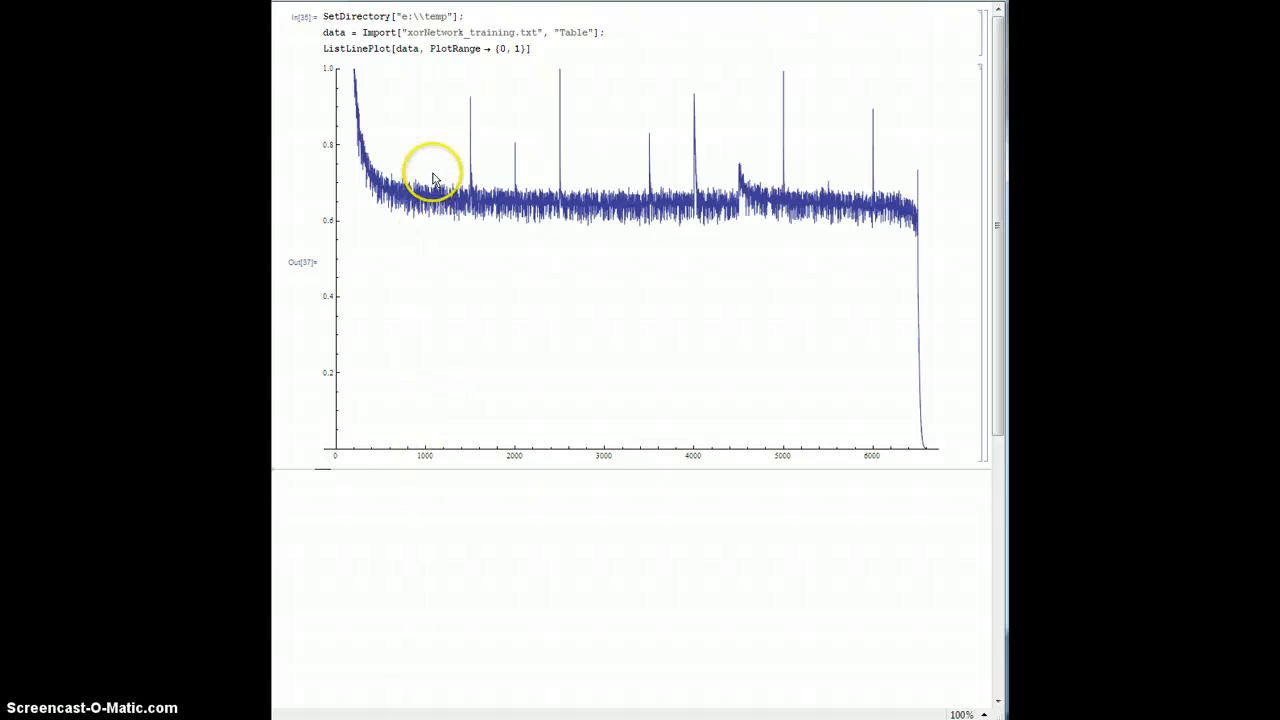
{"action": "mouse_move", "coordinate": [470, 196]}
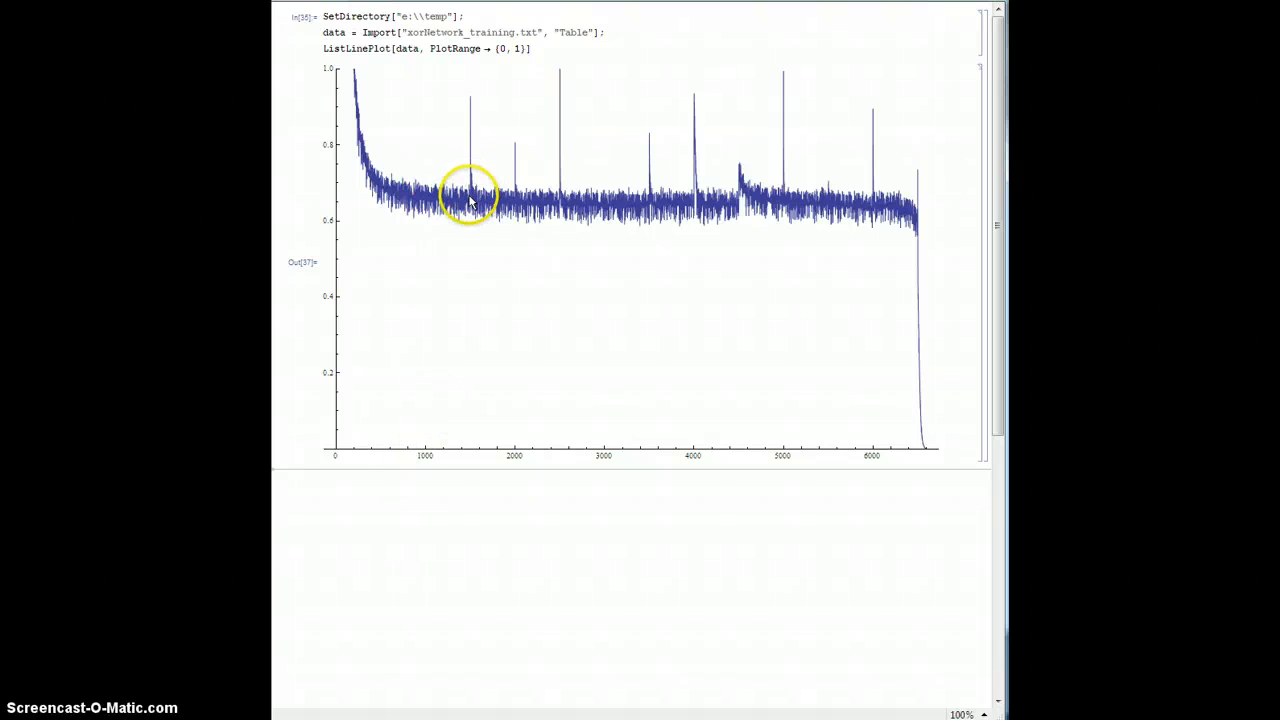
{"action": "mouse_move", "coordinate": [476, 100]}
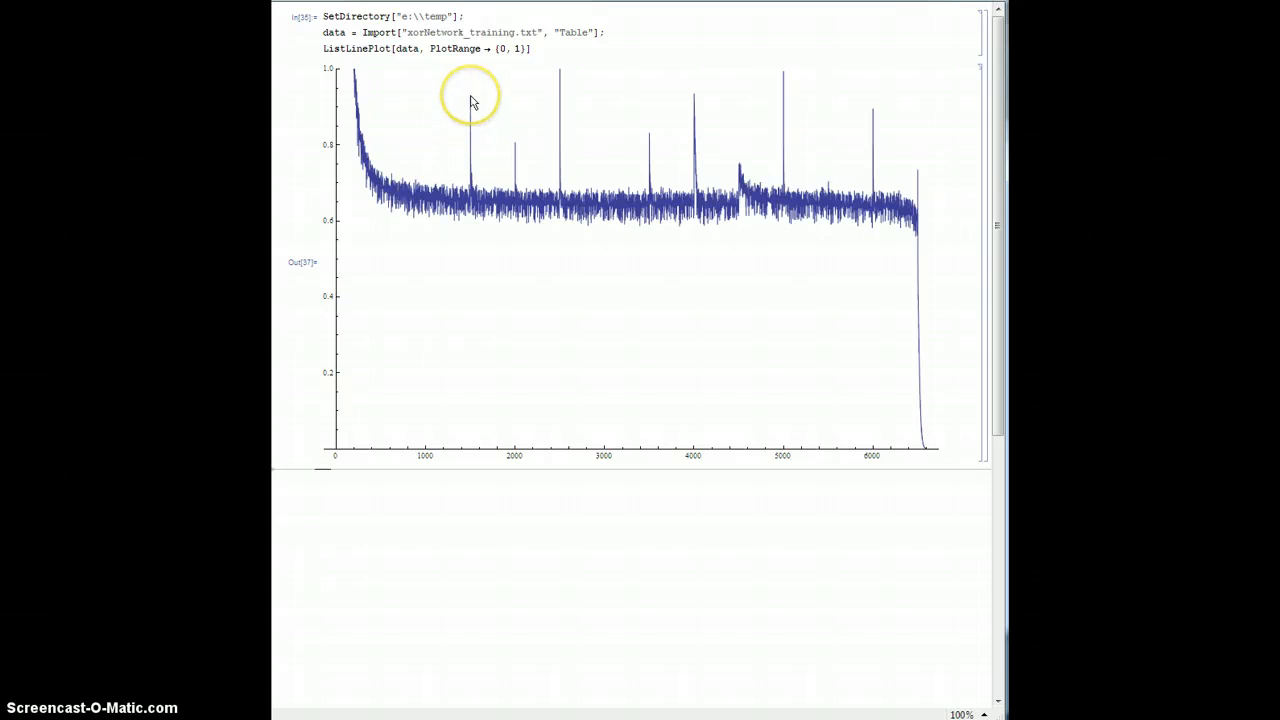
{"action": "mouse_move", "coordinate": [474, 102]}
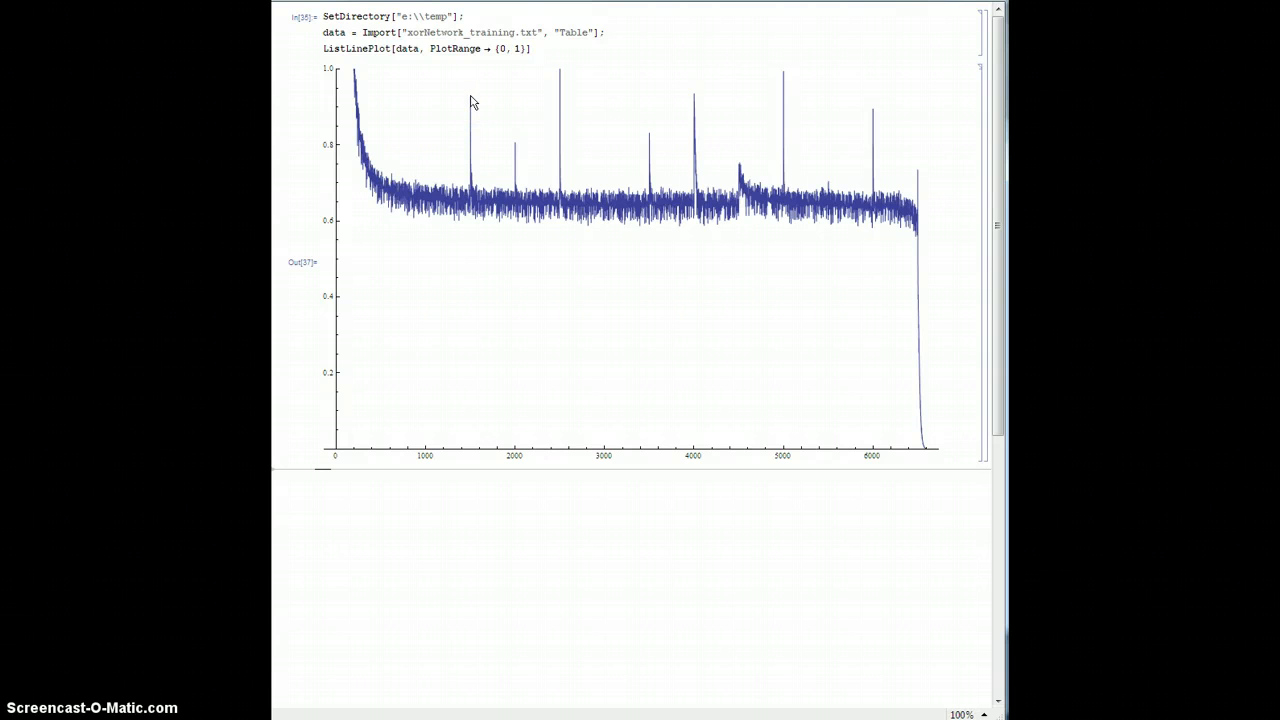
{"action": "left_click", "coordinate": [472, 100]}
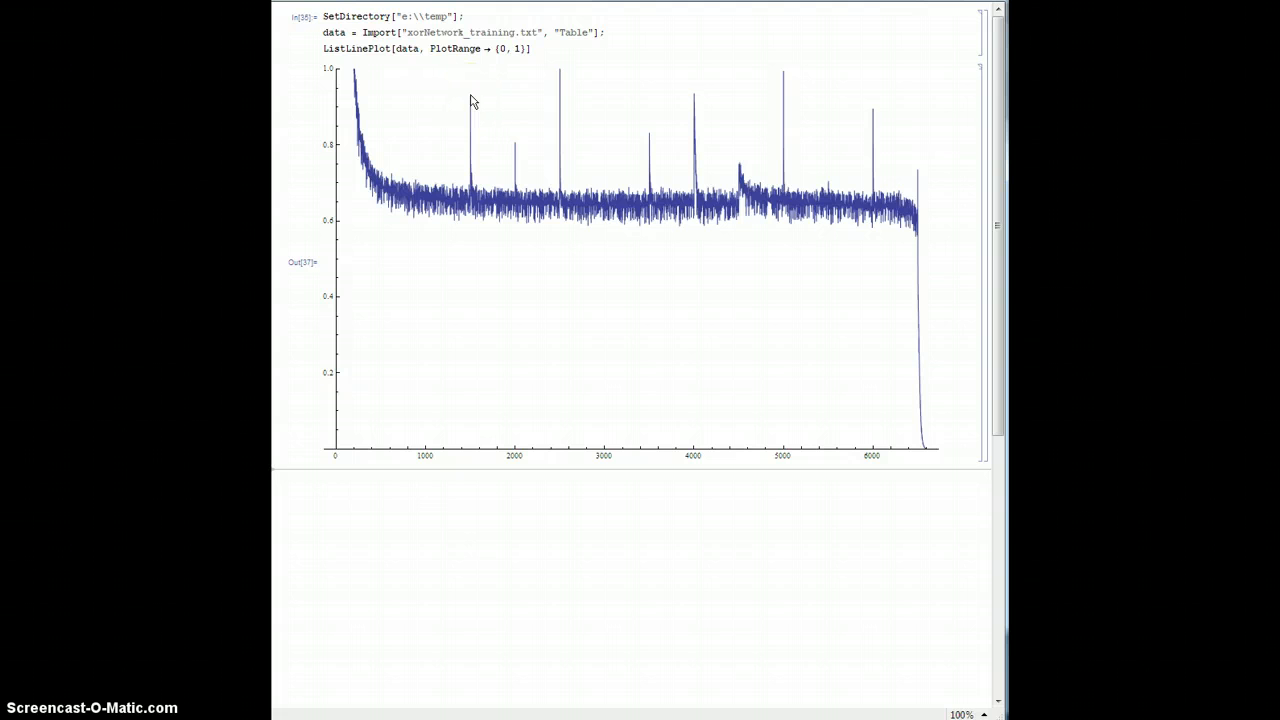
{"action": "left_click", "coordinate": [536, 200]}
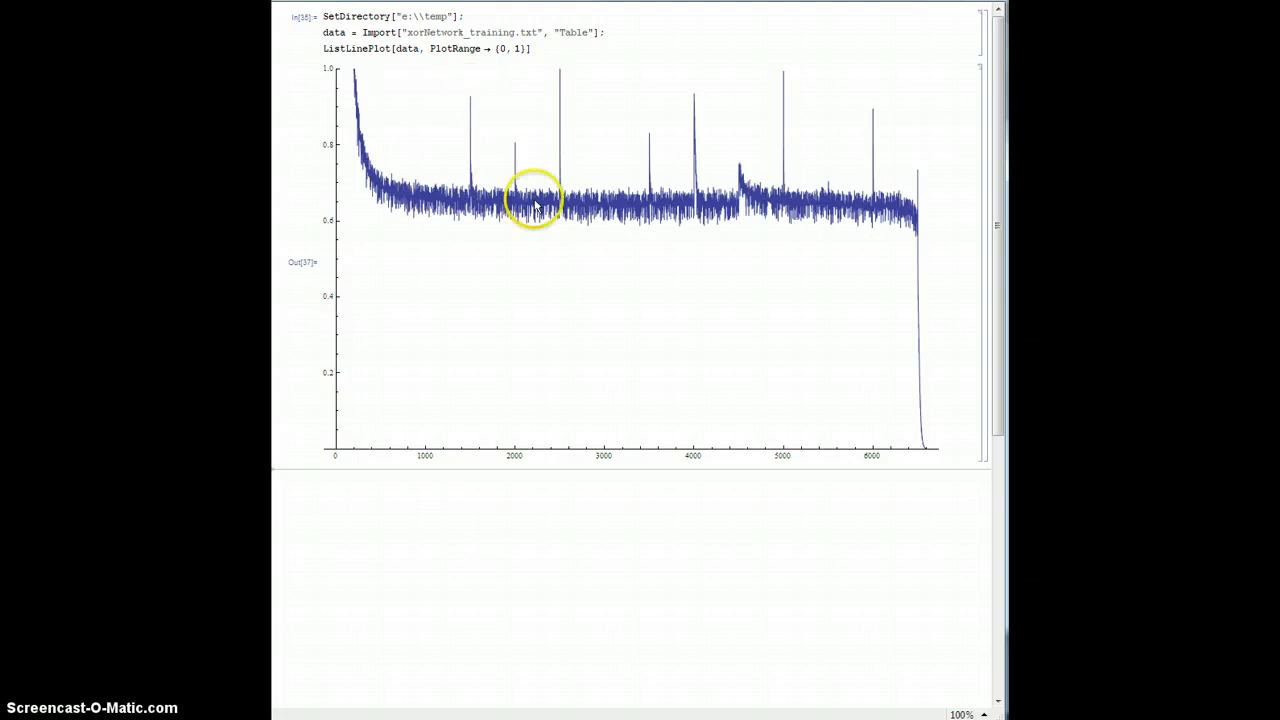
{"action": "mouse_move", "coordinate": [476, 120]}
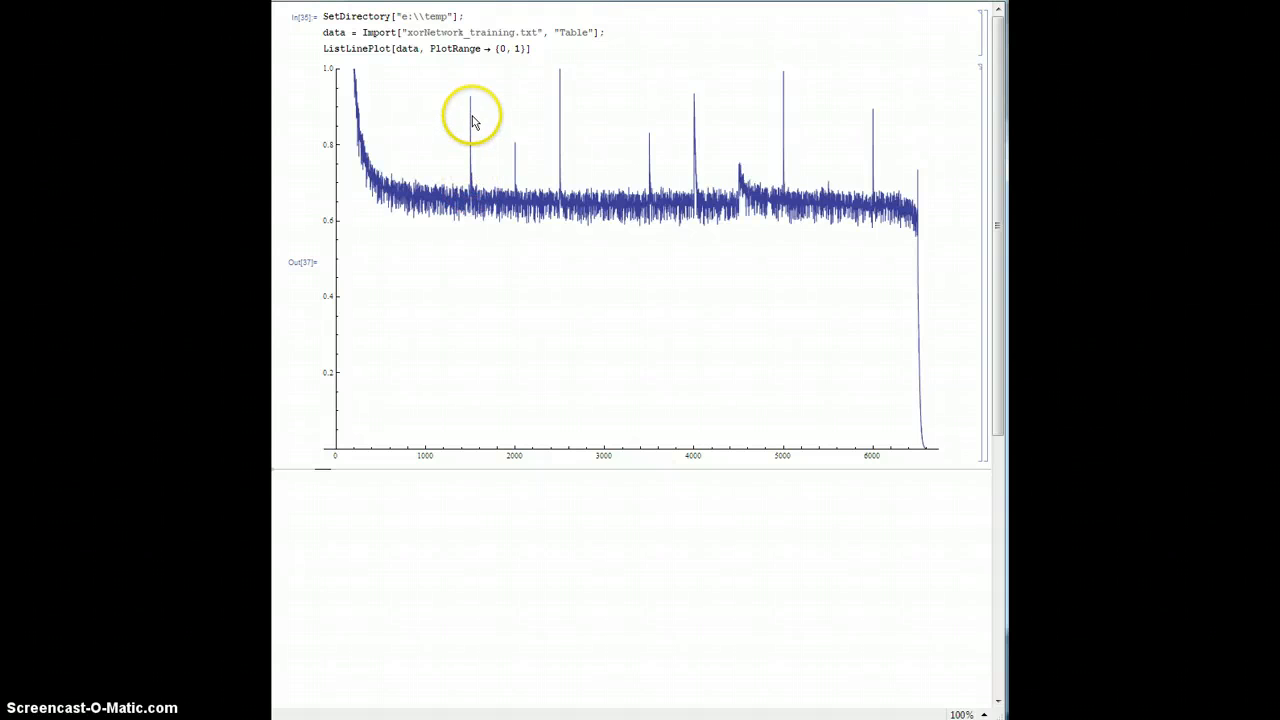
{"action": "mouse_move", "coordinate": [438, 204]}
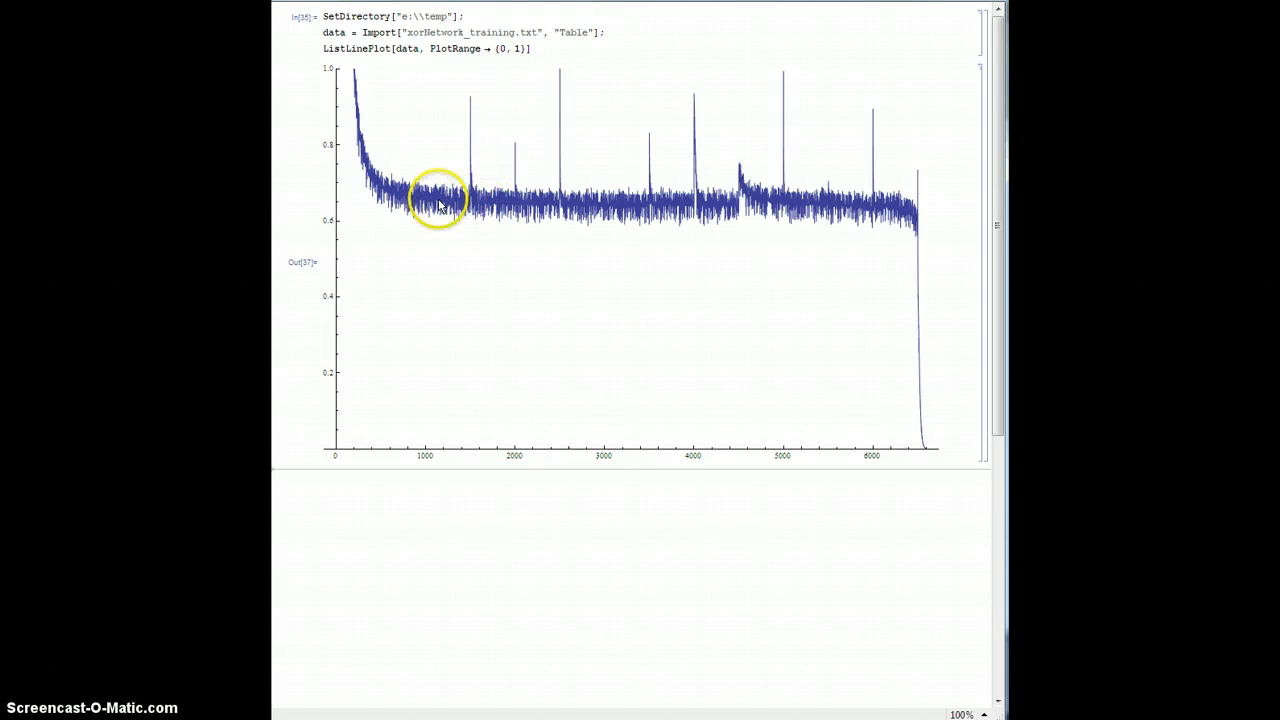
{"action": "mouse_move", "coordinate": [398, 202]}
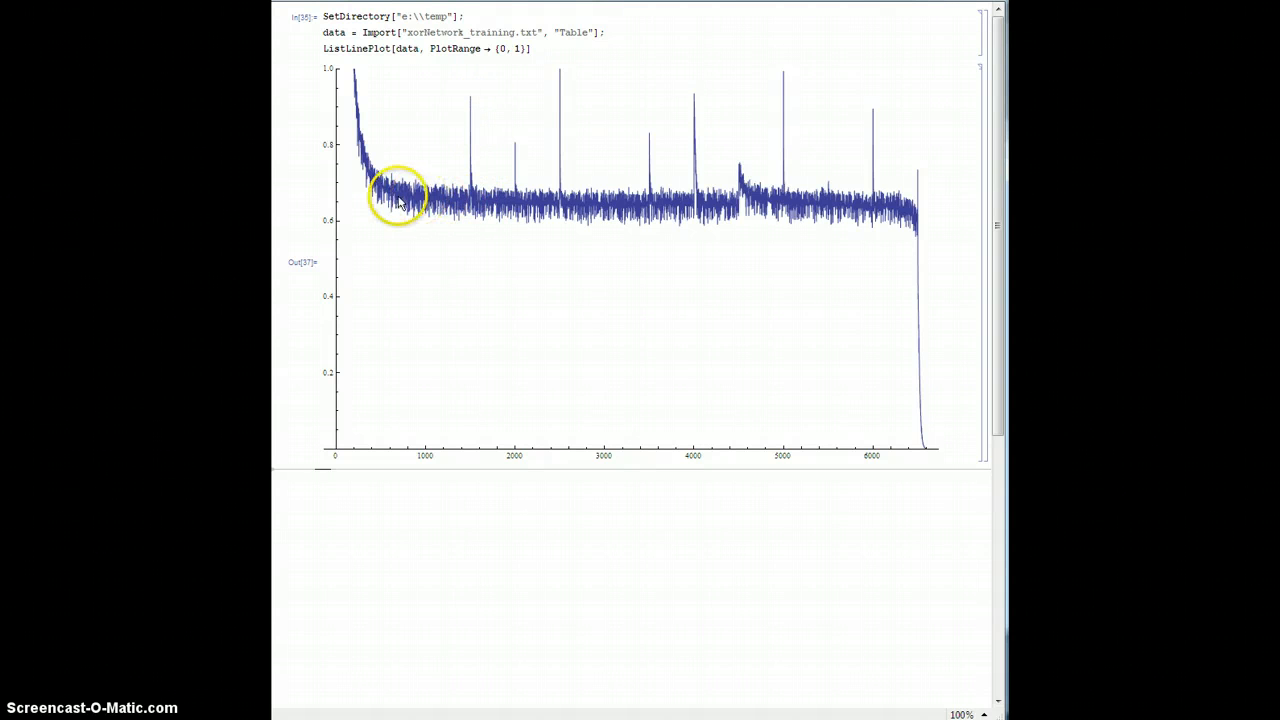
{"action": "mouse_move", "coordinate": [856, 196]}
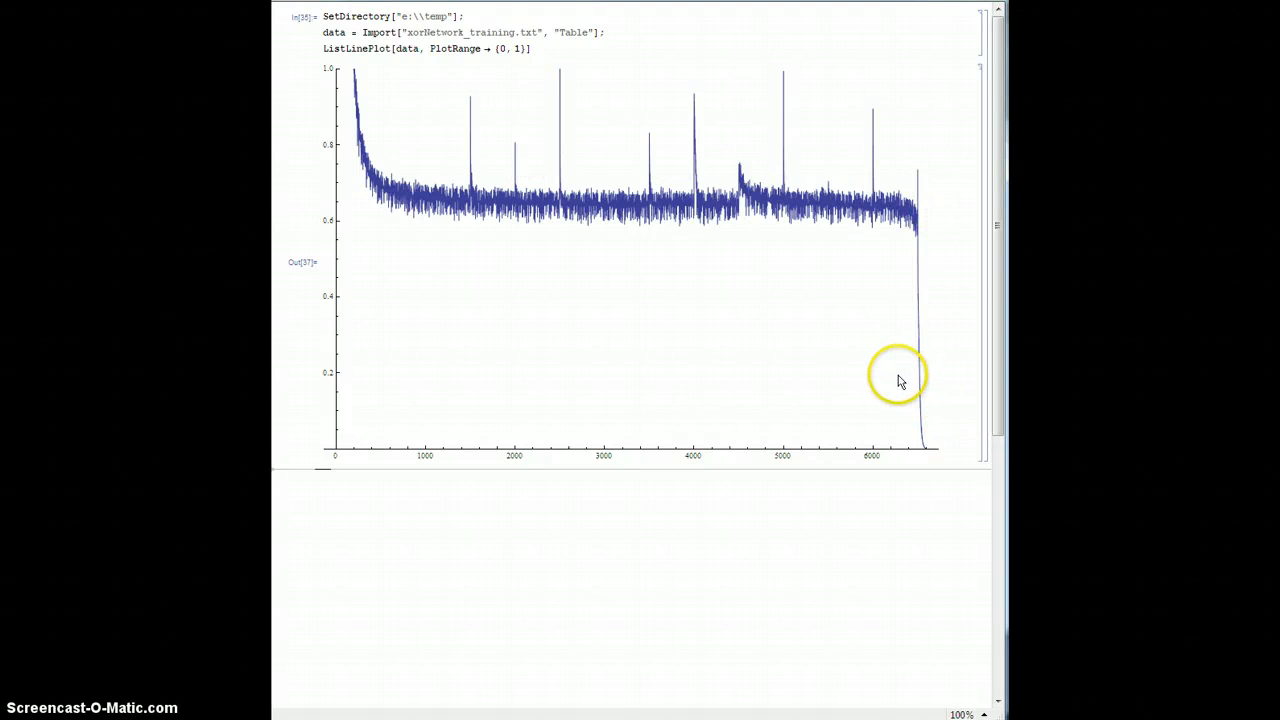
{"action": "mouse_move", "coordinate": [436, 204]}
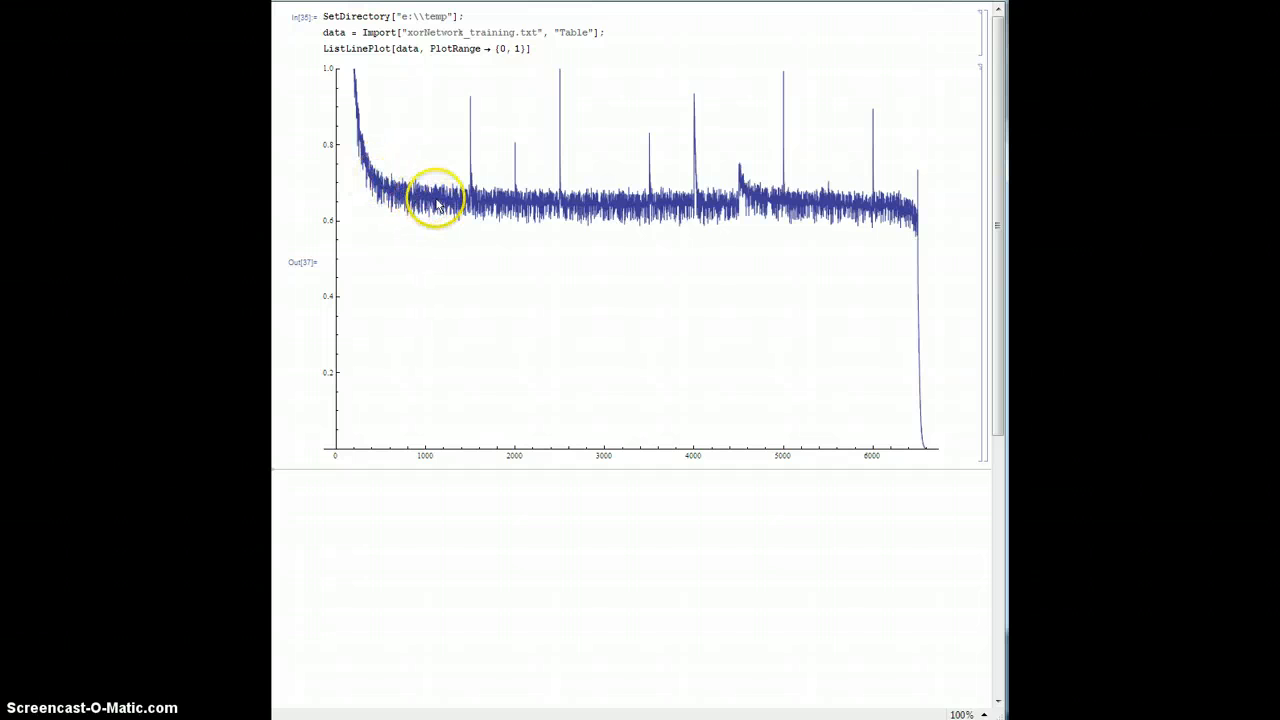
{"action": "mouse_move", "coordinate": [516, 204]}
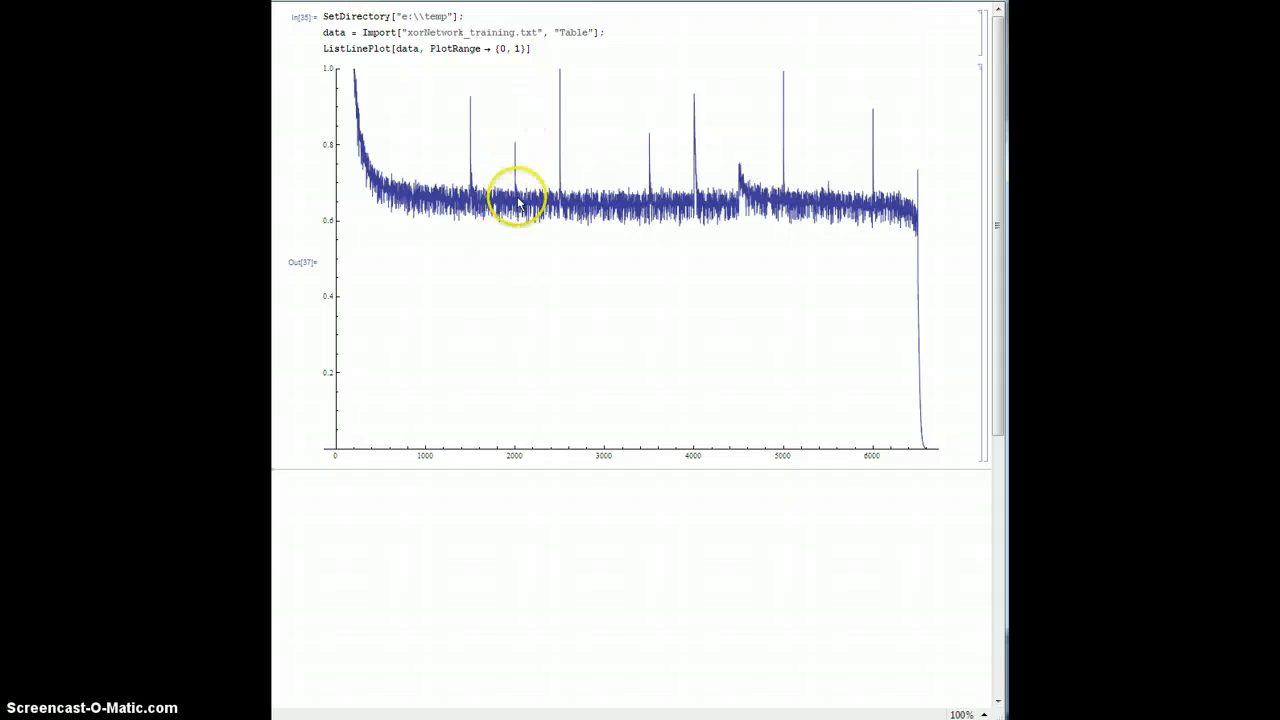
{"action": "mouse_move", "coordinate": [604, 216]}
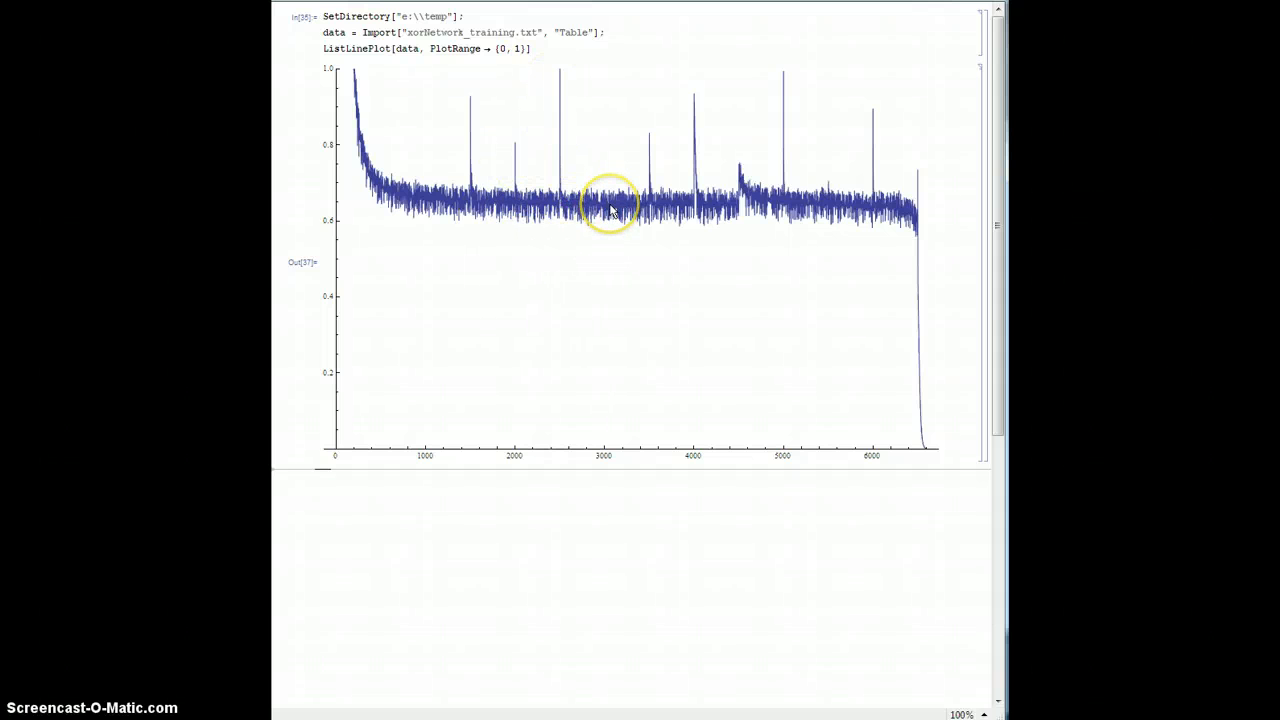
{"action": "mouse_move", "coordinate": [650, 212]}
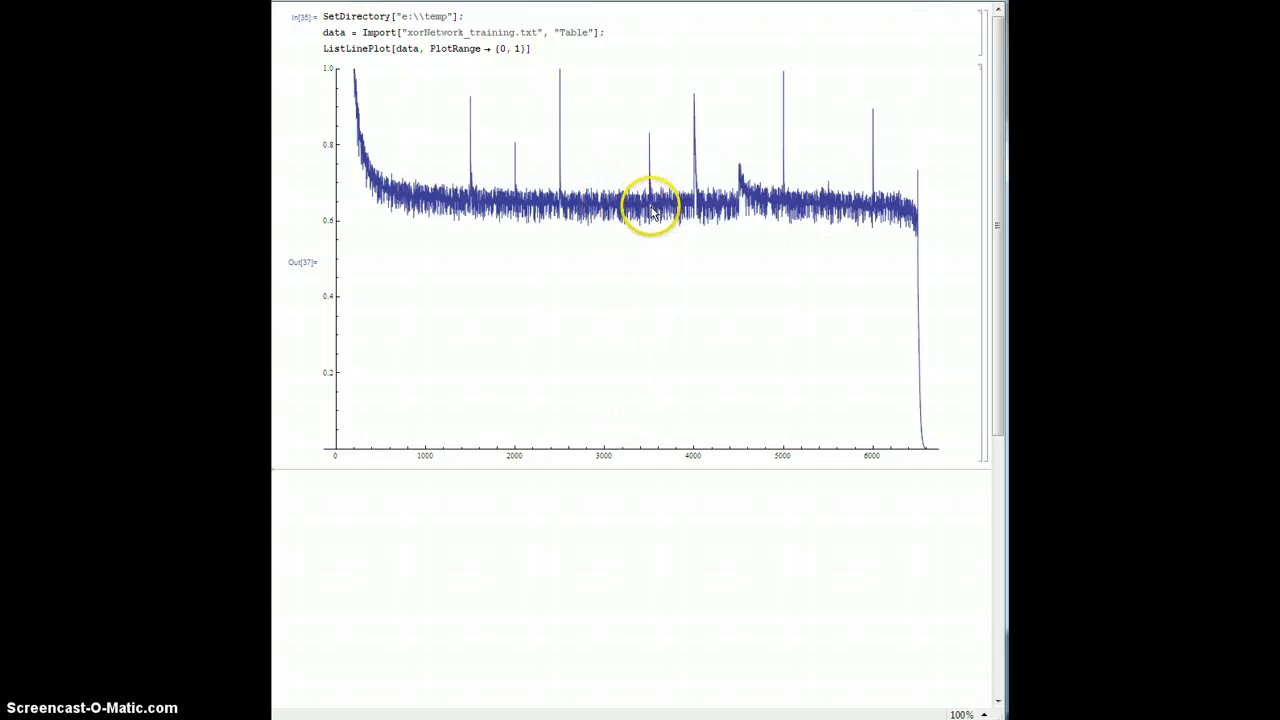
{"action": "mouse_move", "coordinate": [784, 210]}
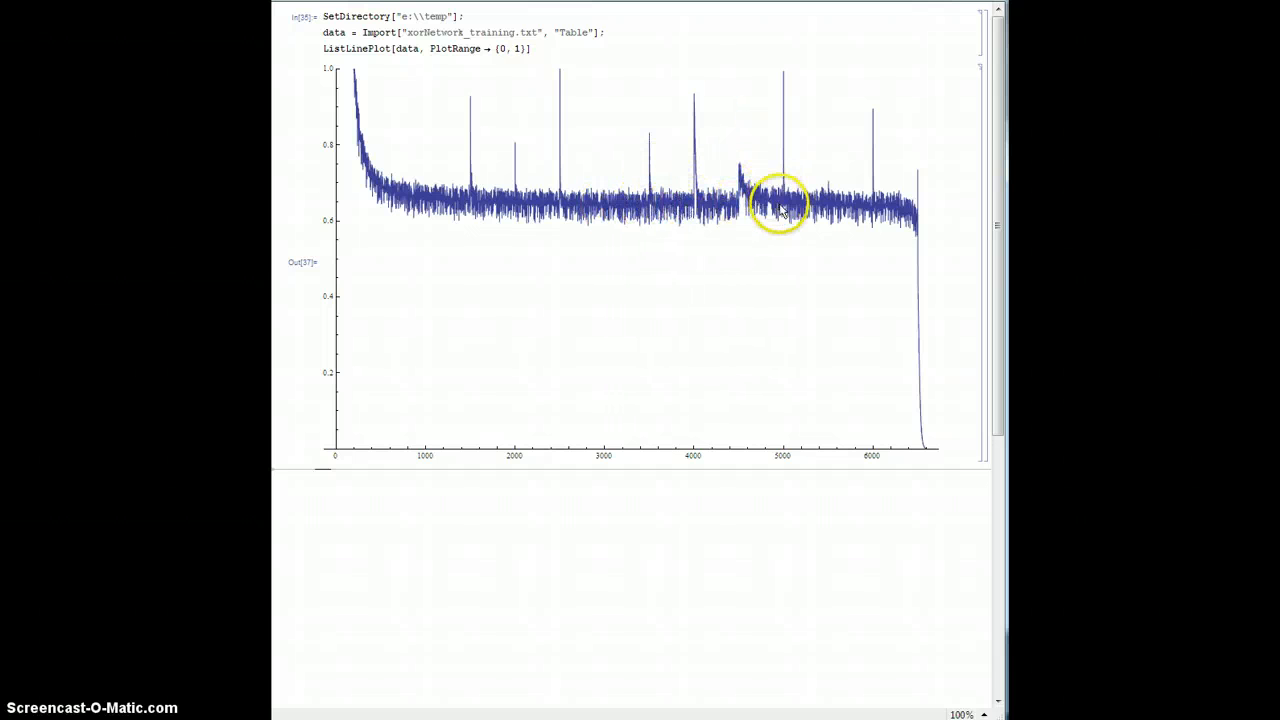
{"action": "mouse_move", "coordinate": [916, 236]}
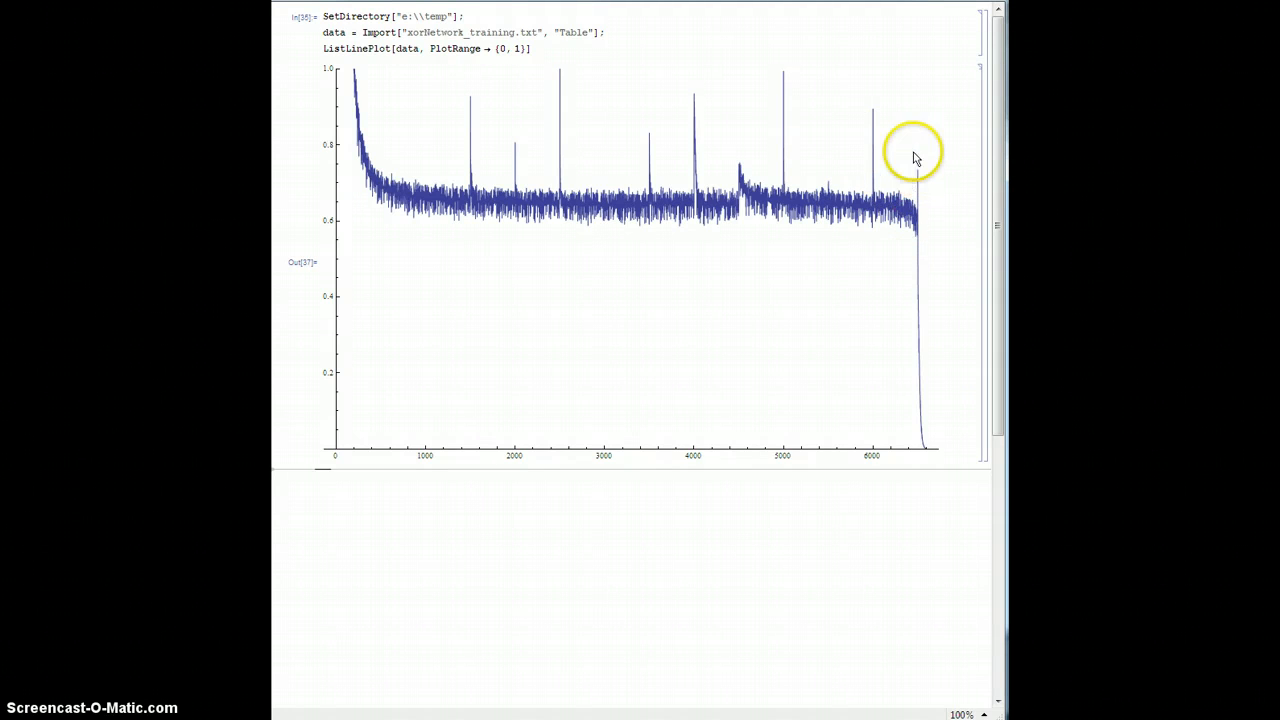
{"action": "mouse_move", "coordinate": [928, 456]}
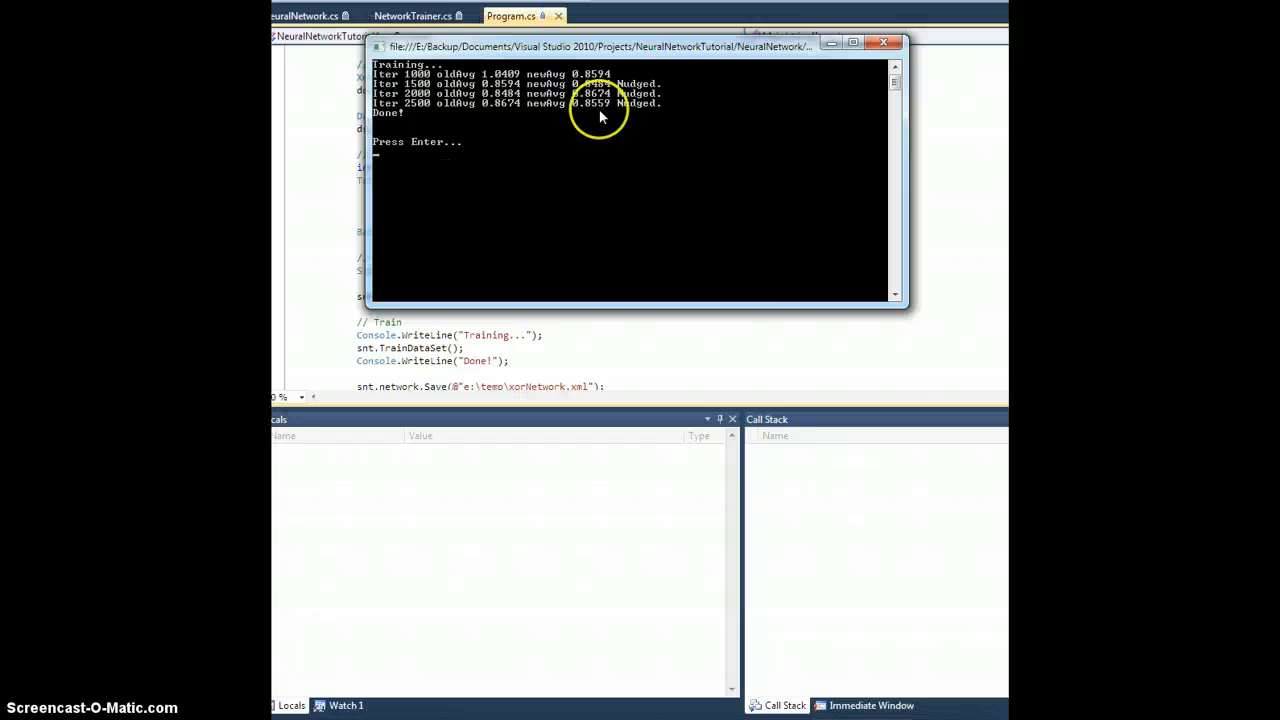
{"action": "mouse_move", "coordinate": [820, 130]}
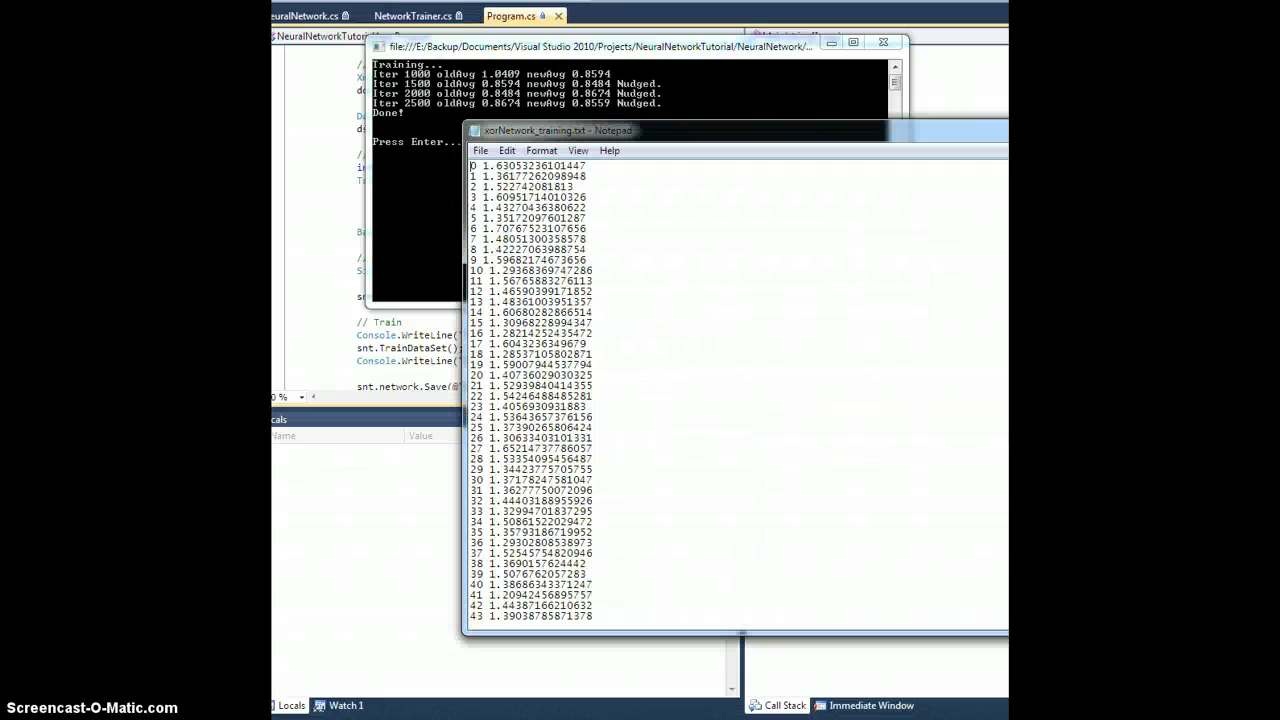
Step: Scroll through the finished run's log down to its final error near 0.016
{"action": "scroll", "scroll_direction": "down", "scroll_amount": 3}
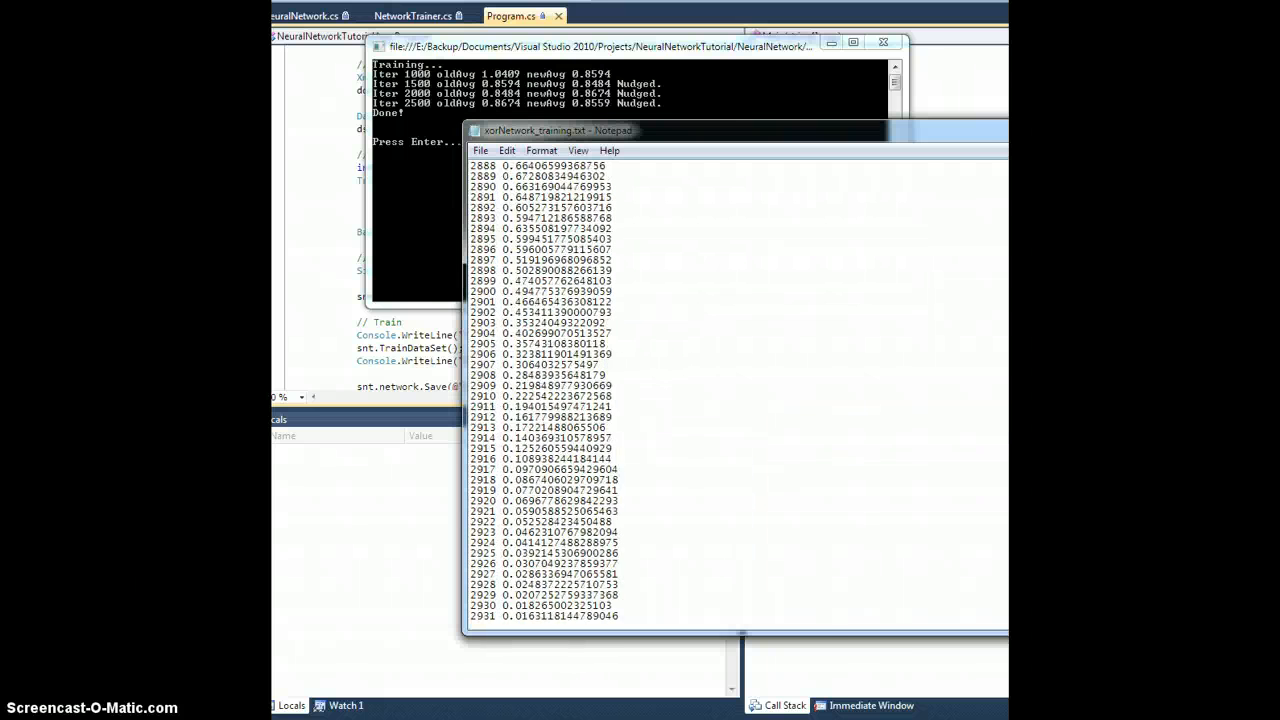
{"action": "scroll", "scroll_direction": "down", "scroll_amount": 3}
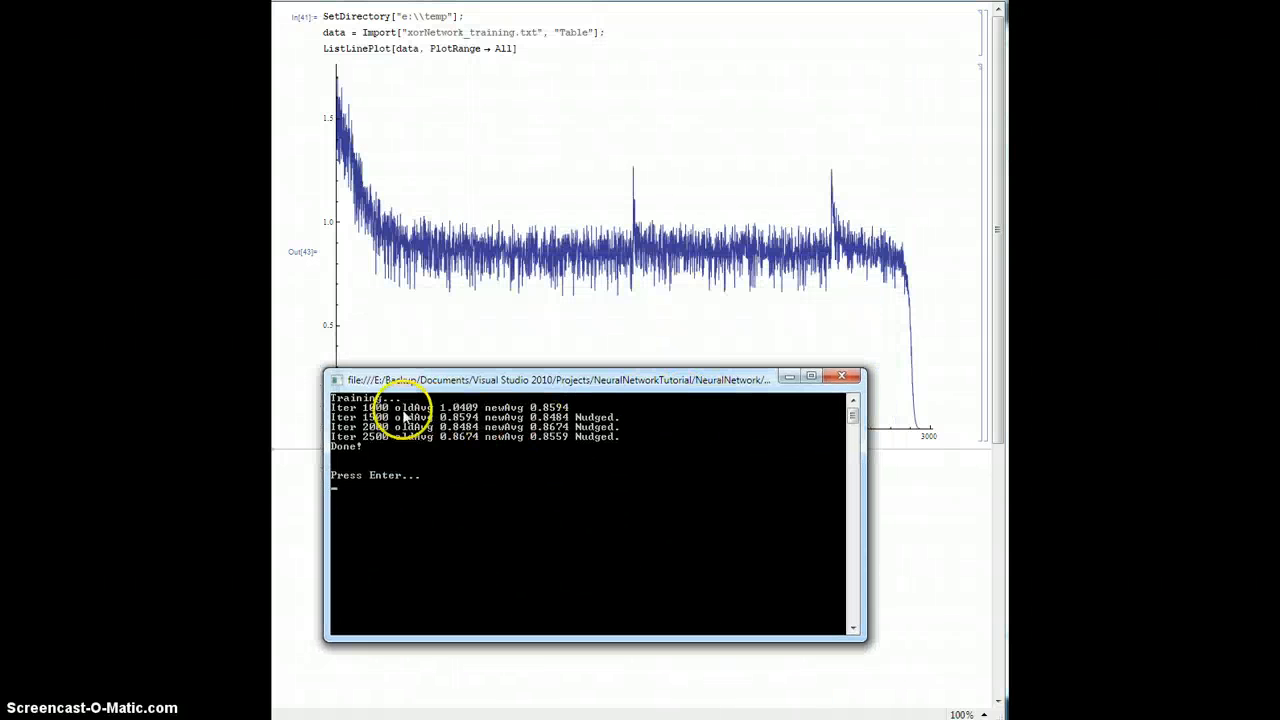
Step: Drag the console output below the error plot to compare spikes with the Nudged lines
{"action": "left_click_drag", "start_coordinate": [560, 380], "coordinate": [624, 456]}
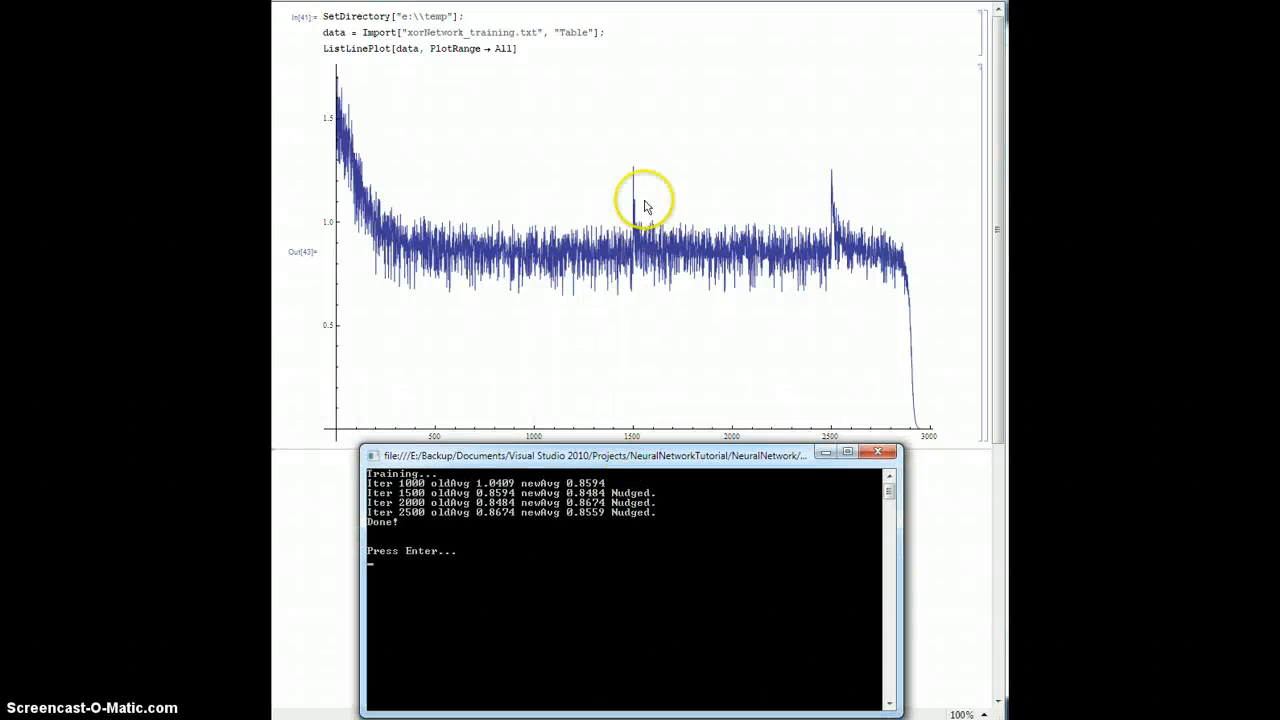
{"action": "mouse_move", "coordinate": [724, 256]}
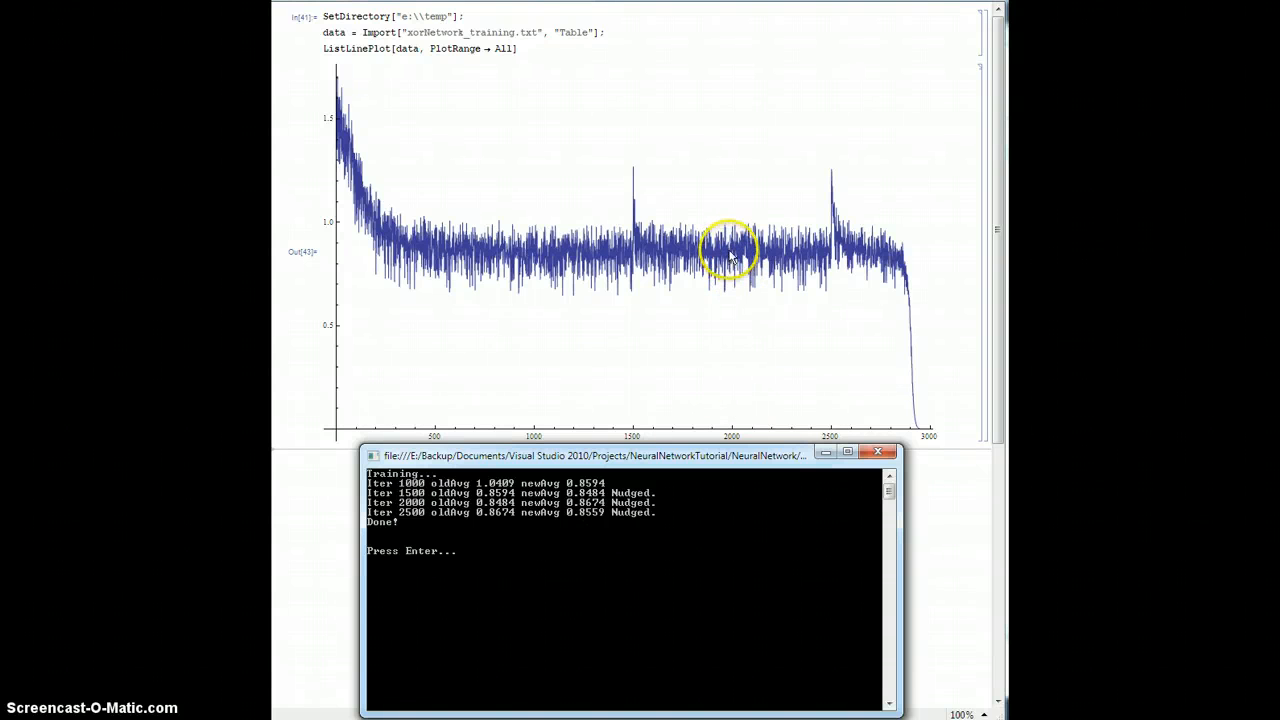
{"action": "mouse_move", "coordinate": [836, 260]}
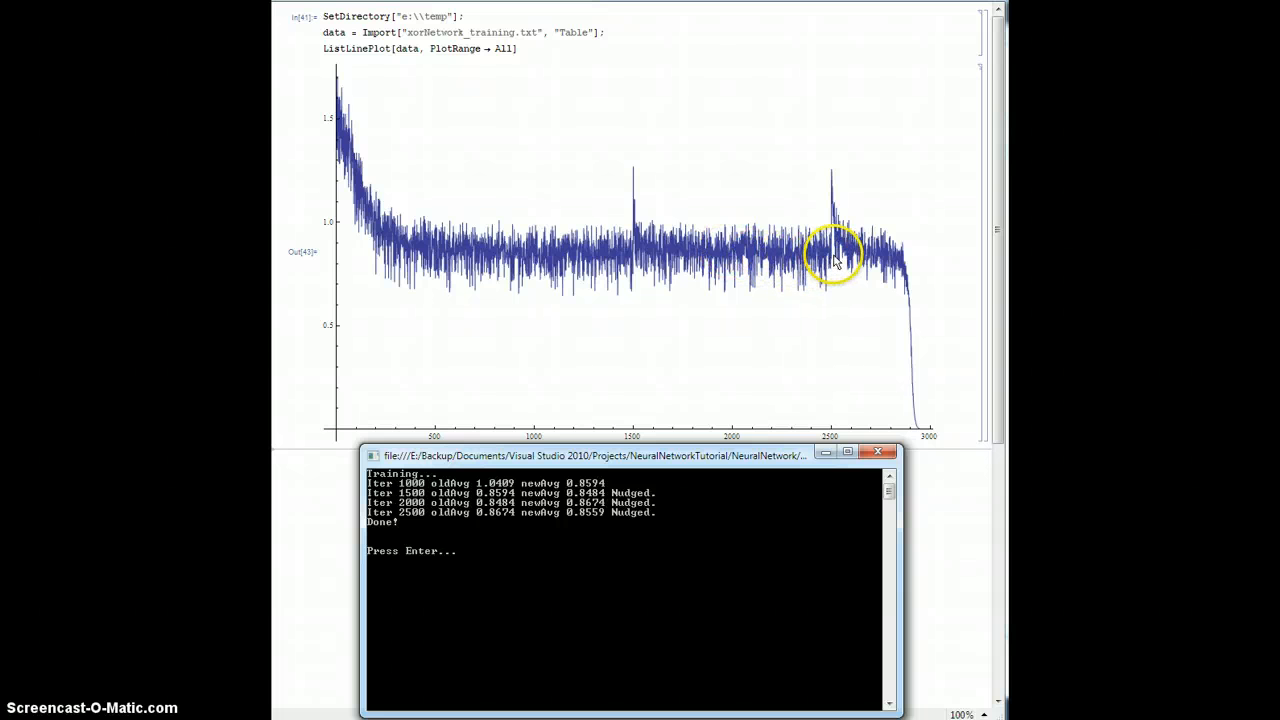
{"action": "mouse_move", "coordinate": [824, 180]}
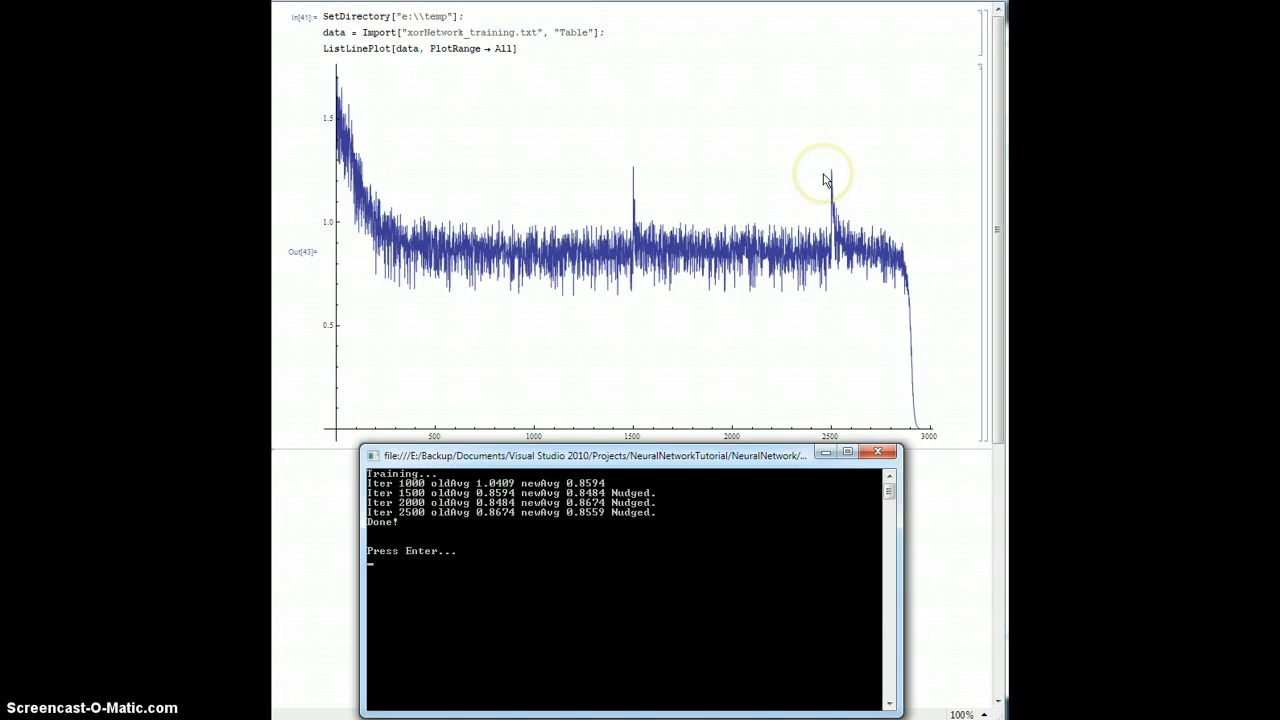
{"action": "mouse_move", "coordinate": [840, 216]}
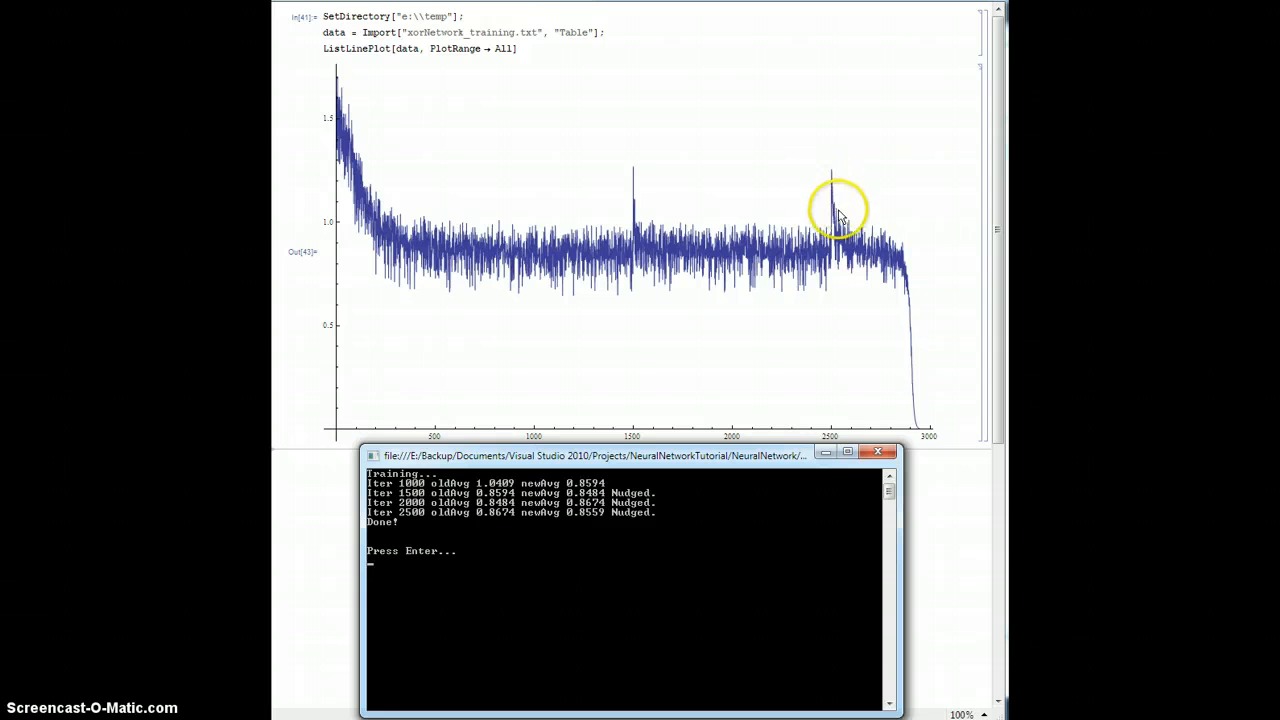
{"action": "mouse_move", "coordinate": [910, 428]}
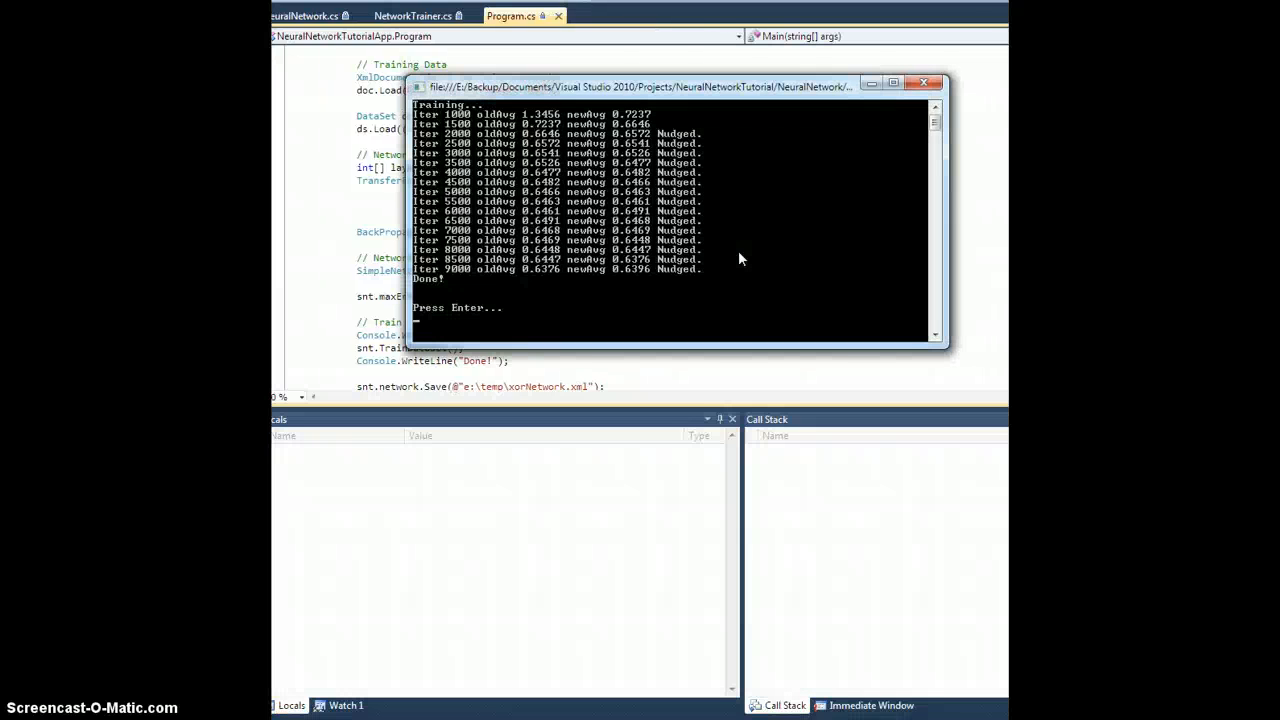
{"action": "mouse_move", "coordinate": [464, 270]}
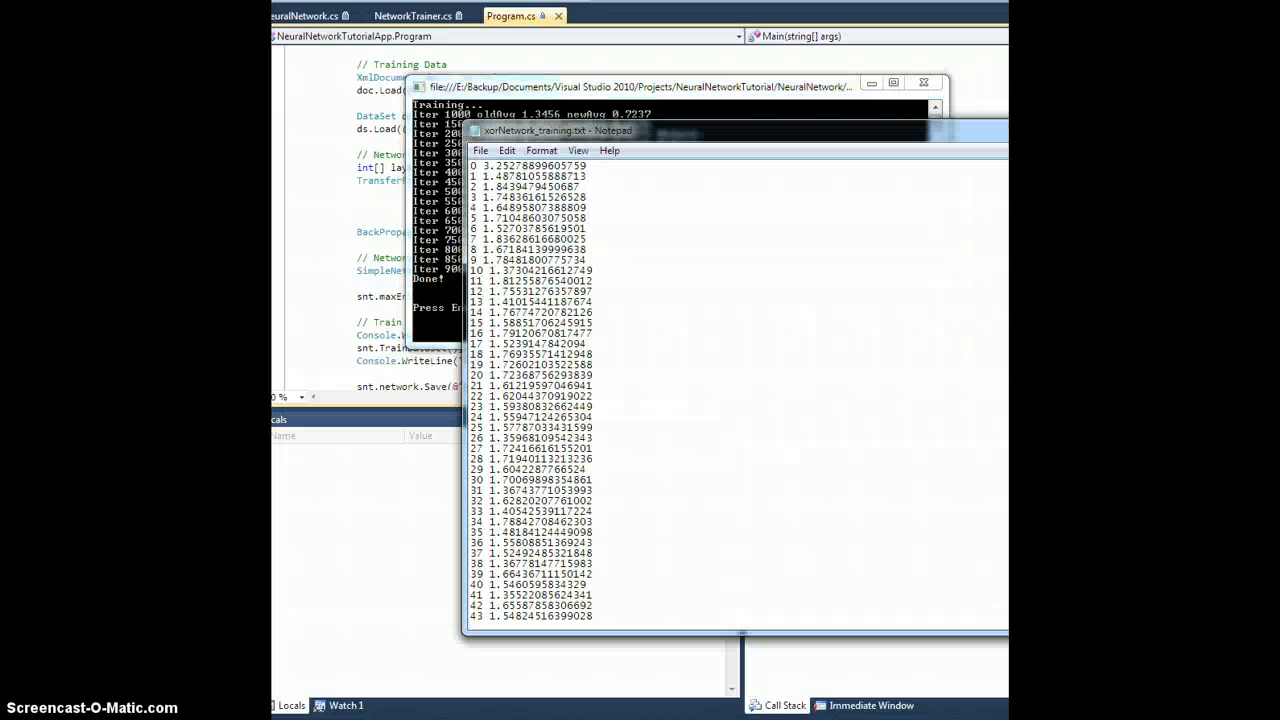
Step: Scroll down the regenerated xorNetwork_training.txt after the longer nudged run
{"action": "scroll", "scroll_direction": "down", "scroll_amount": 3}
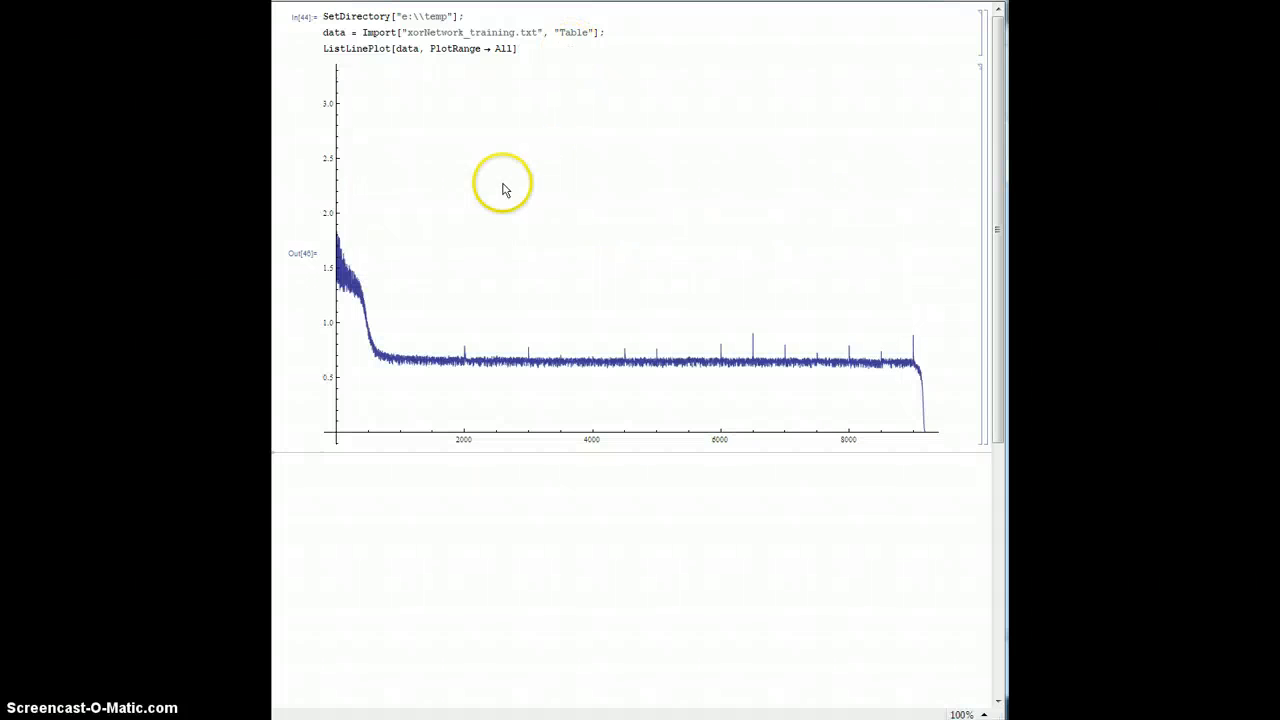
{"action": "mouse_move", "coordinate": [330, 248]}
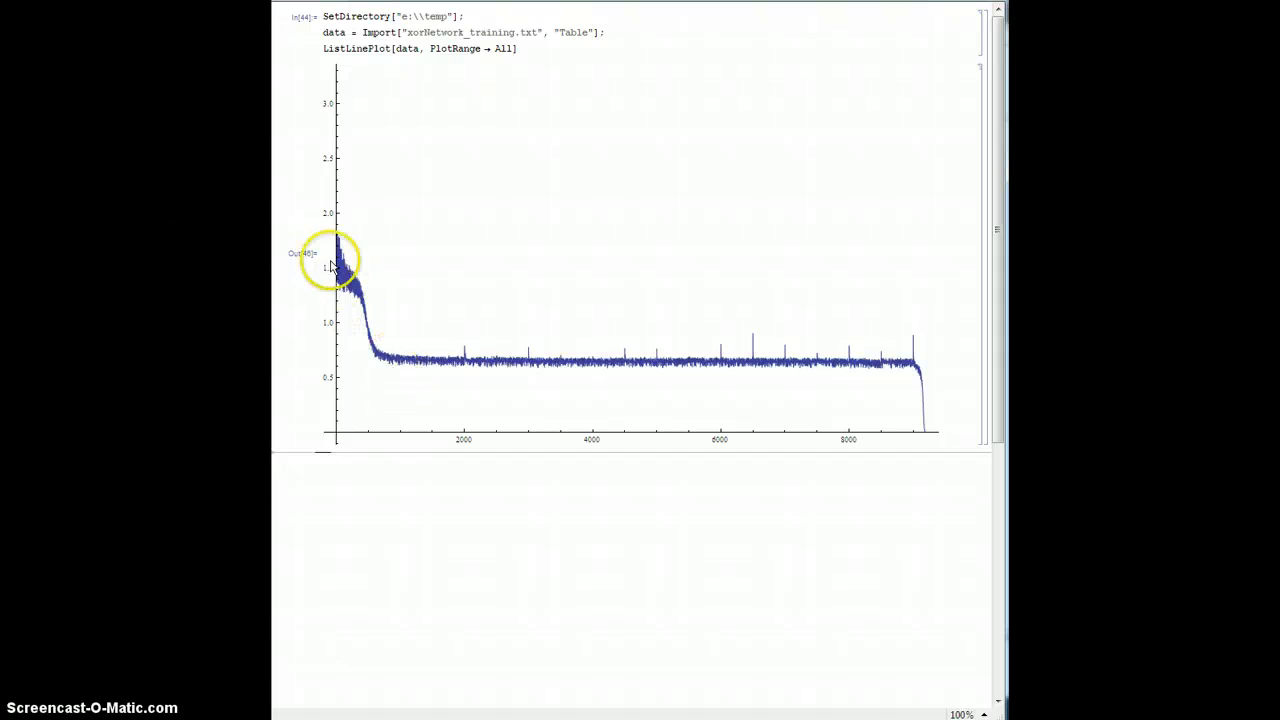
{"action": "mouse_move", "coordinate": [404, 360]}
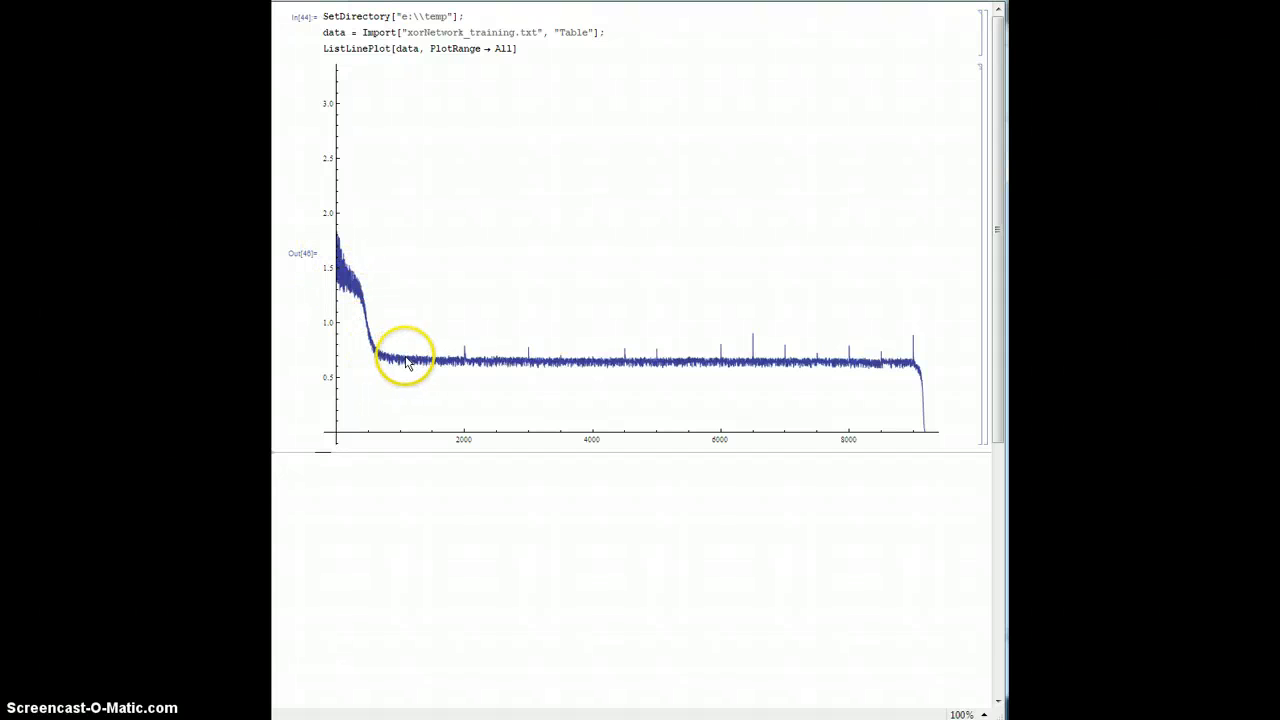
{"action": "mouse_move", "coordinate": [510, 368]}
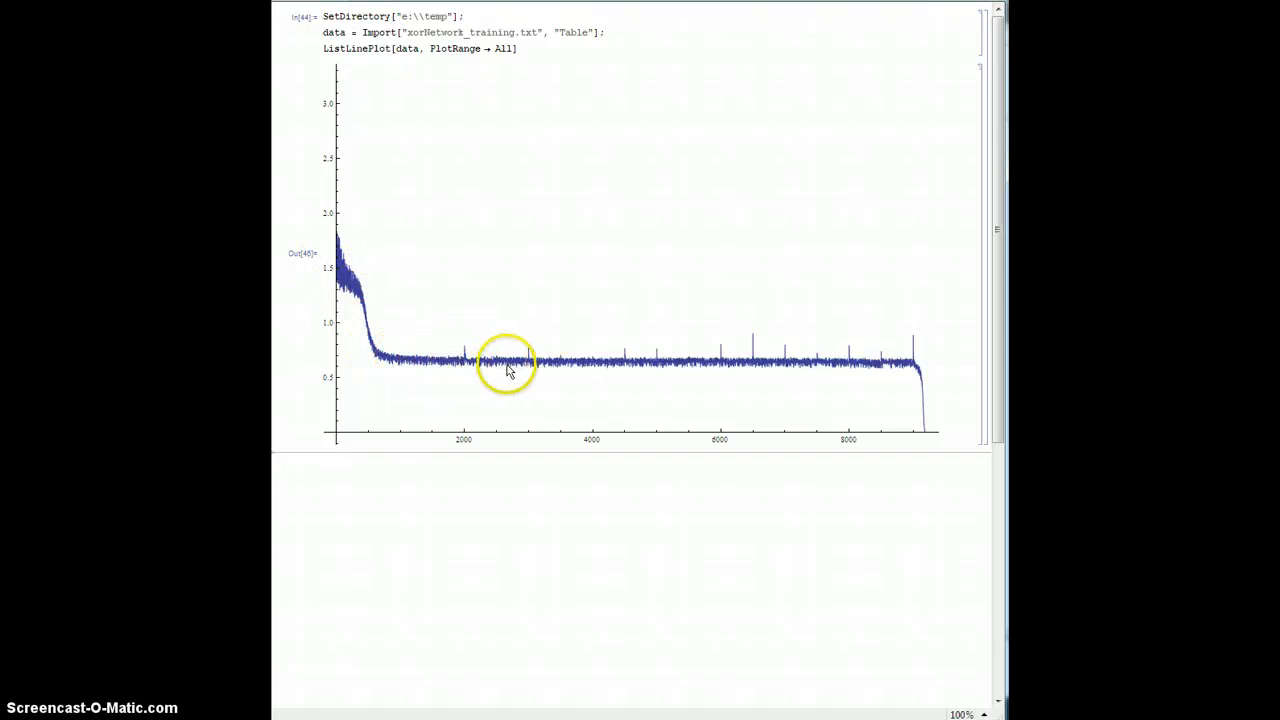
{"action": "mouse_move", "coordinate": [610, 370]}
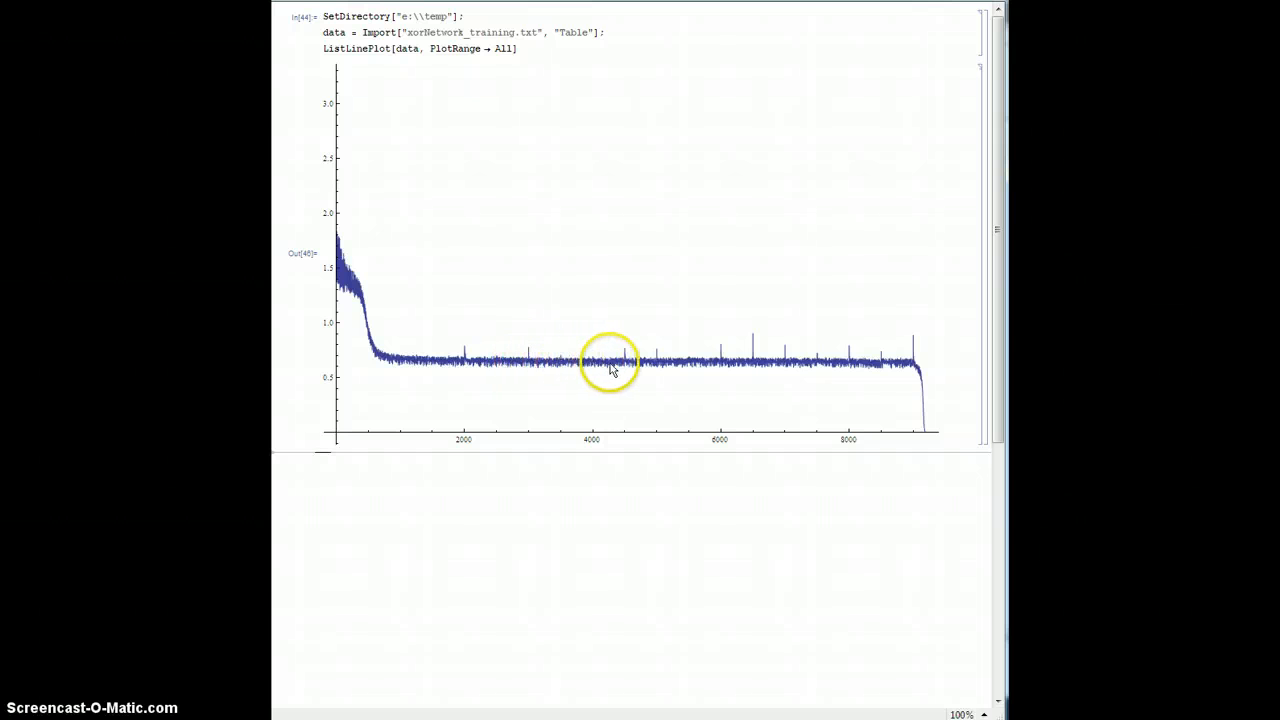
{"action": "mouse_move", "coordinate": [660, 360]}
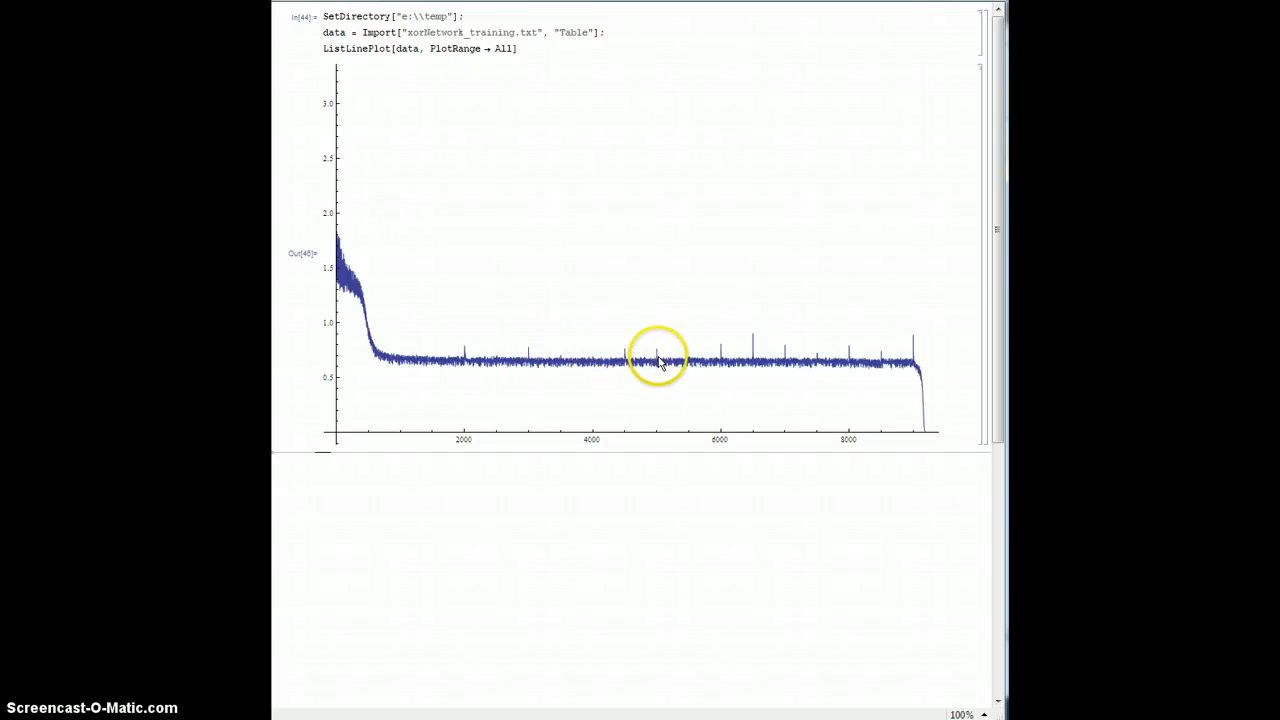
{"action": "mouse_move", "coordinate": [838, 372]}
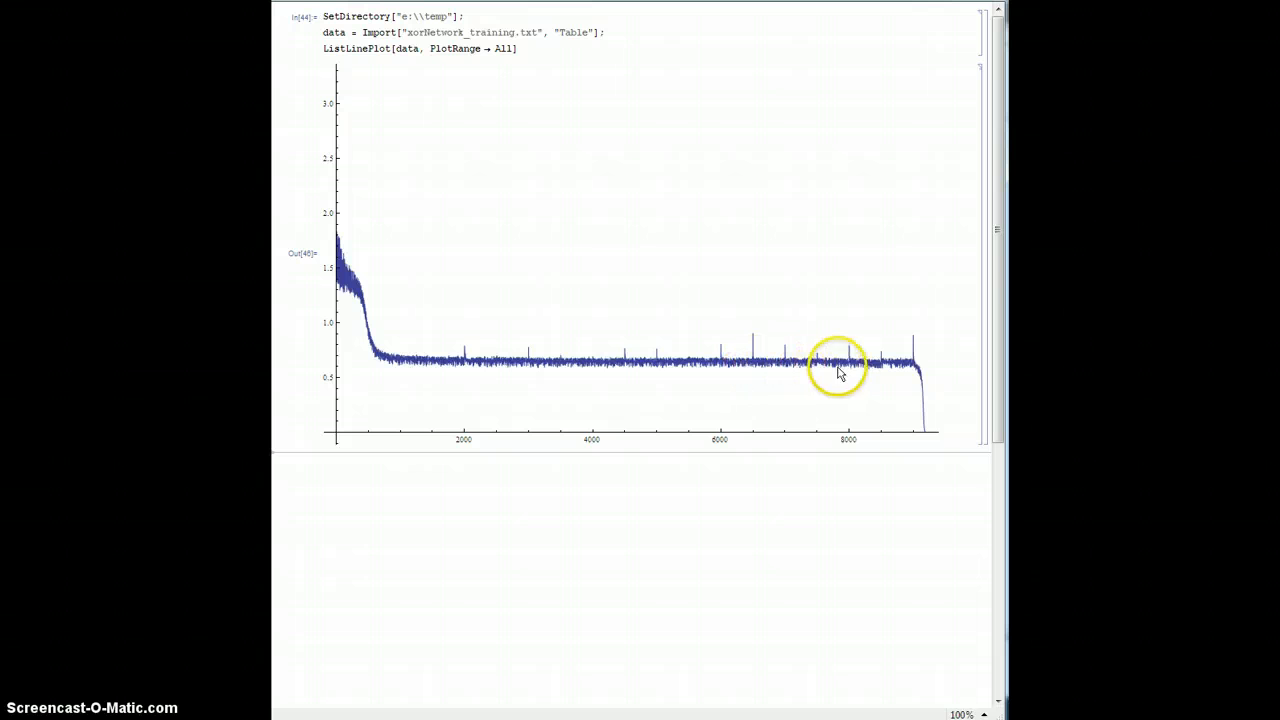
{"action": "mouse_move", "coordinate": [896, 372]}
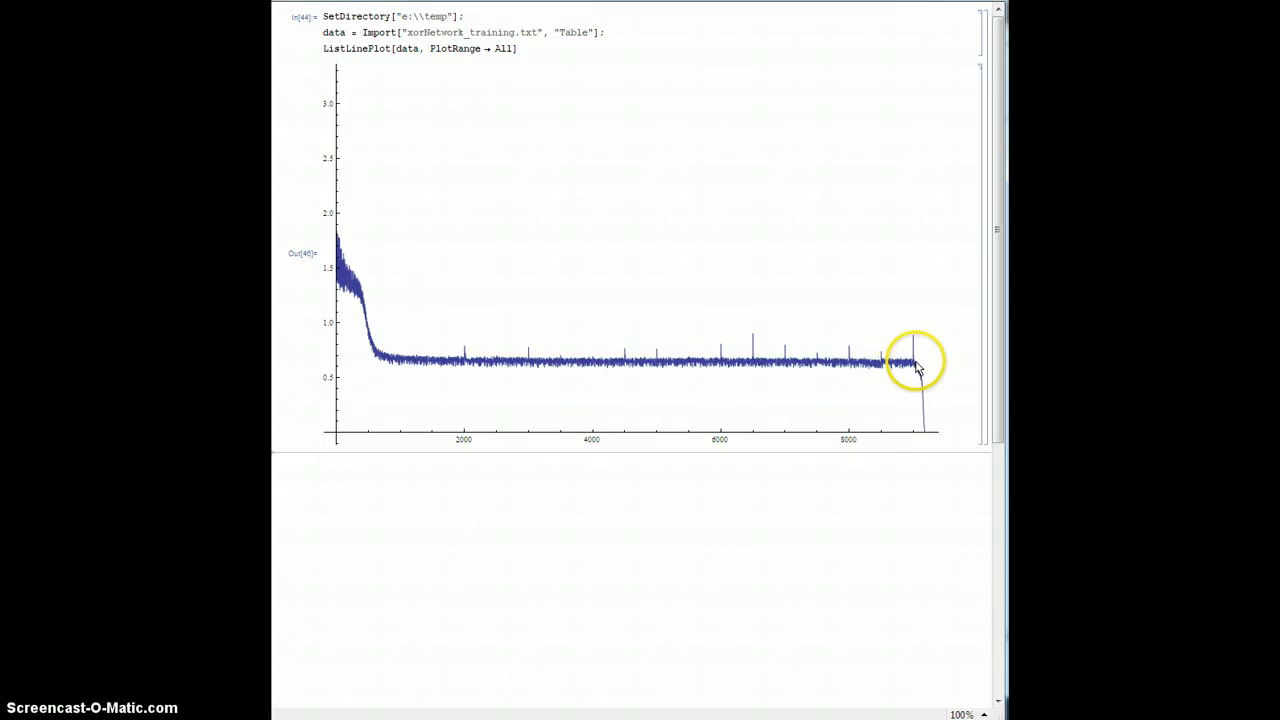
{"action": "mouse_move", "coordinate": [910, 336]}
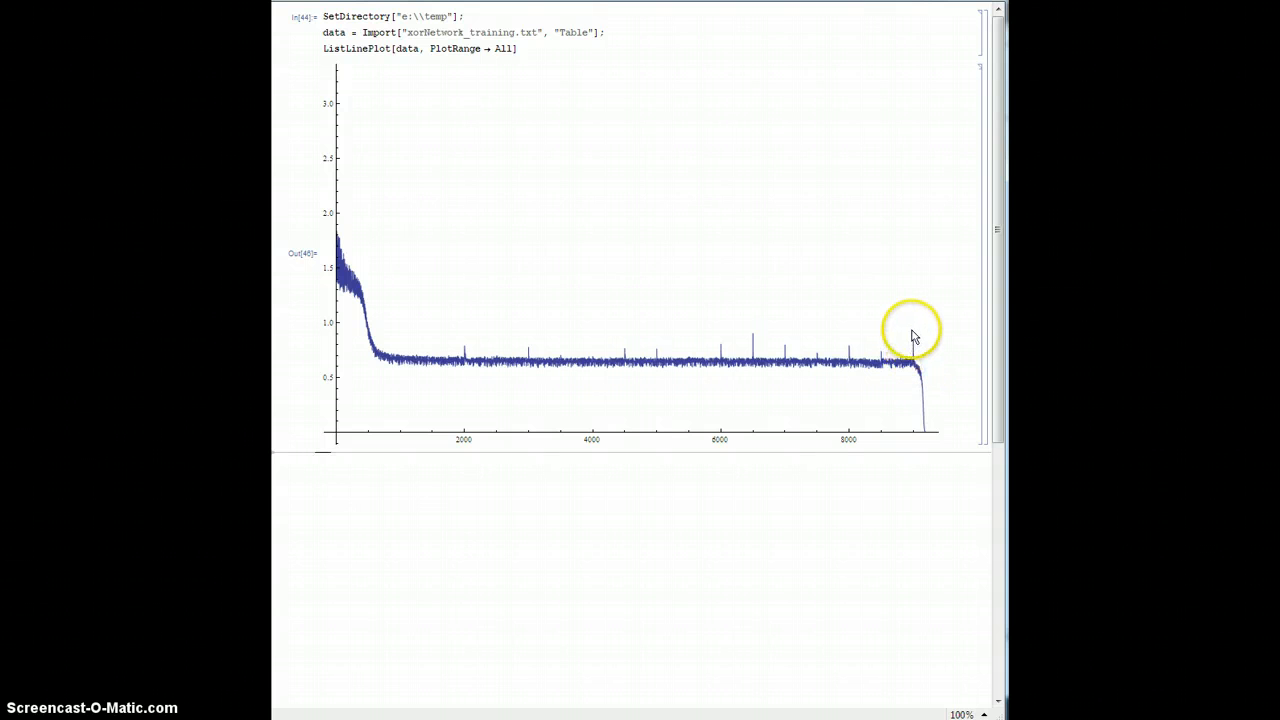
{"action": "mouse_move", "coordinate": [908, 338]}
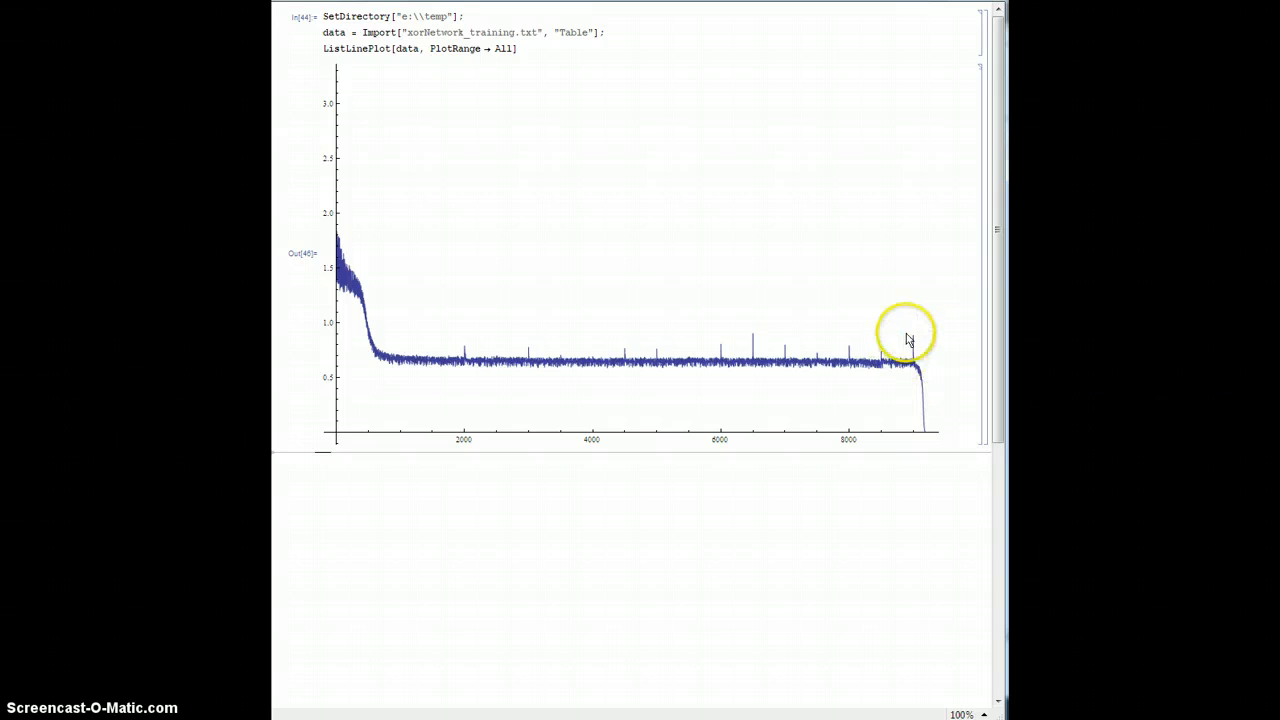
{"action": "mouse_move", "coordinate": [484, 358]}
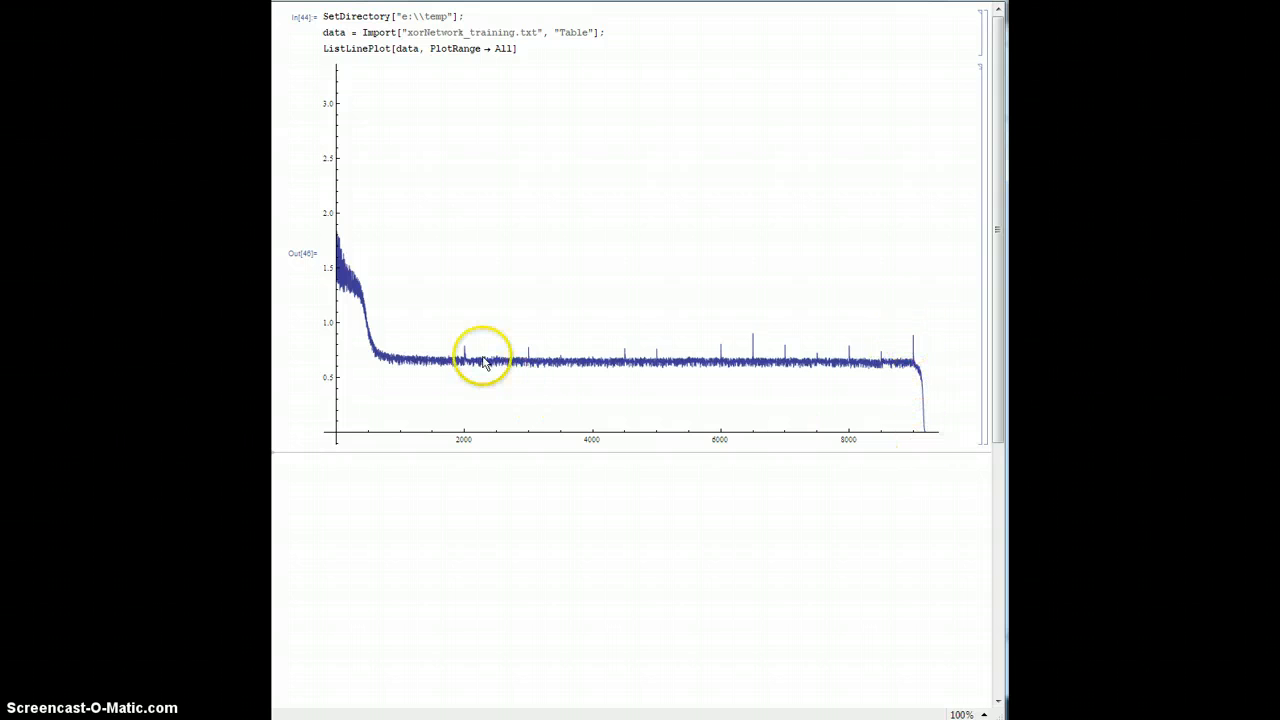
{"action": "mouse_move", "coordinate": [396, 362]}
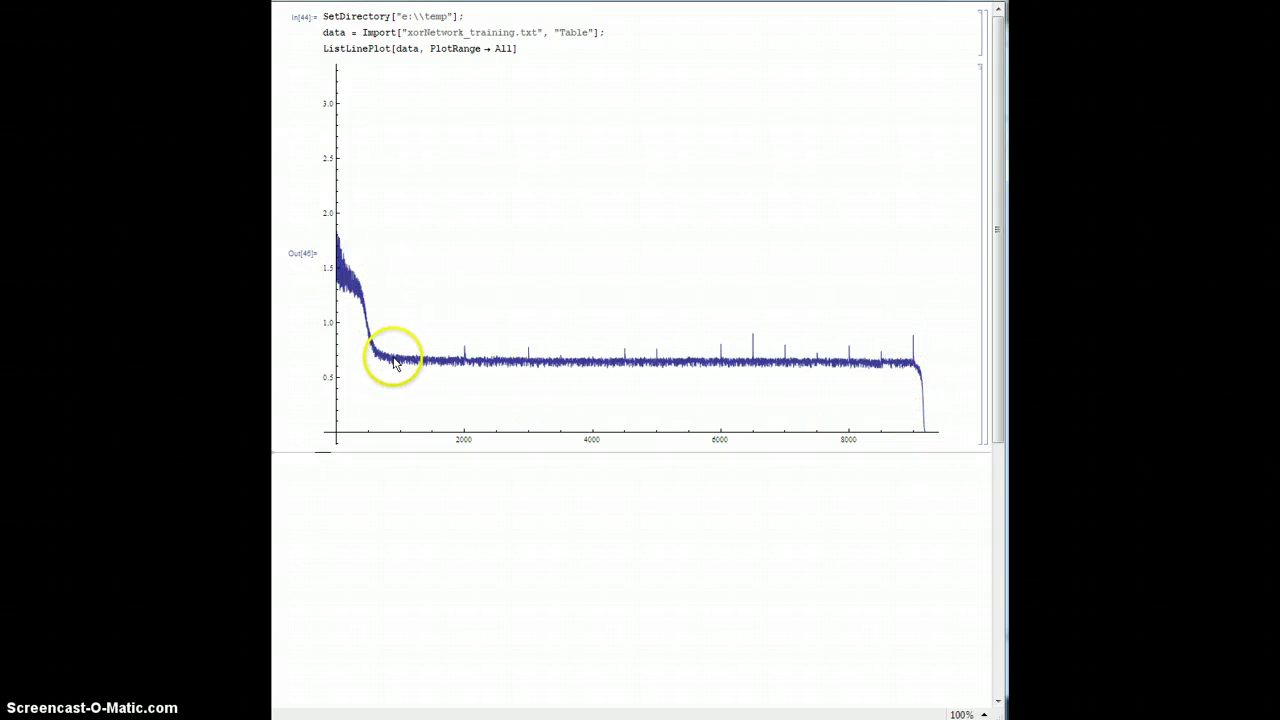
{"action": "mouse_move", "coordinate": [856, 362]}
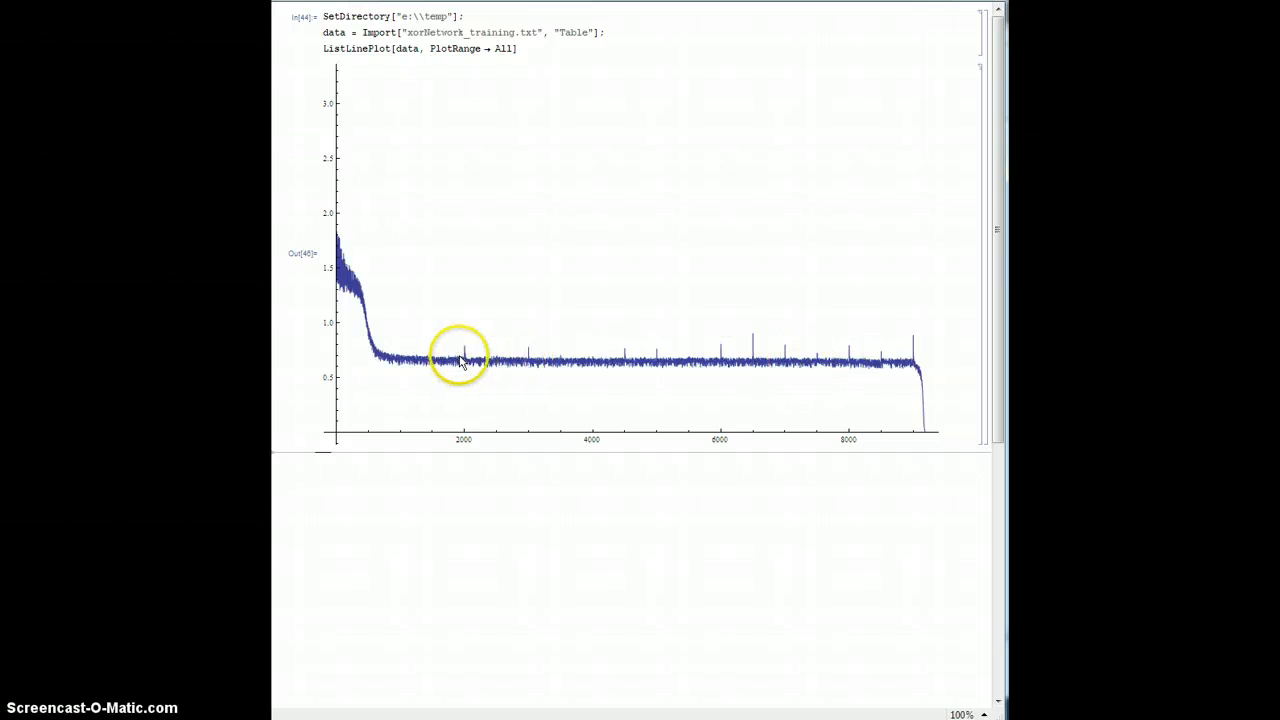
{"action": "mouse_move", "coordinate": [478, 368]}
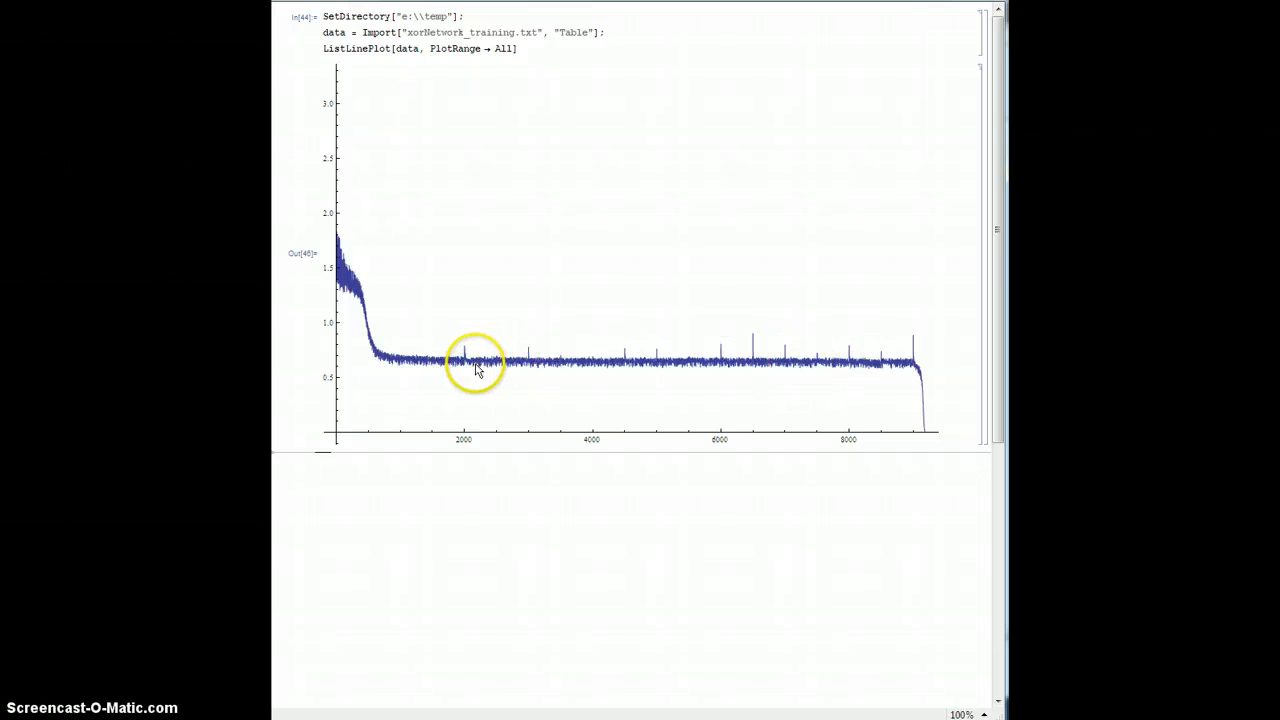
{"action": "mouse_move", "coordinate": [756, 352]}
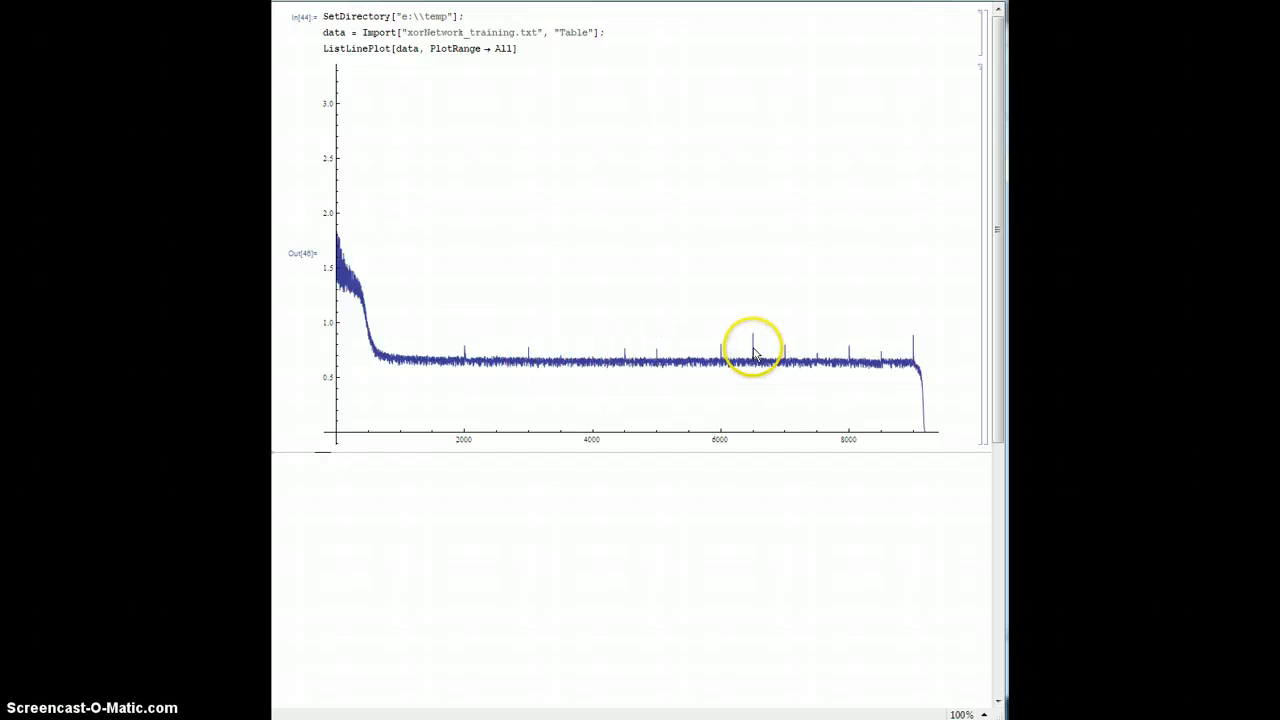
{"action": "mouse_move", "coordinate": [756, 362]}
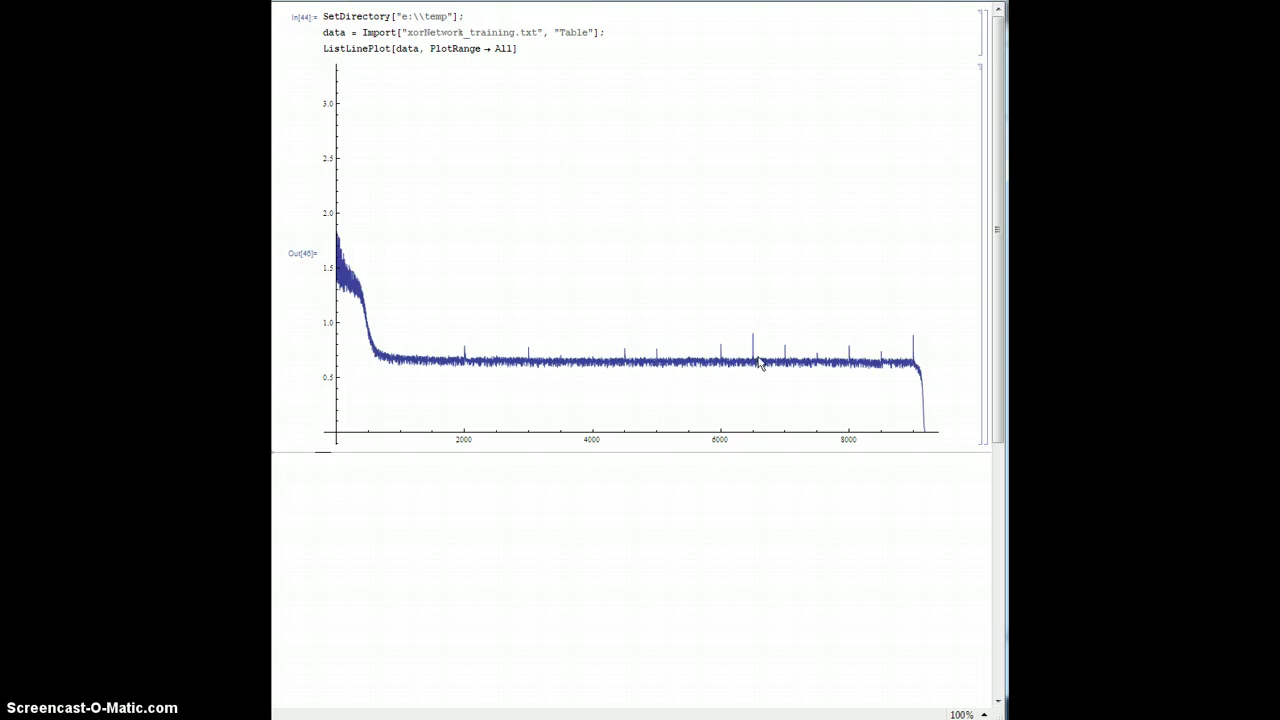
{"action": "mouse_move", "coordinate": [760, 368]}
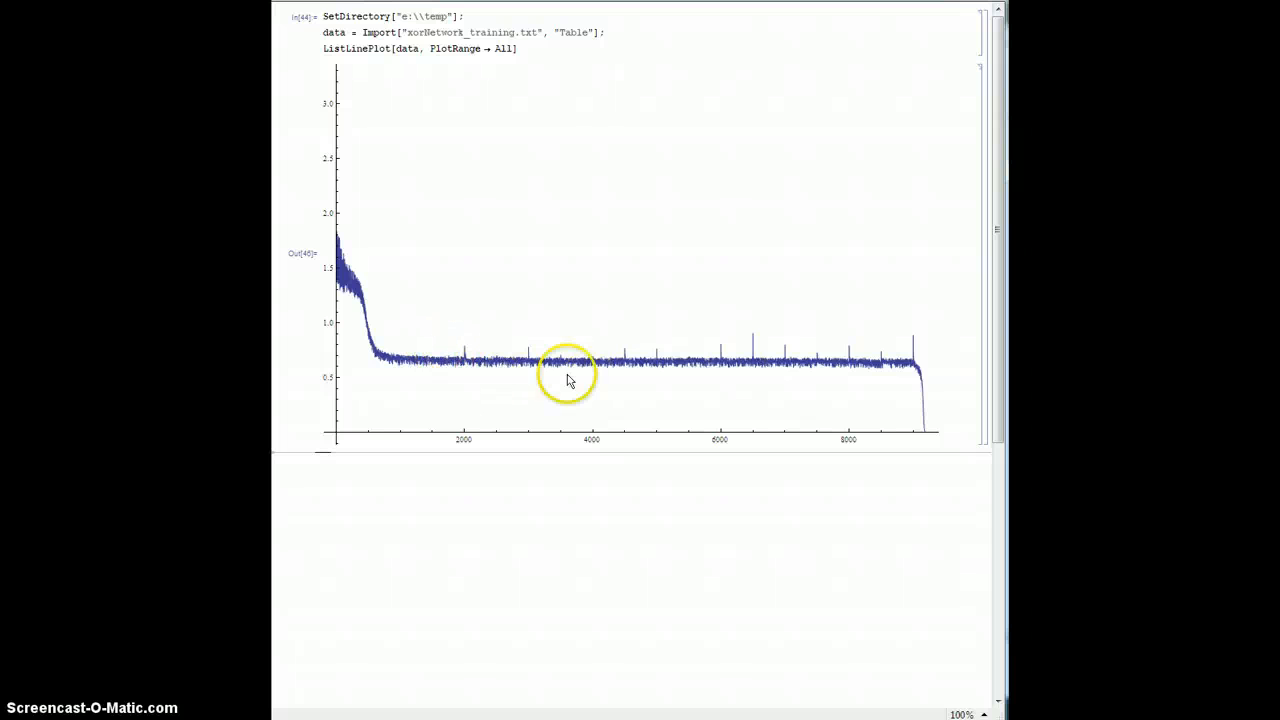
{"action": "mouse_move", "coordinate": [740, 370]}
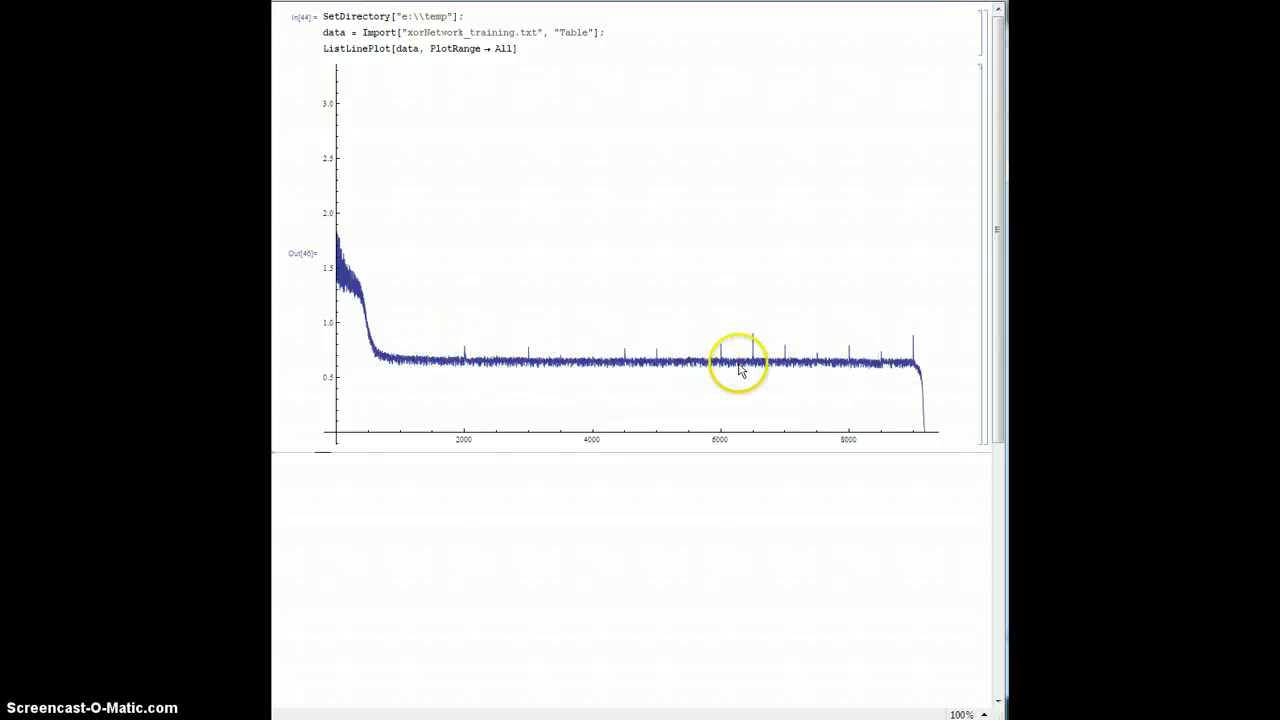
{"action": "mouse_move", "coordinate": [900, 364]}
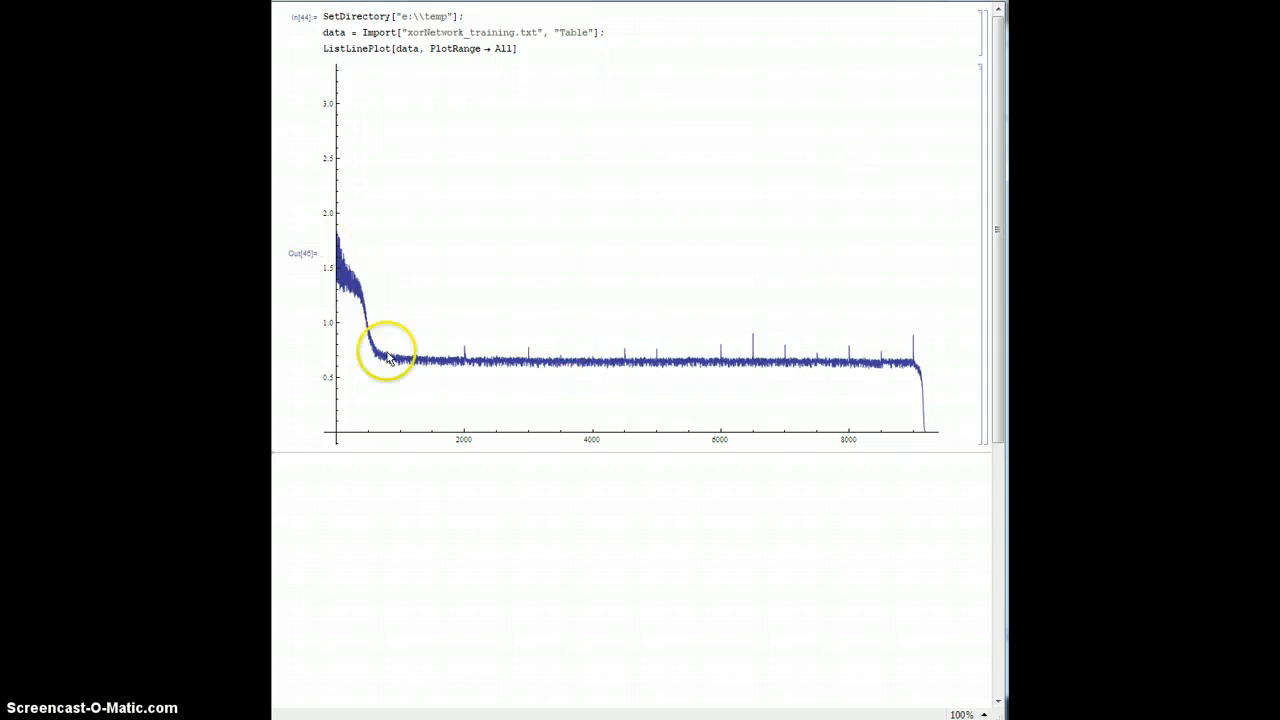
{"action": "mouse_move", "coordinate": [850, 356]}
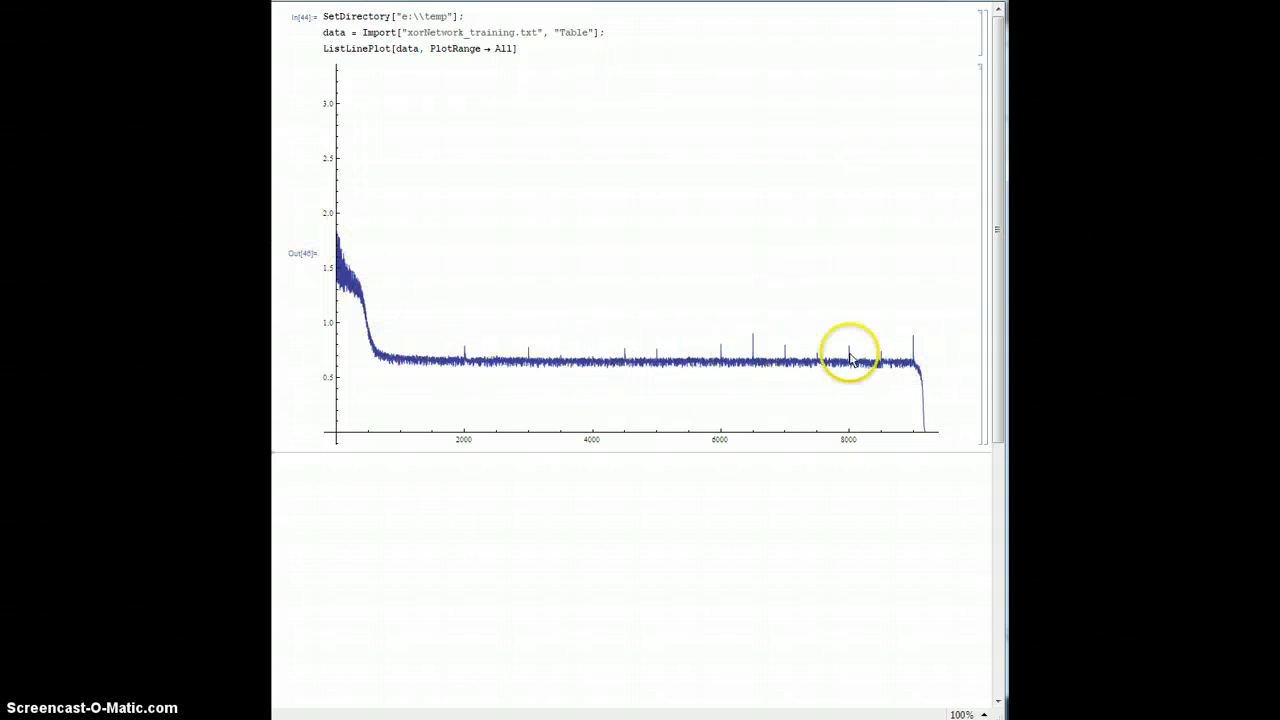
{"action": "mouse_move", "coordinate": [512, 374]}
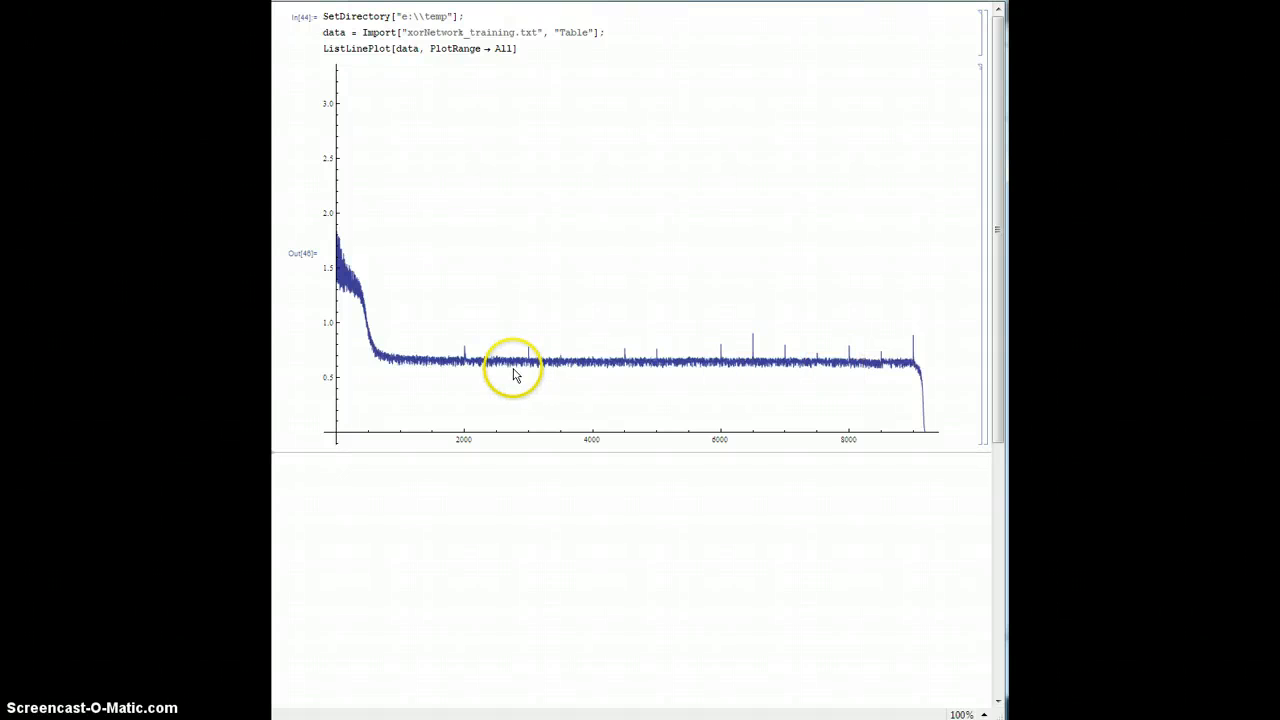
{"action": "mouse_move", "coordinate": [764, 364]}
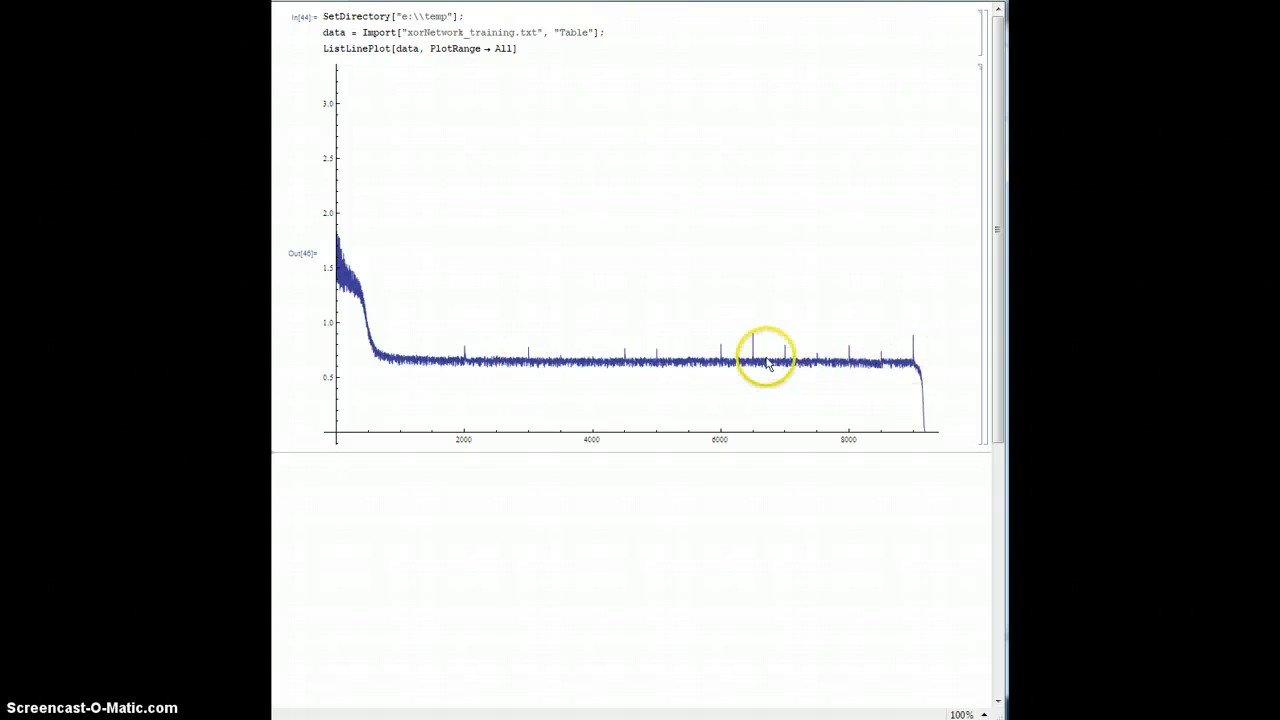
{"action": "mouse_move", "coordinate": [638, 362]}
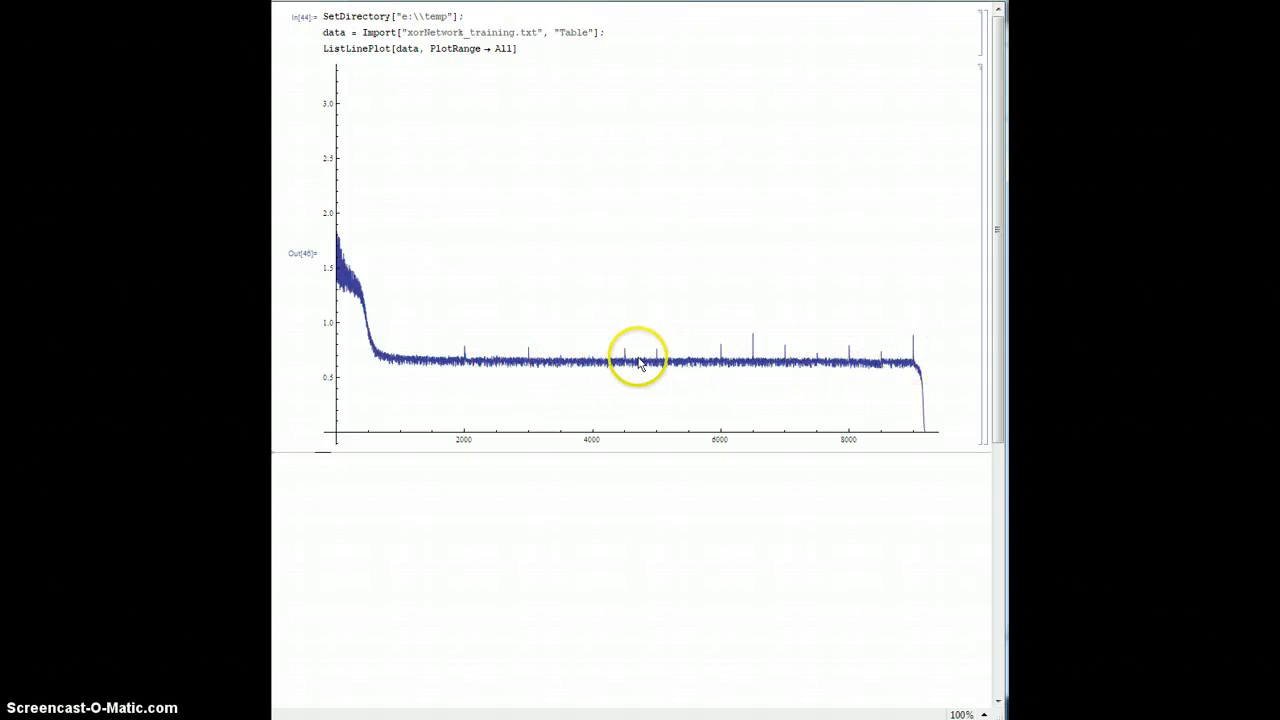
{"action": "mouse_move", "coordinate": [756, 336]}
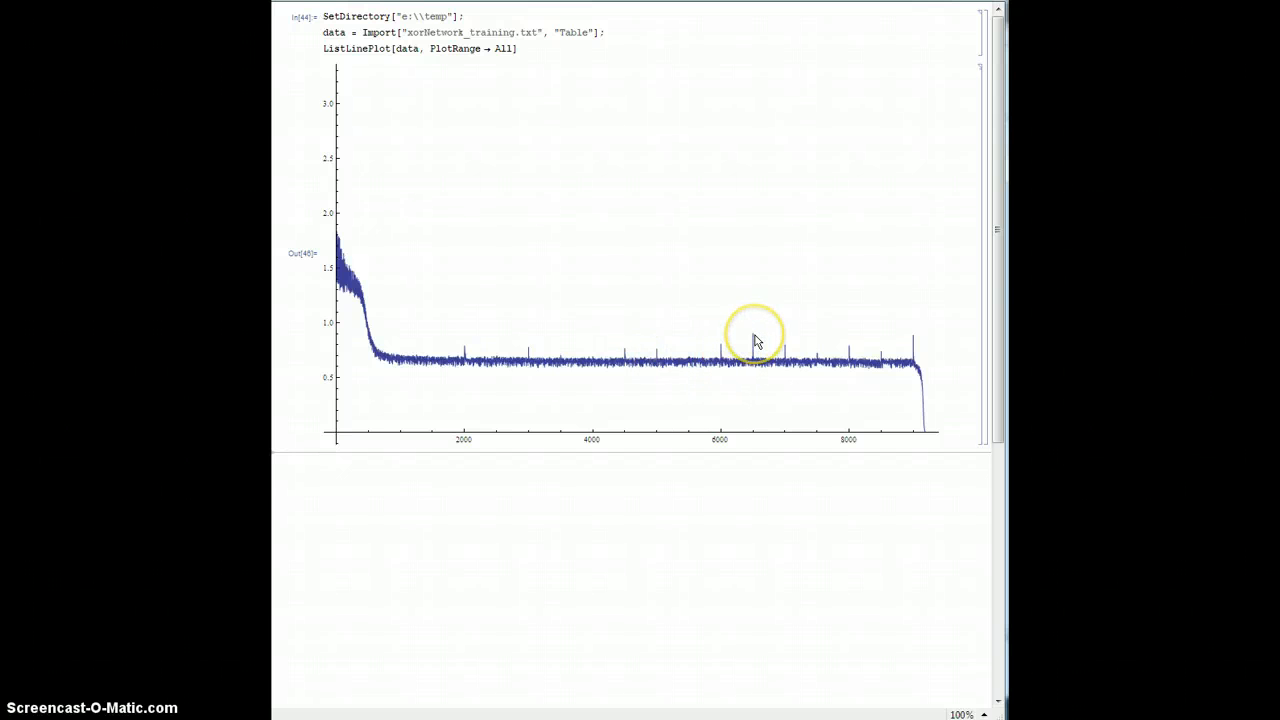
{"action": "mouse_move", "coordinate": [818, 360]}
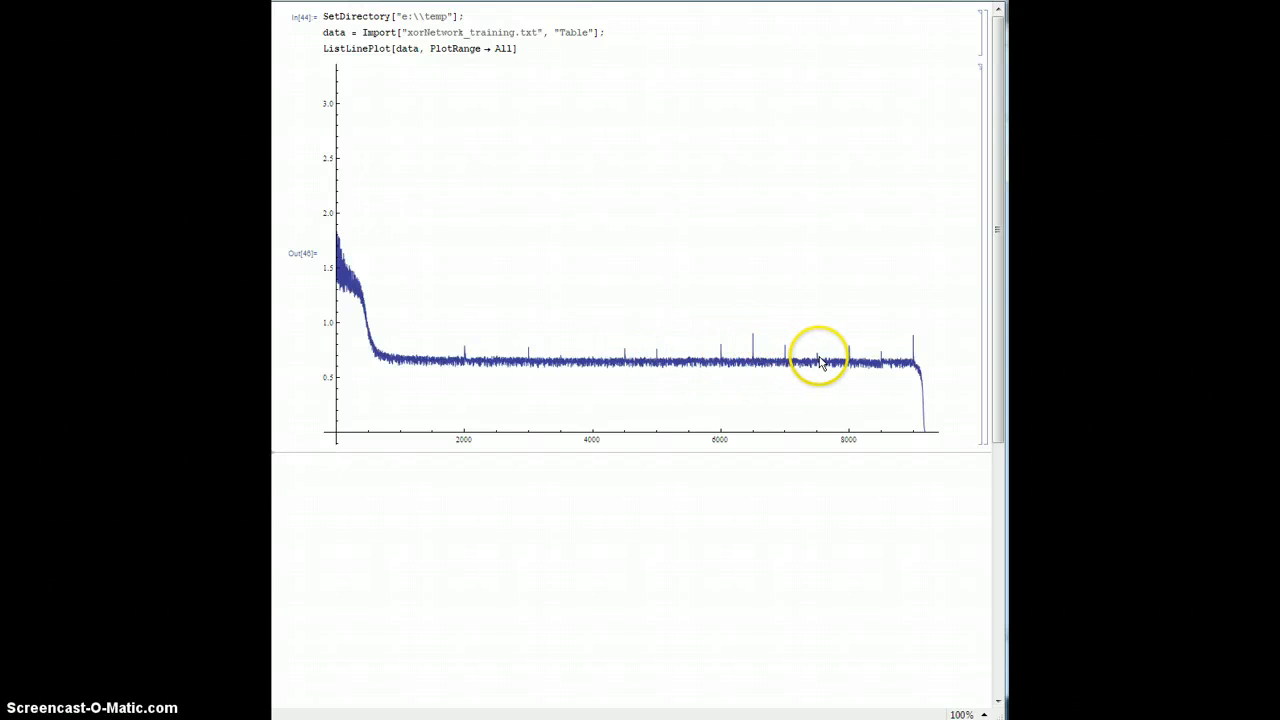
{"action": "mouse_move", "coordinate": [756, 340]}
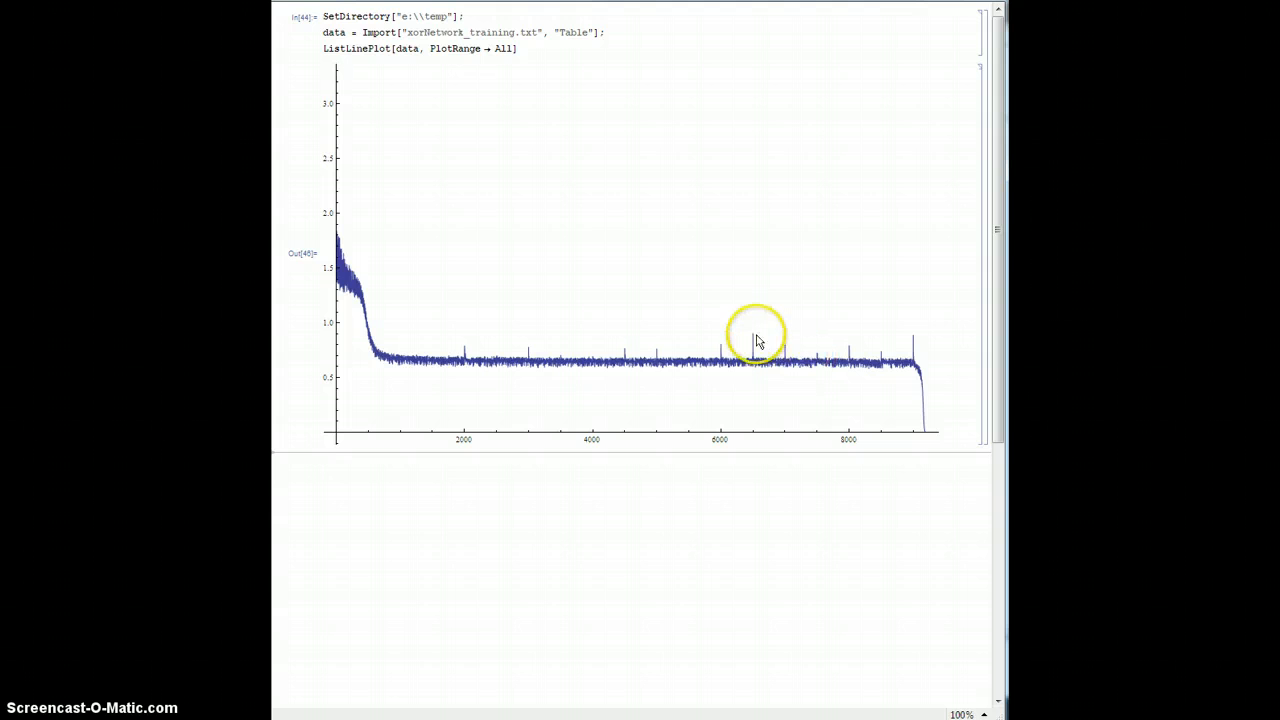
{"action": "mouse_move", "coordinate": [584, 92]}
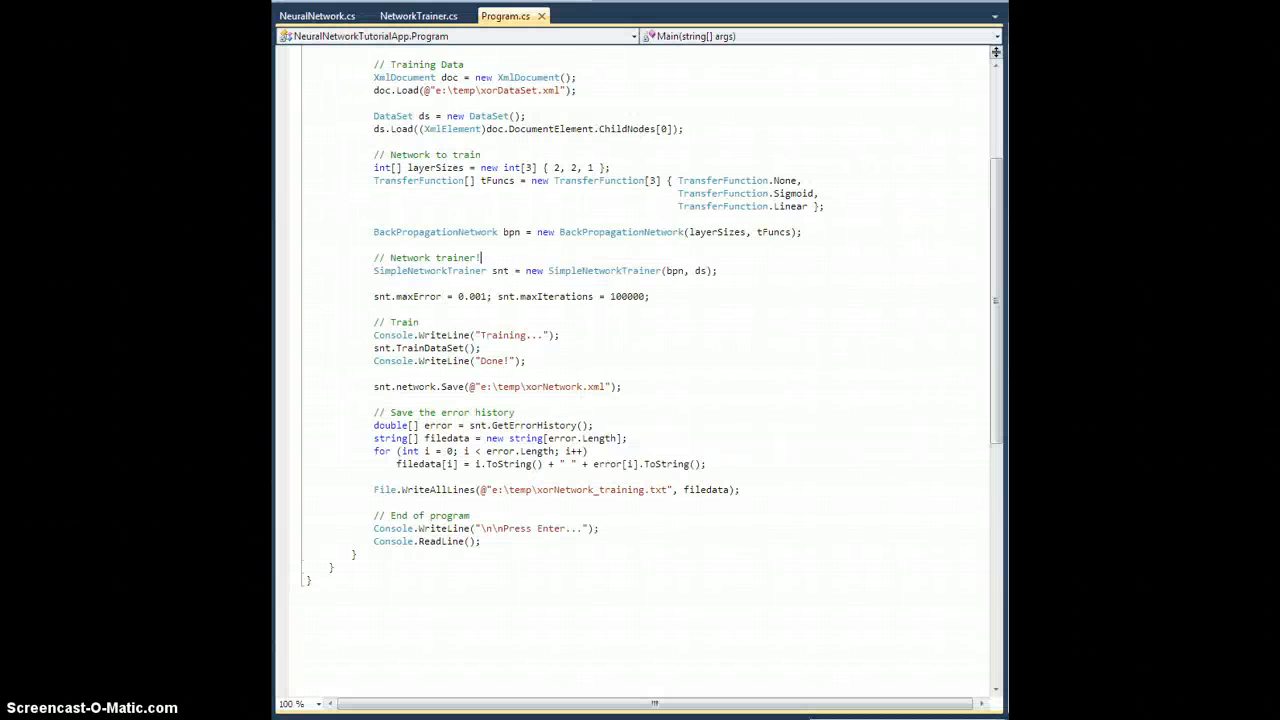
Step: Rerun the training program from Visual Studio with F5
{"action": "key", "text": "F5"}
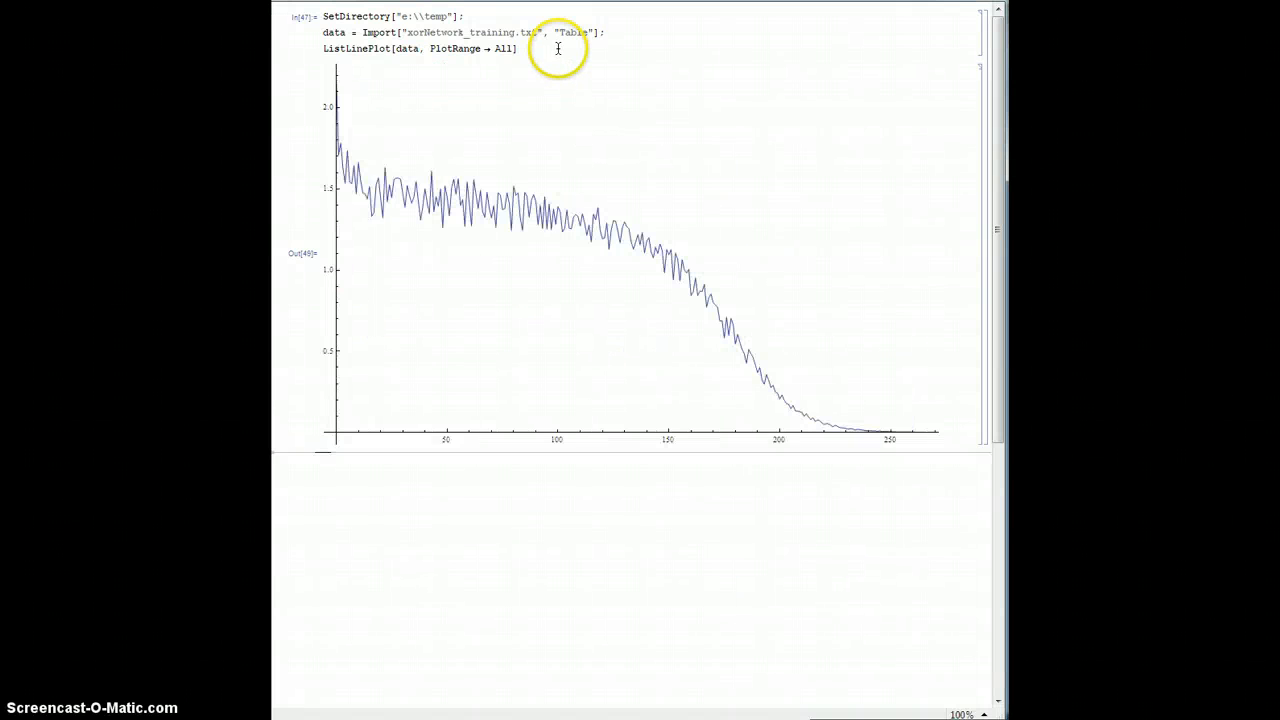
{"action": "mouse_move", "coordinate": [900, 448]}
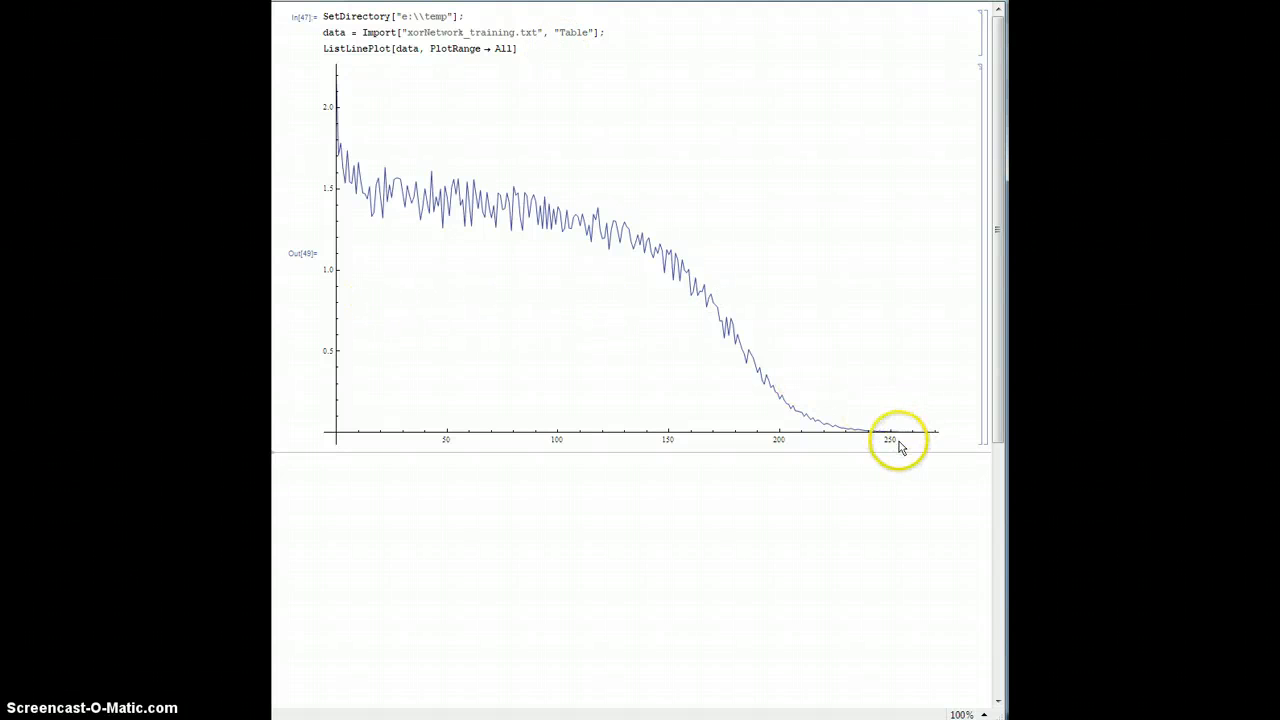
{"action": "mouse_move", "coordinate": [280, 138]}
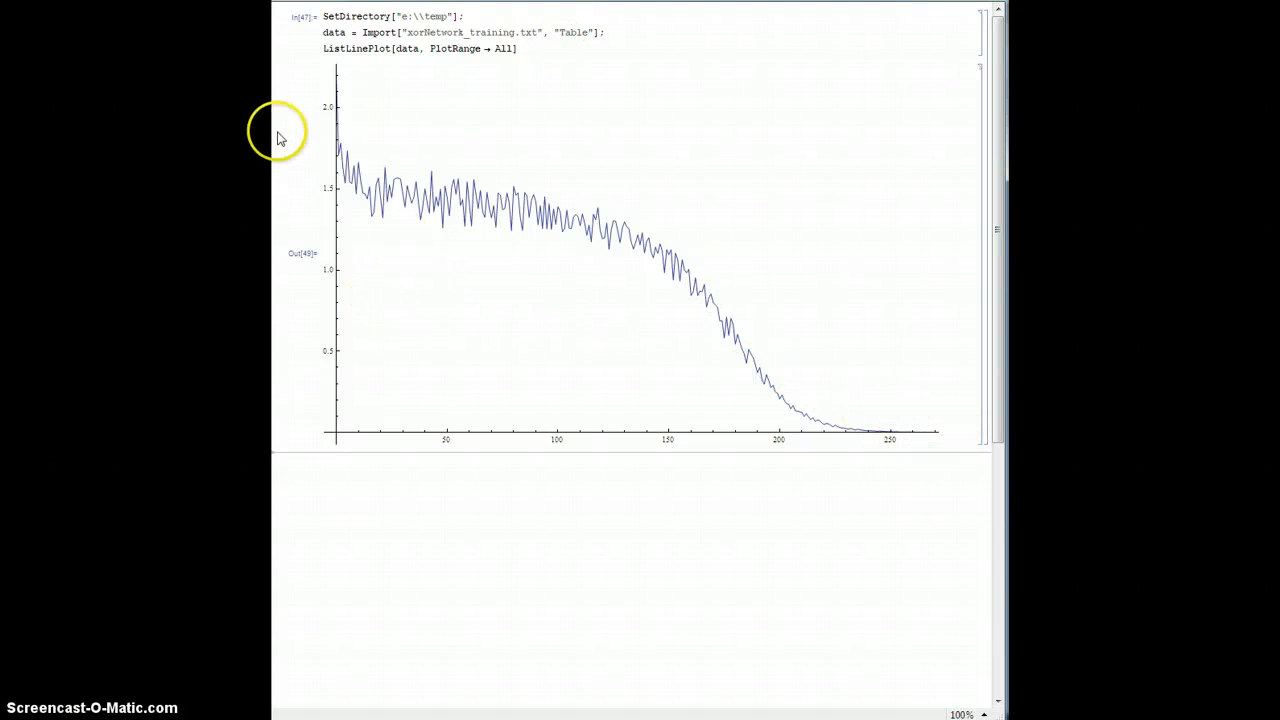
{"action": "mouse_move", "coordinate": [398, 204]}
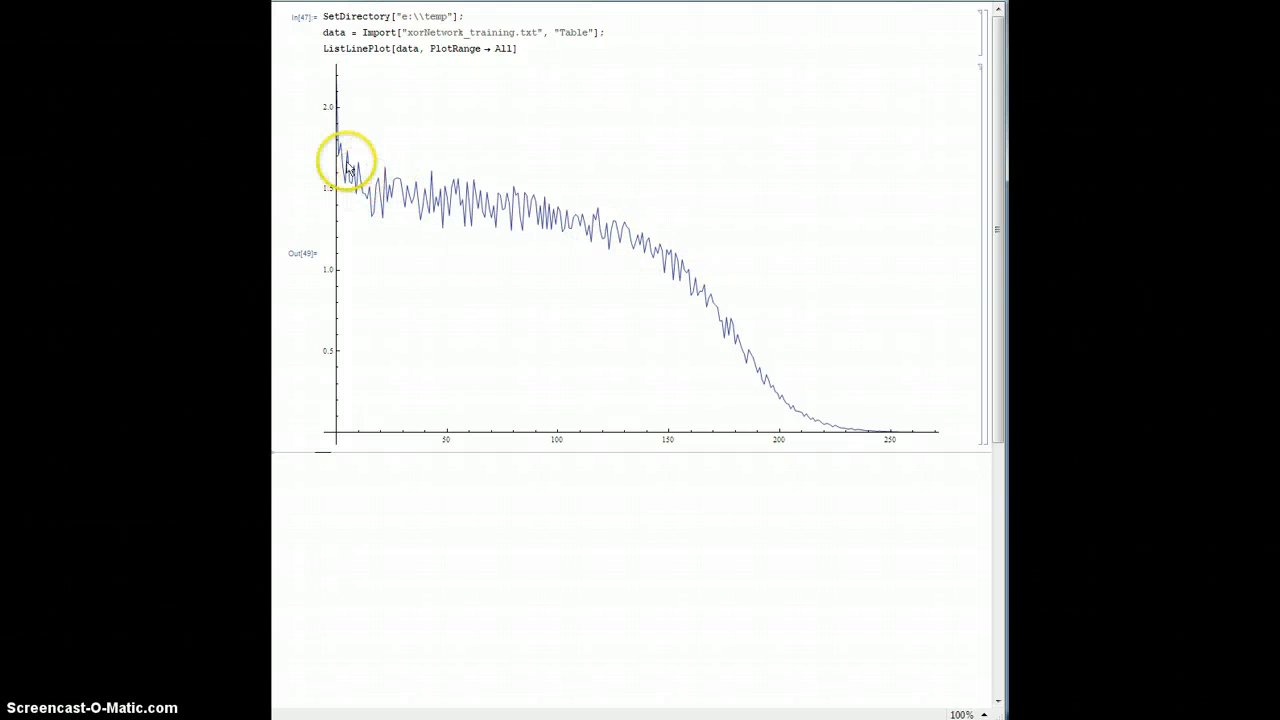
{"action": "mouse_move", "coordinate": [600, 236]}
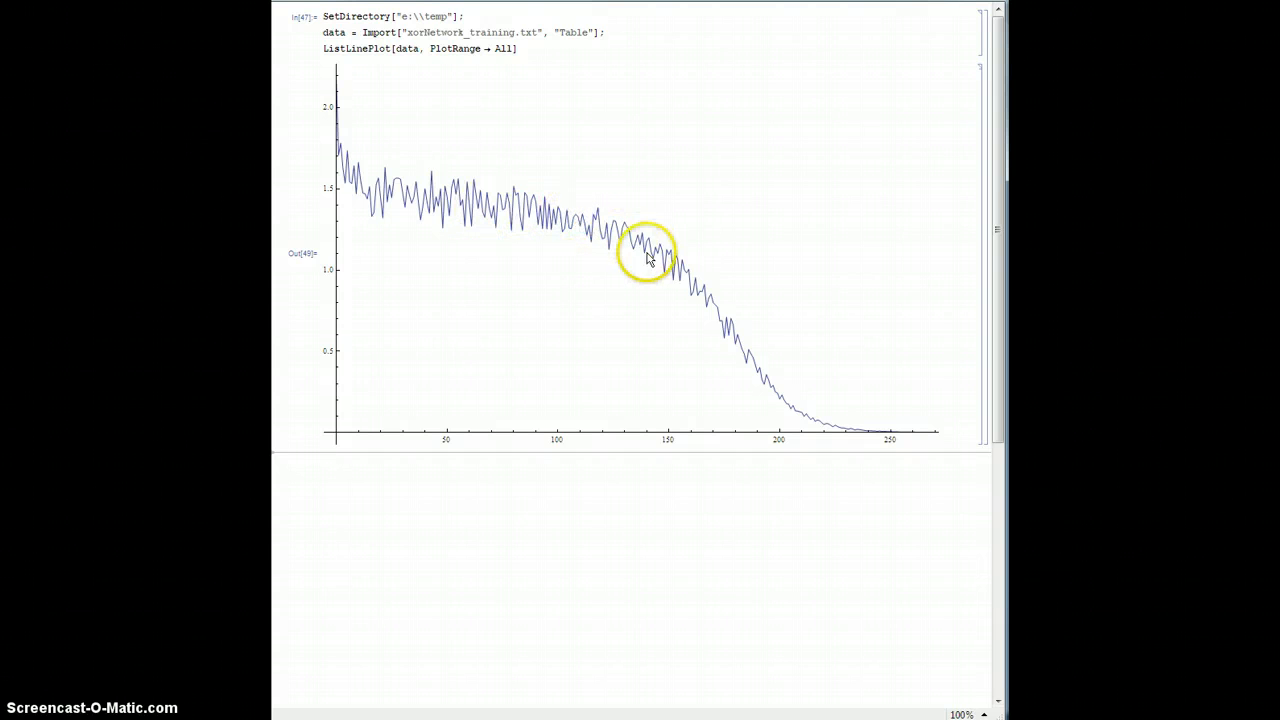
{"action": "mouse_move", "coordinate": [884, 472]}
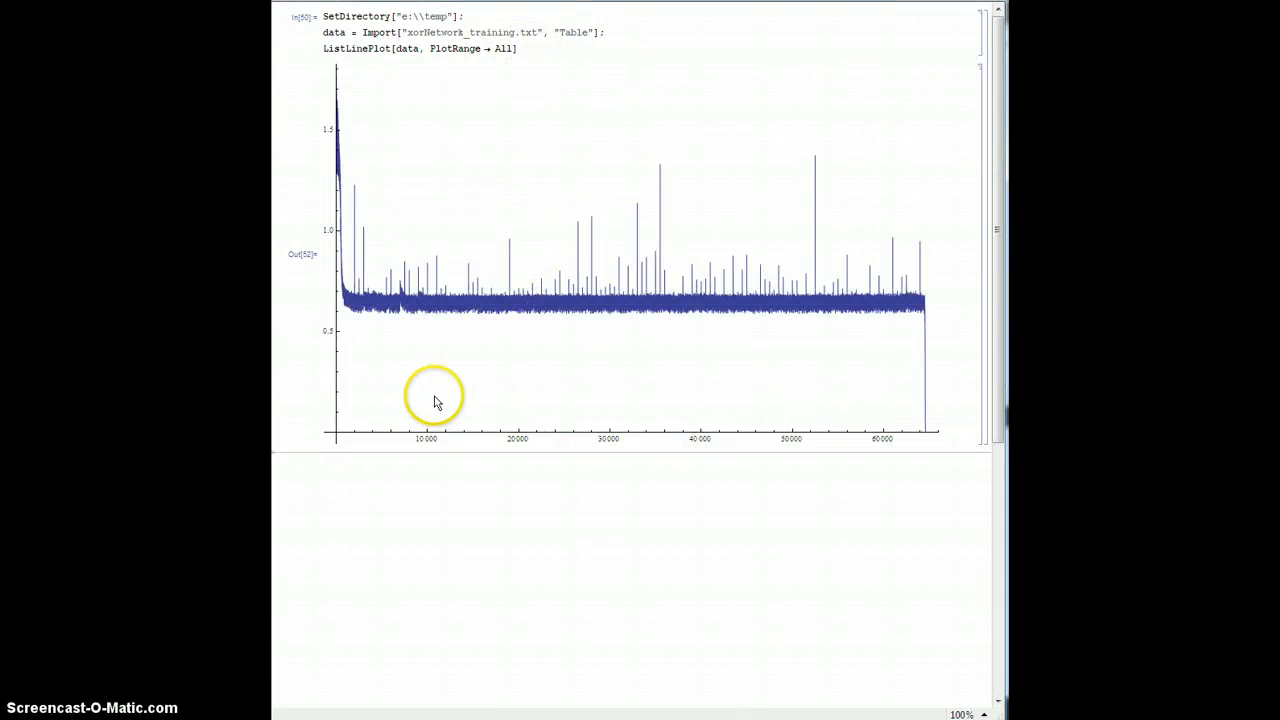
{"action": "mouse_move", "coordinate": [340, 140]}
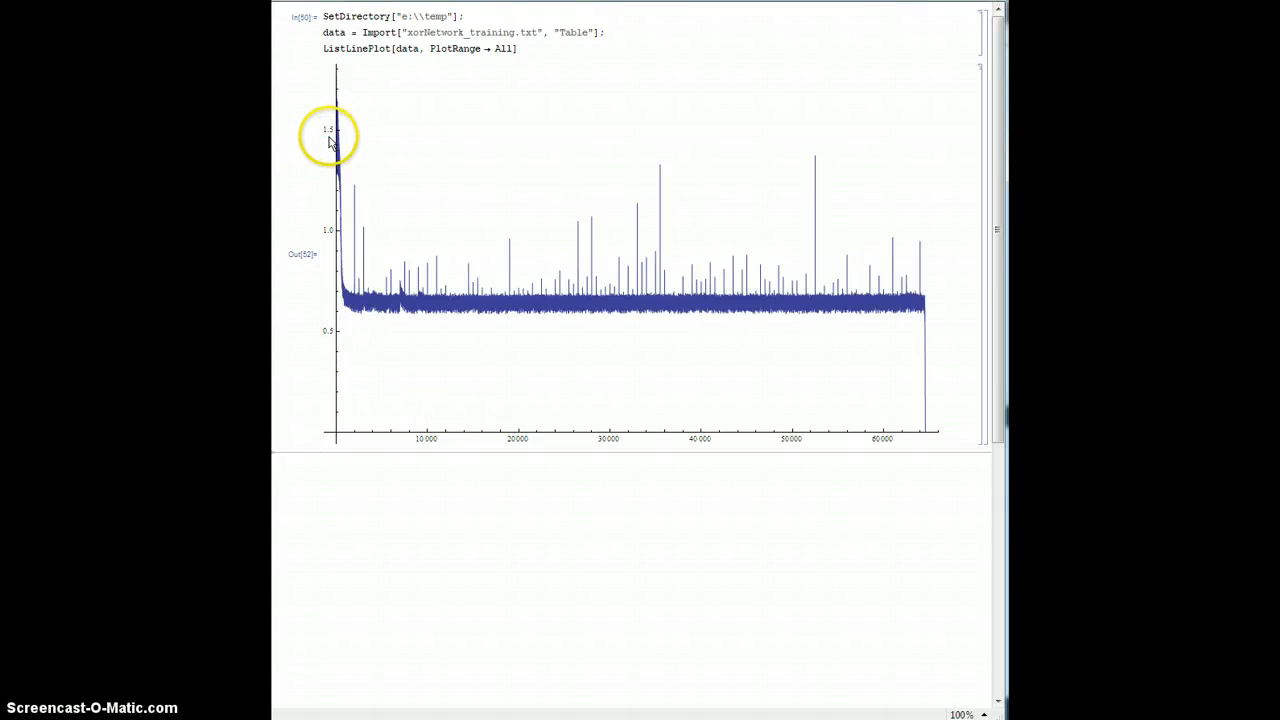
{"action": "mouse_move", "coordinate": [344, 304]}
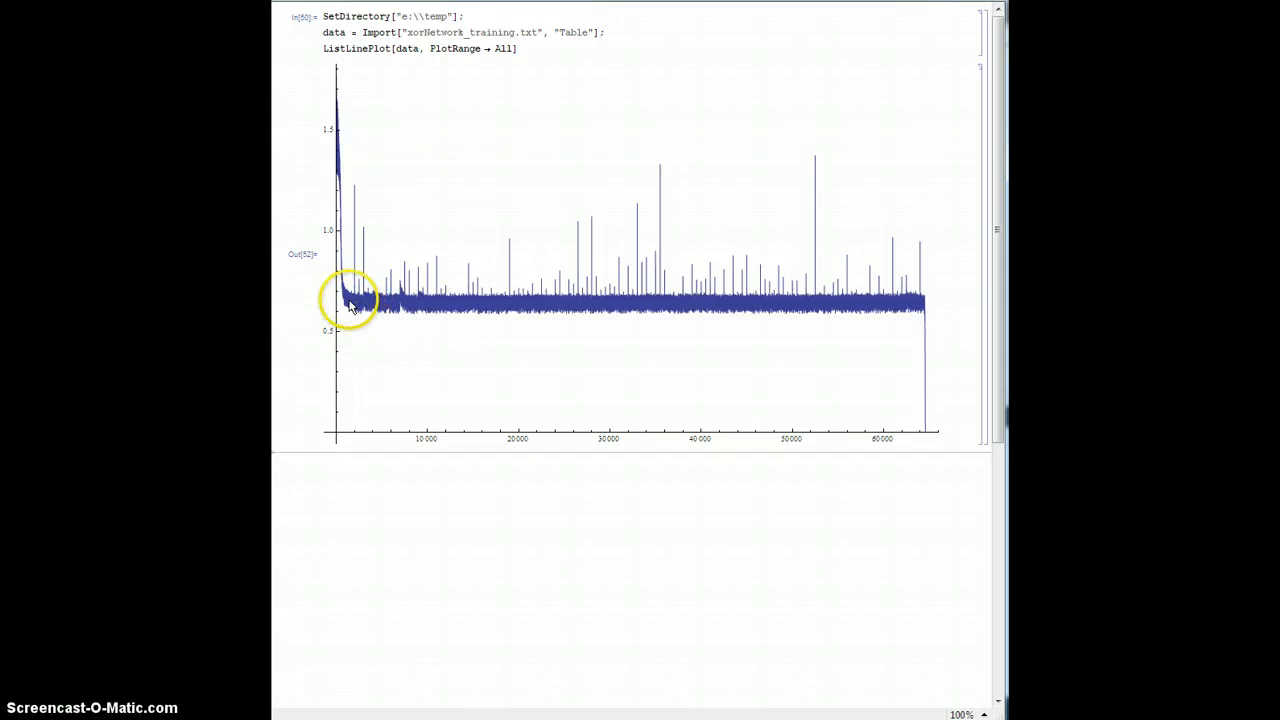
{"action": "mouse_move", "coordinate": [404, 300]}
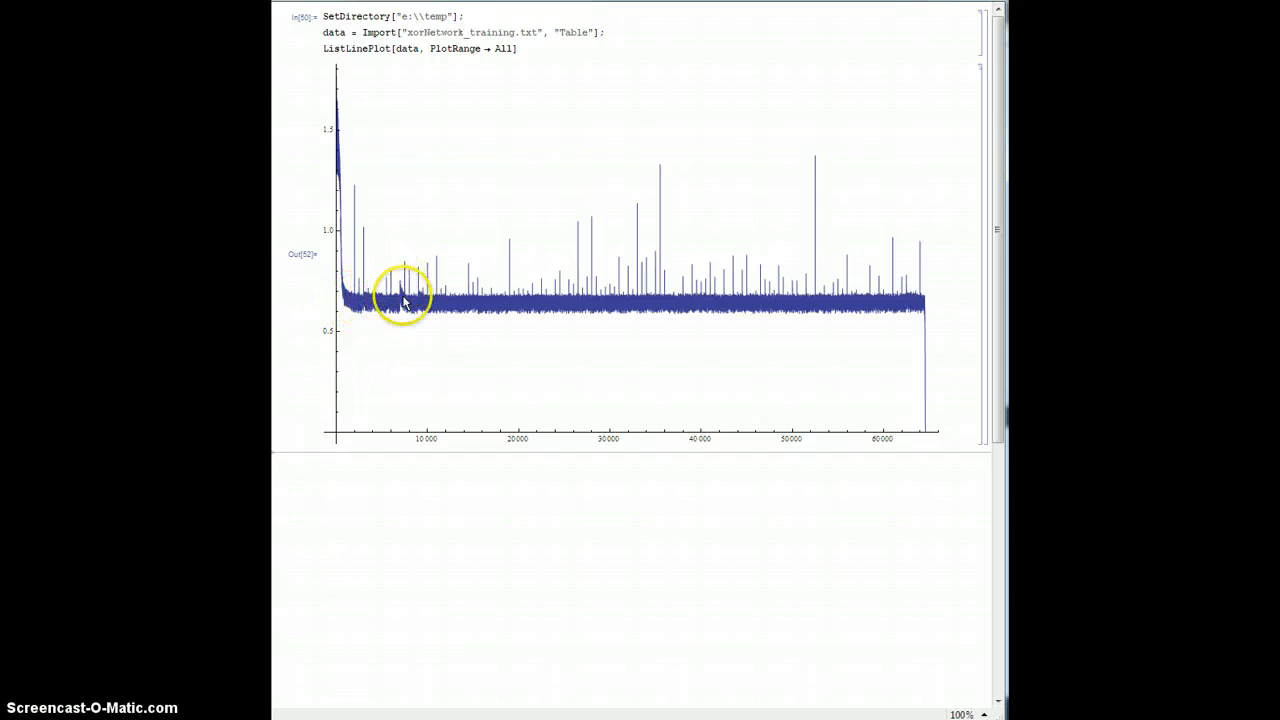
{"action": "mouse_move", "coordinate": [630, 288]}
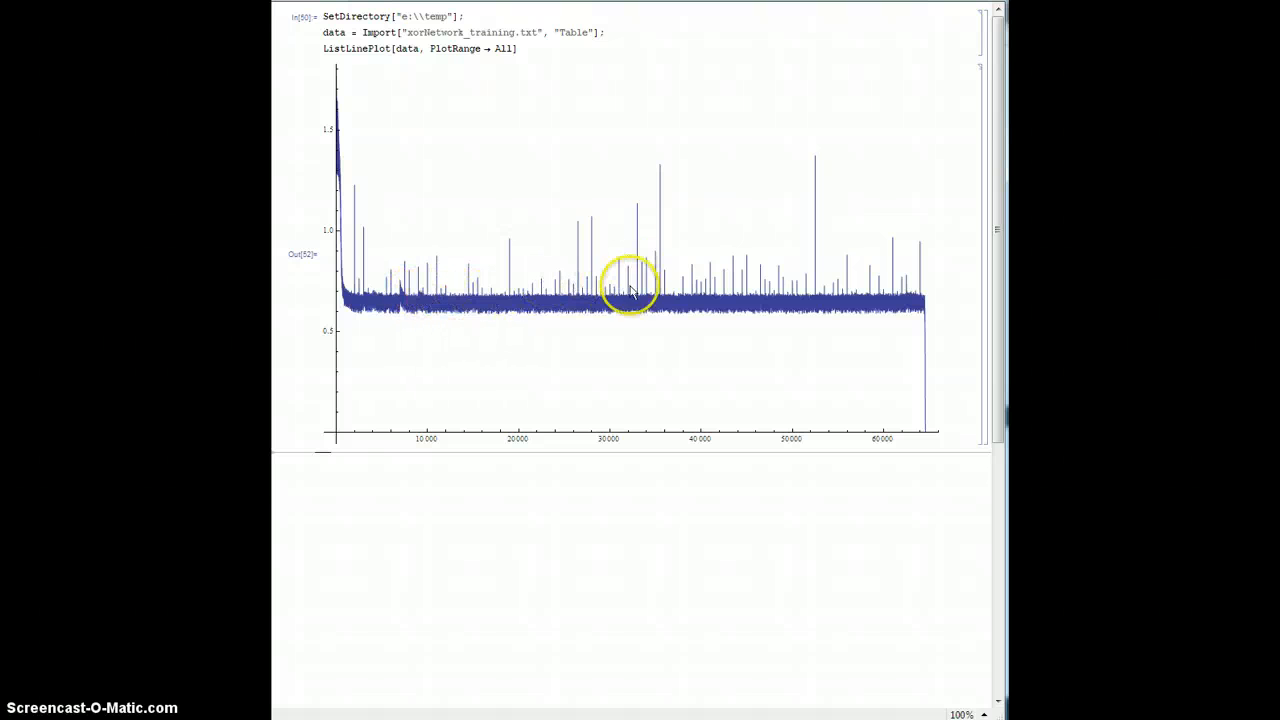
{"action": "mouse_move", "coordinate": [904, 310]}
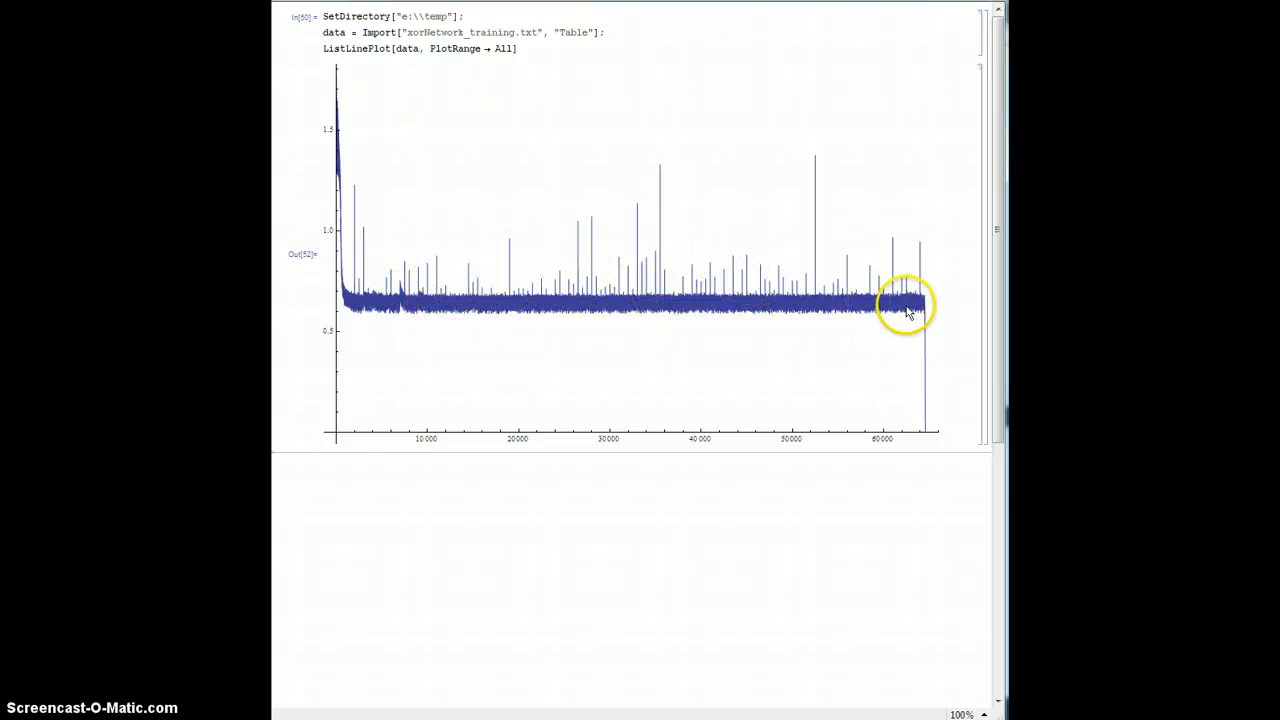
{"action": "mouse_move", "coordinate": [668, 292]}
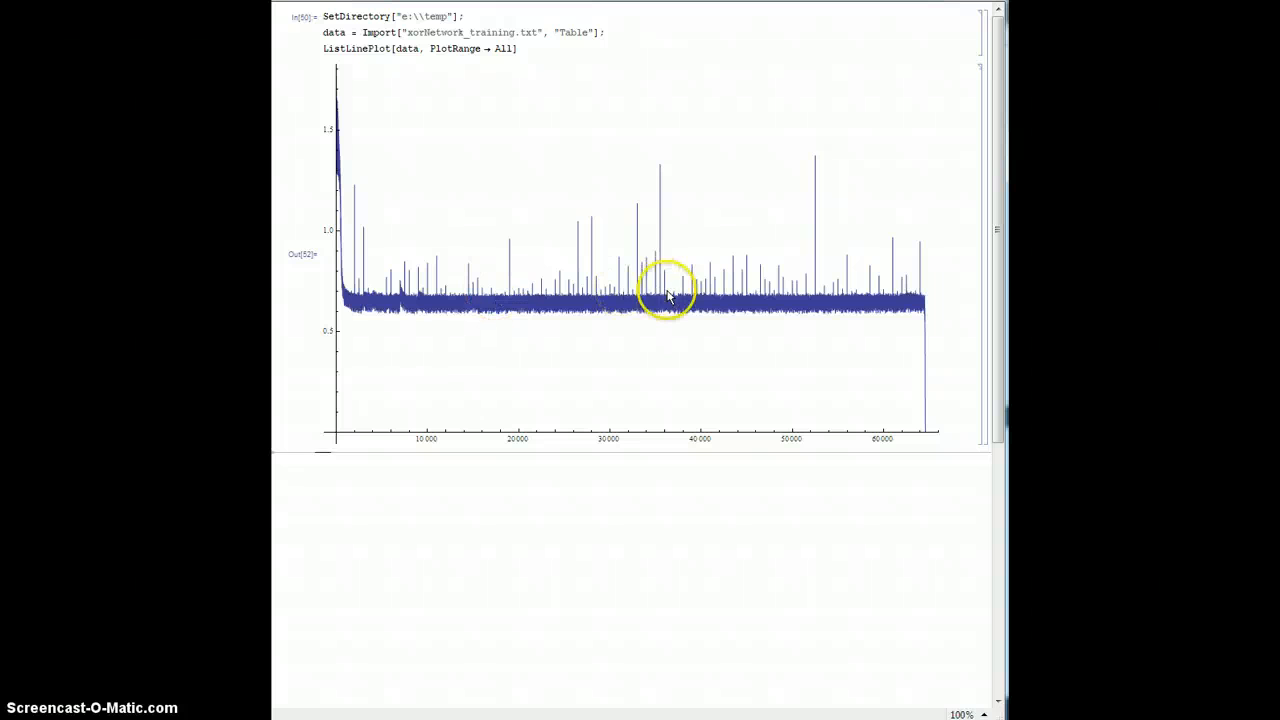
{"action": "mouse_move", "coordinate": [658, 168]}
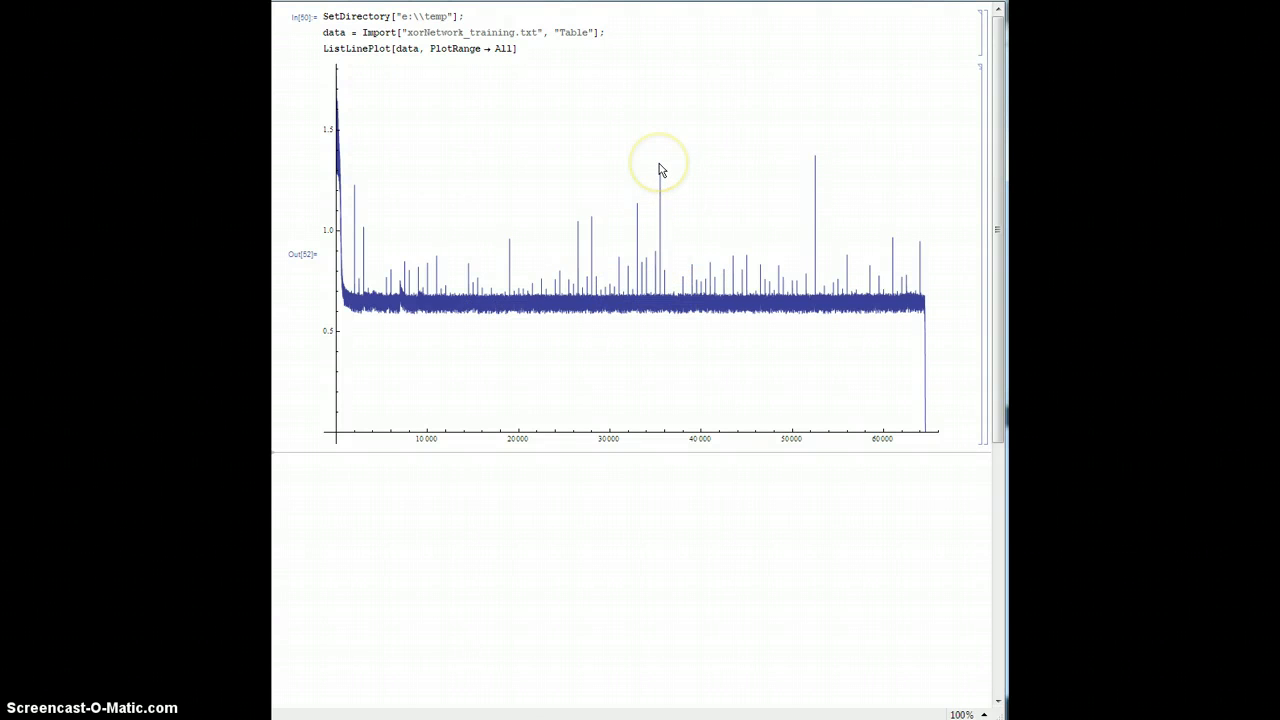
{"action": "mouse_move", "coordinate": [628, 296]}
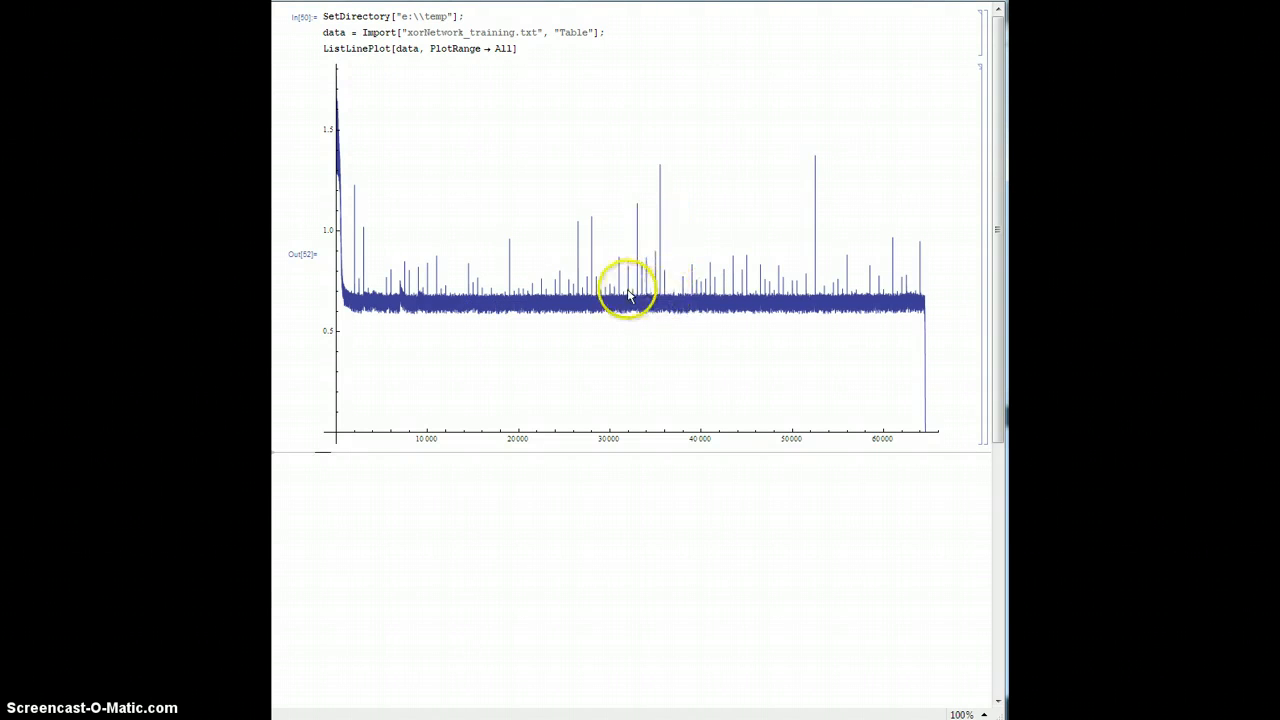
{"action": "mouse_move", "coordinate": [464, 300]}
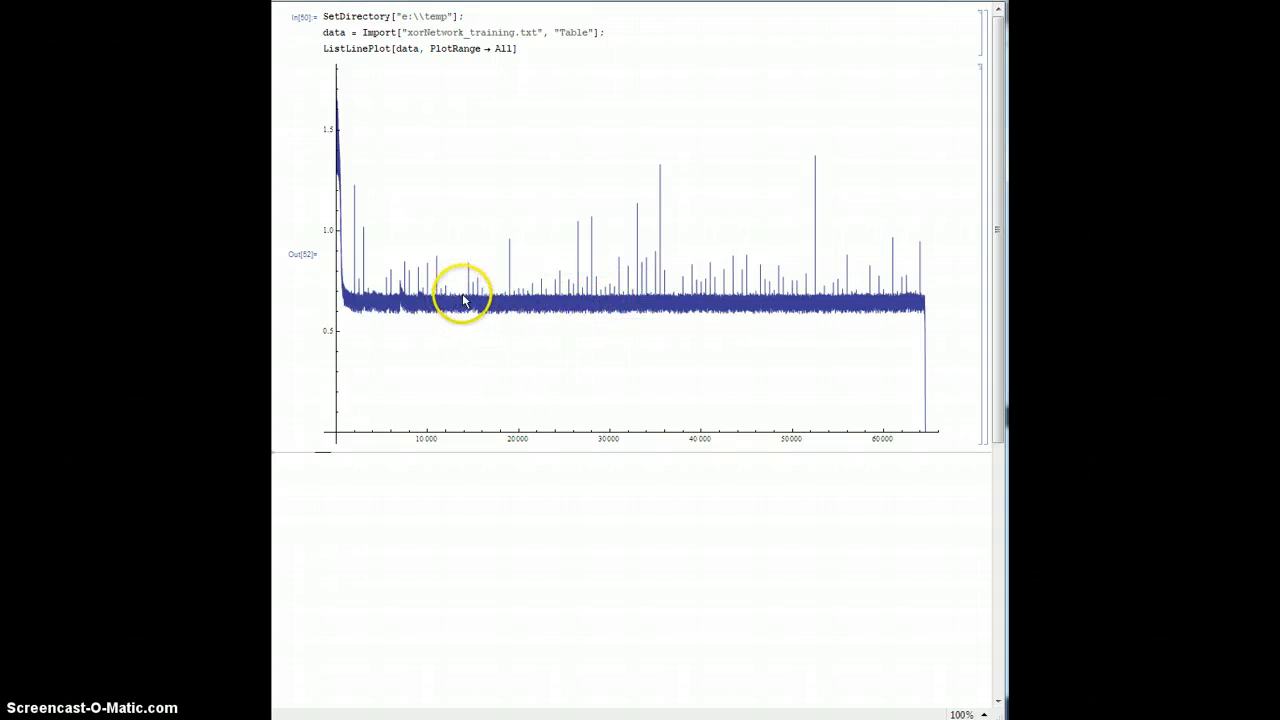
{"action": "mouse_move", "coordinate": [856, 304]}
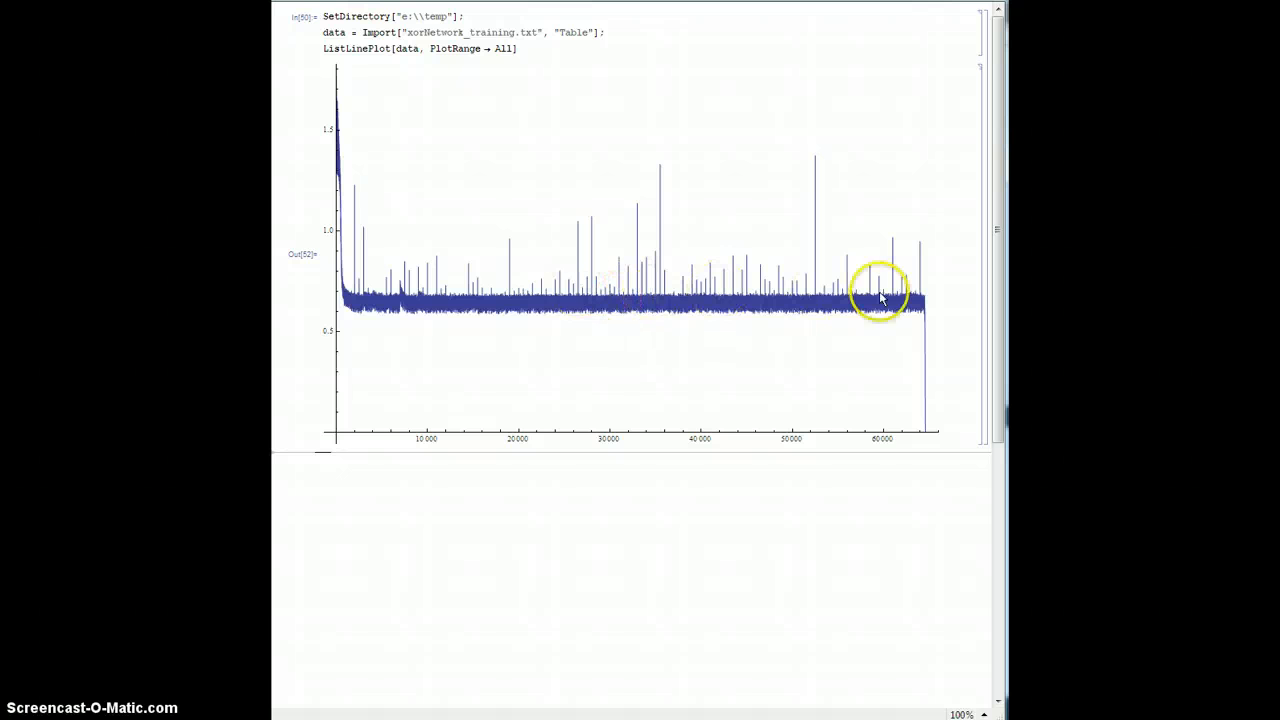
{"action": "mouse_move", "coordinate": [928, 328]}
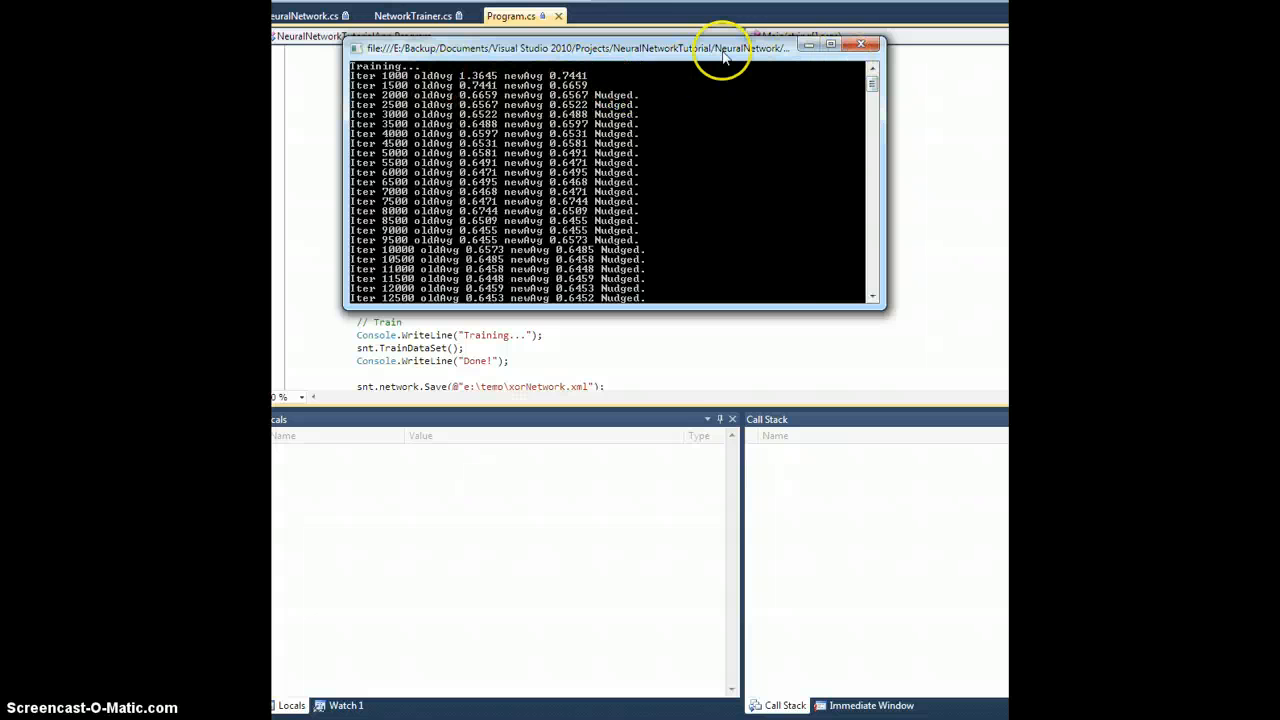
Step: Close the trainer's console window after reading the iteration and Nudged lines
{"action": "left_click", "coordinate": [860, 44]}
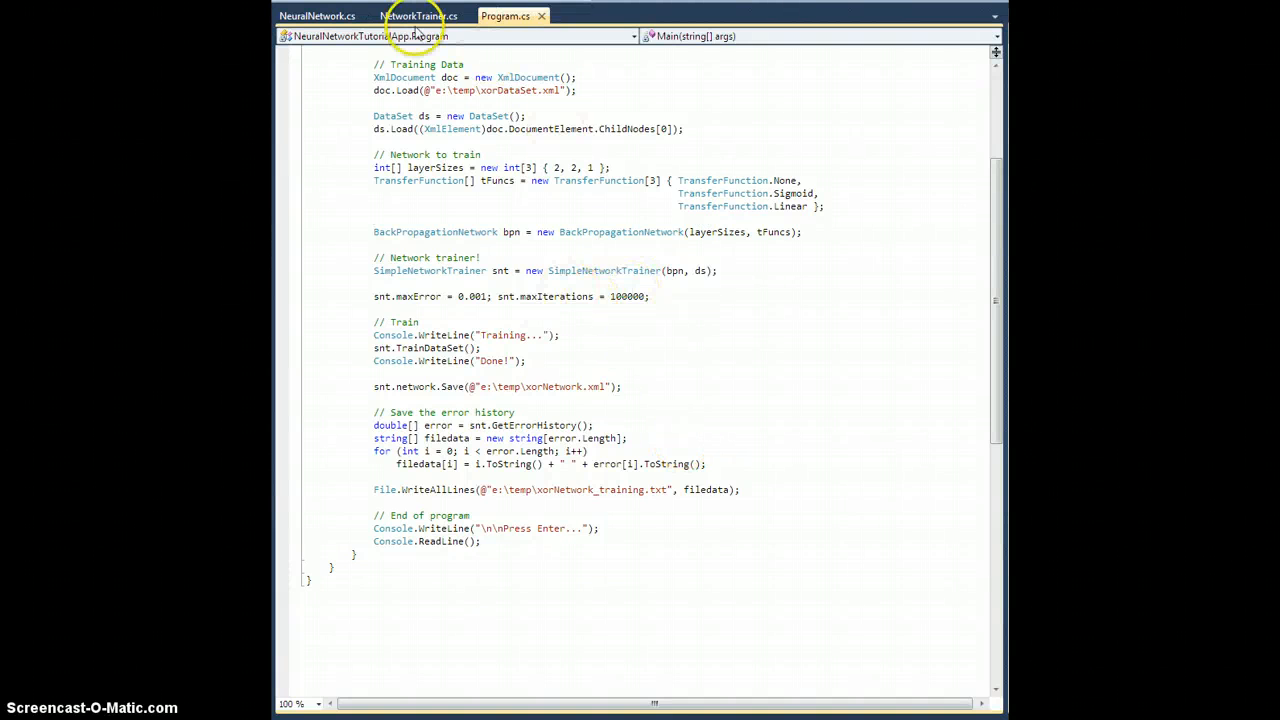
Step: Review CheckNudge in NetworkTrainer.cs with window 500, scale 0.25 and tolerance 0.0001
{"action": "left_click", "coordinate": [420, 16]}
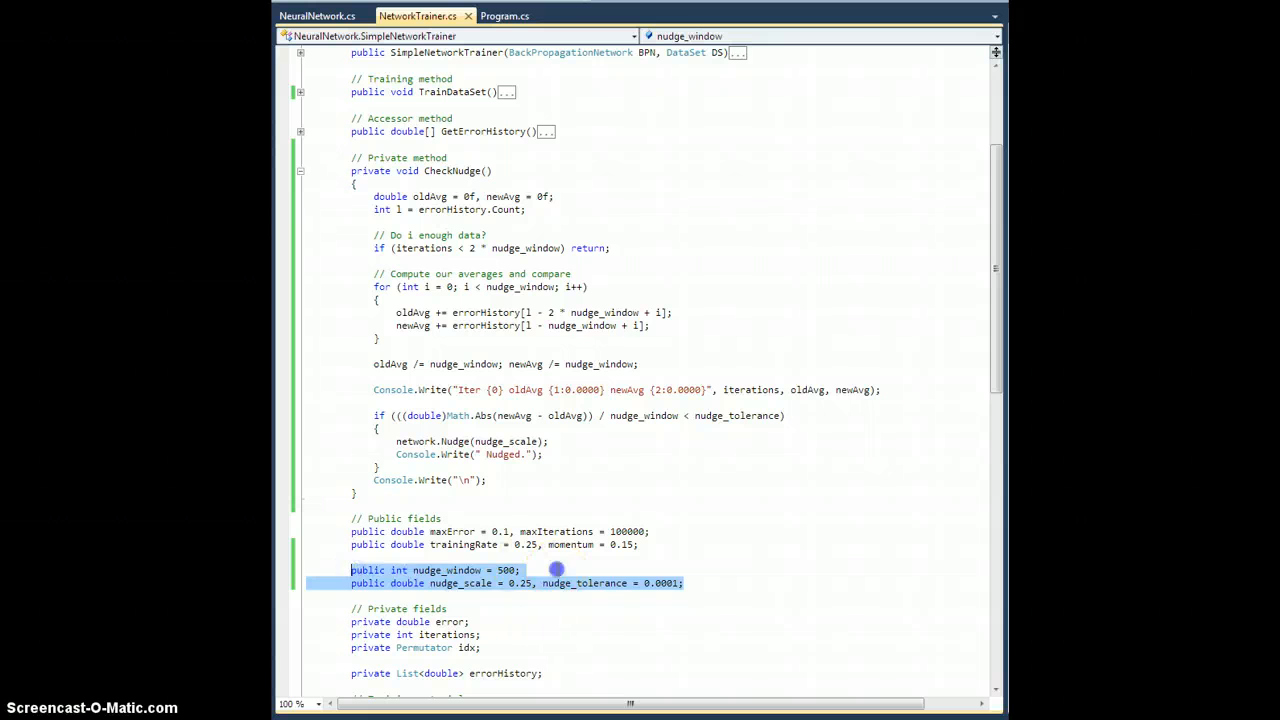
{"action": "left_click", "coordinate": [688, 584]}
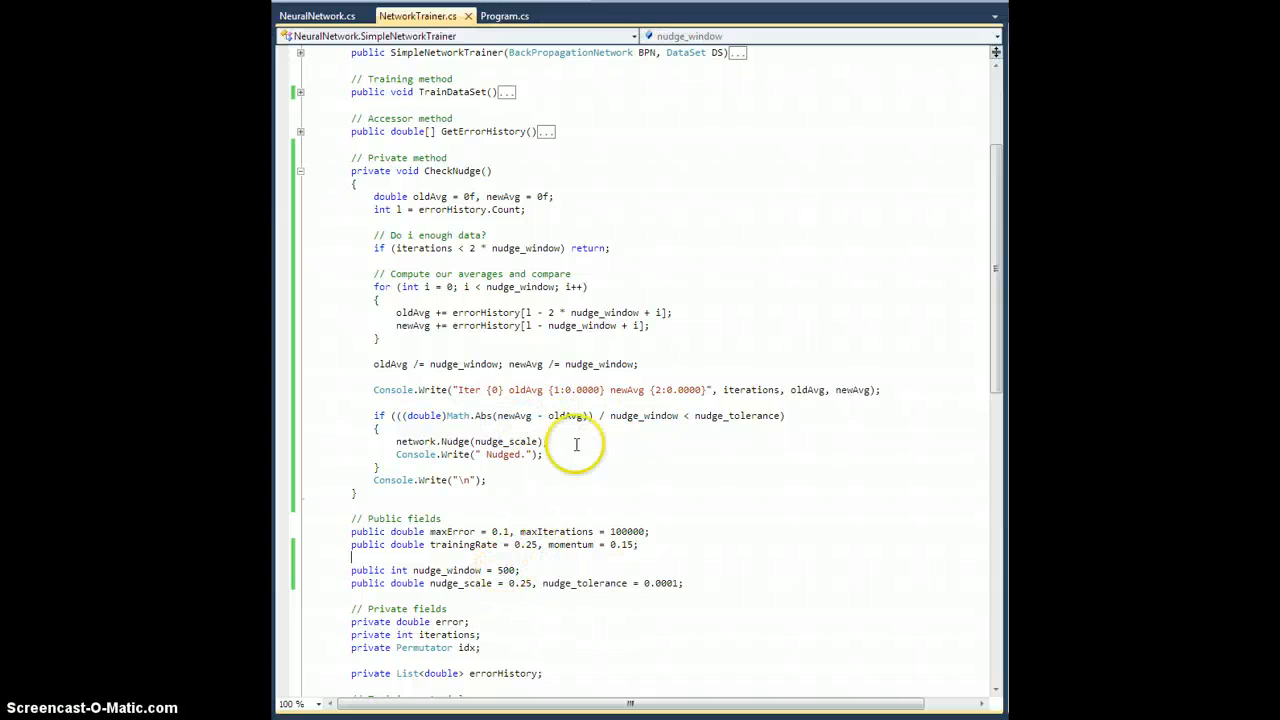
{"action": "mouse_move", "coordinate": [664, 578]}
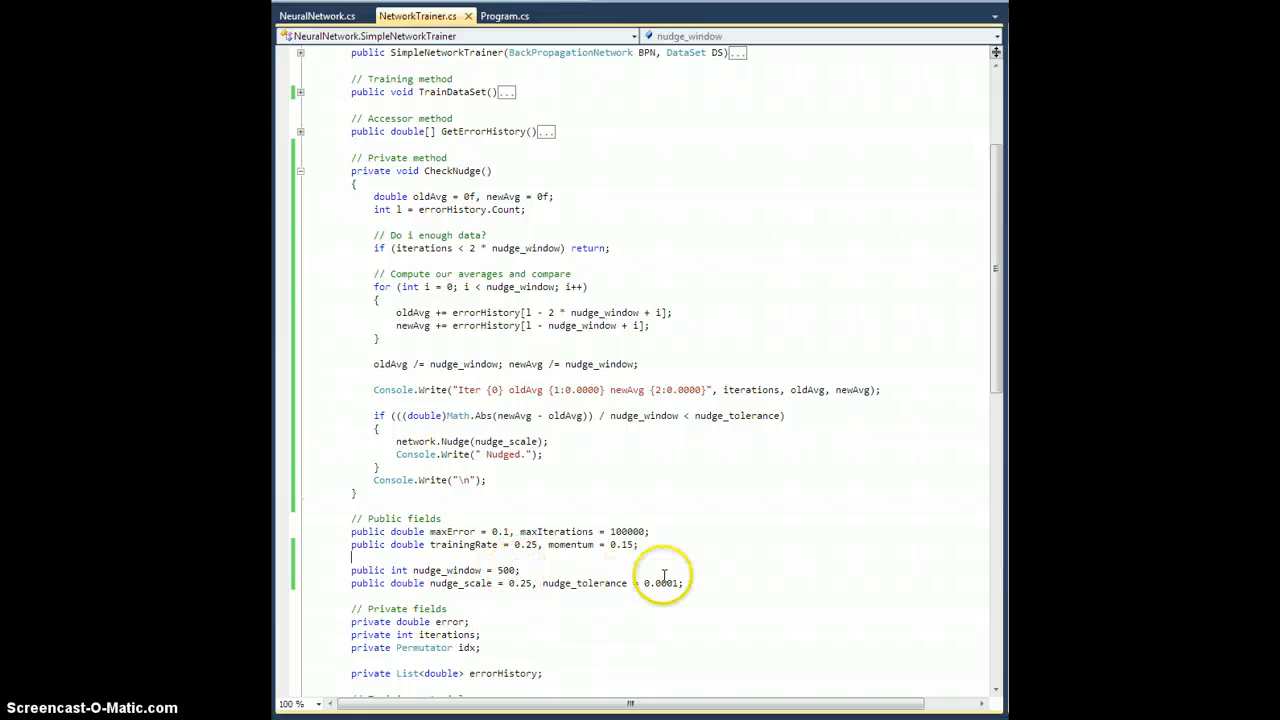
{"action": "double_click", "coordinate": [658, 584]}
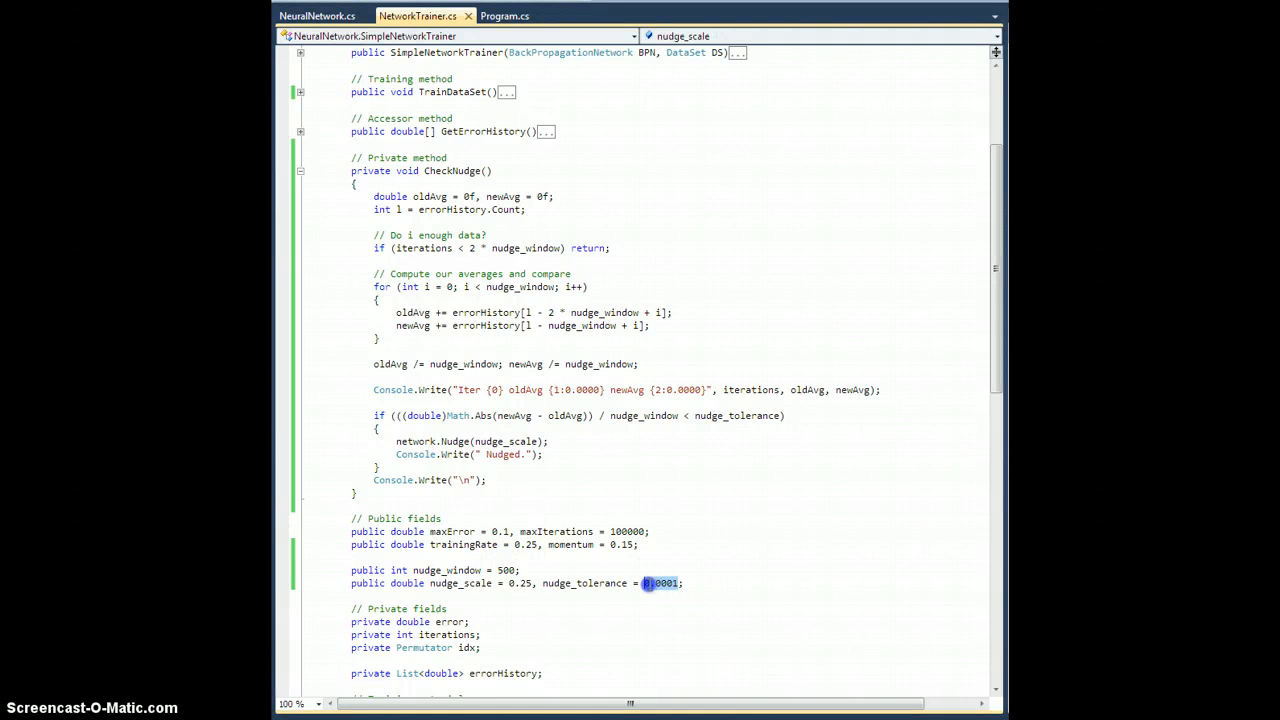
{"action": "mouse_move", "coordinate": [504, 570]}
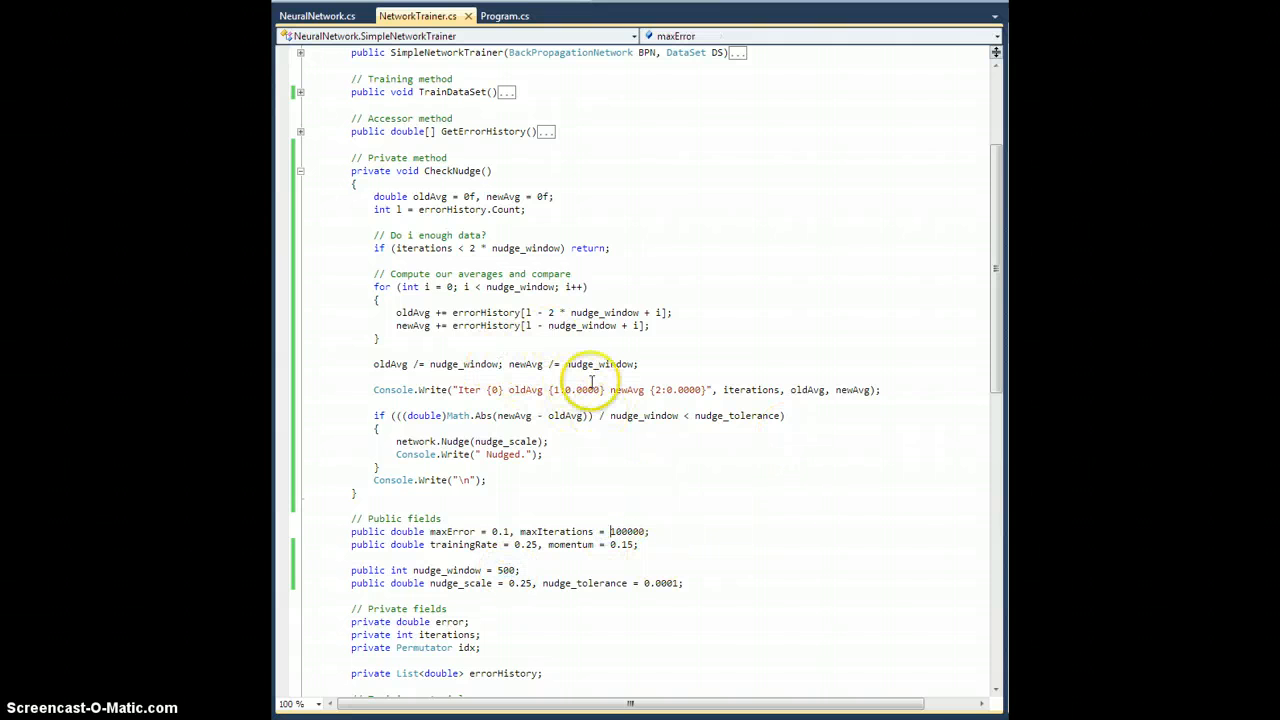
{"action": "mouse_move", "coordinate": [756, 414]}
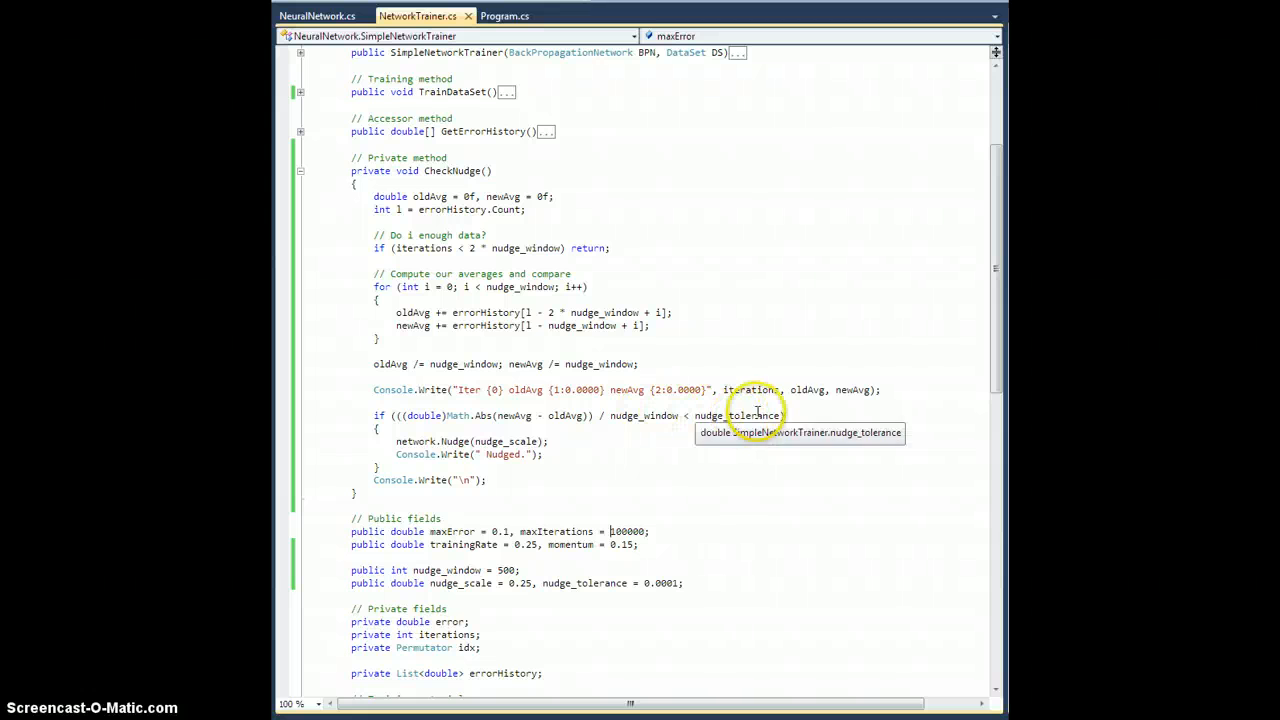
{"action": "mouse_move", "coordinate": [520, 592]}
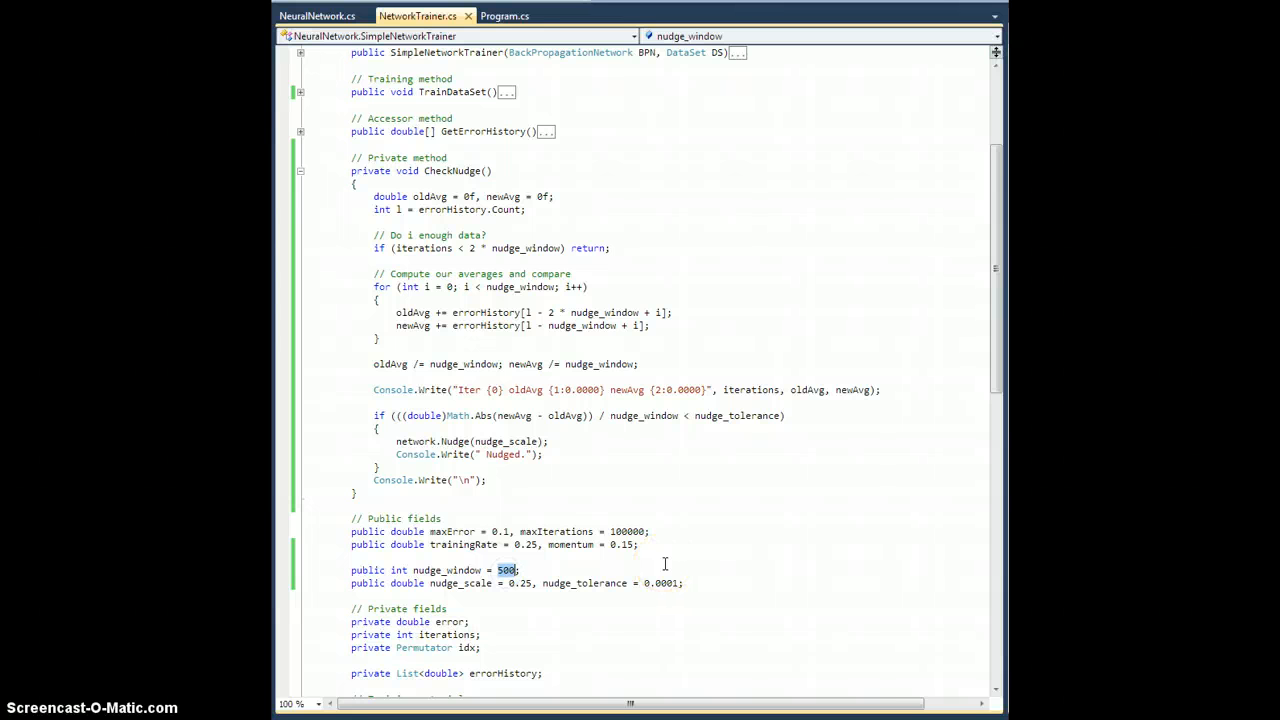
Step: Change nudge_window from 500 to 50 so the trainer finishes after iteration 950
{"action": "type", "text": "1"}
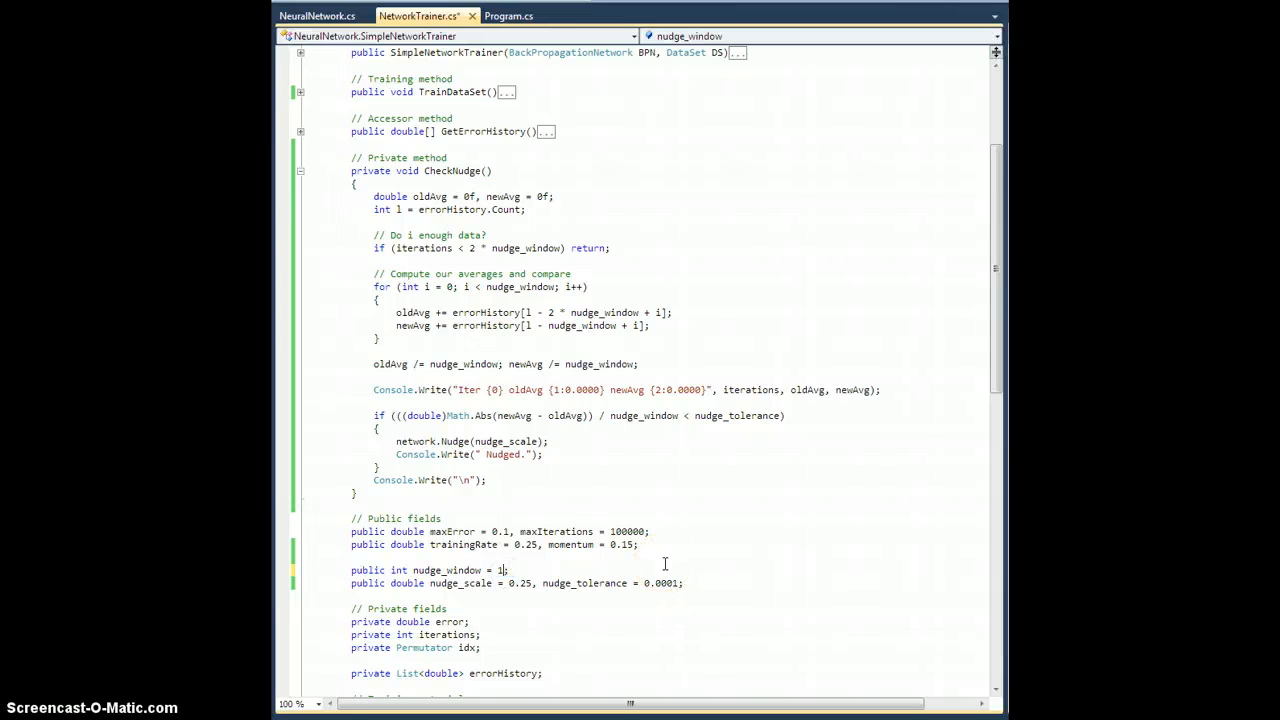
{"action": "type", "text": "50"}
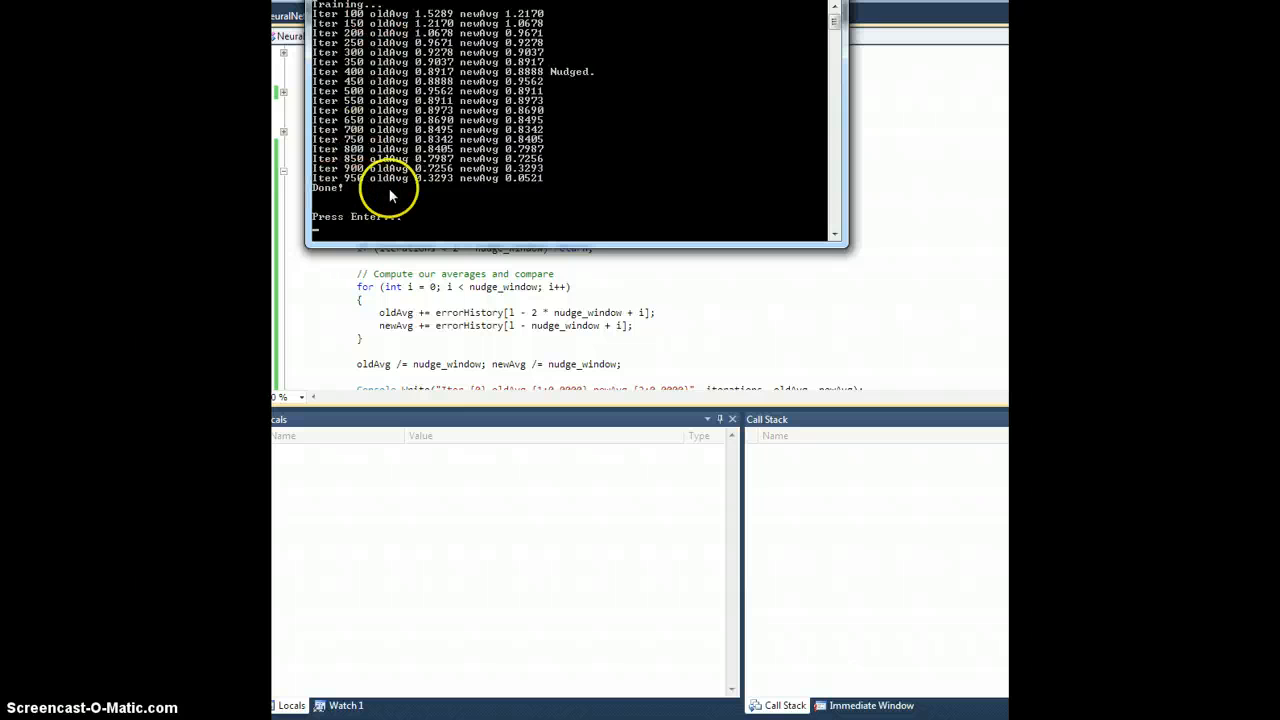
{"action": "mouse_move", "coordinate": [436, 80]}
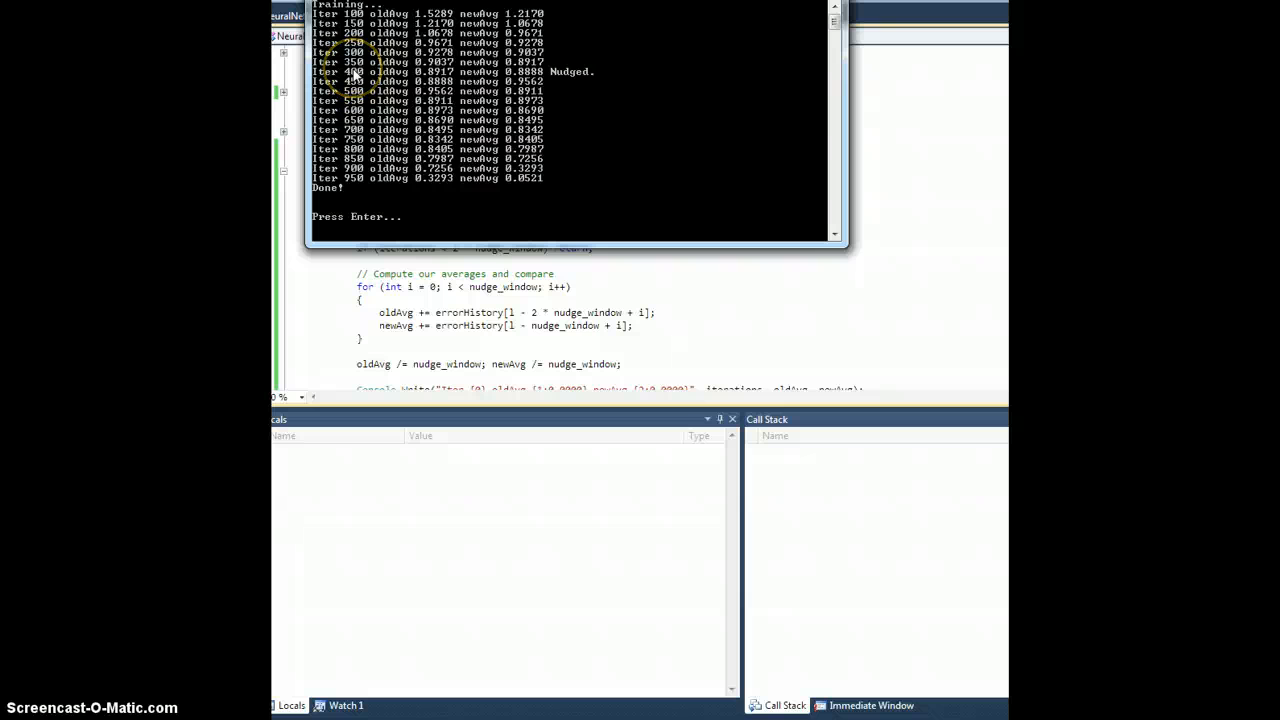
{"action": "mouse_move", "coordinate": [544, 76]}
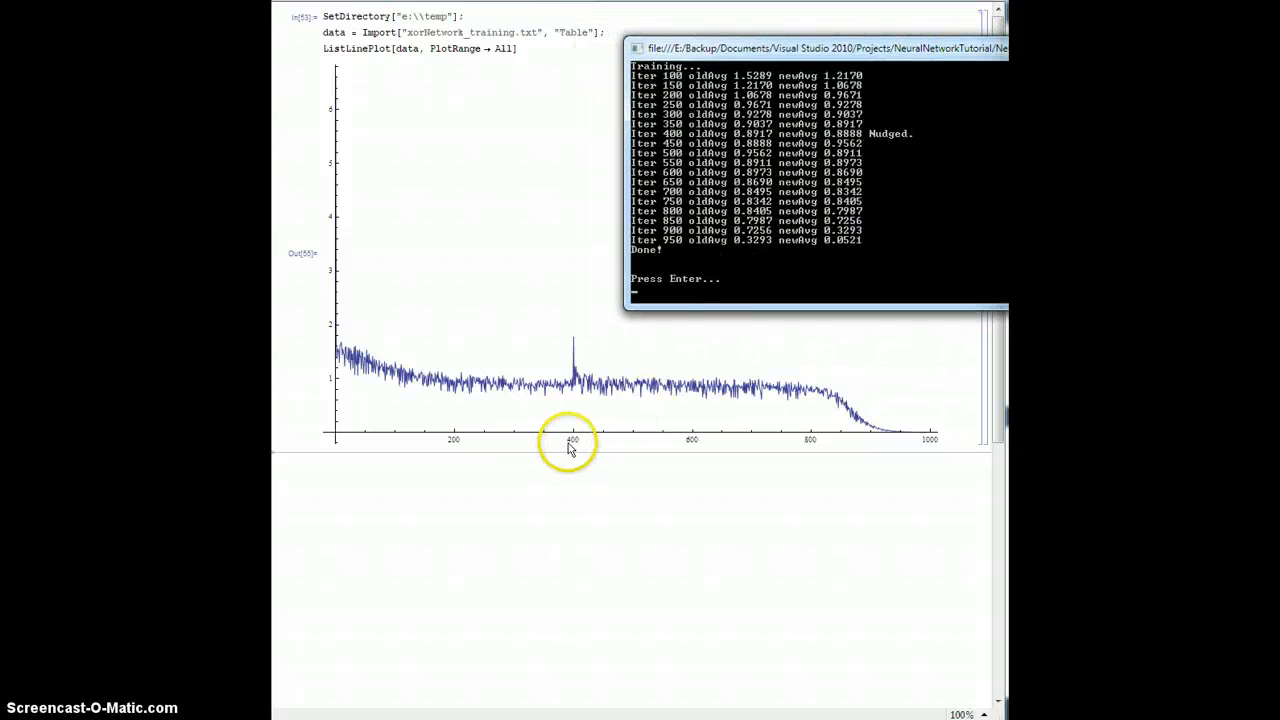
{"action": "mouse_move", "coordinate": [336, 190]}
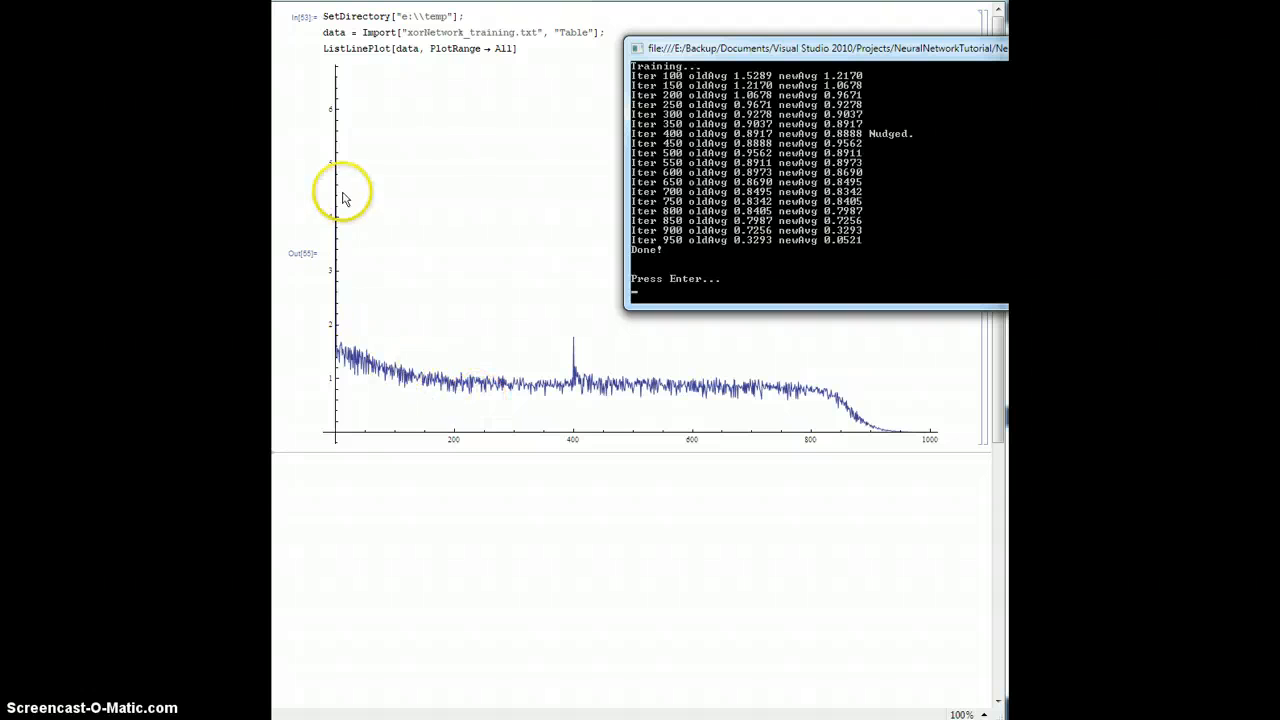
{"action": "mouse_move", "coordinate": [438, 380]}
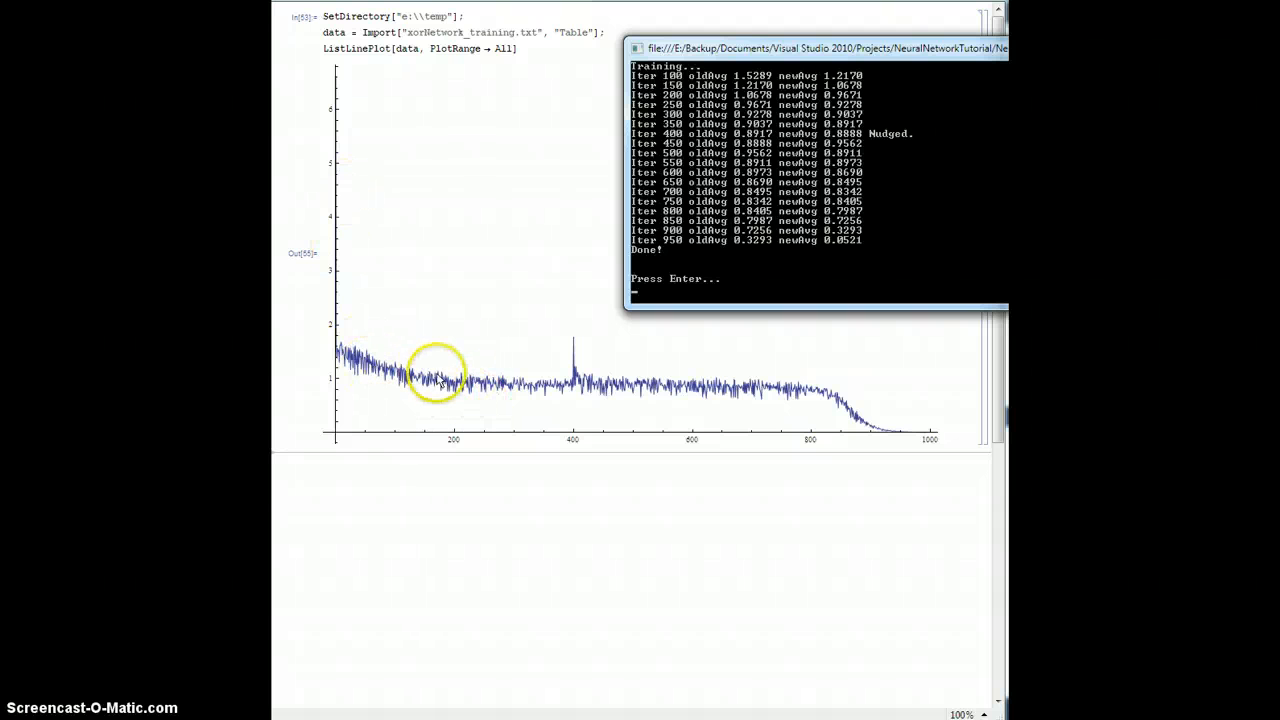
{"action": "mouse_move", "coordinate": [392, 378]}
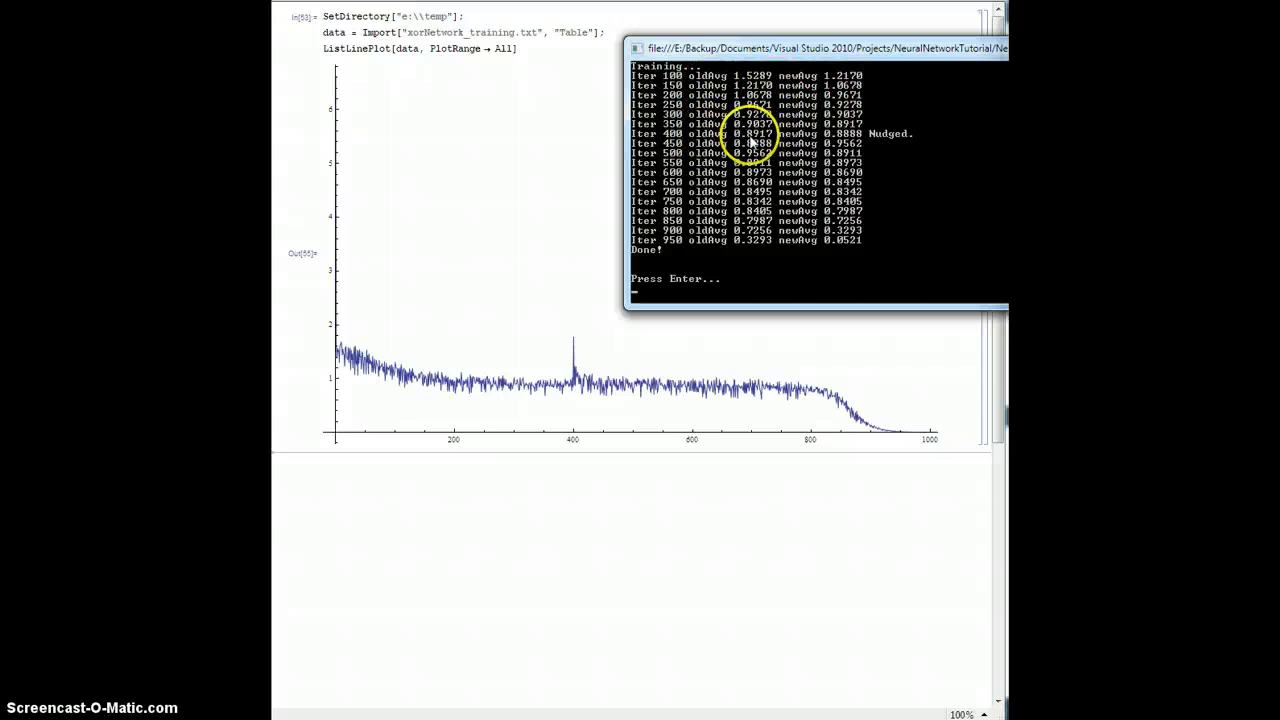
{"action": "mouse_move", "coordinate": [776, 140]}
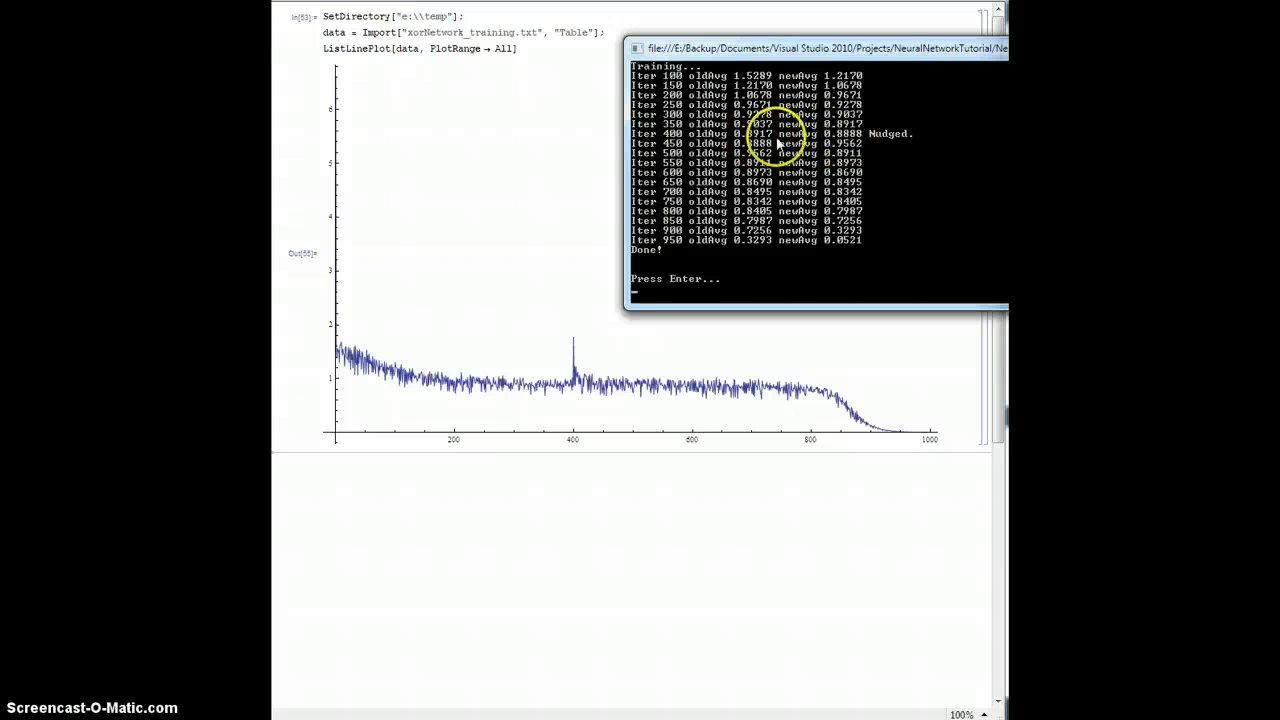
{"action": "mouse_move", "coordinate": [590, 414]}
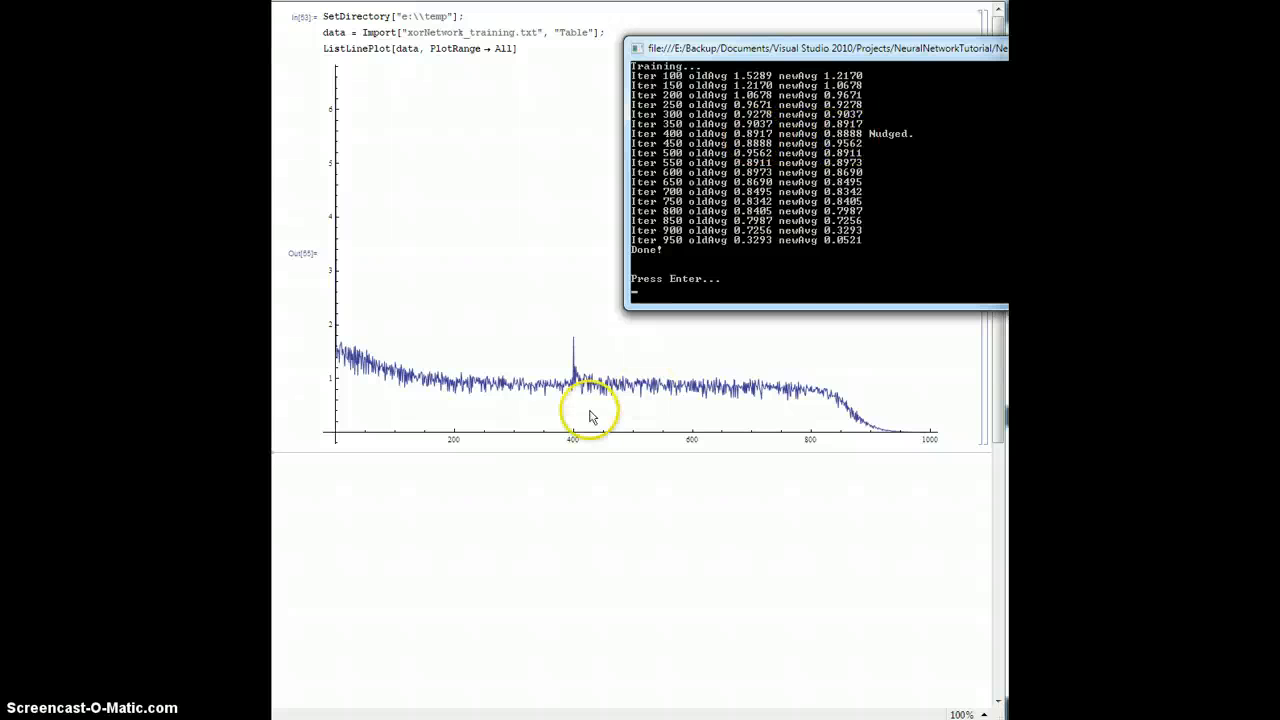
{"action": "mouse_move", "coordinate": [516, 392]}
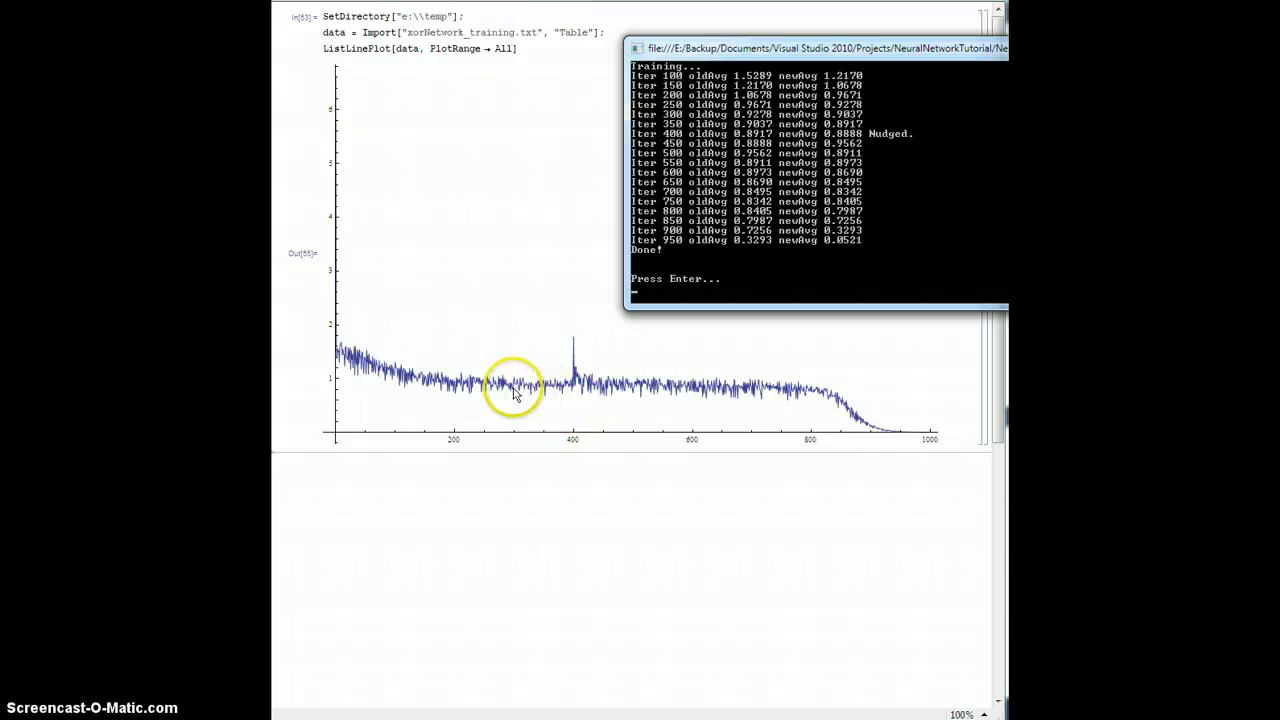
{"action": "mouse_move", "coordinate": [576, 392]}
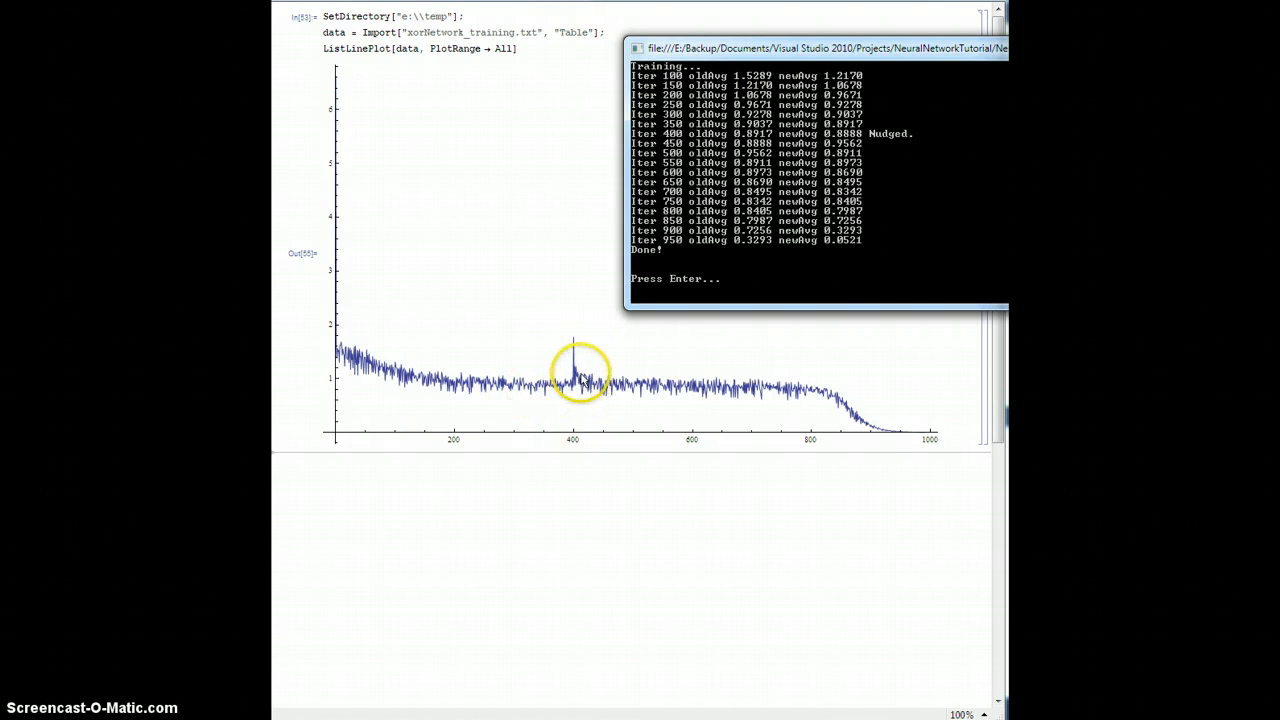
{"action": "mouse_move", "coordinate": [596, 364]}
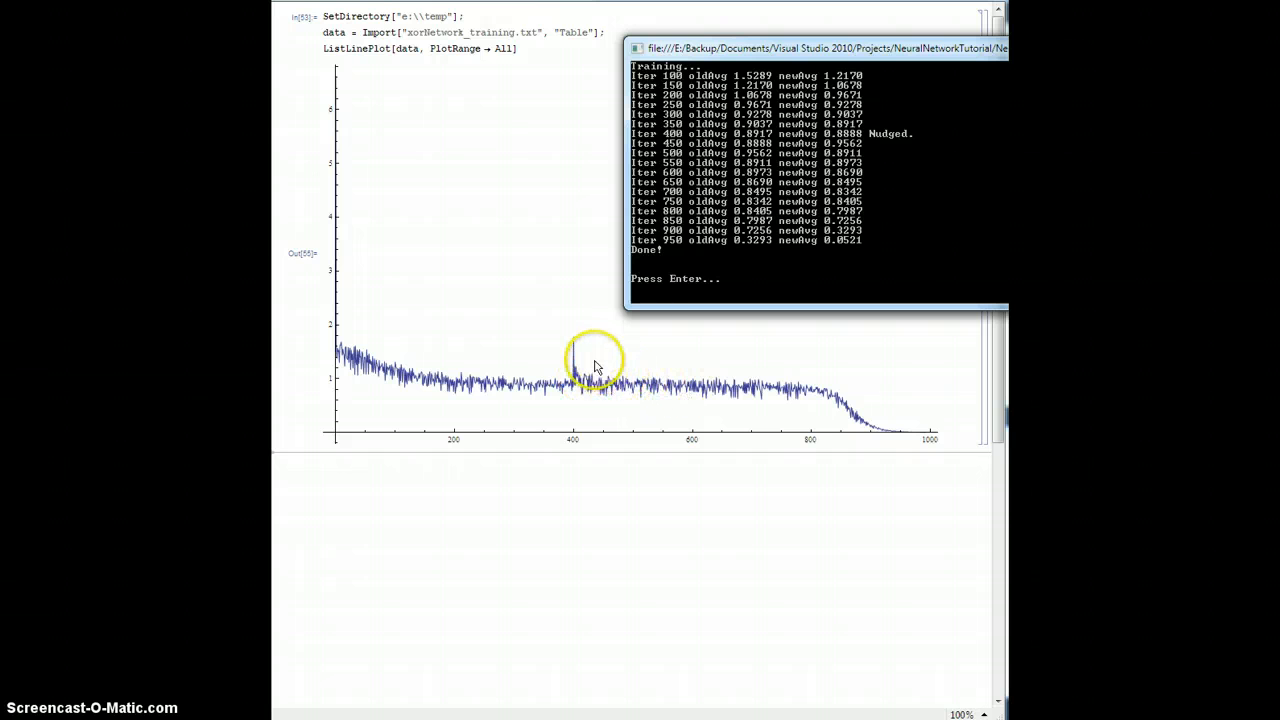
{"action": "mouse_move", "coordinate": [770, 160]}
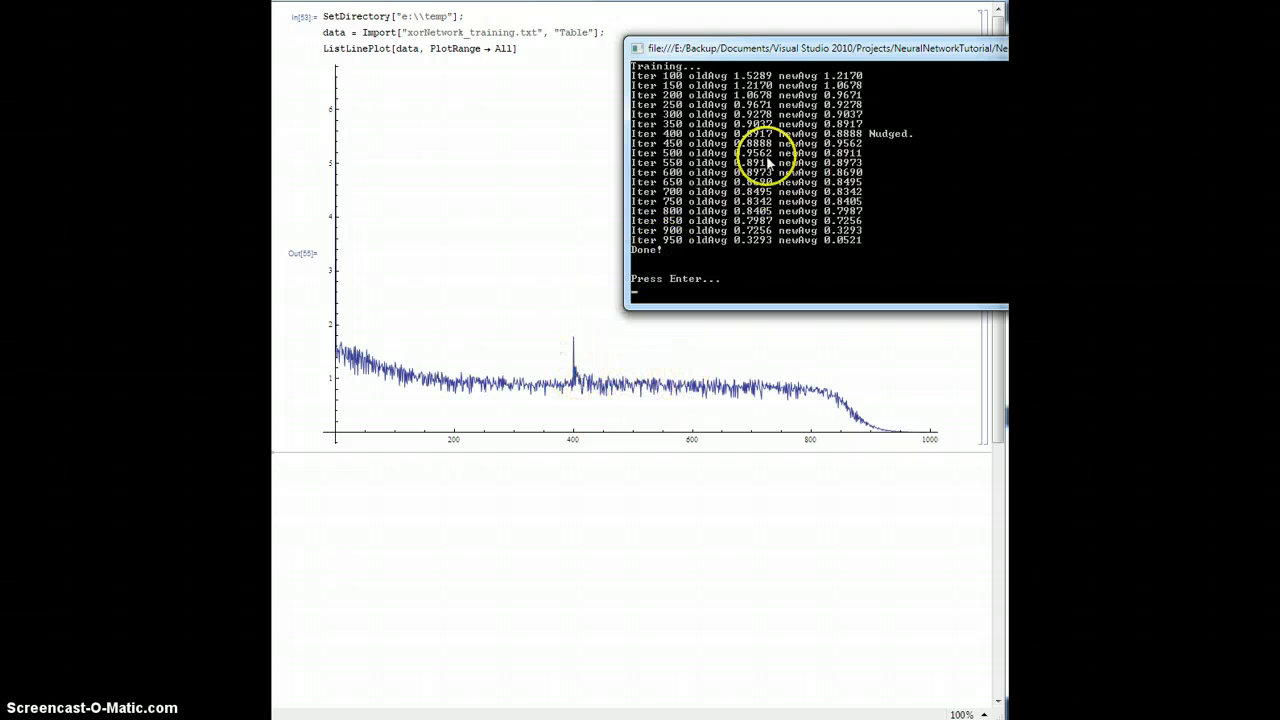
{"action": "mouse_move", "coordinate": [680, 384]}
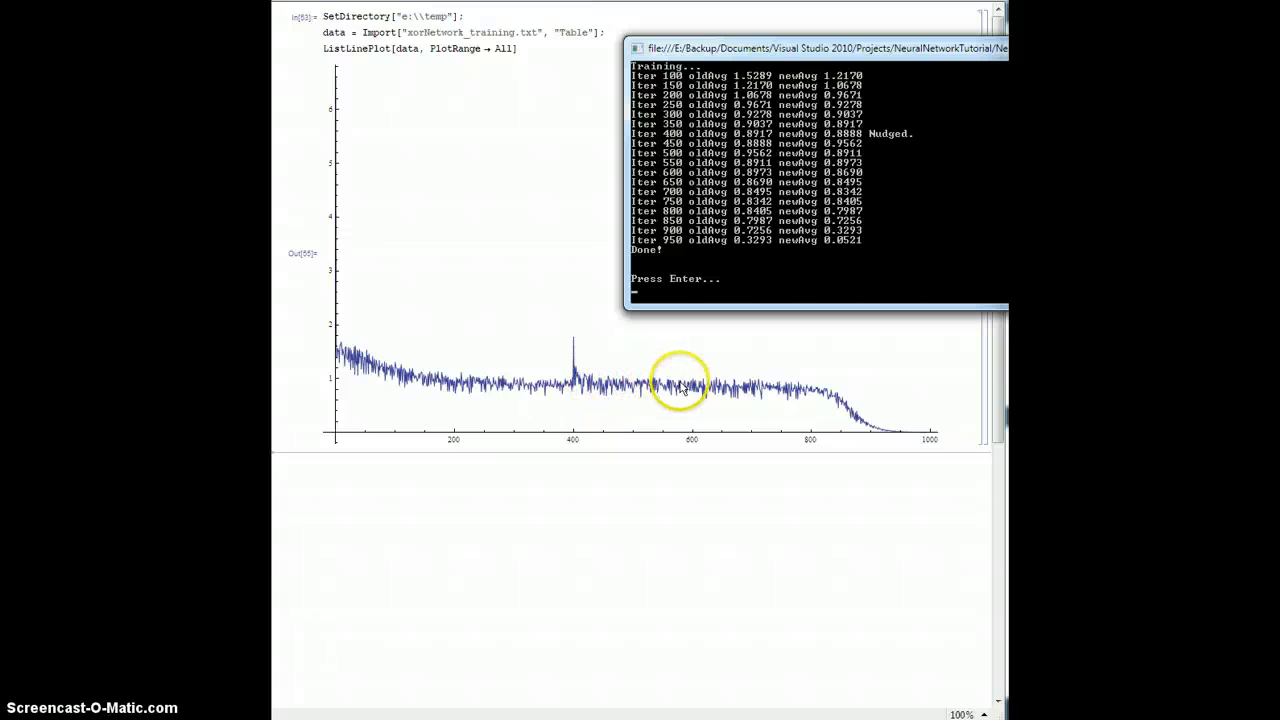
{"action": "mouse_move", "coordinate": [924, 444]}
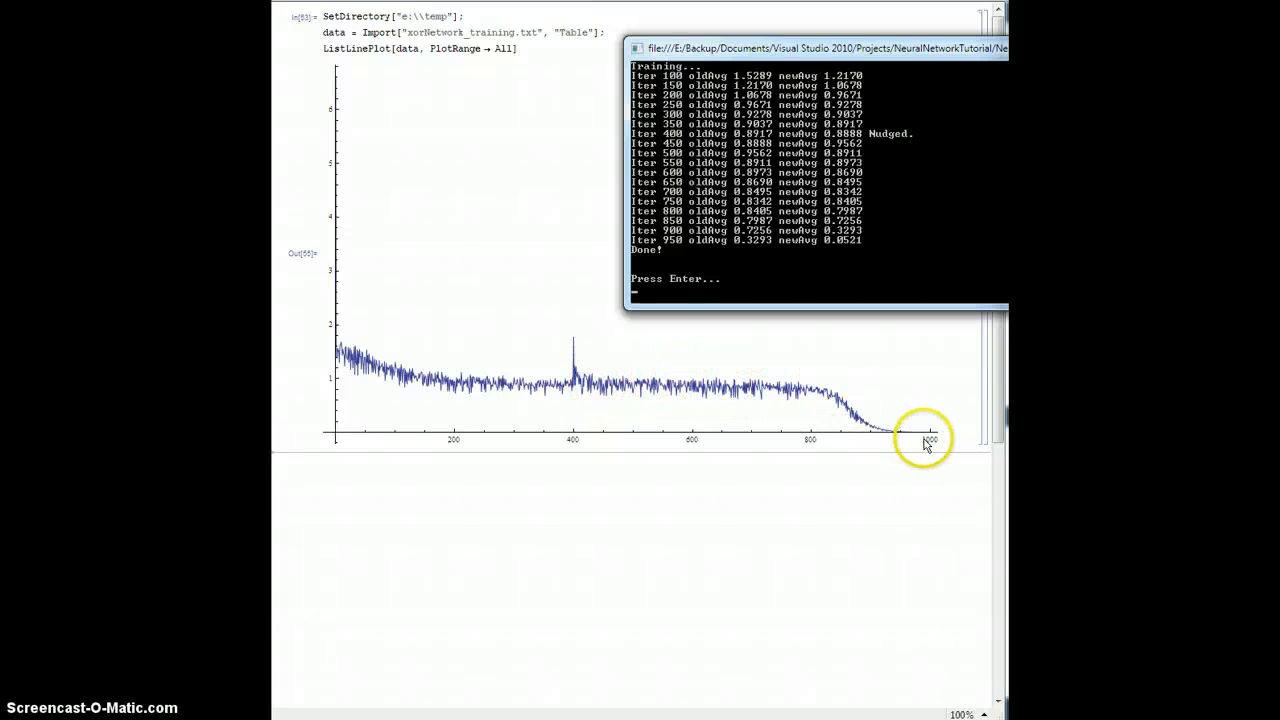
{"action": "mouse_move", "coordinate": [572, 222]}
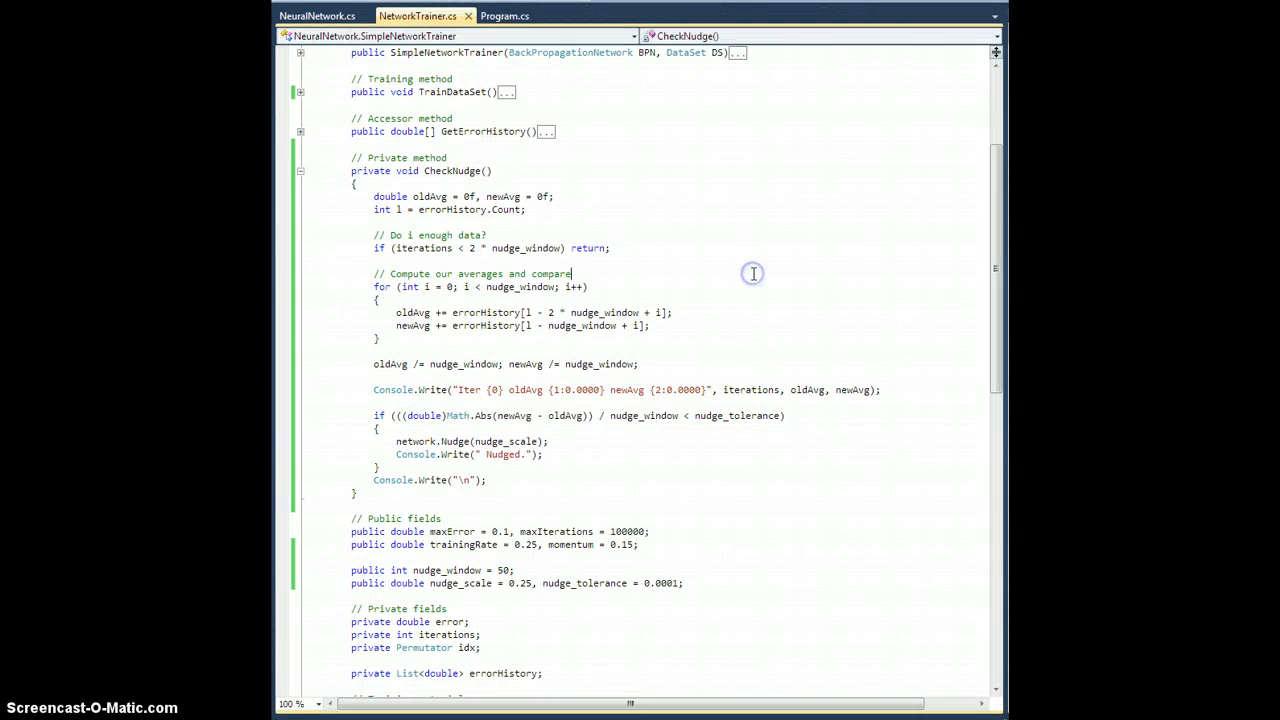
{"action": "mouse_move", "coordinate": [752, 272]}
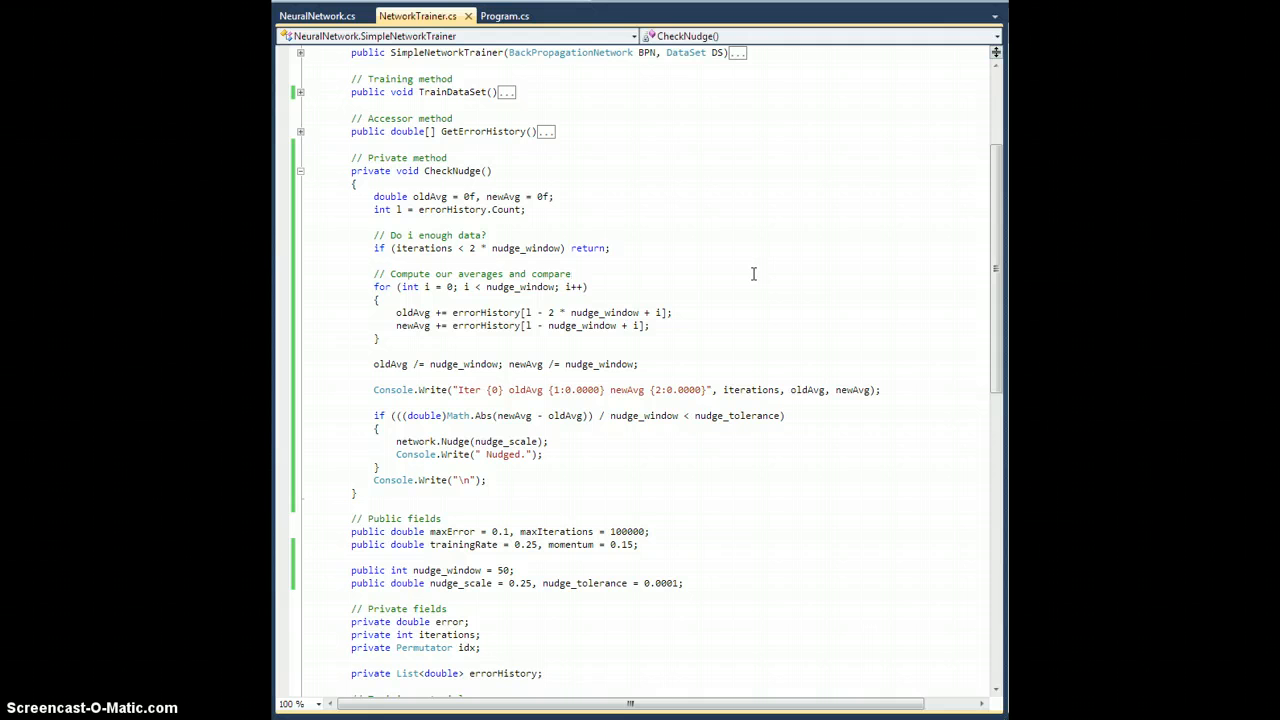
Step: Collapse CheckNudge, return to the top of NetworkTrainer.cs and rerun the trainer
{"action": "left_click", "coordinate": [572, 272]}
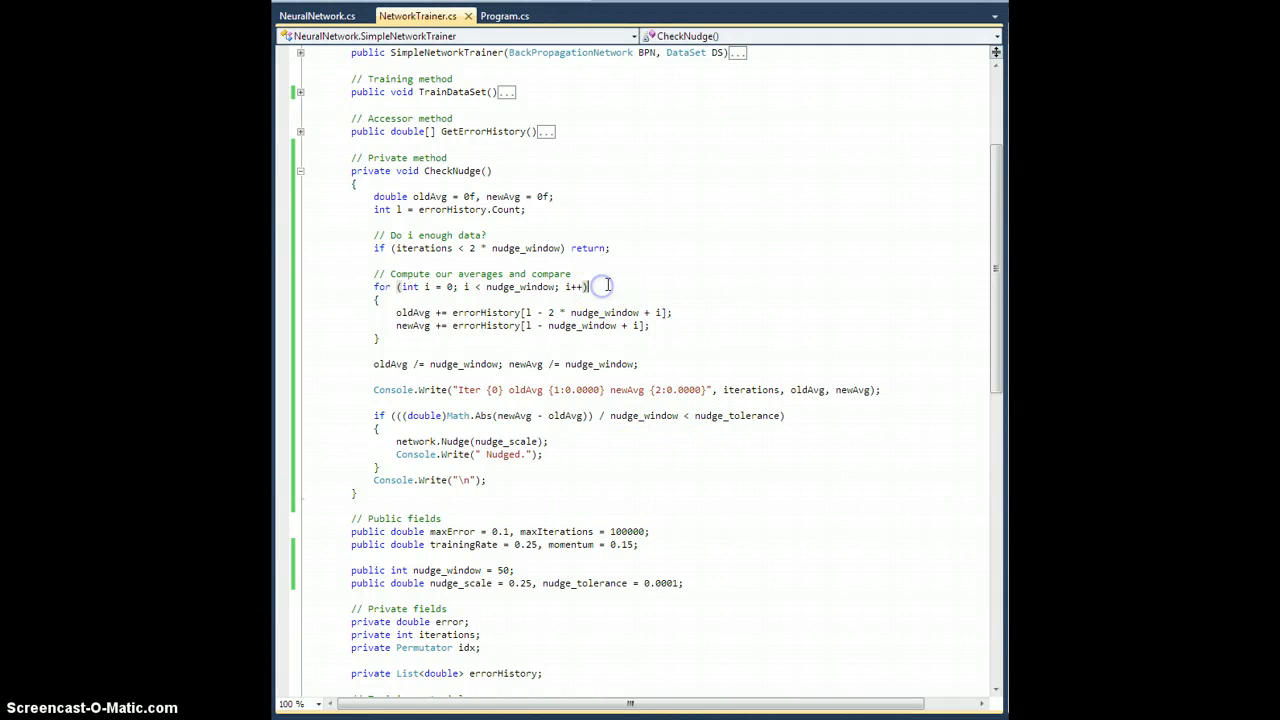
{"action": "left_click", "coordinate": [300, 170]}
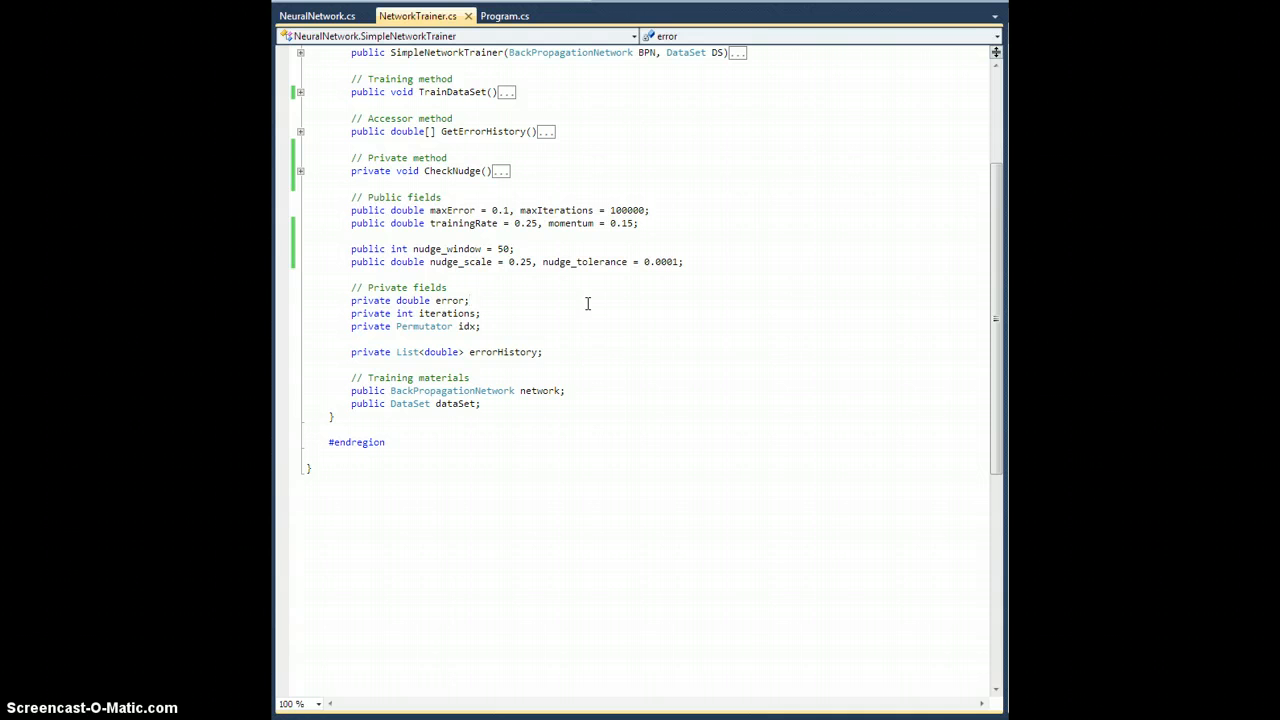
{"action": "mouse_move", "coordinate": [612, 276]}
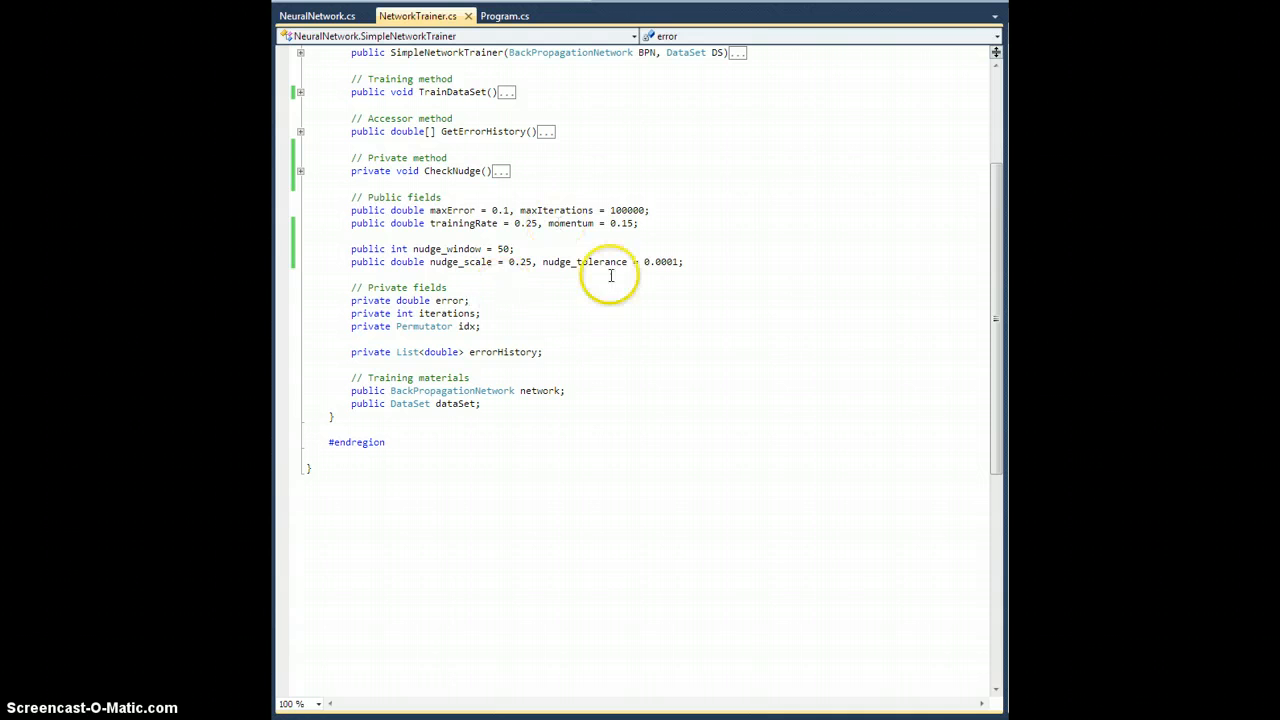
{"action": "scroll", "scroll_direction": "up", "scroll_amount": 3}
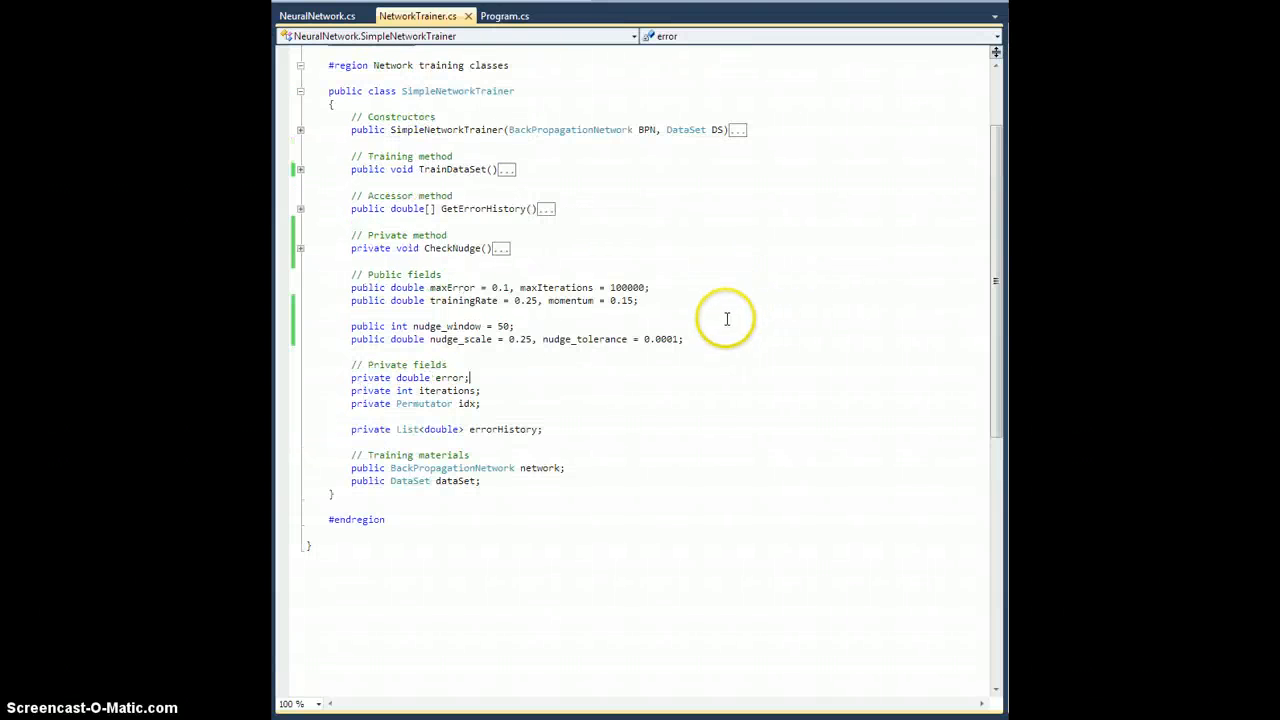
{"action": "scroll", "scroll_direction": "up", "scroll_amount": 3}
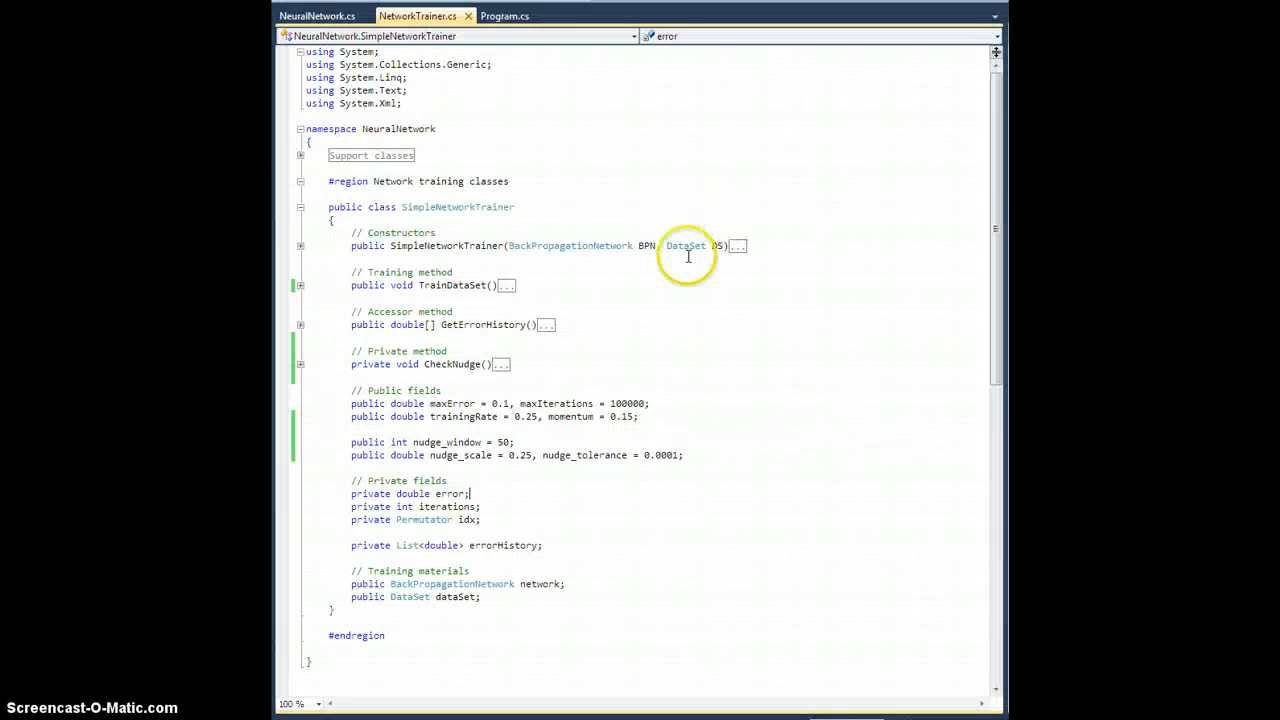
{"action": "key", "text": "F5"}
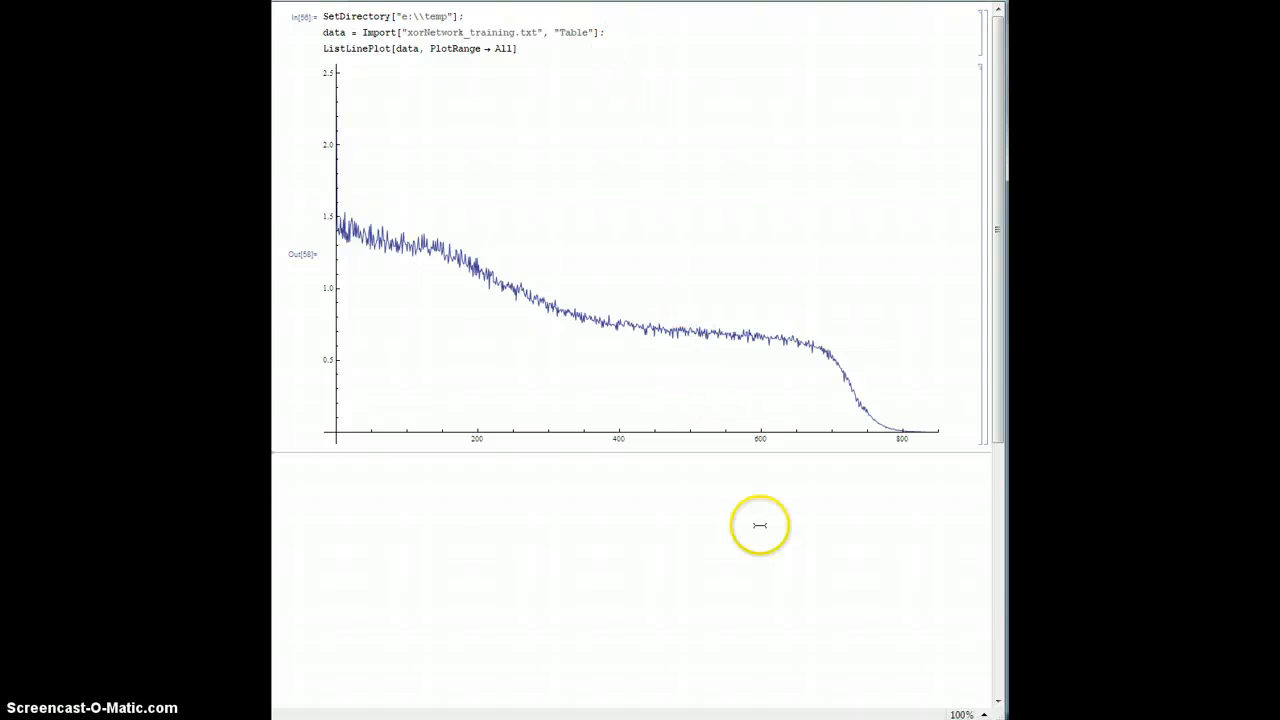
{"action": "mouse_move", "coordinate": [896, 444]}
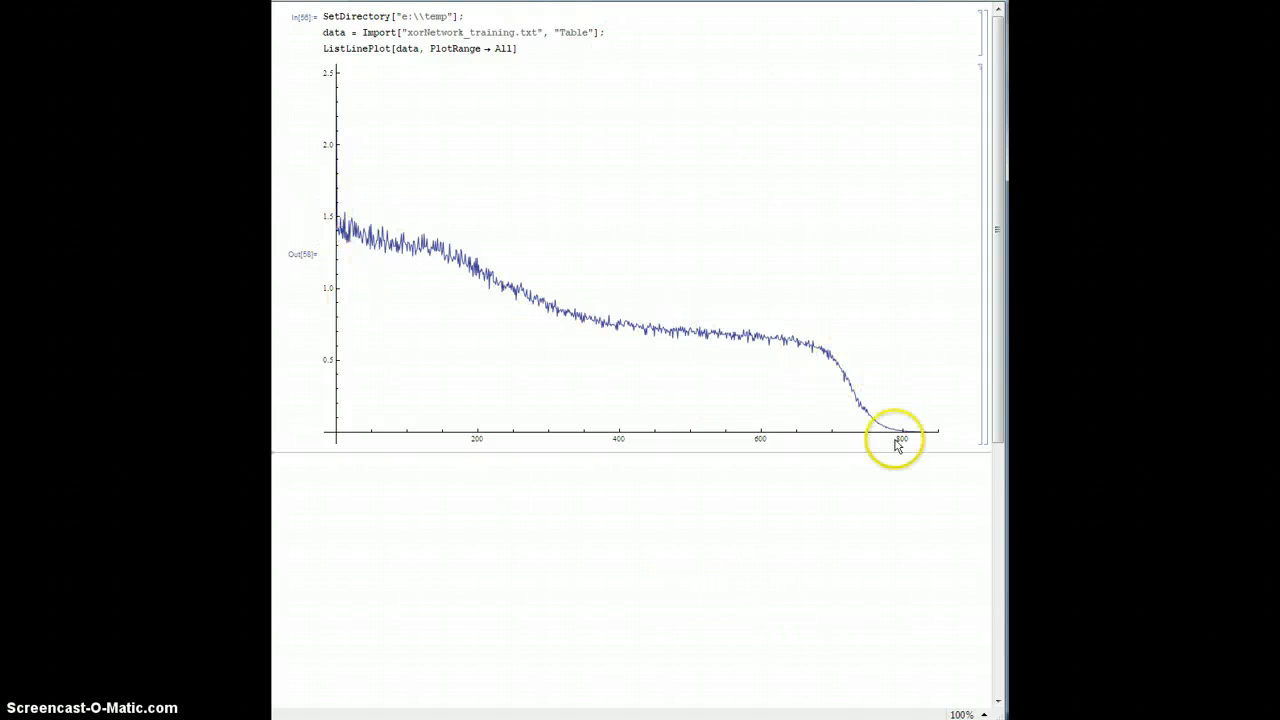
{"action": "mouse_move", "coordinate": [924, 438]}
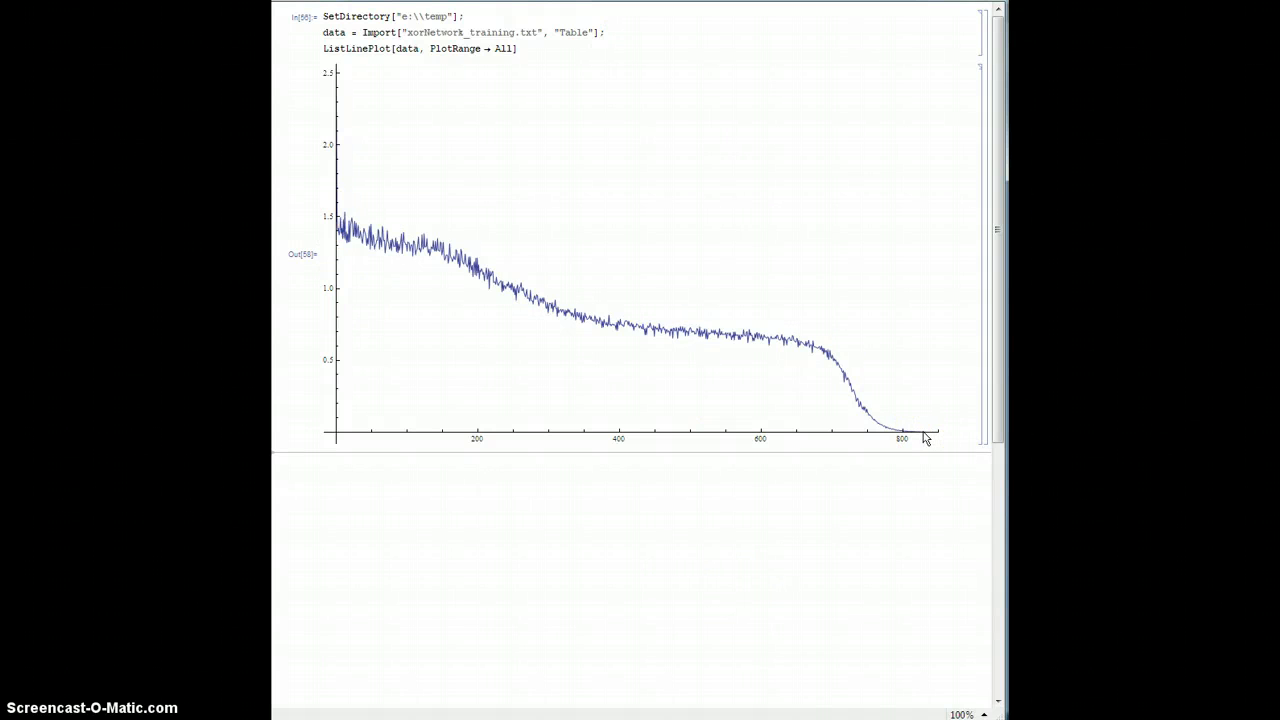